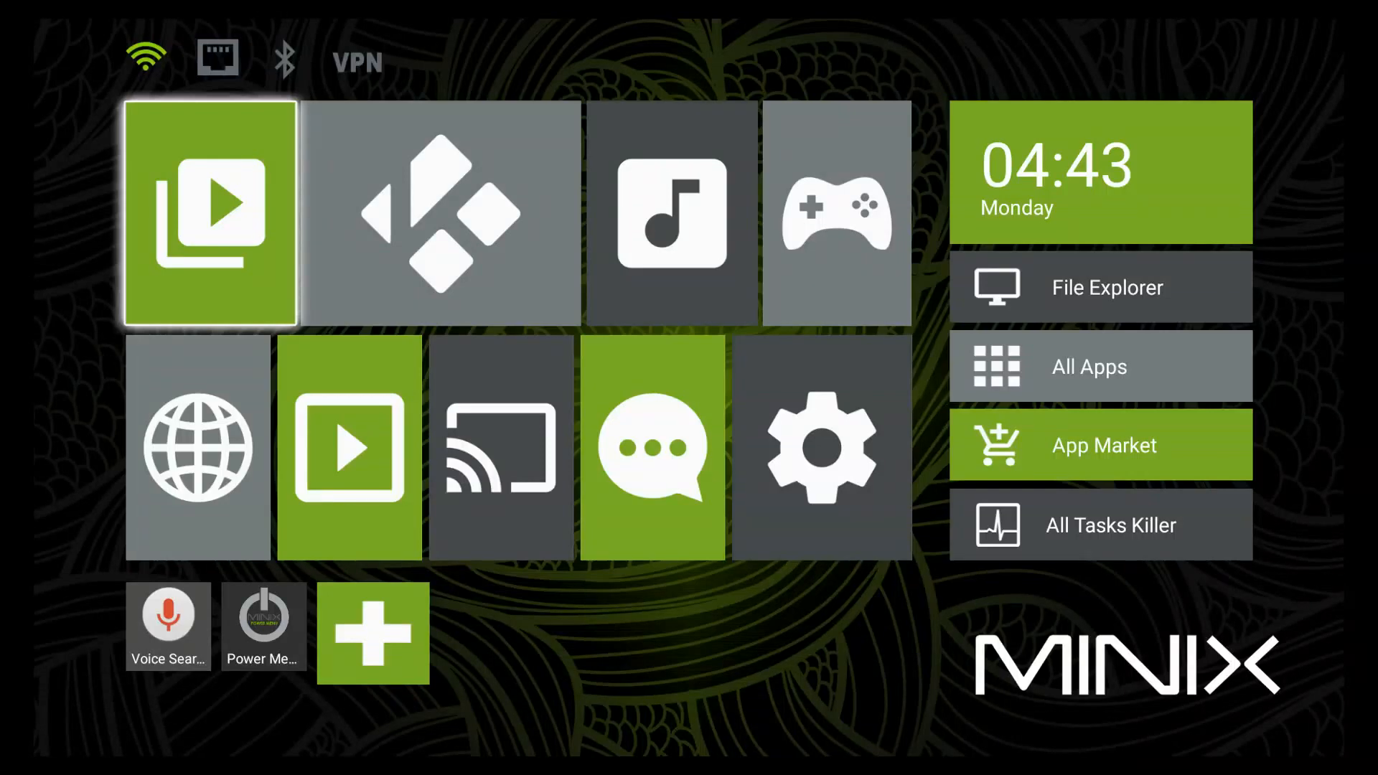
{"action": "mouse_move", "coordinate": [441, 214]}
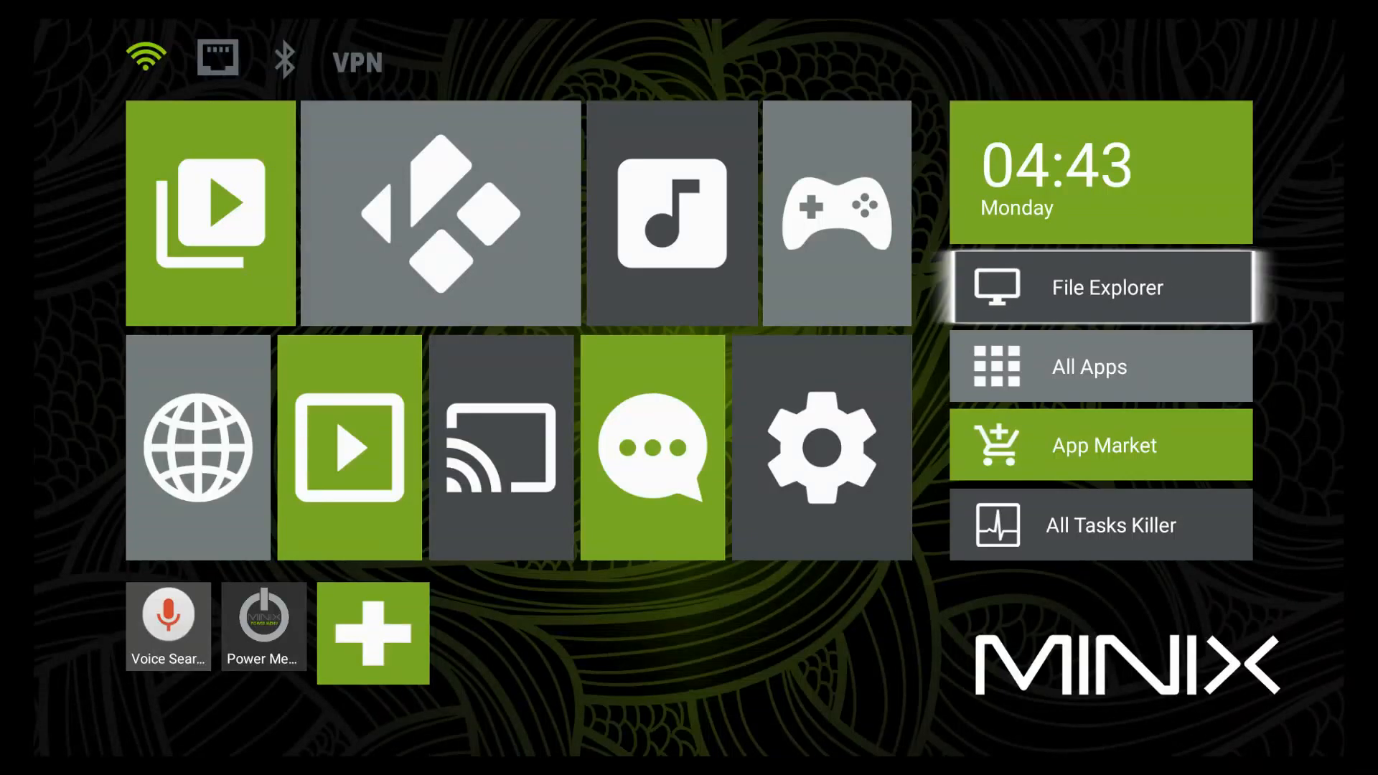
{"action": "mouse_move", "coordinate": [1100, 446]}
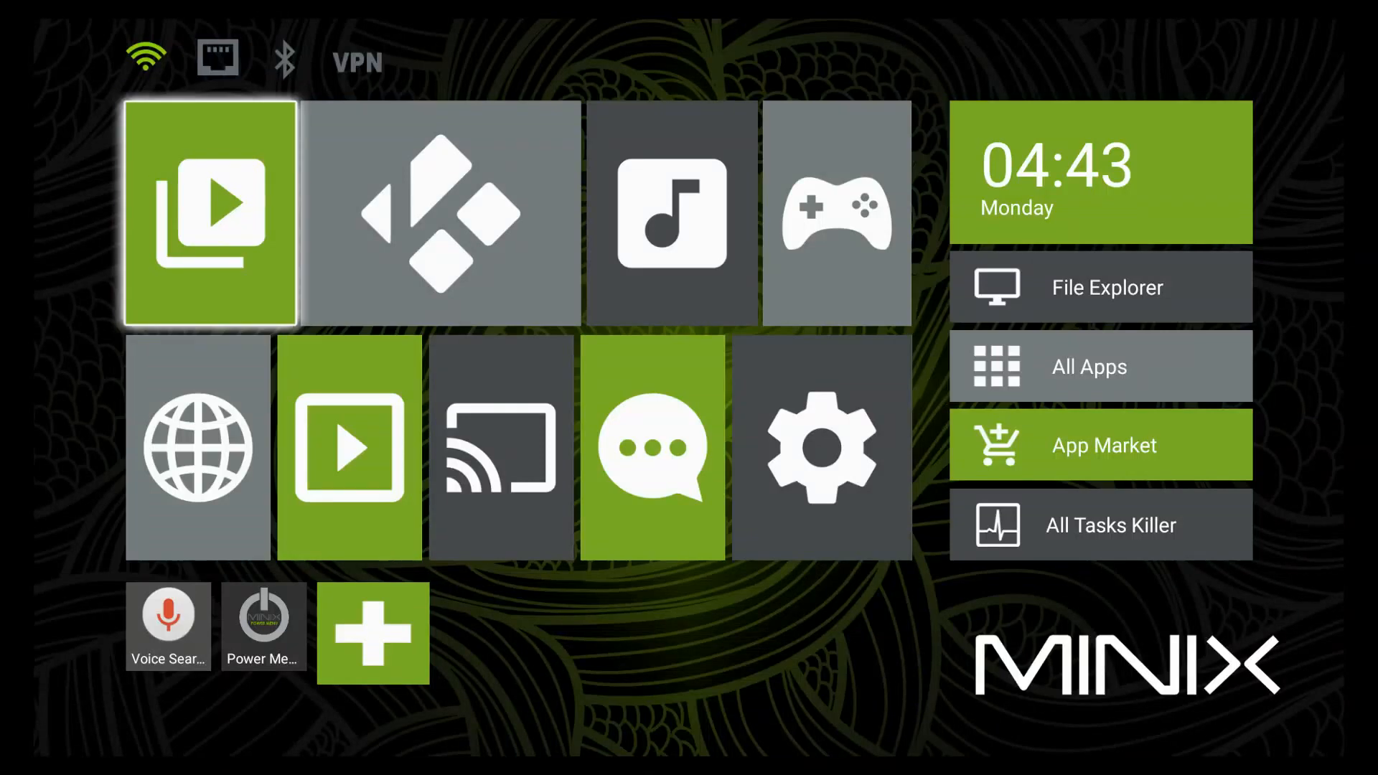
{"action": "mouse_move", "coordinate": [439, 215]}
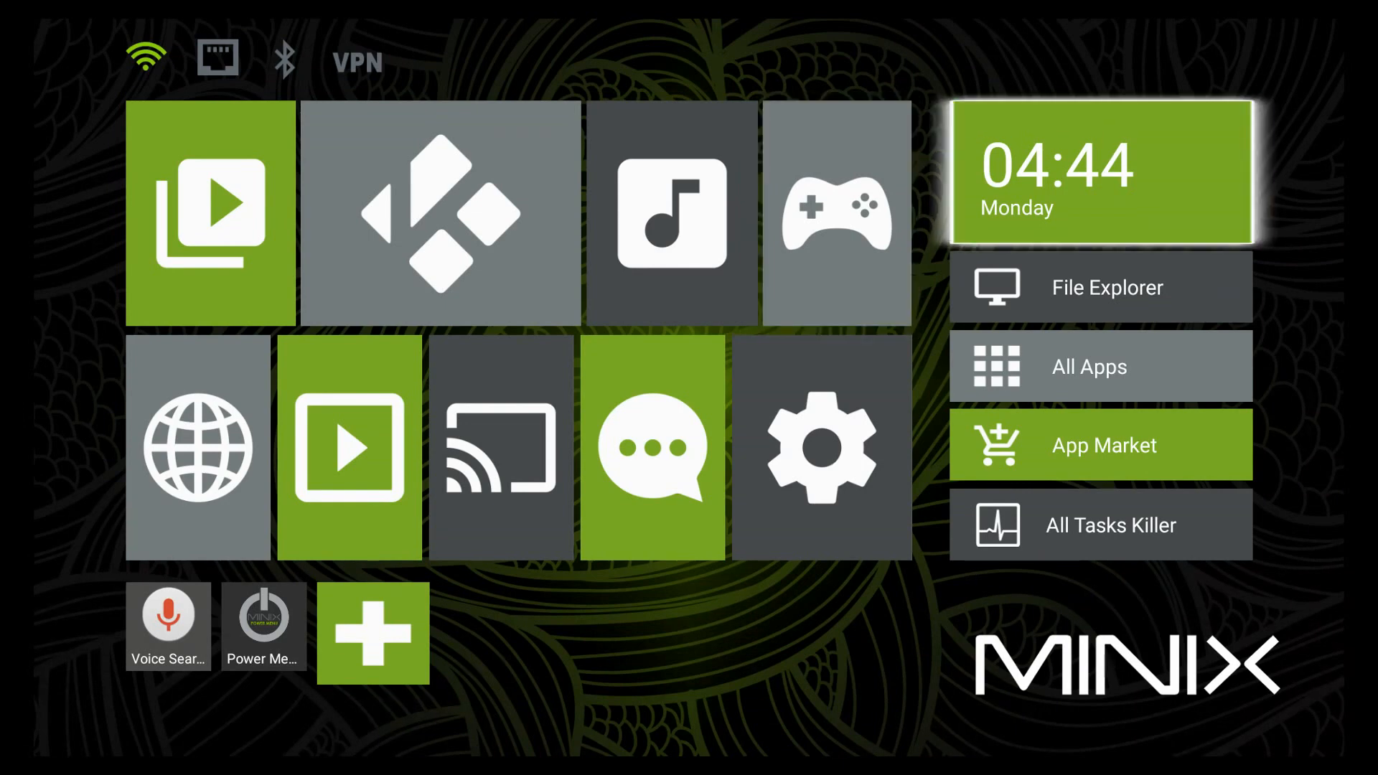
{"action": "mouse_move", "coordinate": [1099, 286]}
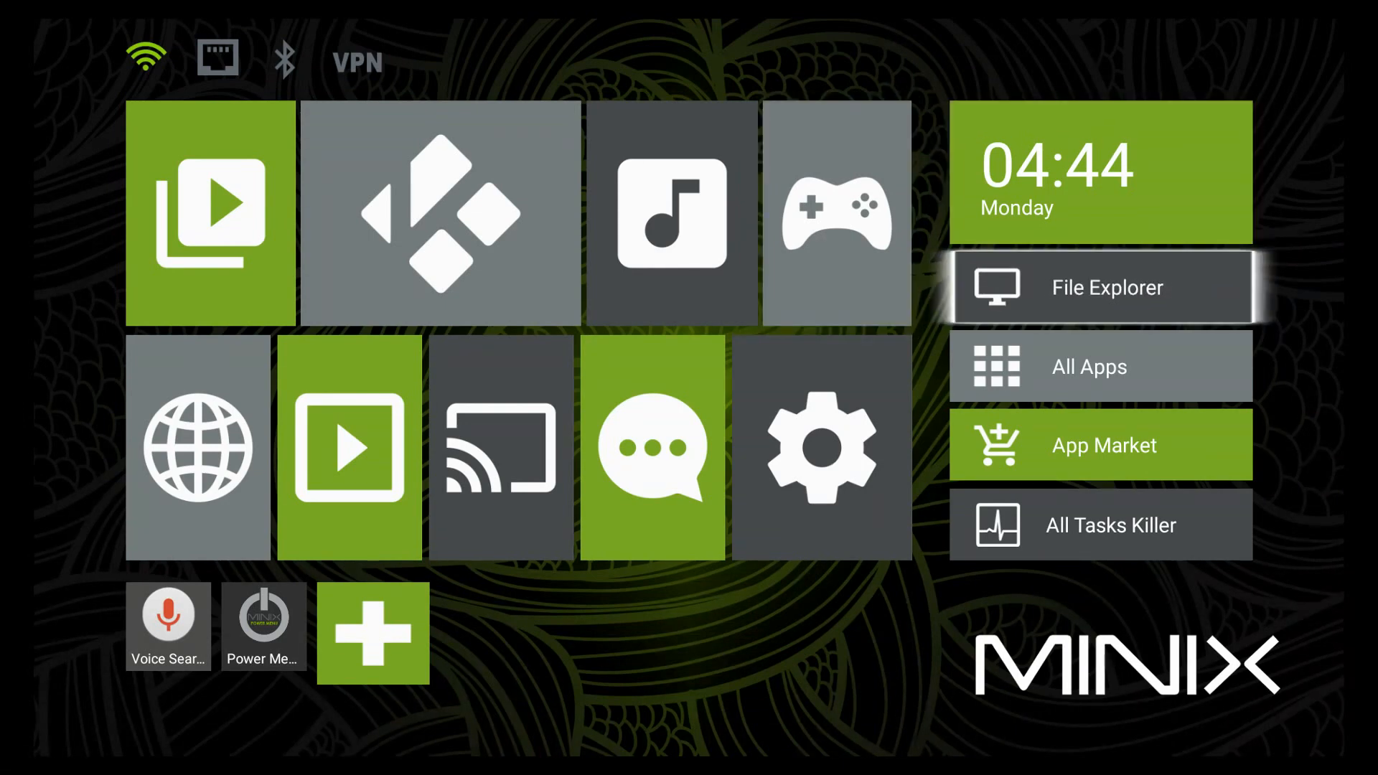
{"action": "mouse_move", "coordinate": [1100, 445]}
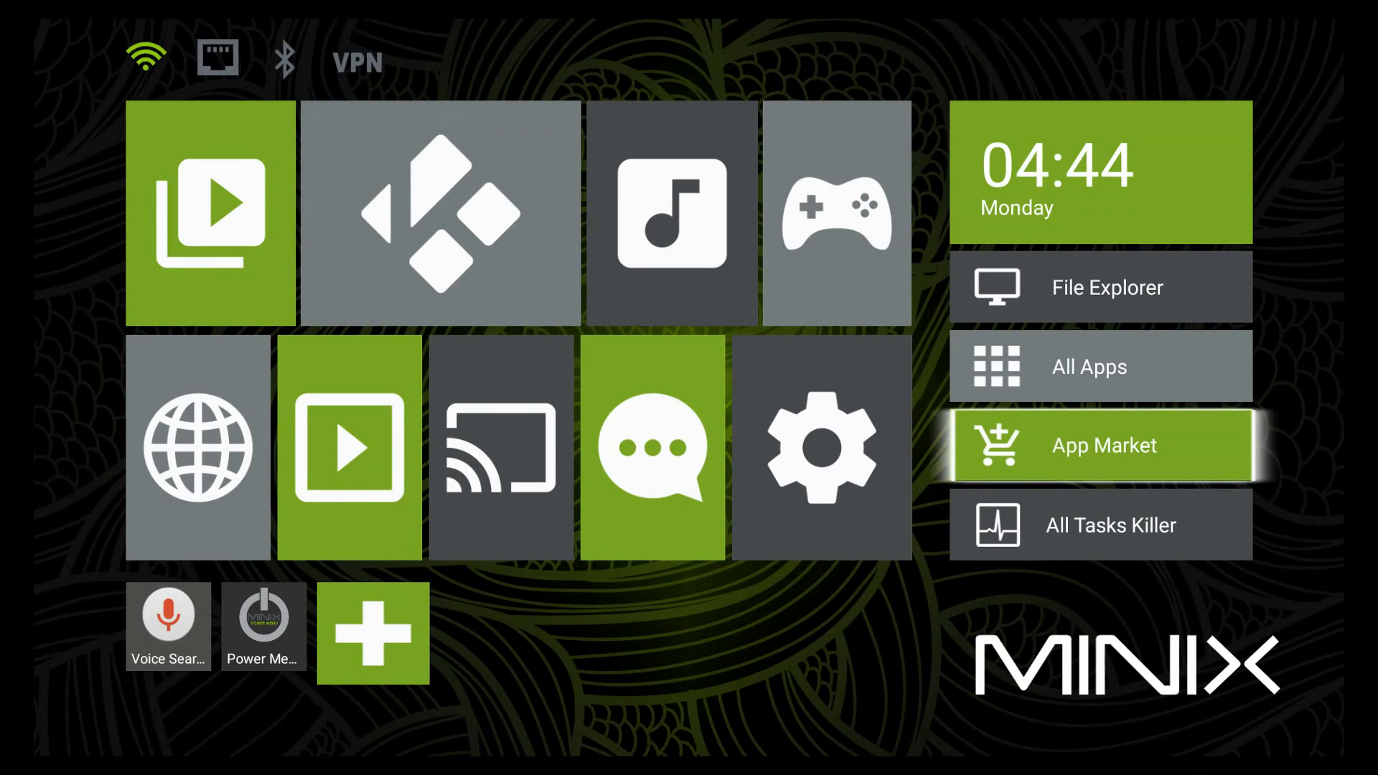
{"action": "mouse_move", "coordinate": [821, 448]}
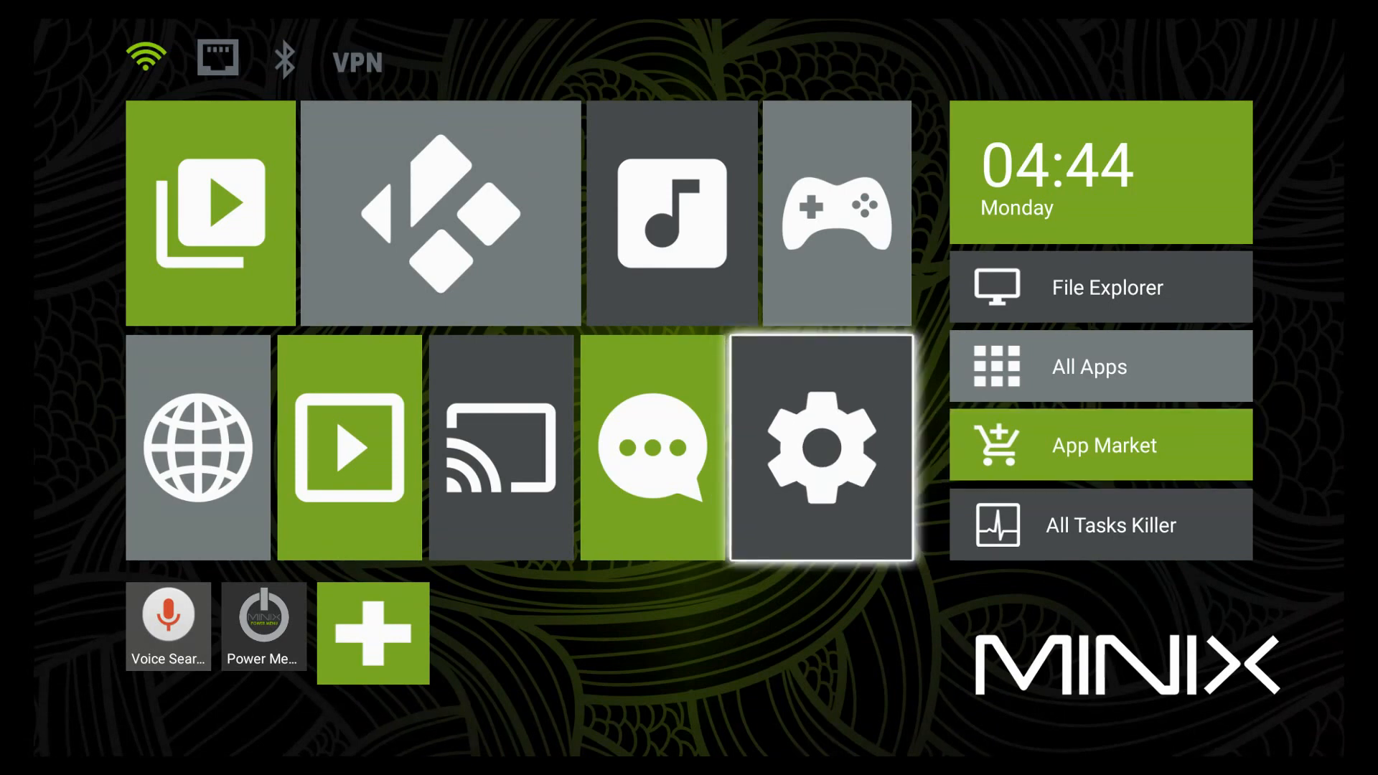
Open Settings, browse the categories, and go to Display under Device.
{"action": "left_click", "coordinate": [821, 446]}
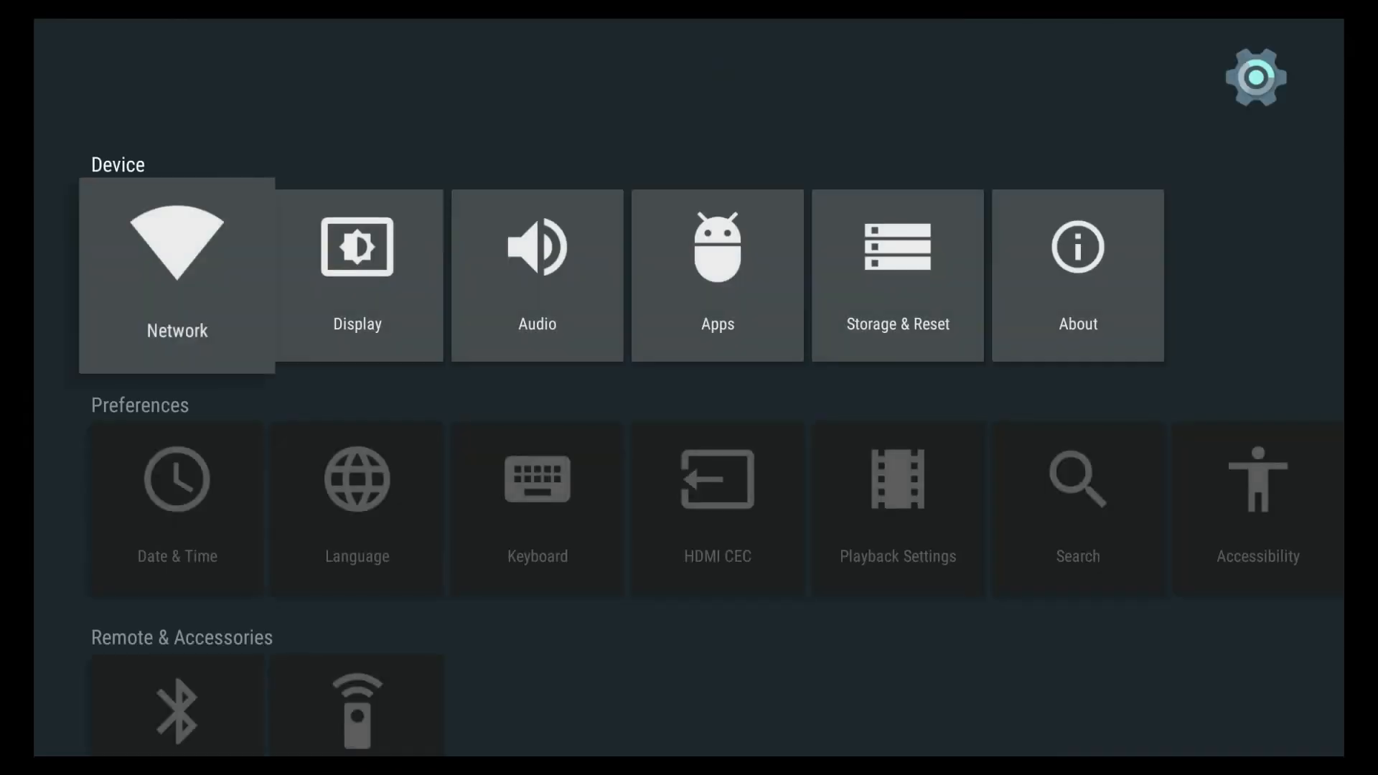
{"action": "scroll", "scroll_direction": "down", "scroll_amount": 3}
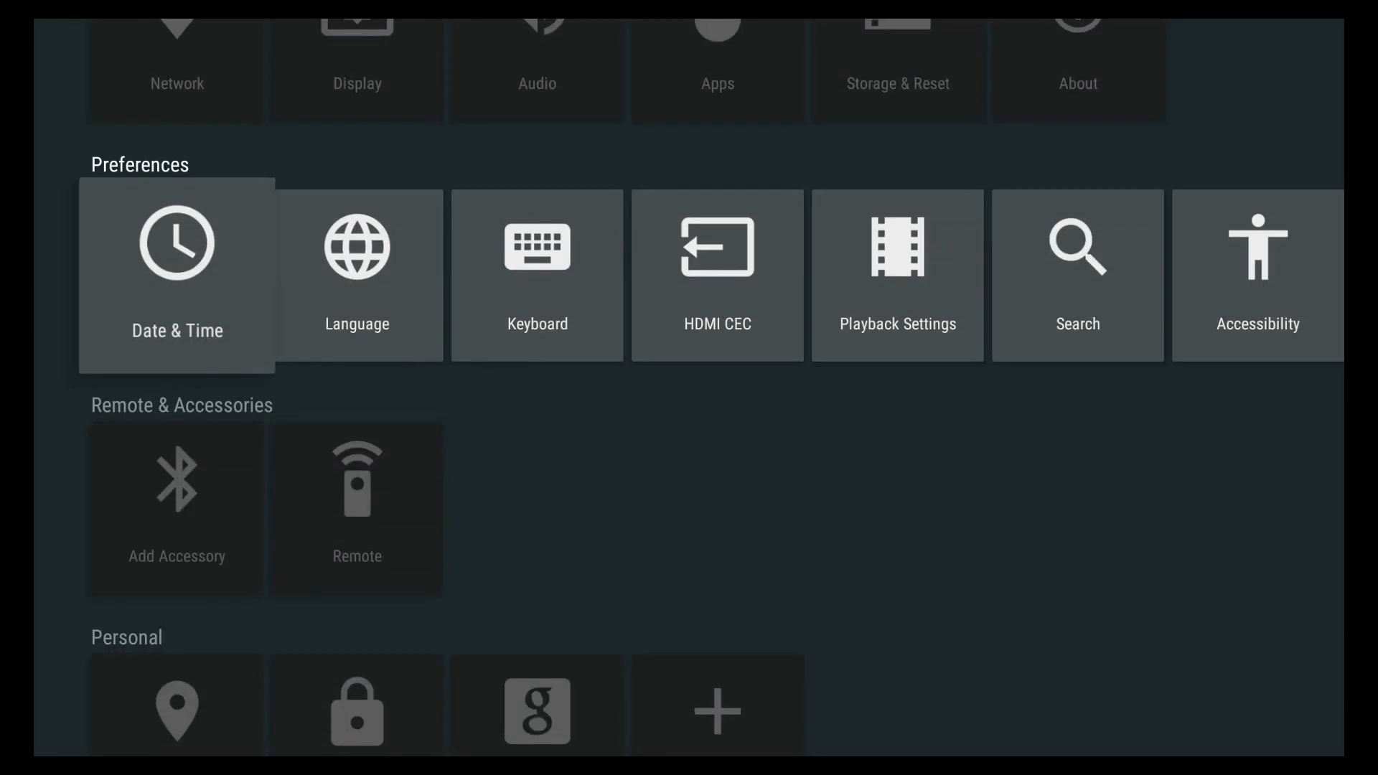
{"action": "scroll", "scroll_direction": "down", "scroll_amount": 3}
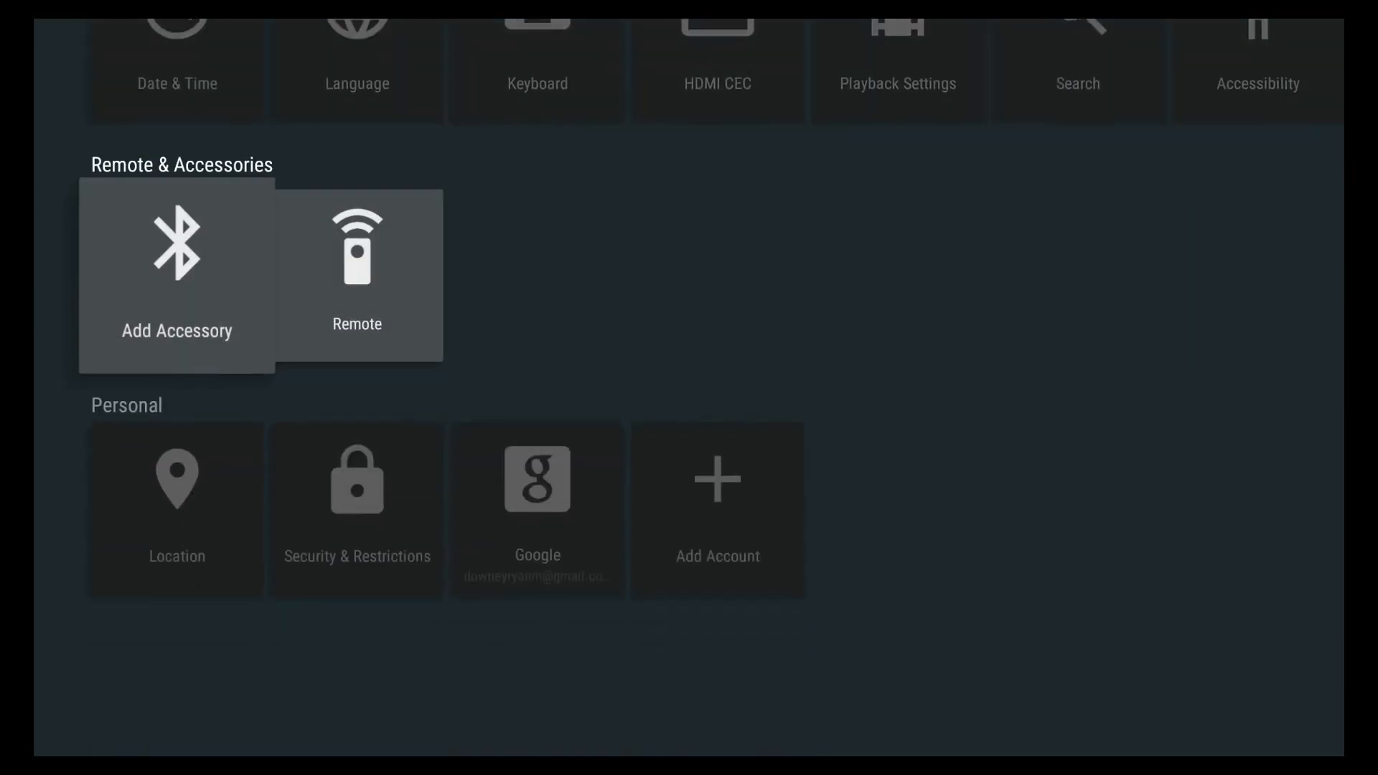
{"action": "scroll", "scroll_direction": "down", "scroll_amount": 3}
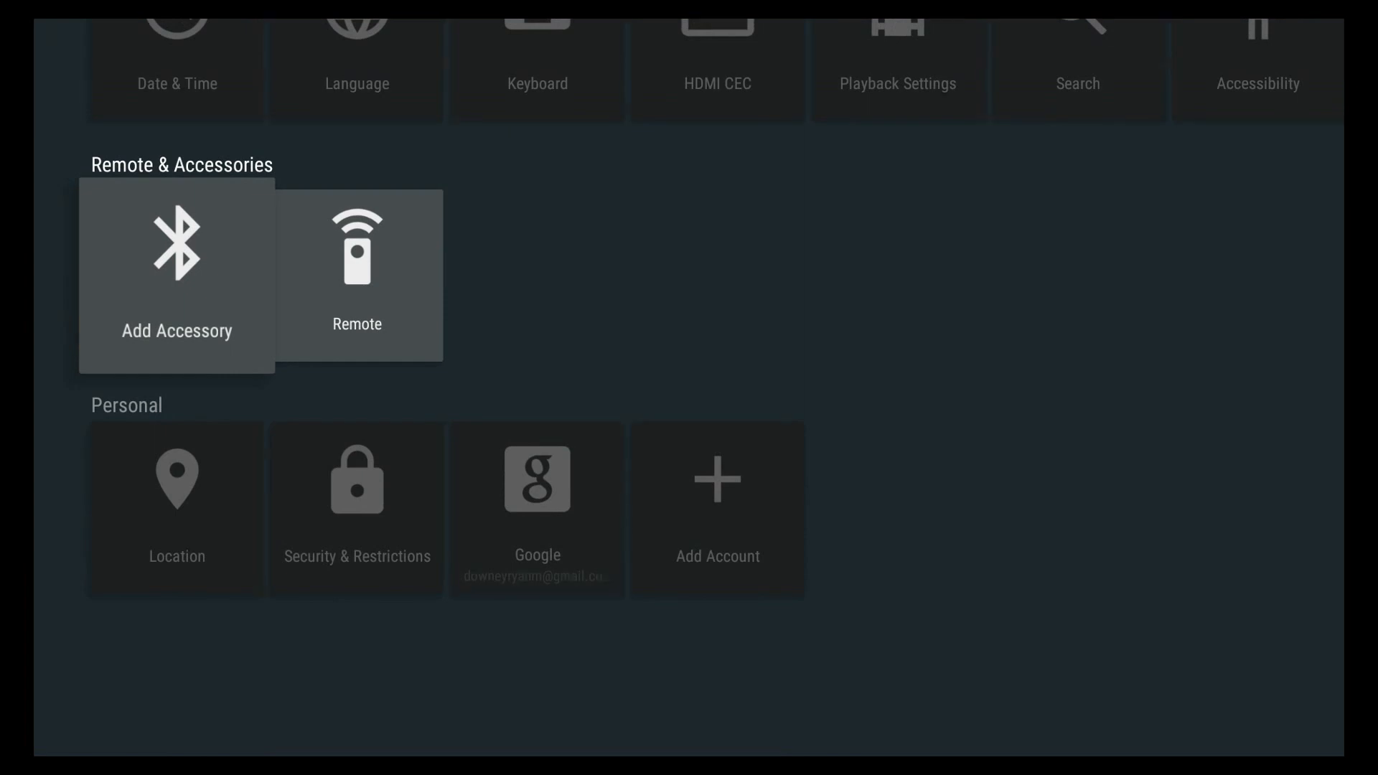
{"action": "scroll", "scroll_direction": "up", "scroll_amount": 3}
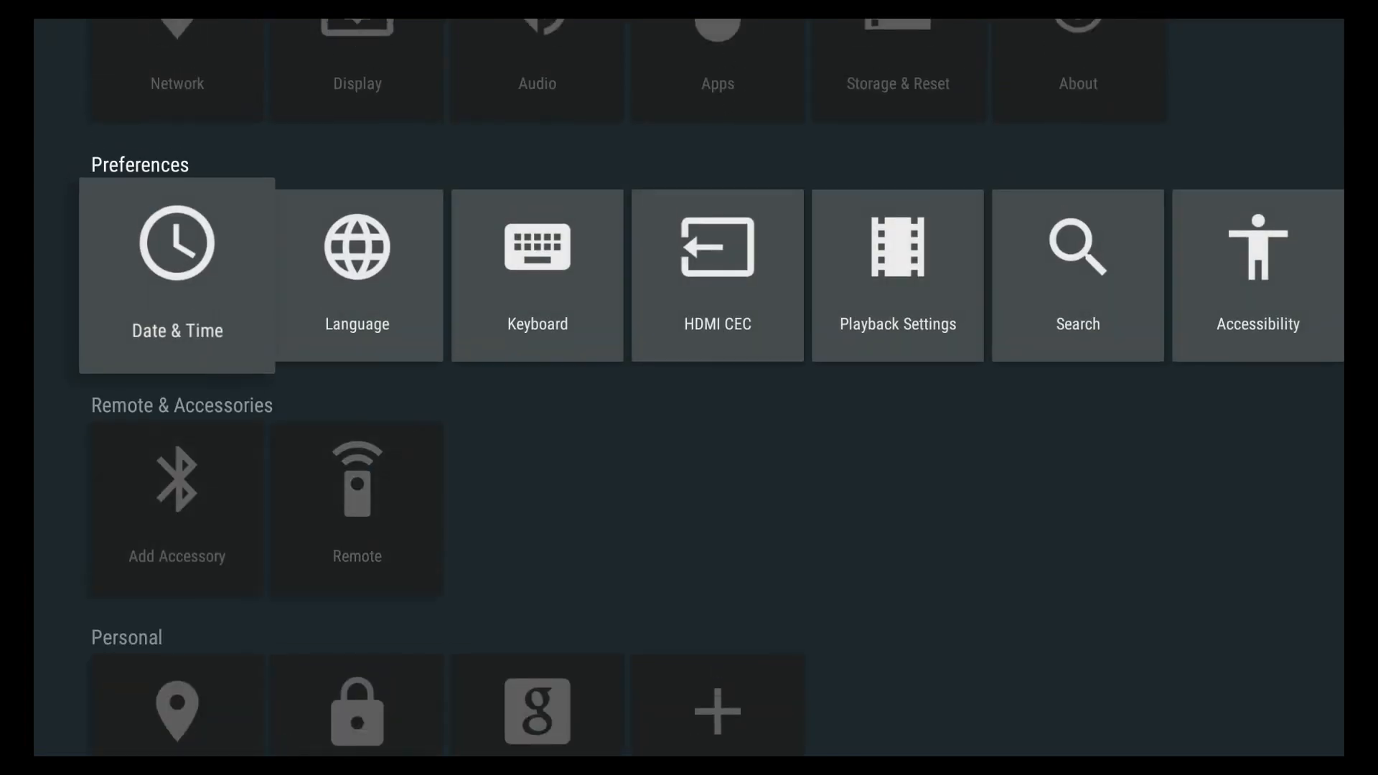
{"action": "scroll", "scroll_direction": "up", "scroll_amount": 3}
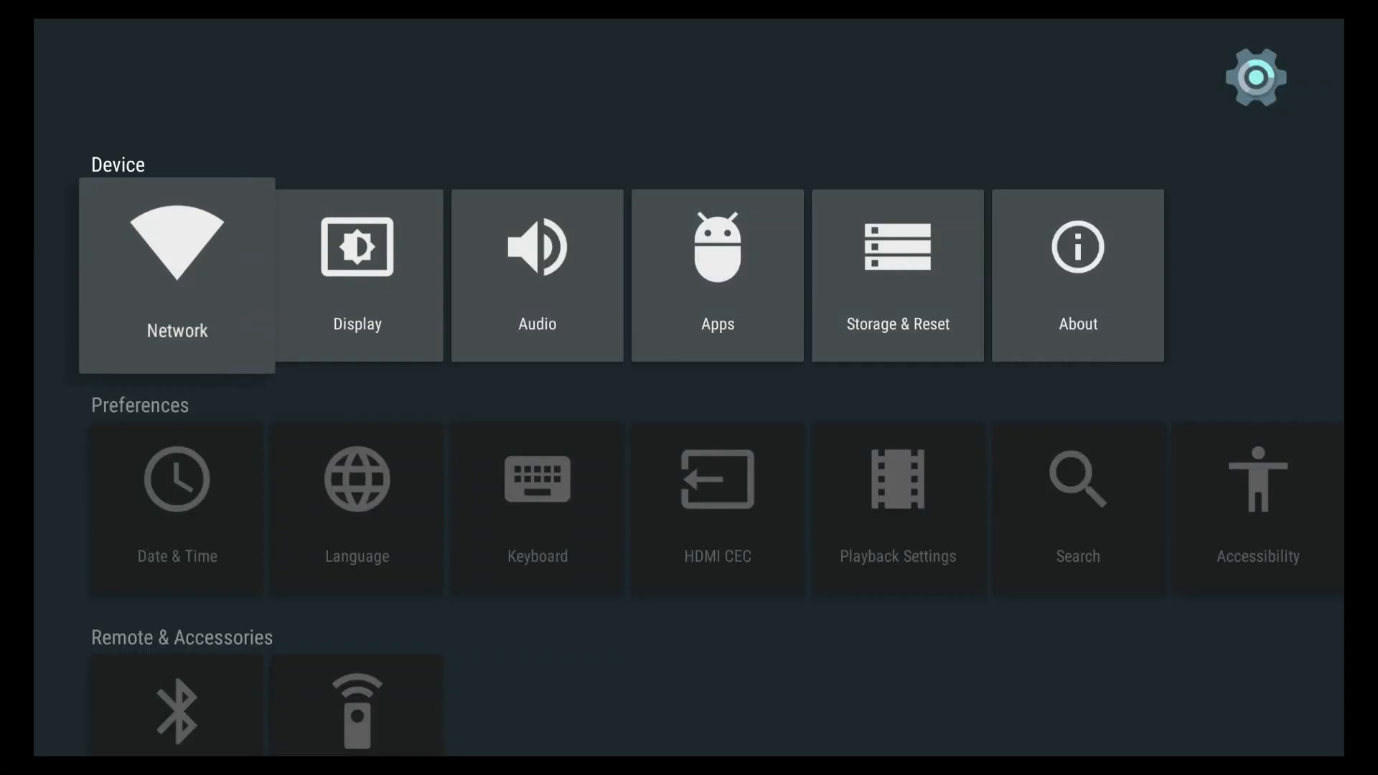
{"action": "left_click", "coordinate": [176, 274]}
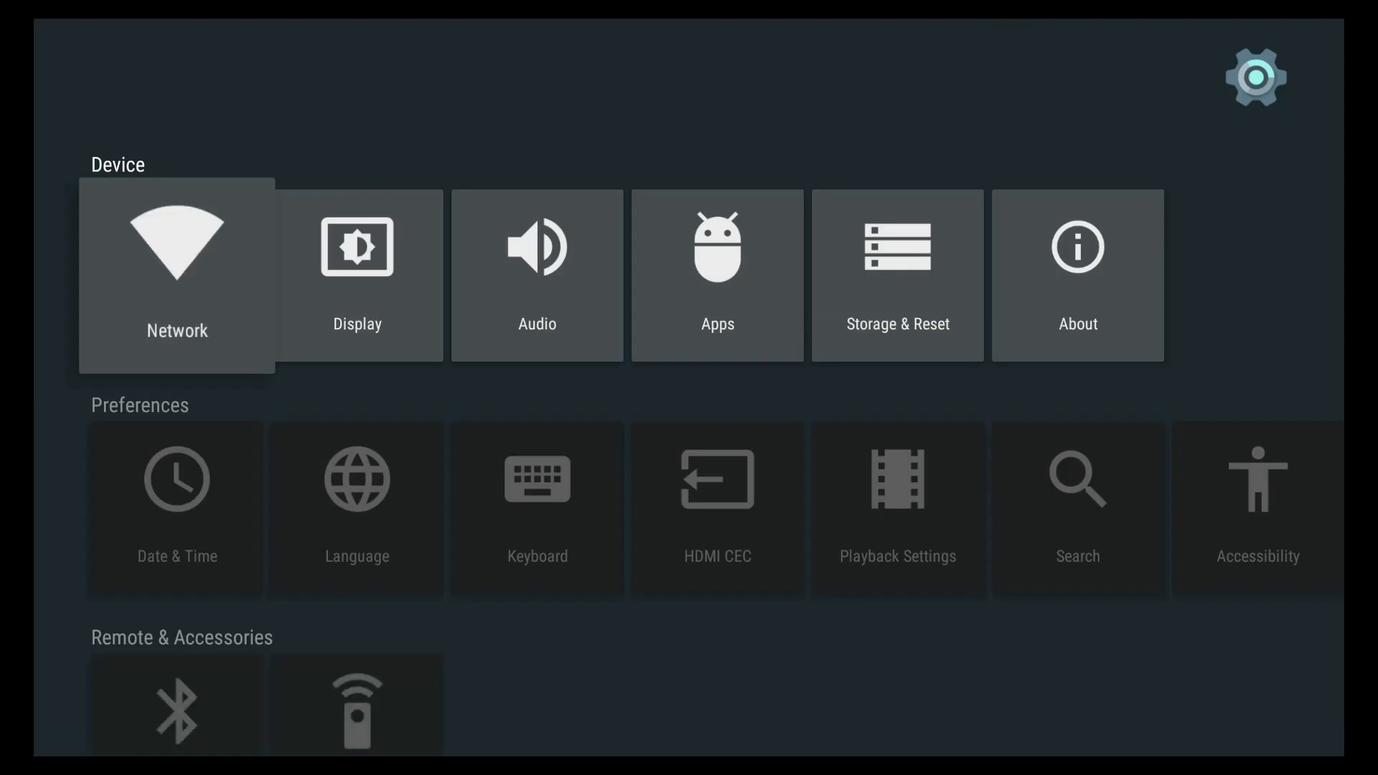
{"action": "left_click", "coordinate": [356, 274]}
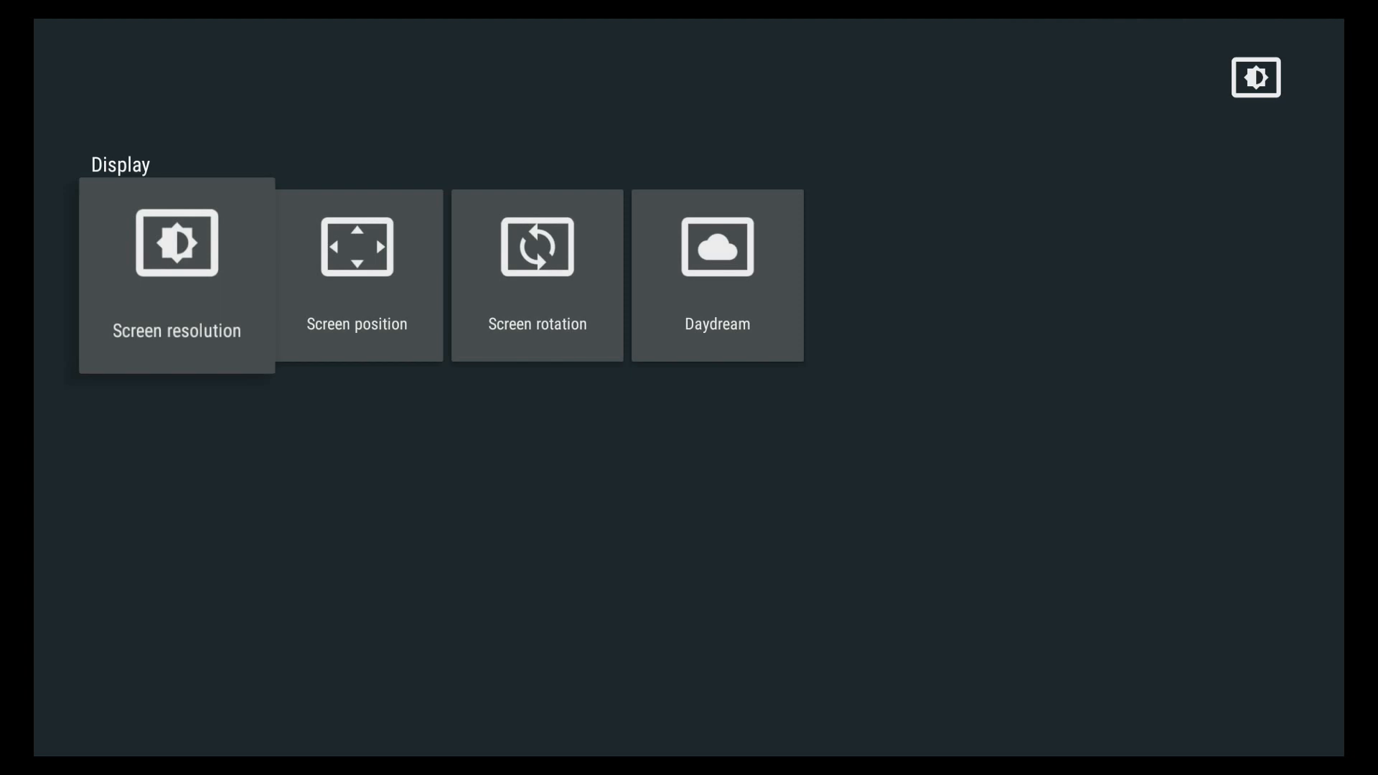
Adjust screen scaling from 90% to 87%, then return to the main Settings page.
{"action": "left_click", "coordinate": [357, 275]}
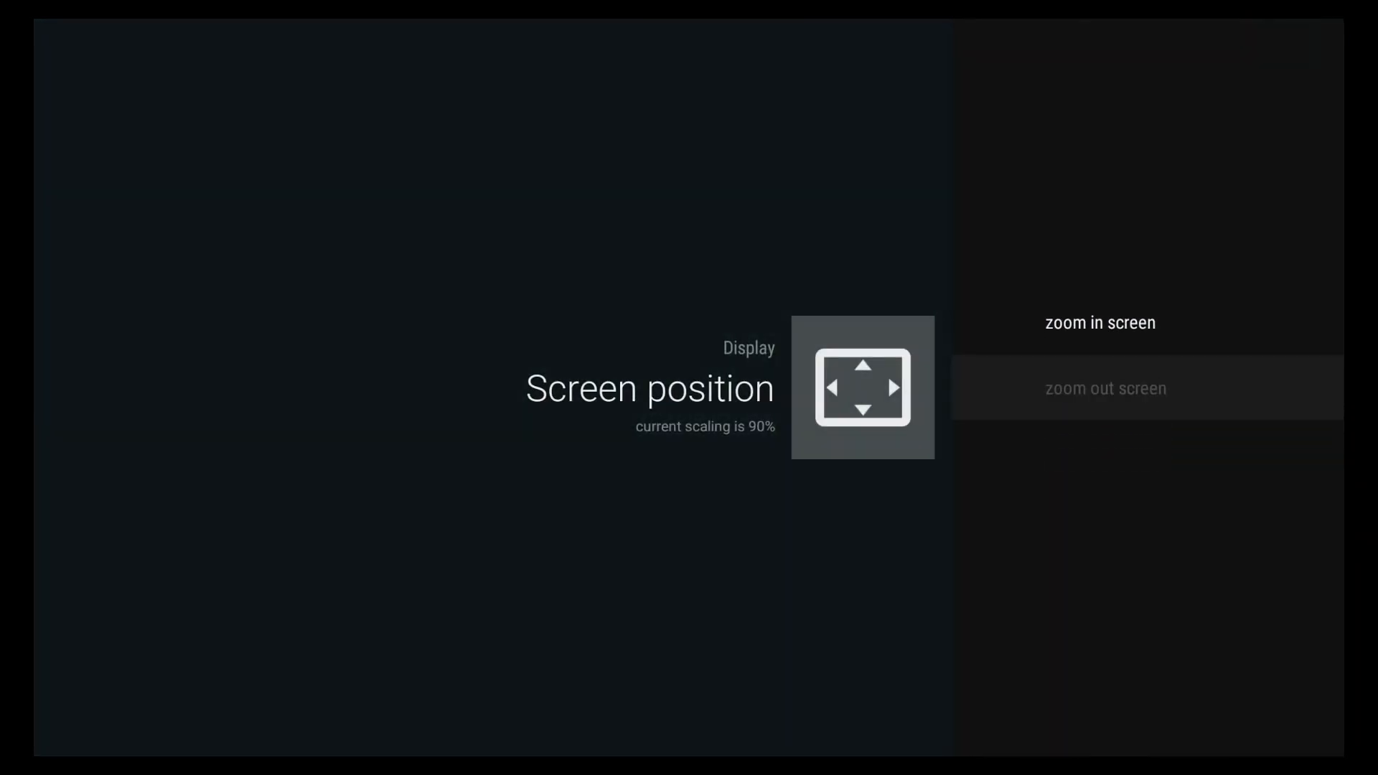
{"action": "left_click", "coordinate": [1106, 388]}
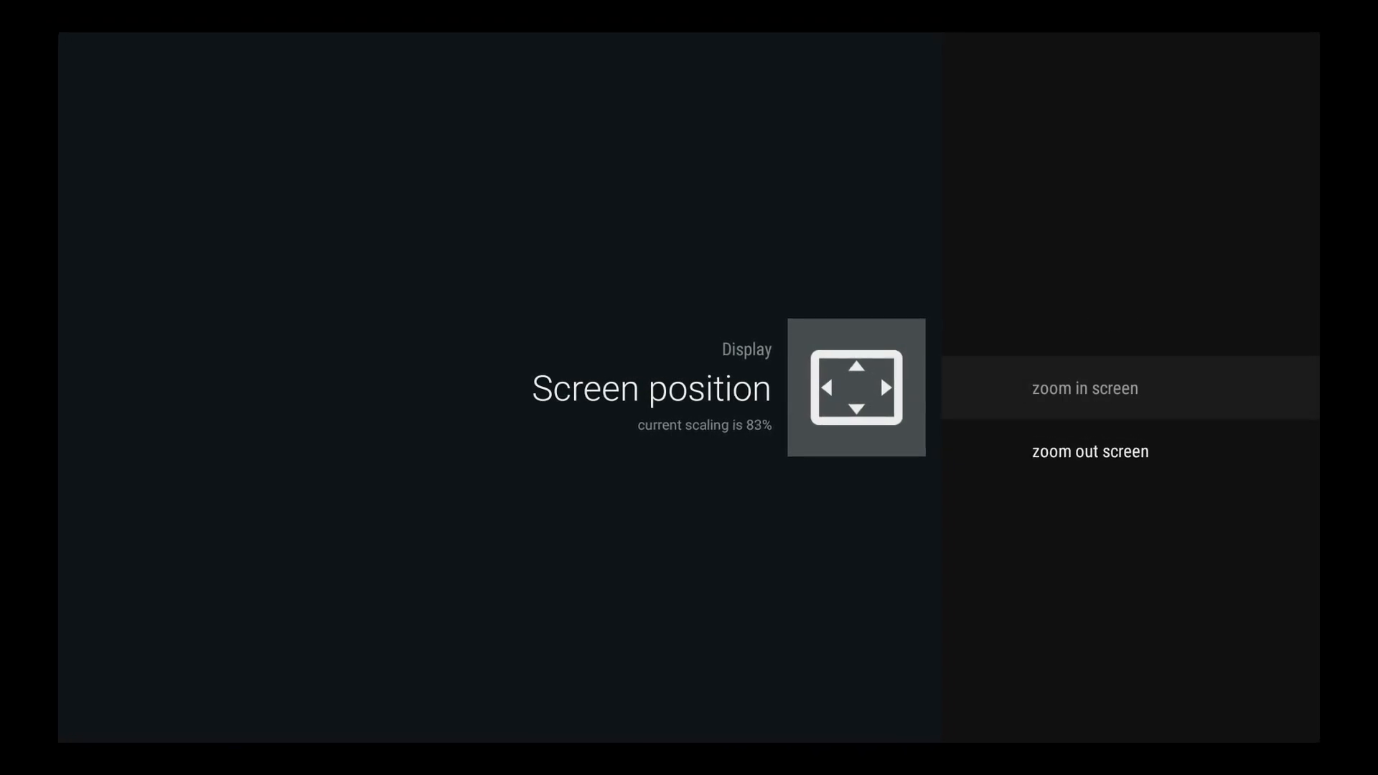
{"action": "left_click", "coordinate": [1085, 387]}
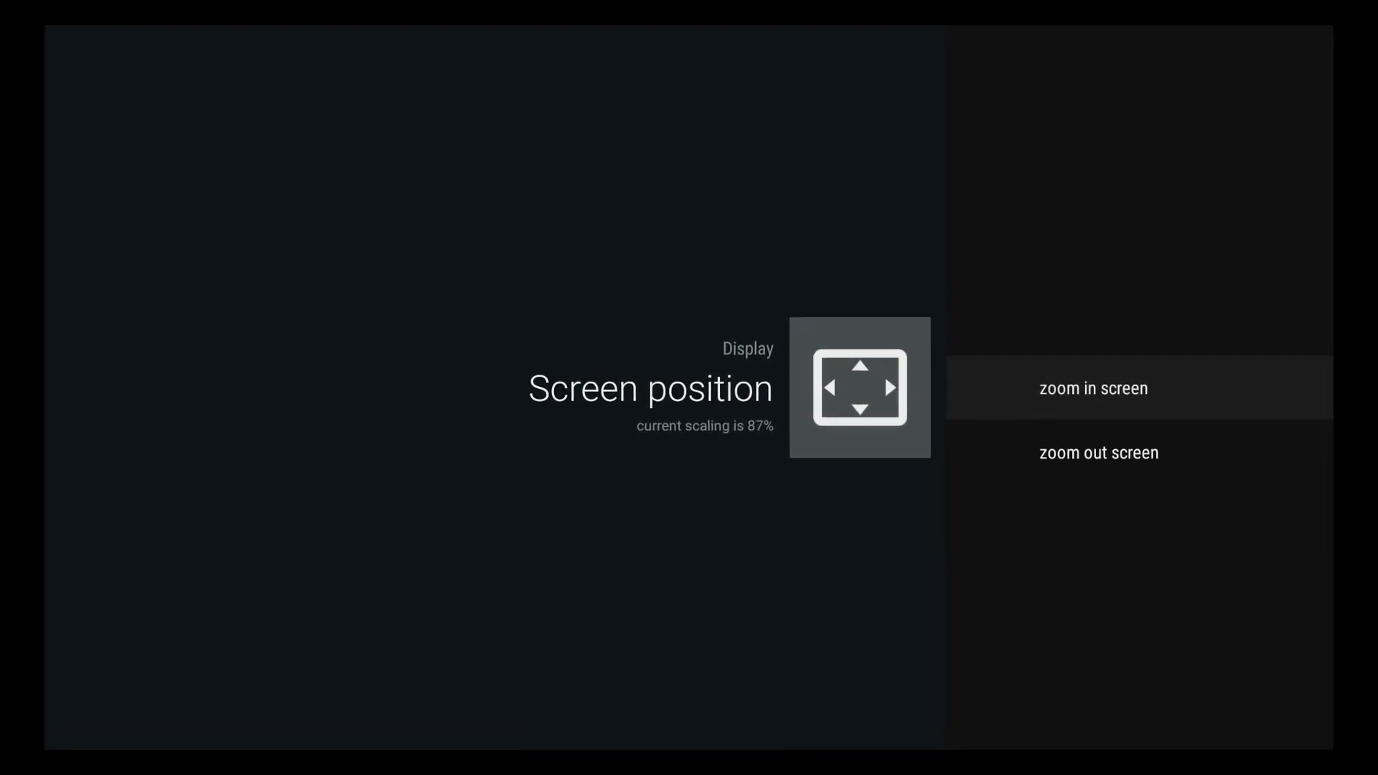
{"action": "left_click", "coordinate": [1093, 388]}
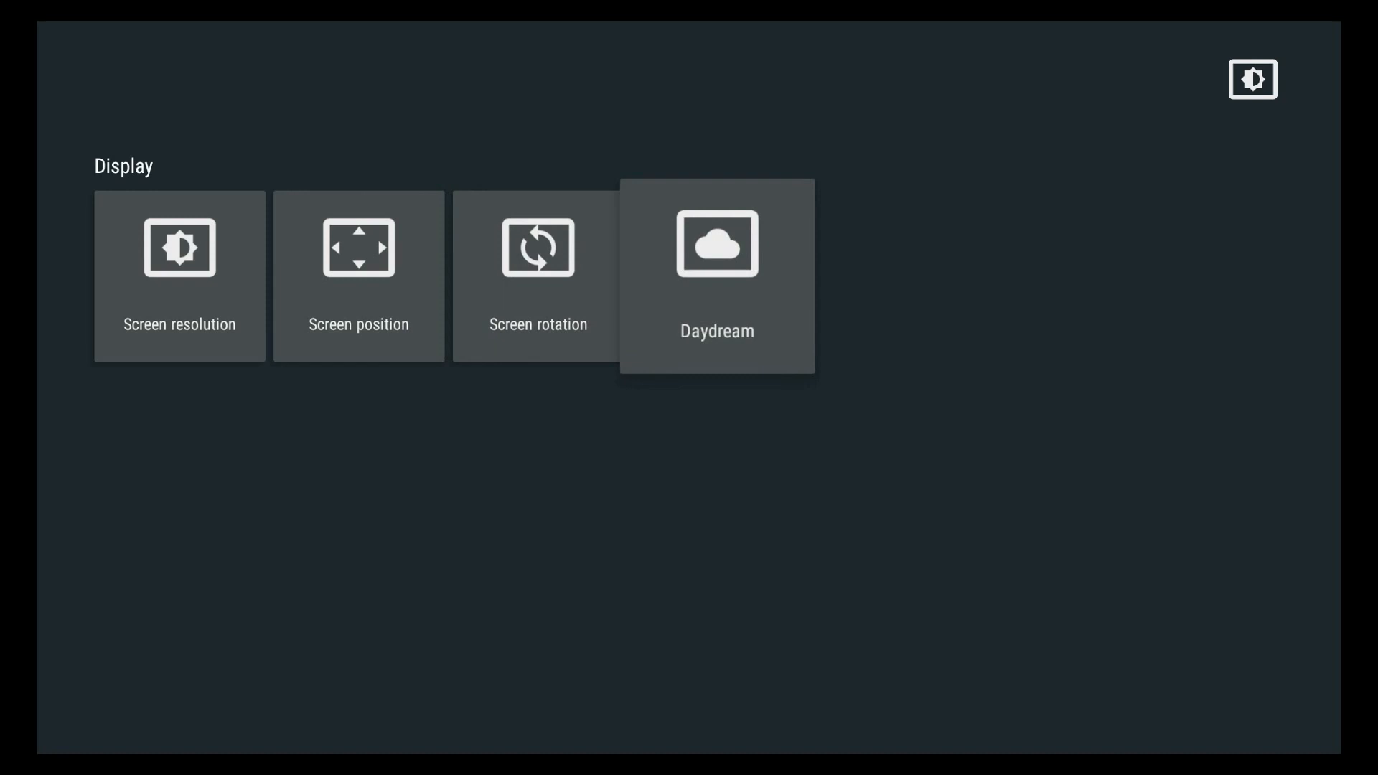
{"action": "left_click", "coordinate": [716, 275]}
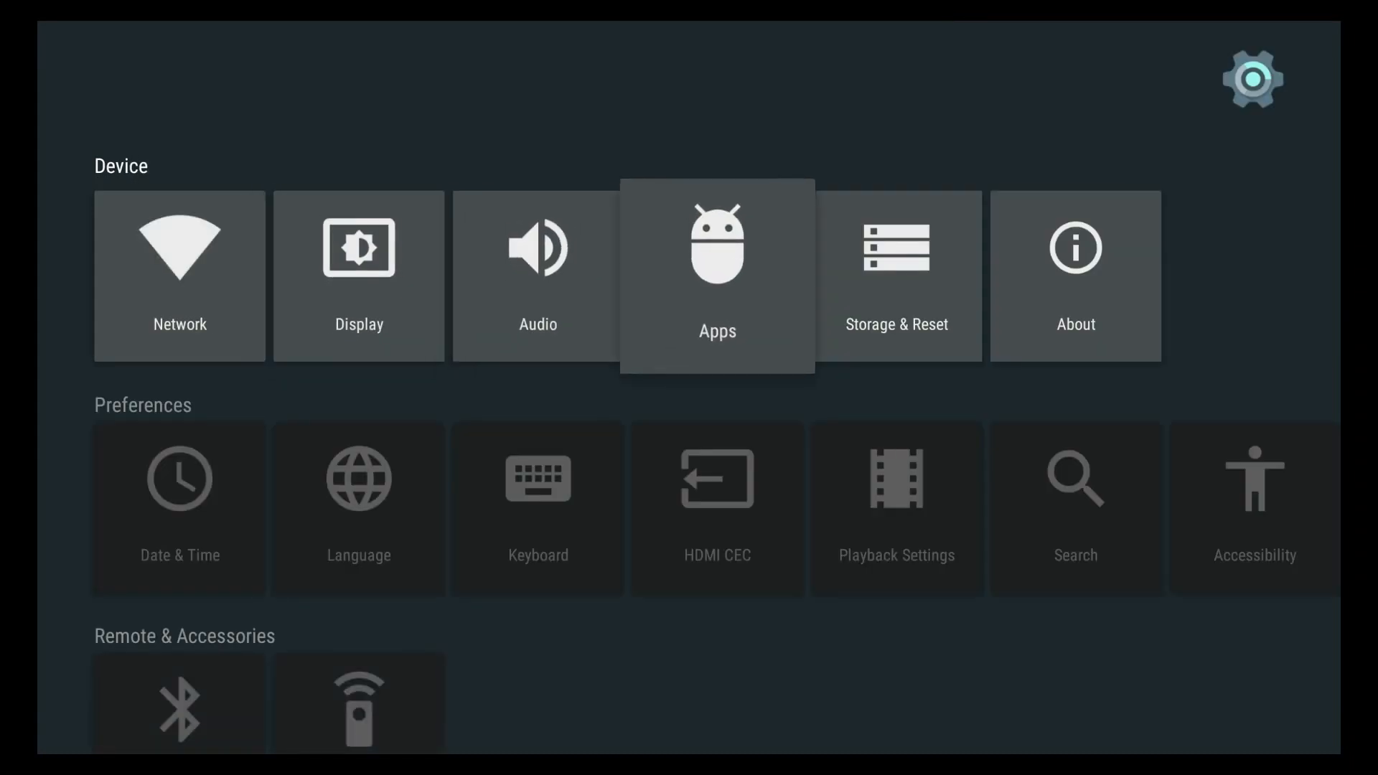
Browse the Downloaded, System and Running app lists on the Apps page.
{"action": "left_click", "coordinate": [717, 275]}
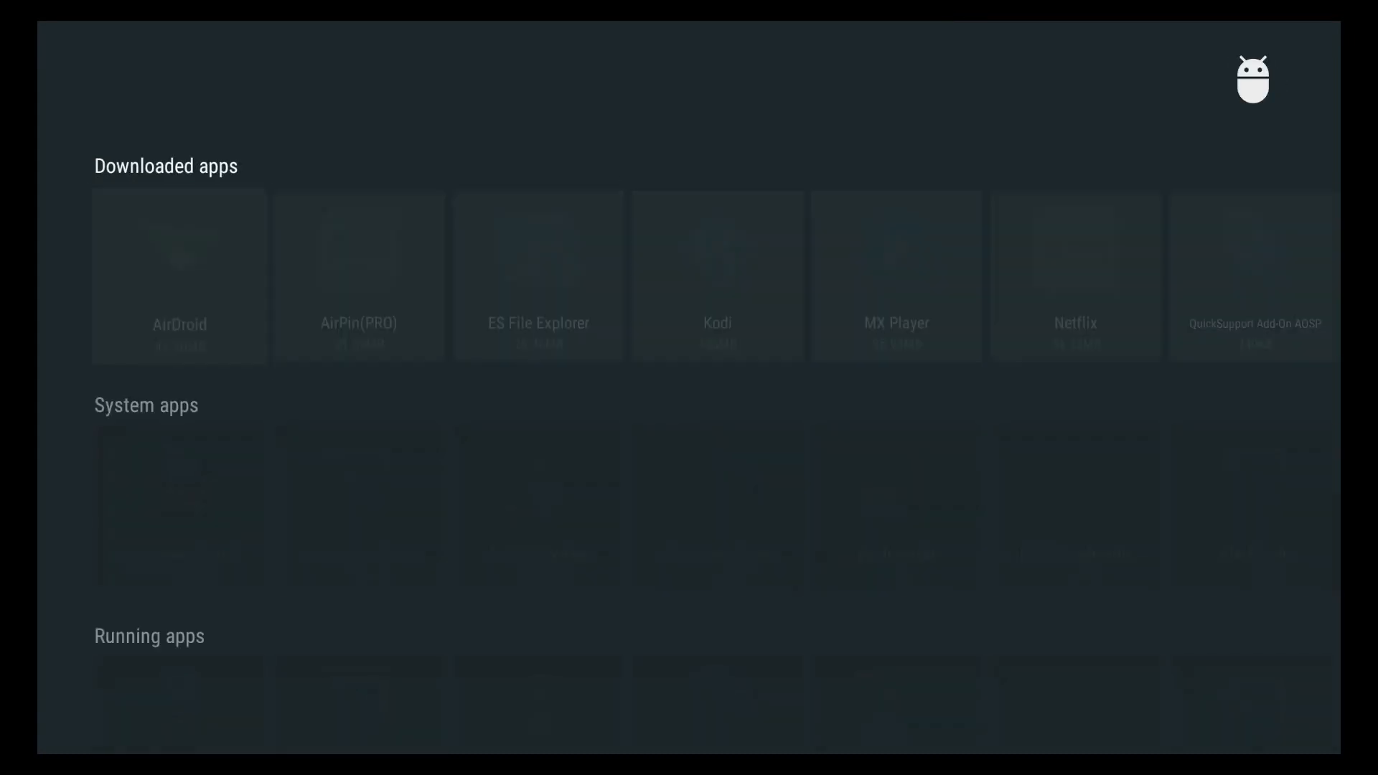
{"action": "scroll", "scroll_direction": "down", "scroll_amount": 3}
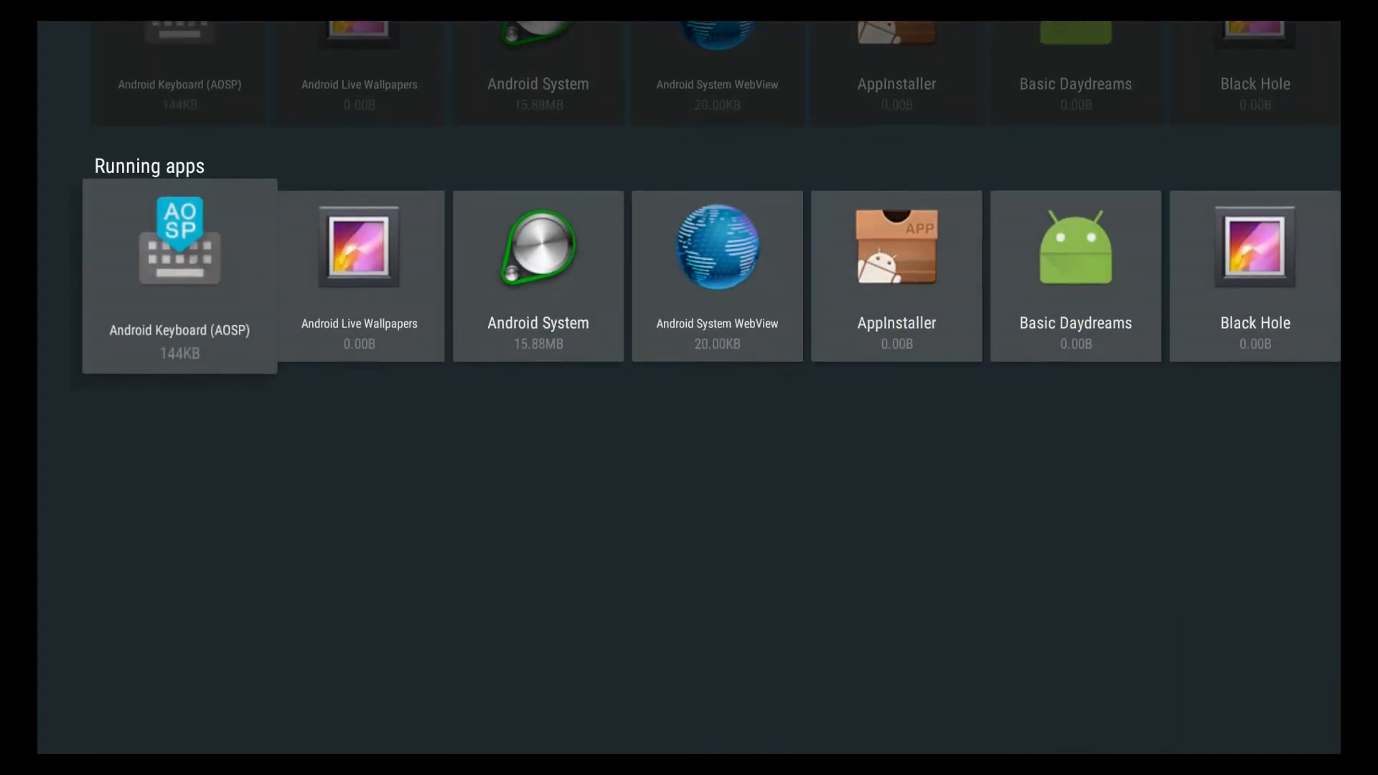
{"action": "scroll", "scroll_direction": "up", "scroll_amount": 3}
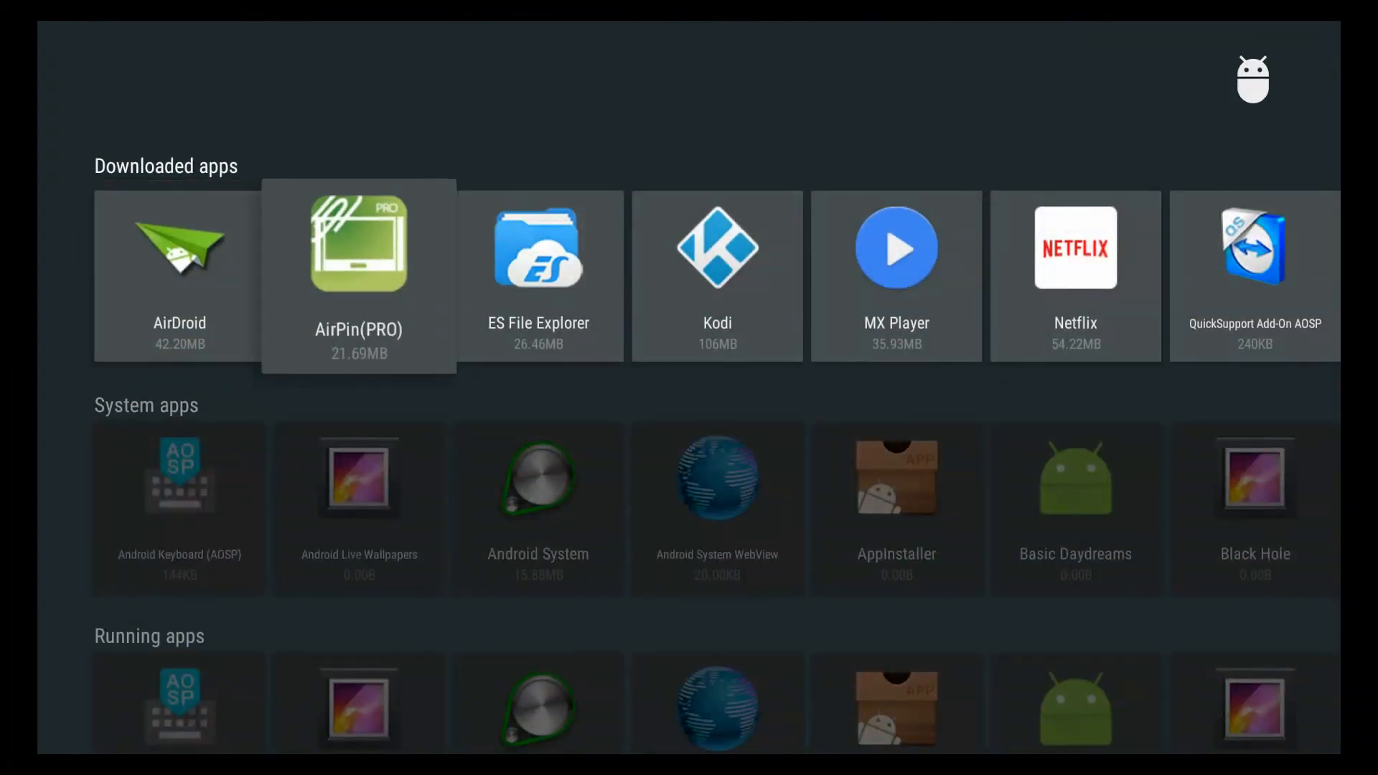
{"action": "scroll", "scroll_direction": "right", "scroll_amount": 3}
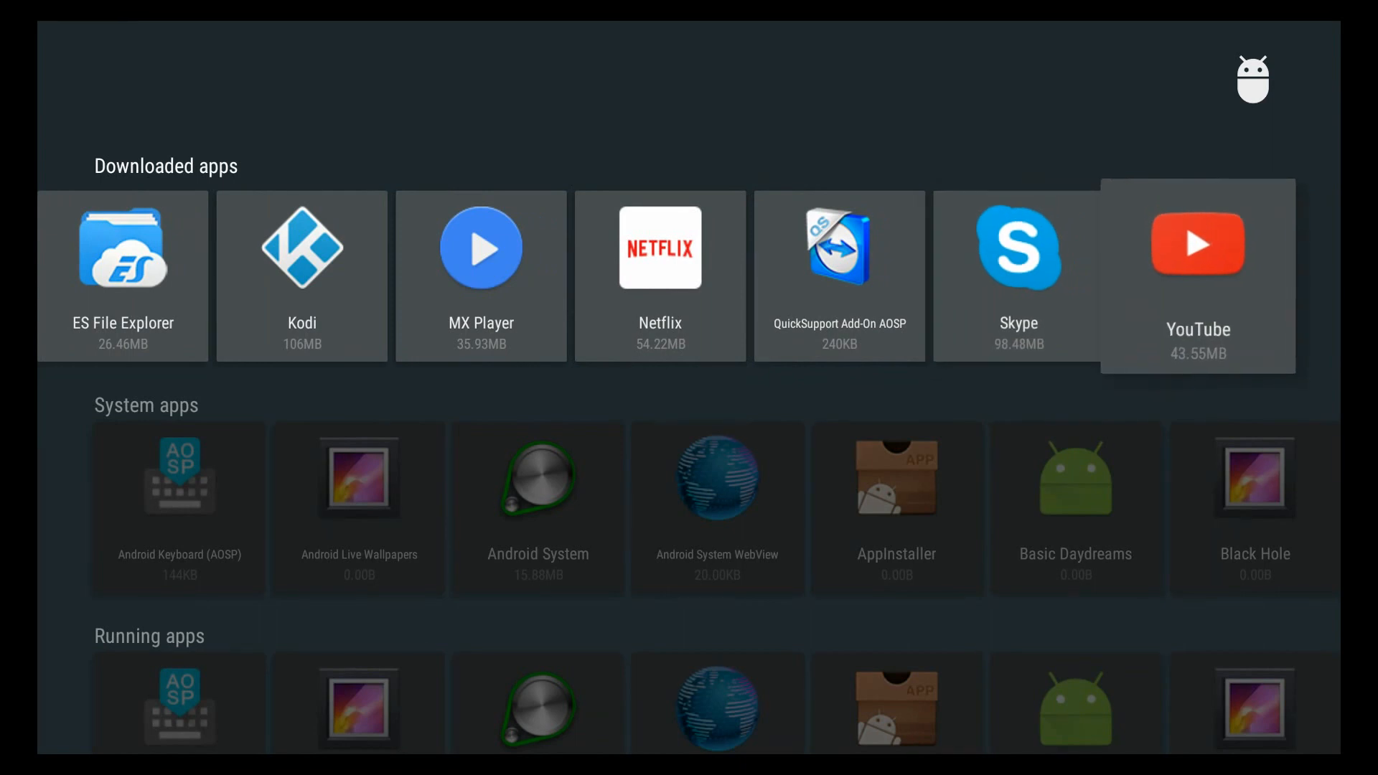
{"action": "scroll", "scroll_direction": "left", "scroll_amount": 3}
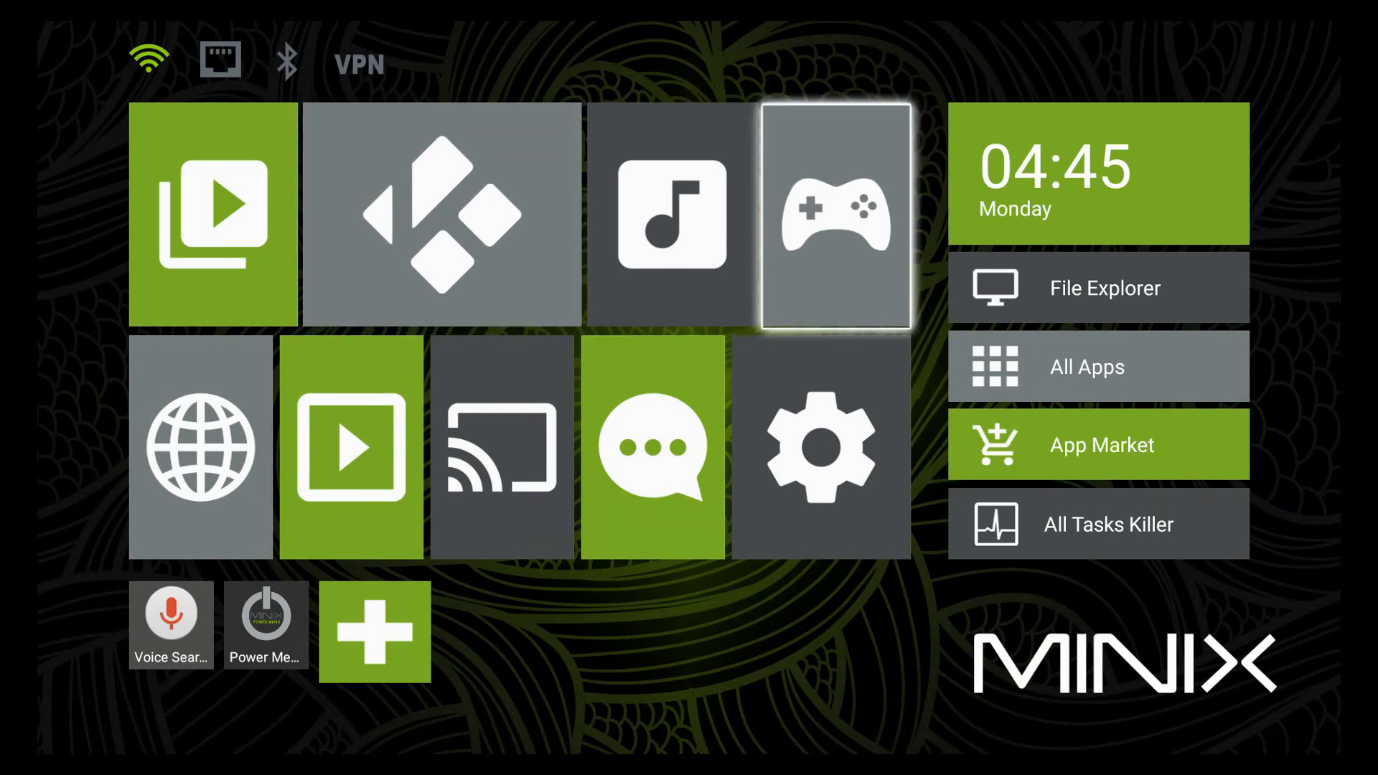
Launch ES File Explorer from the File Explorer folder.
{"action": "left_click", "coordinate": [835, 215]}
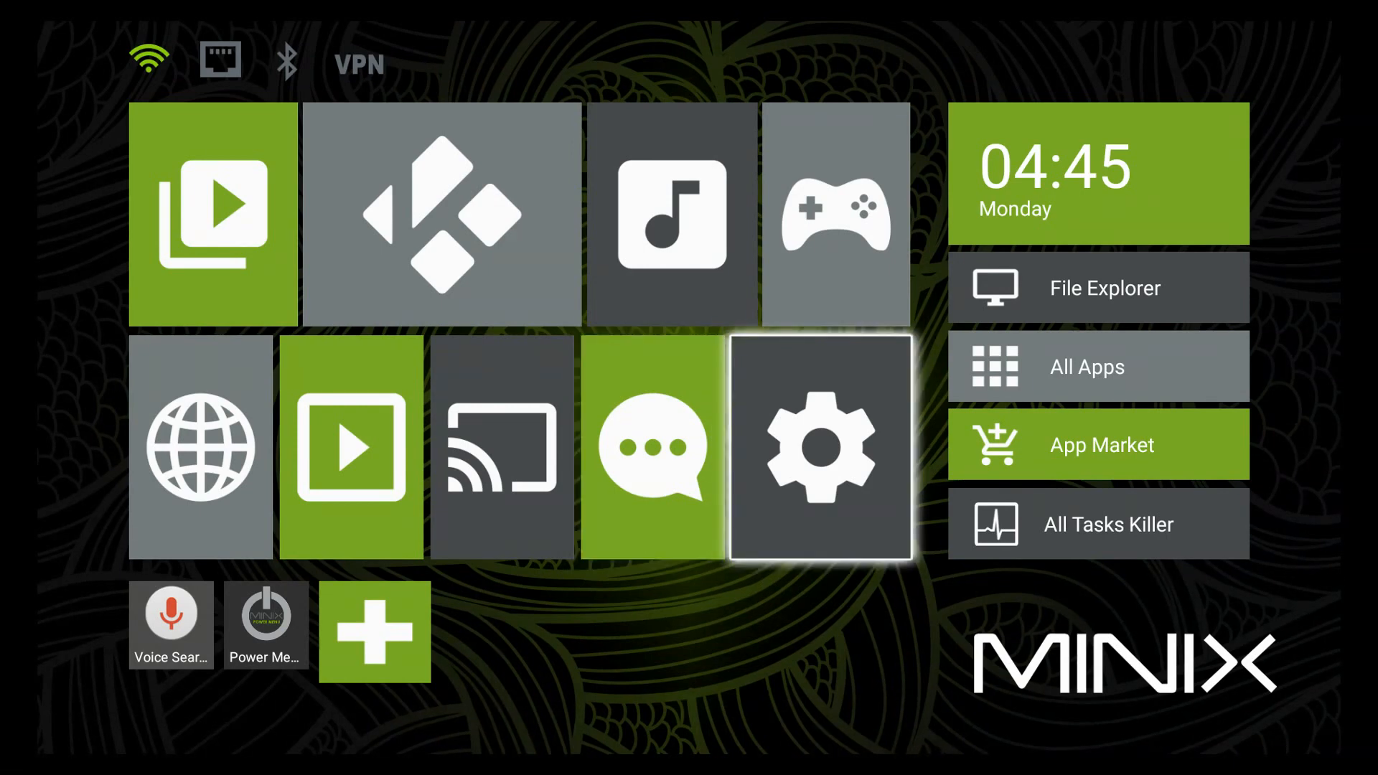
{"action": "mouse_move", "coordinate": [1097, 287]}
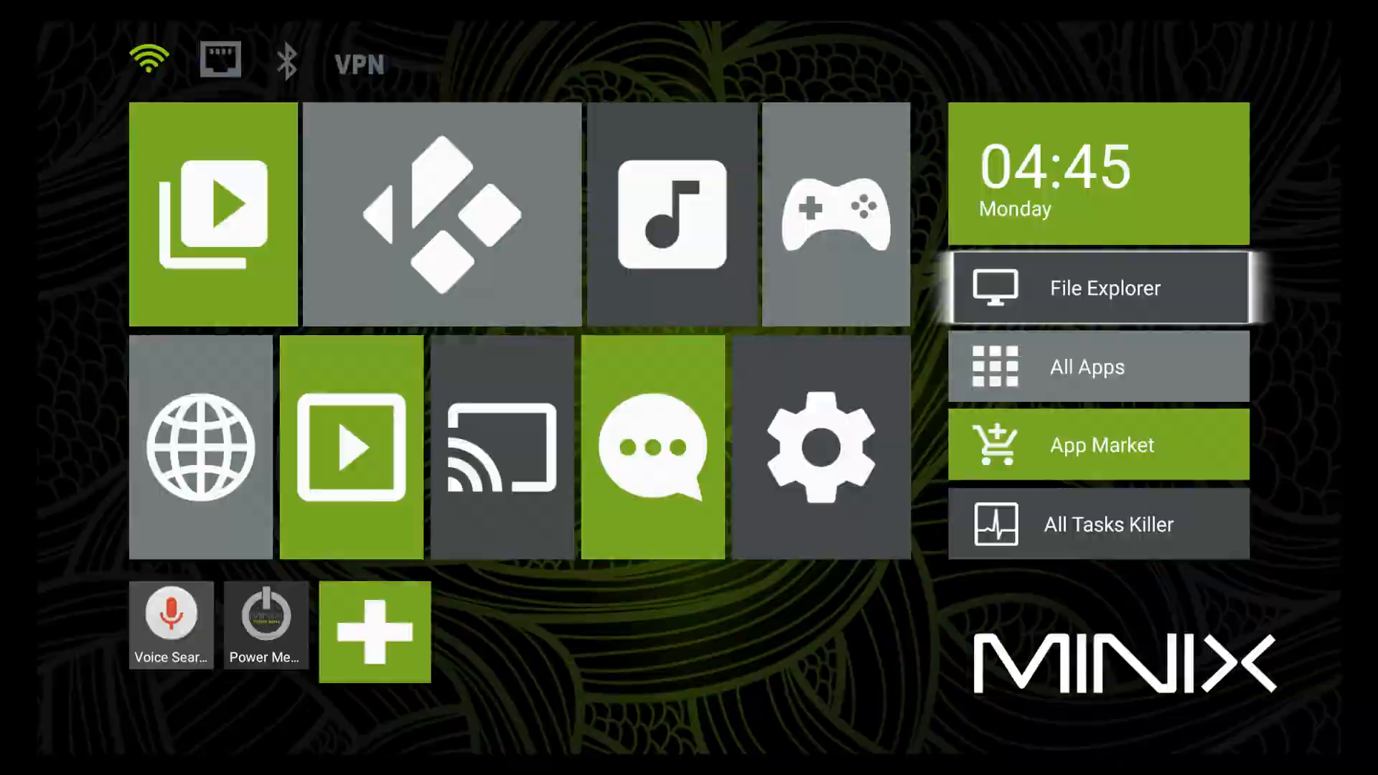
{"action": "left_click", "coordinate": [1104, 287]}
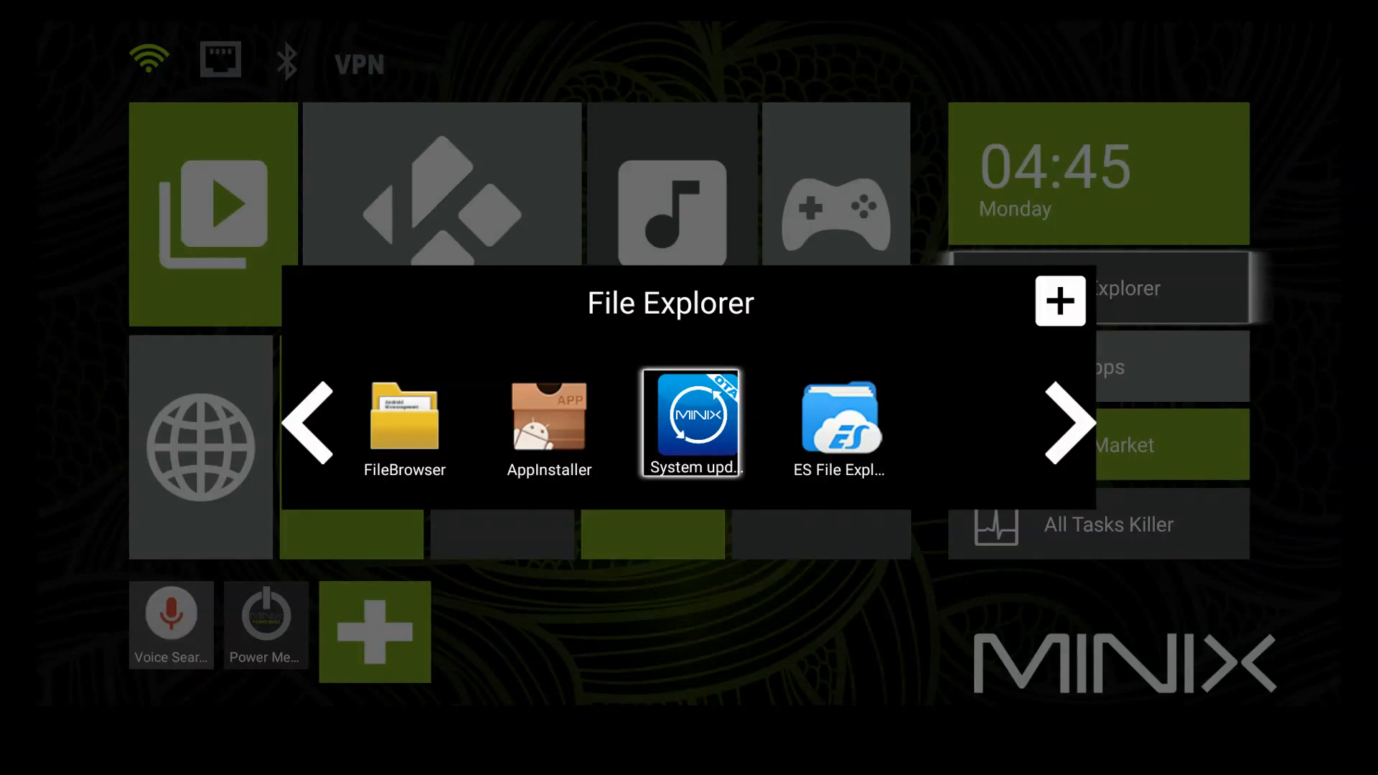
{"action": "left_click", "coordinate": [835, 423]}
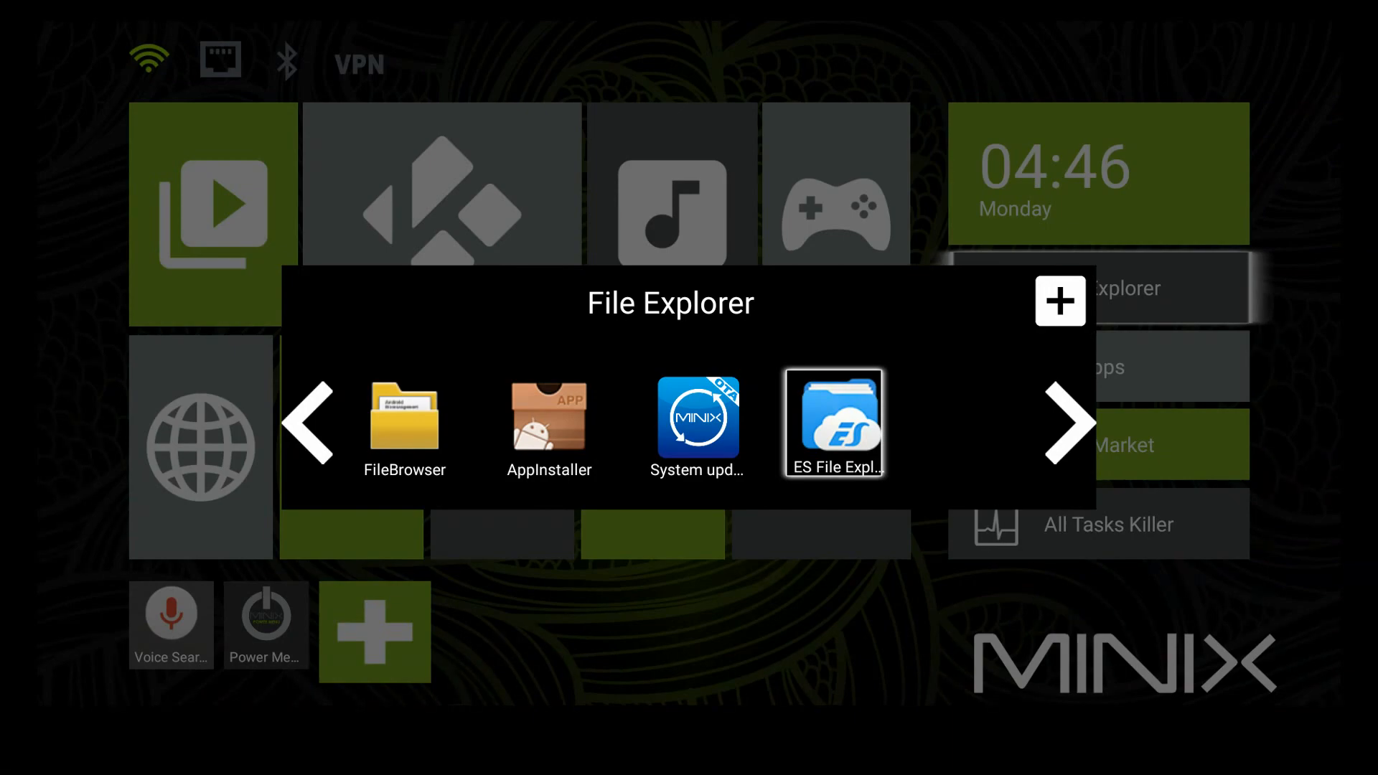
{"action": "left_click", "coordinate": [831, 424]}
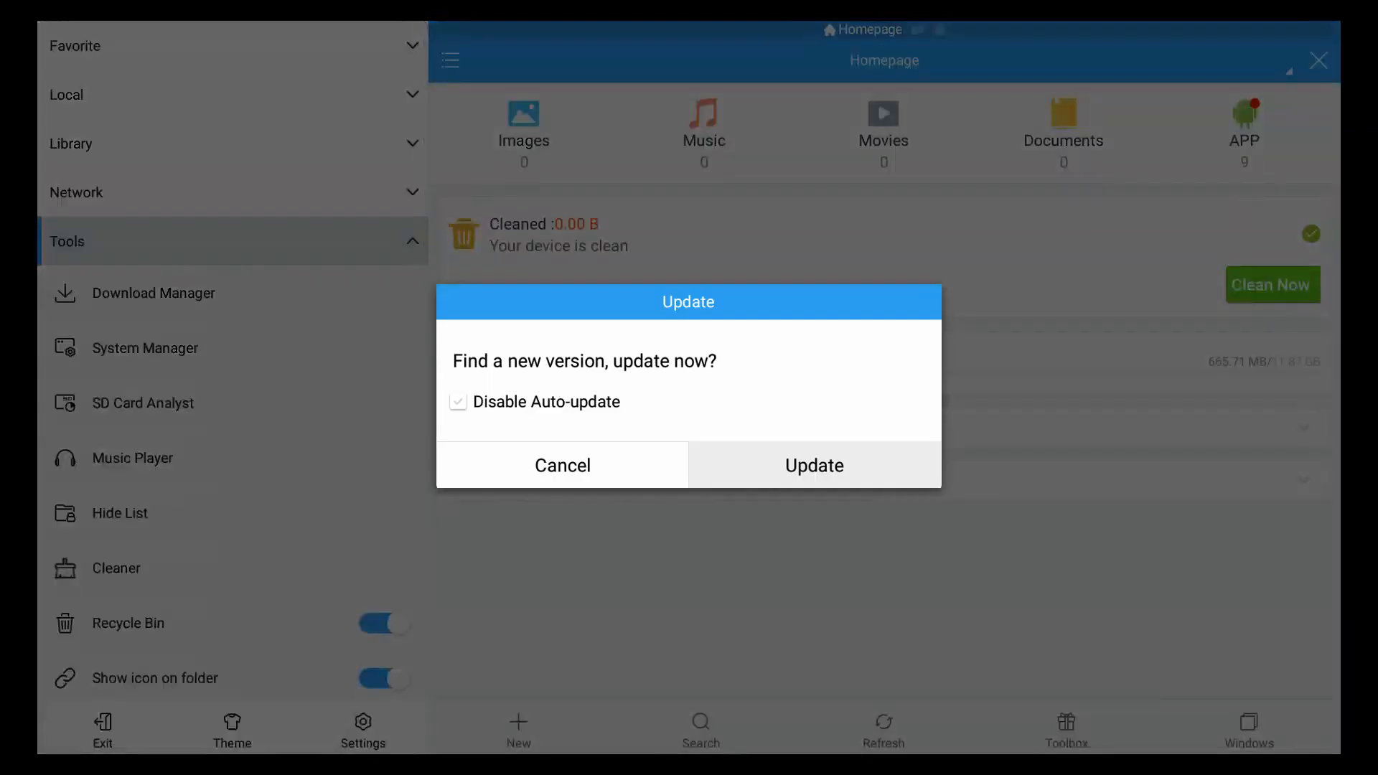
Accept the ES File Explorer update and its permissions in Google Play Store.
{"action": "left_click", "coordinate": [812, 465]}
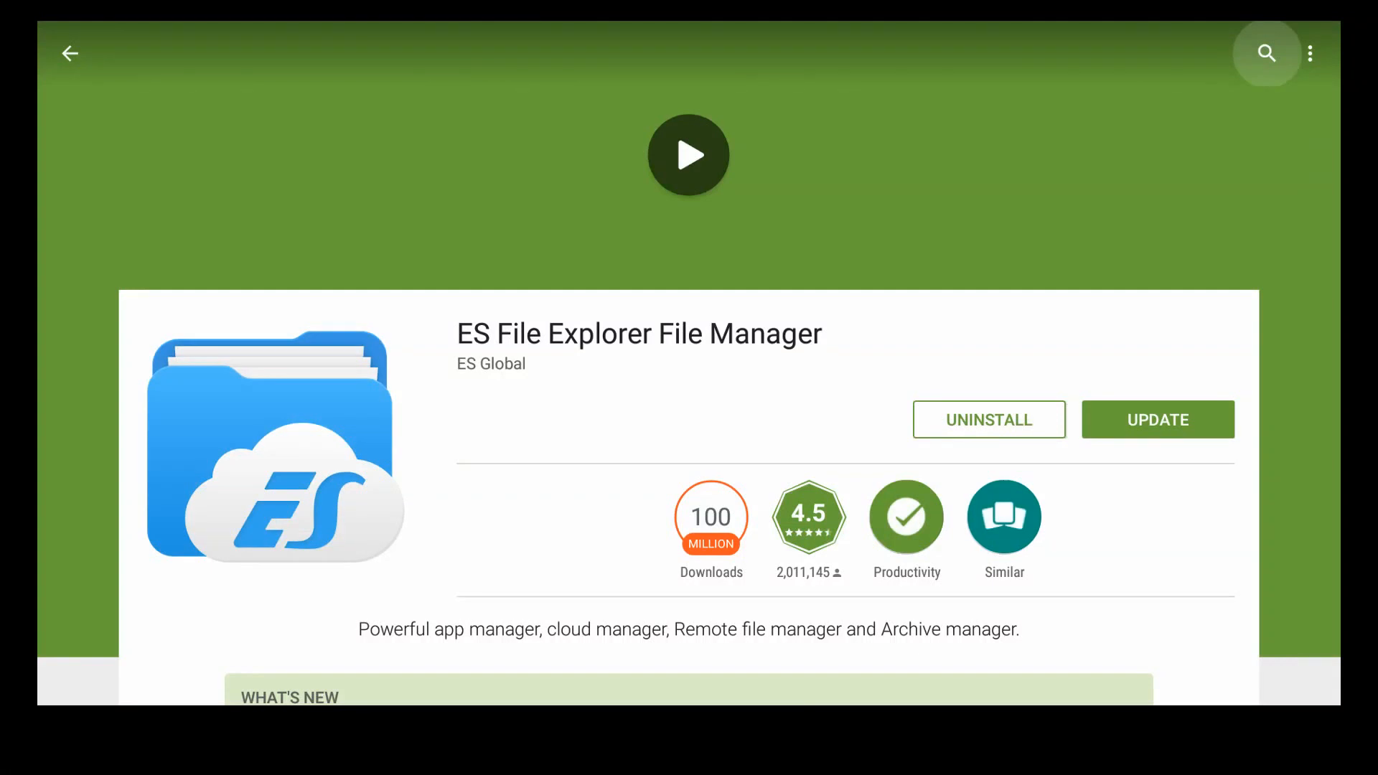
{"action": "left_click", "coordinate": [1266, 52]}
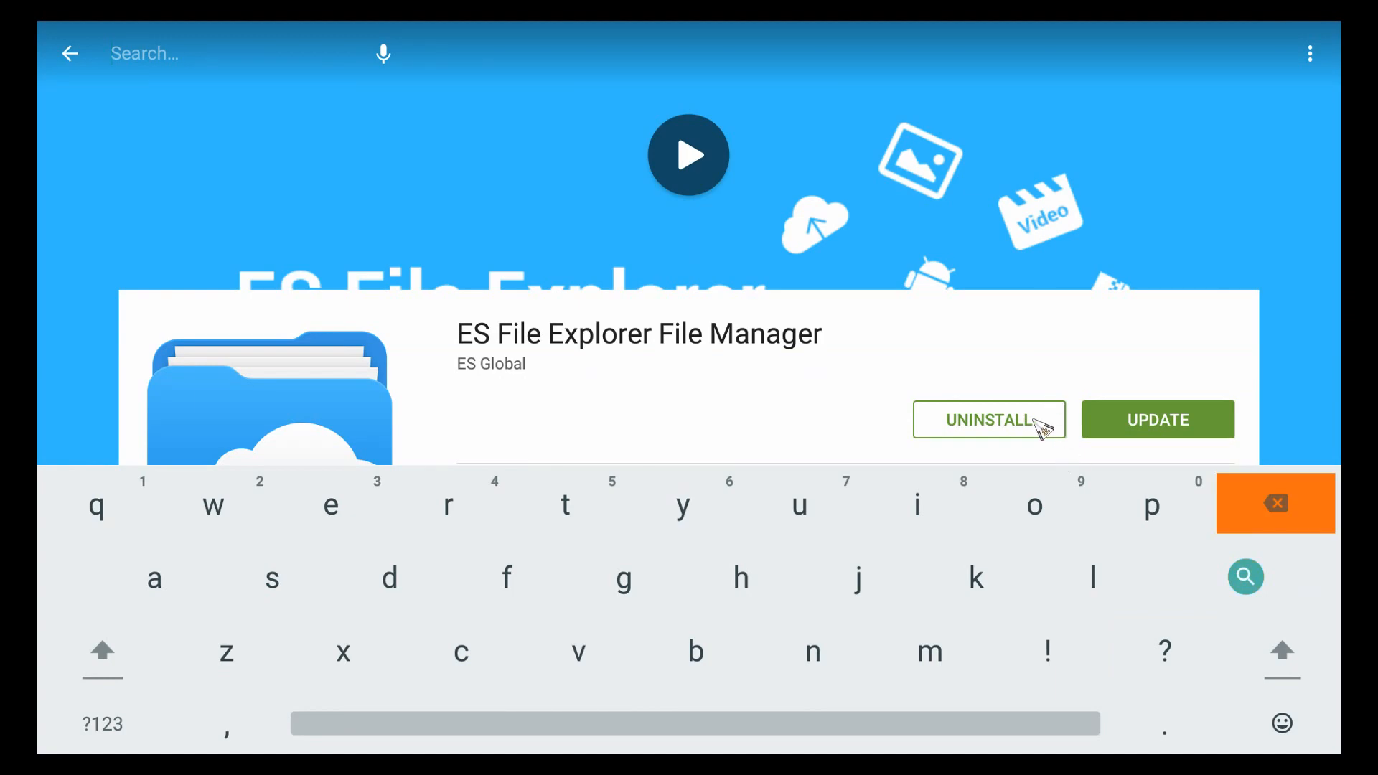
{"action": "left_click", "coordinate": [1156, 419]}
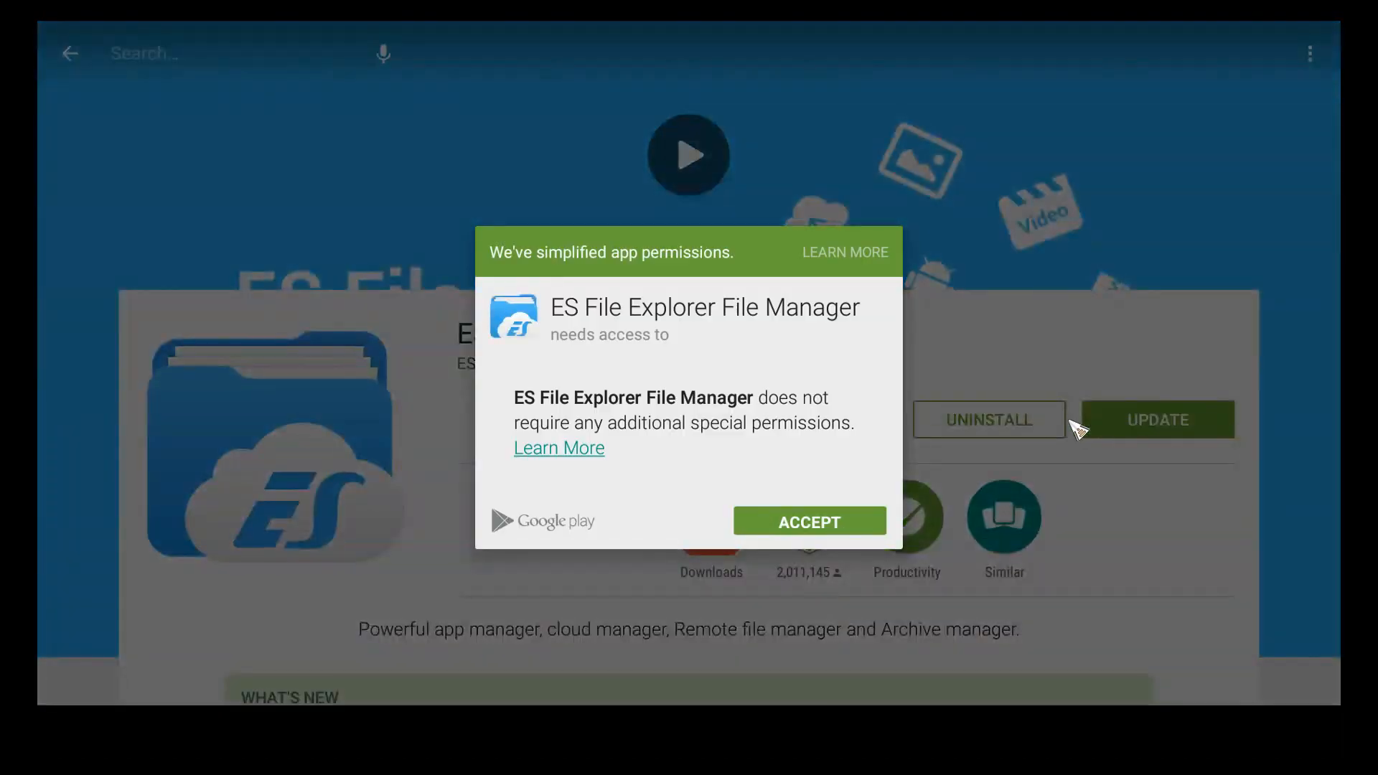
{"action": "left_click", "coordinate": [807, 521]}
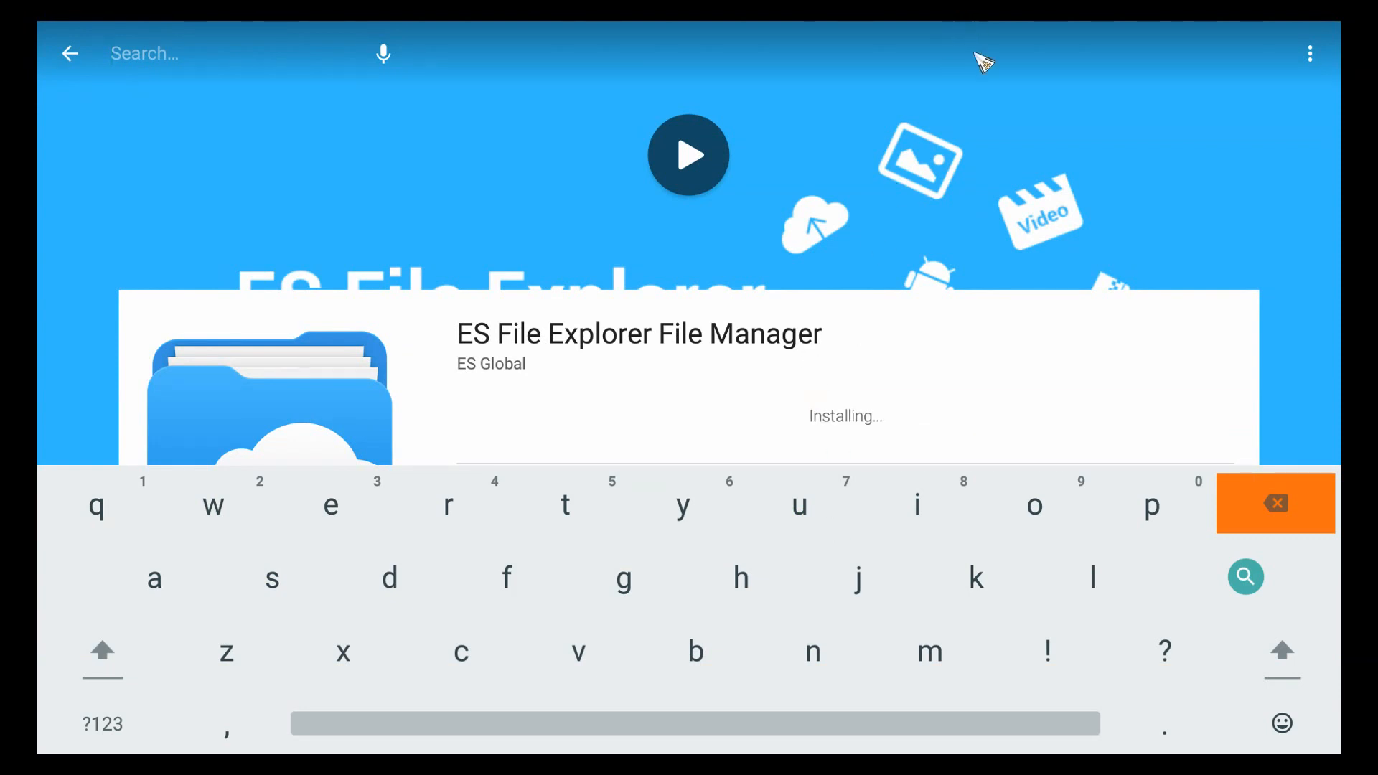
{"action": "mouse_move", "coordinate": [795, 227]}
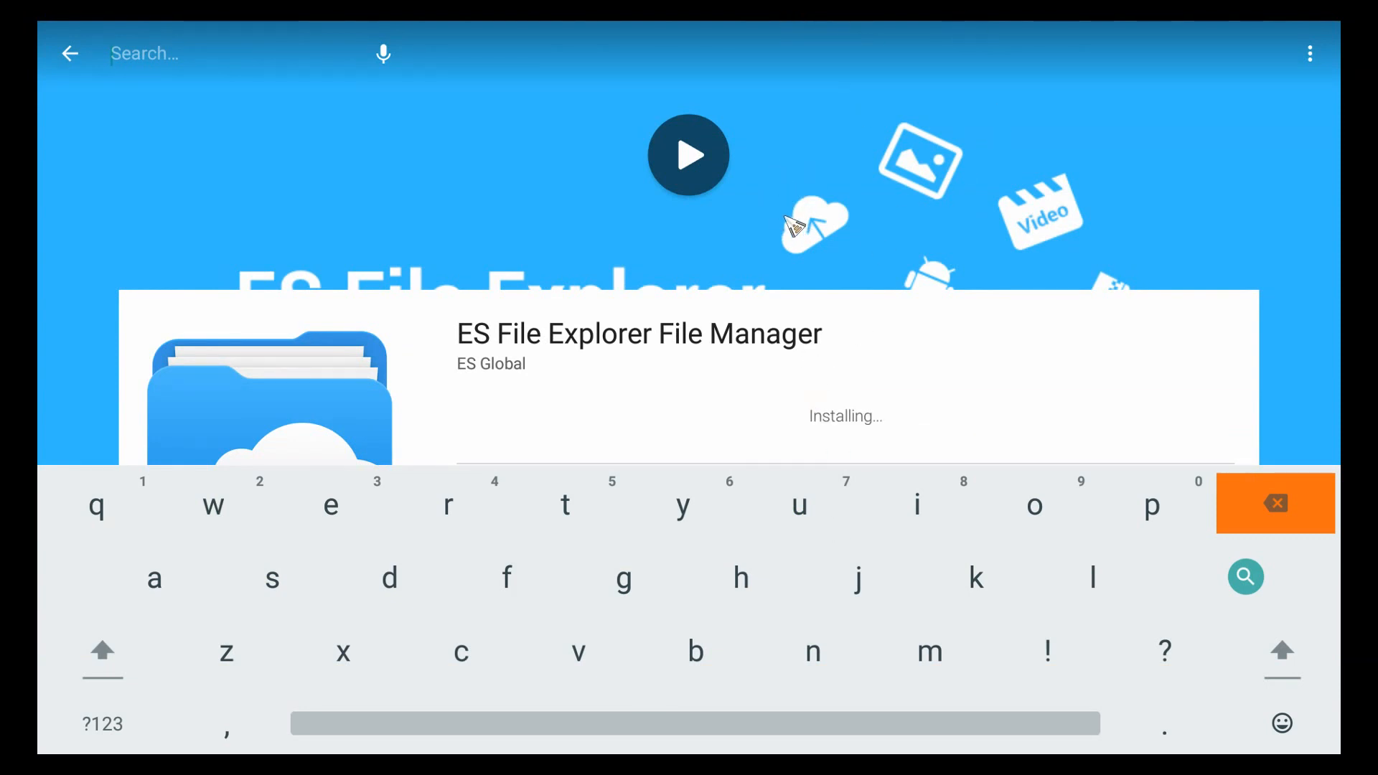
{"action": "mouse_move", "coordinate": [923, 540]}
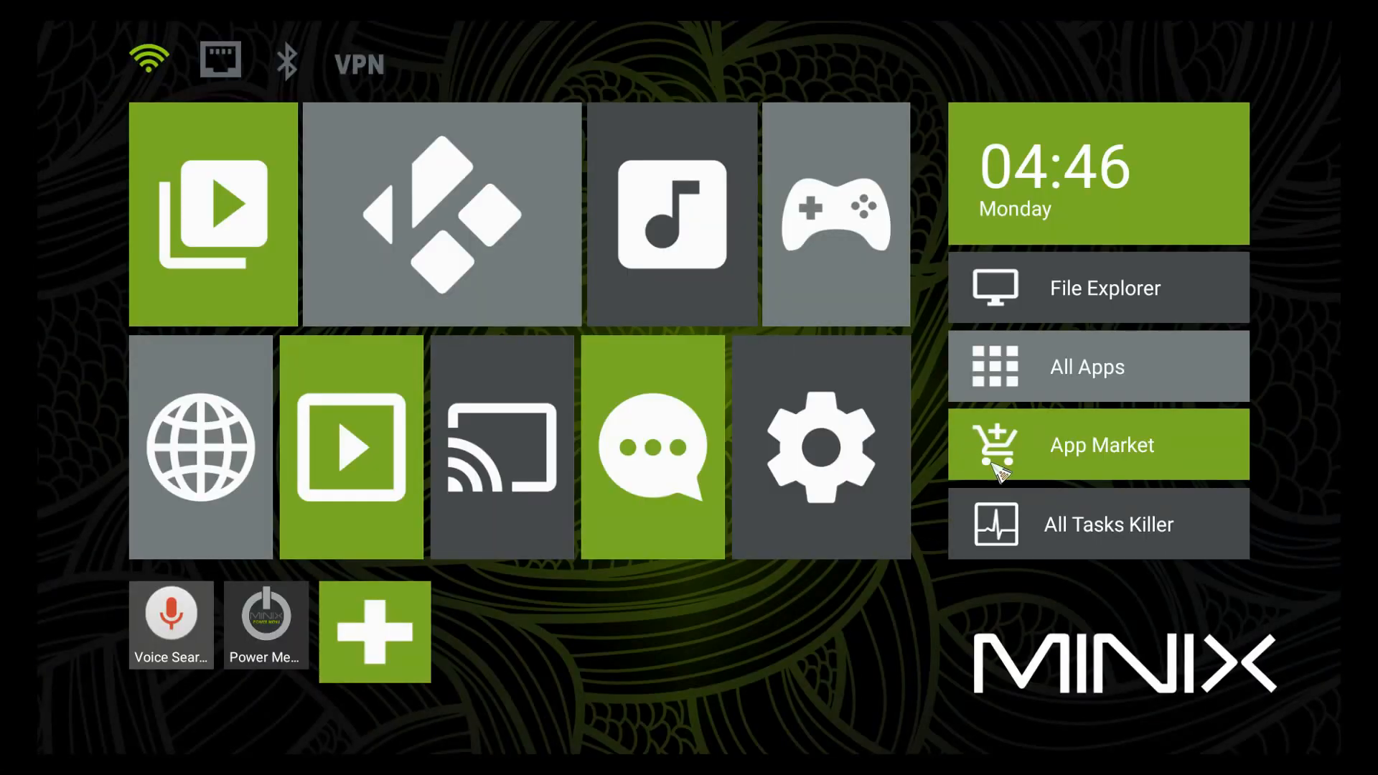
Launch Google Play from the App Market folder and browse its home listings.
{"action": "left_click", "coordinate": [1099, 445]}
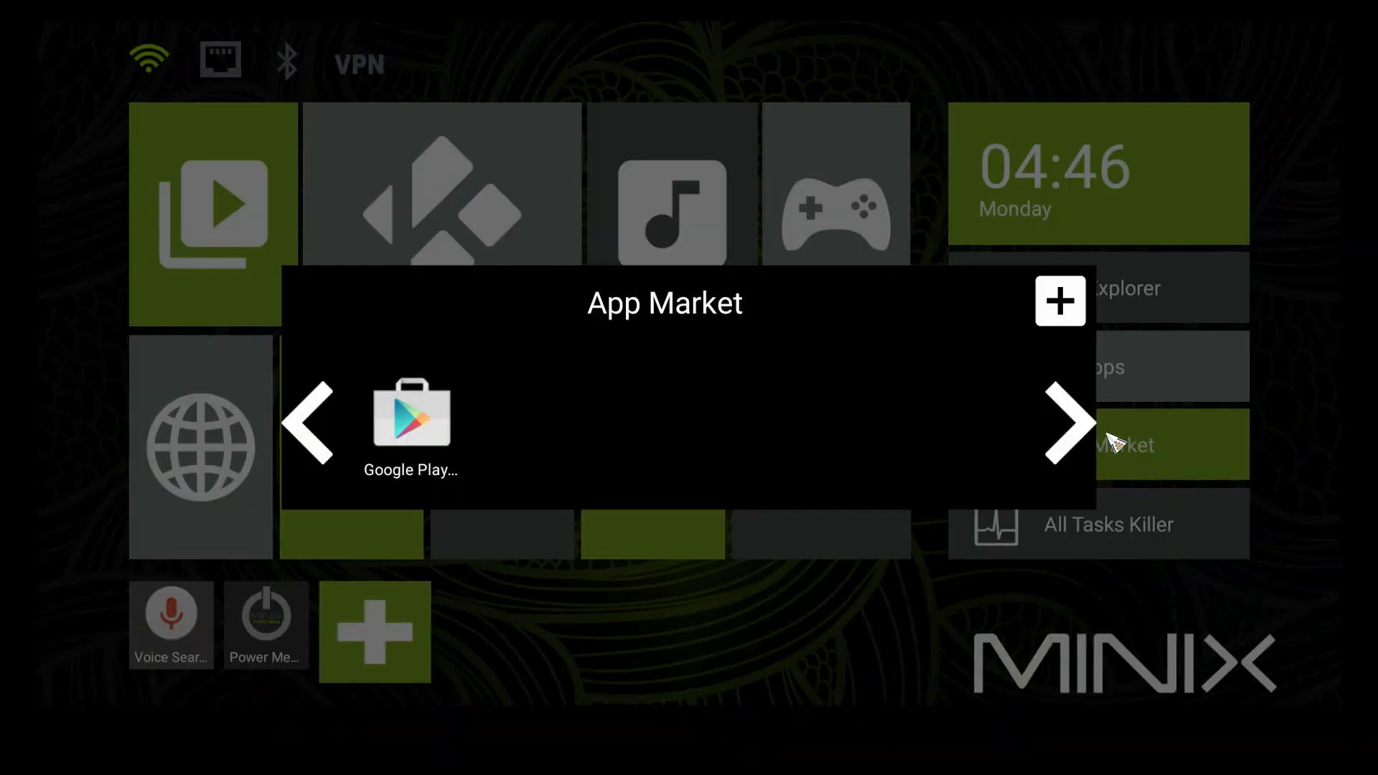
{"action": "left_click", "coordinate": [410, 422]}
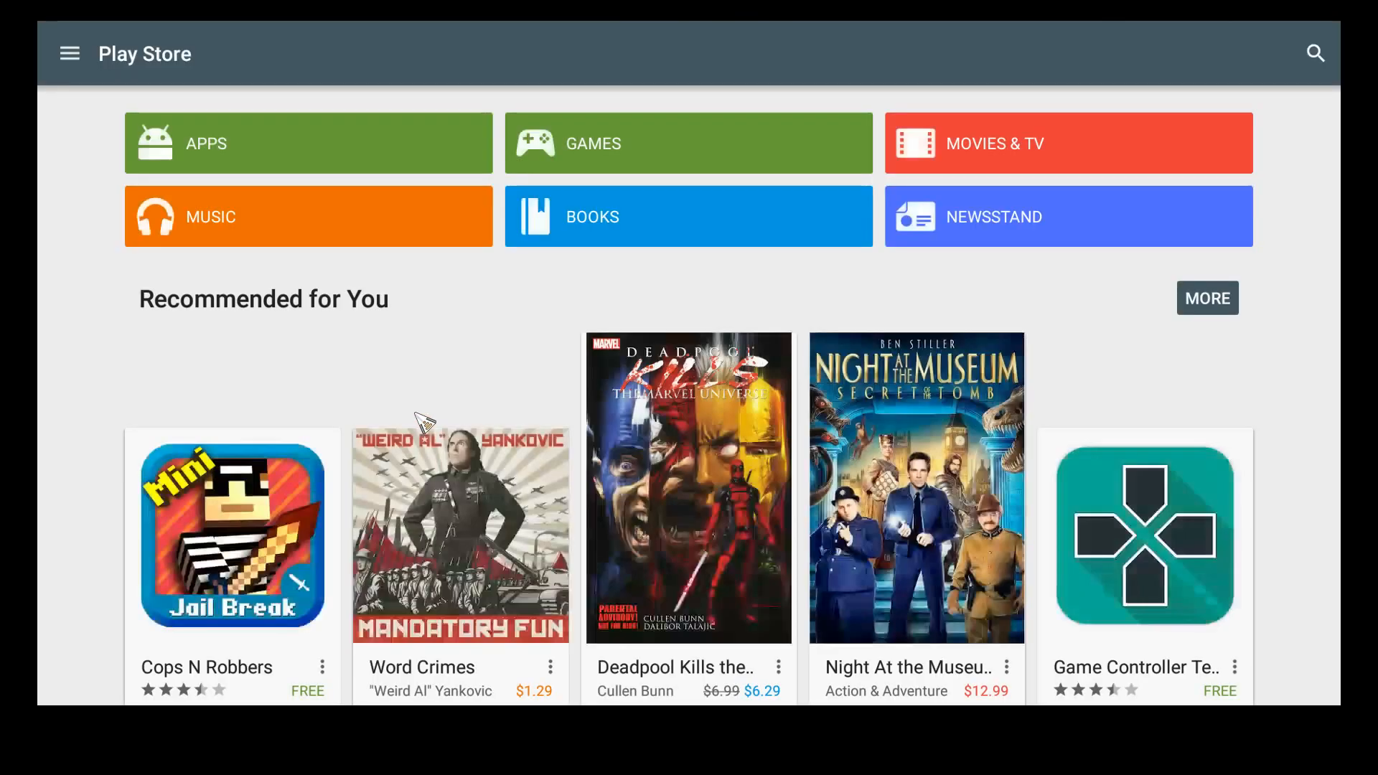
{"action": "scroll", "scroll_direction": "down", "scroll_amount": 3}
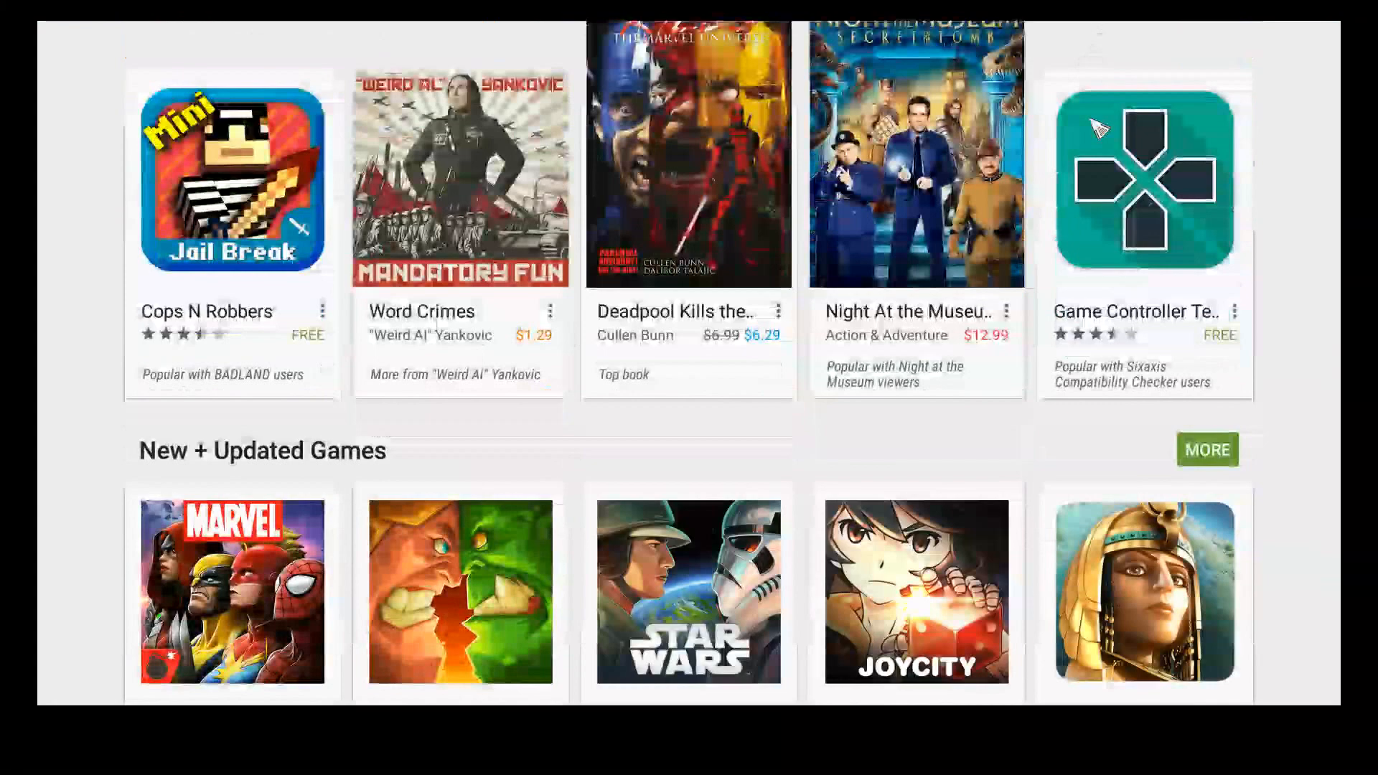
{"action": "scroll", "scroll_direction": "down", "scroll_amount": 3}
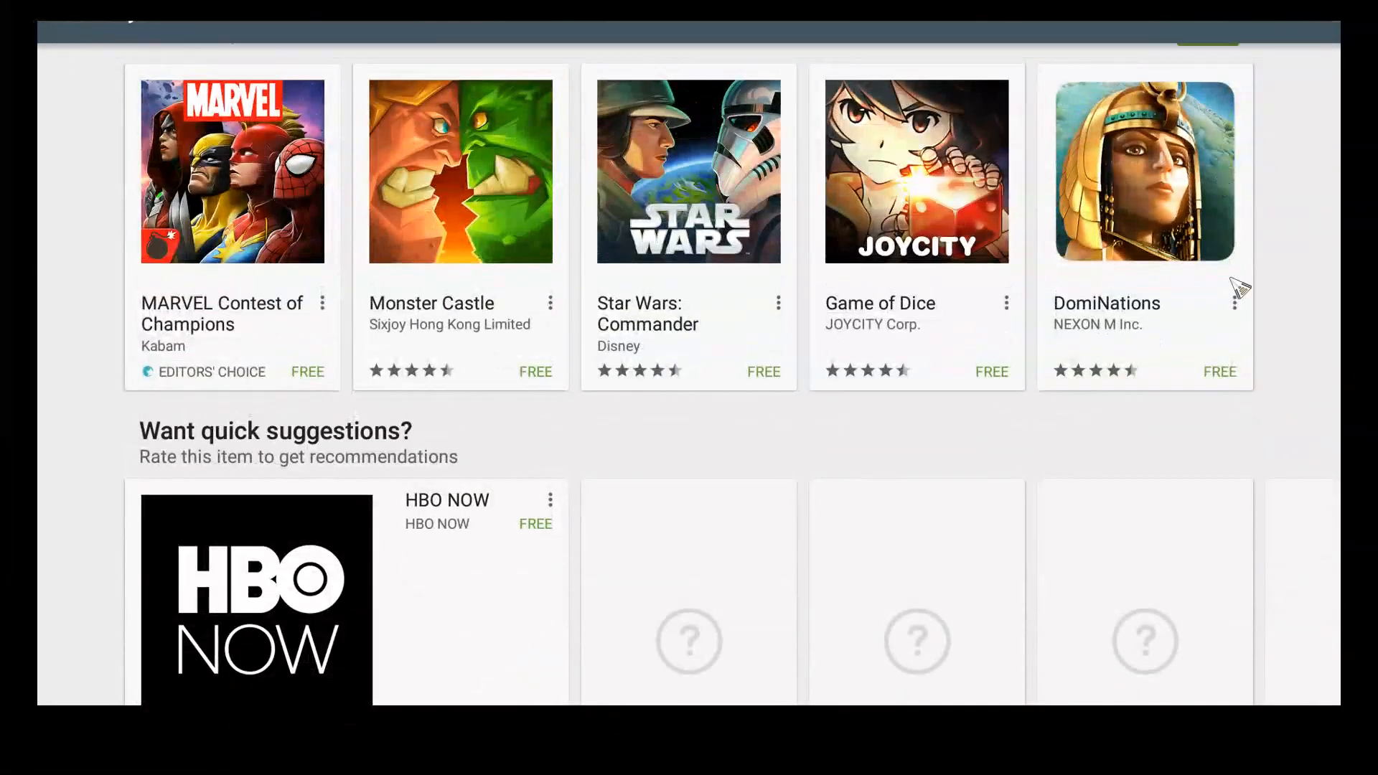
{"action": "scroll", "scroll_direction": "down", "scroll_amount": 3}
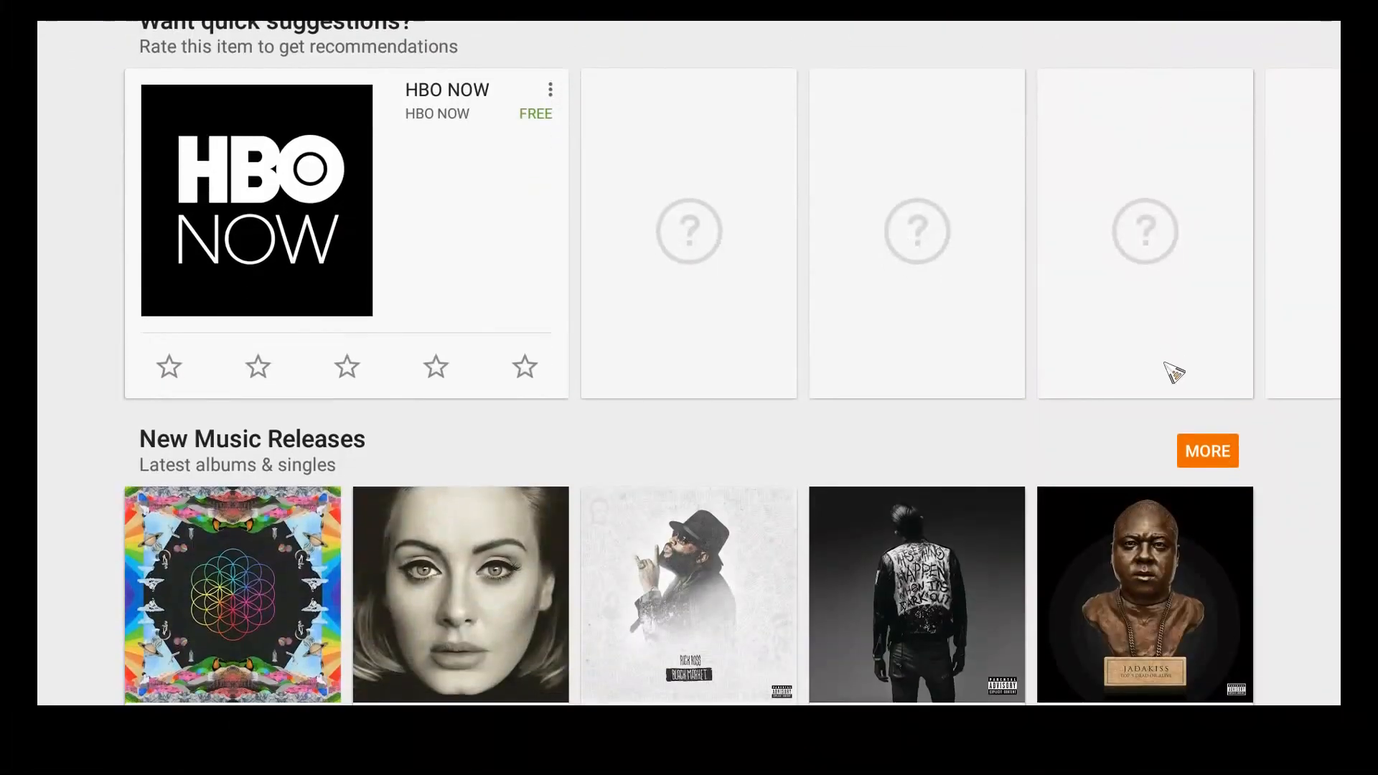
{"action": "scroll", "scroll_direction": "down", "scroll_amount": 3}
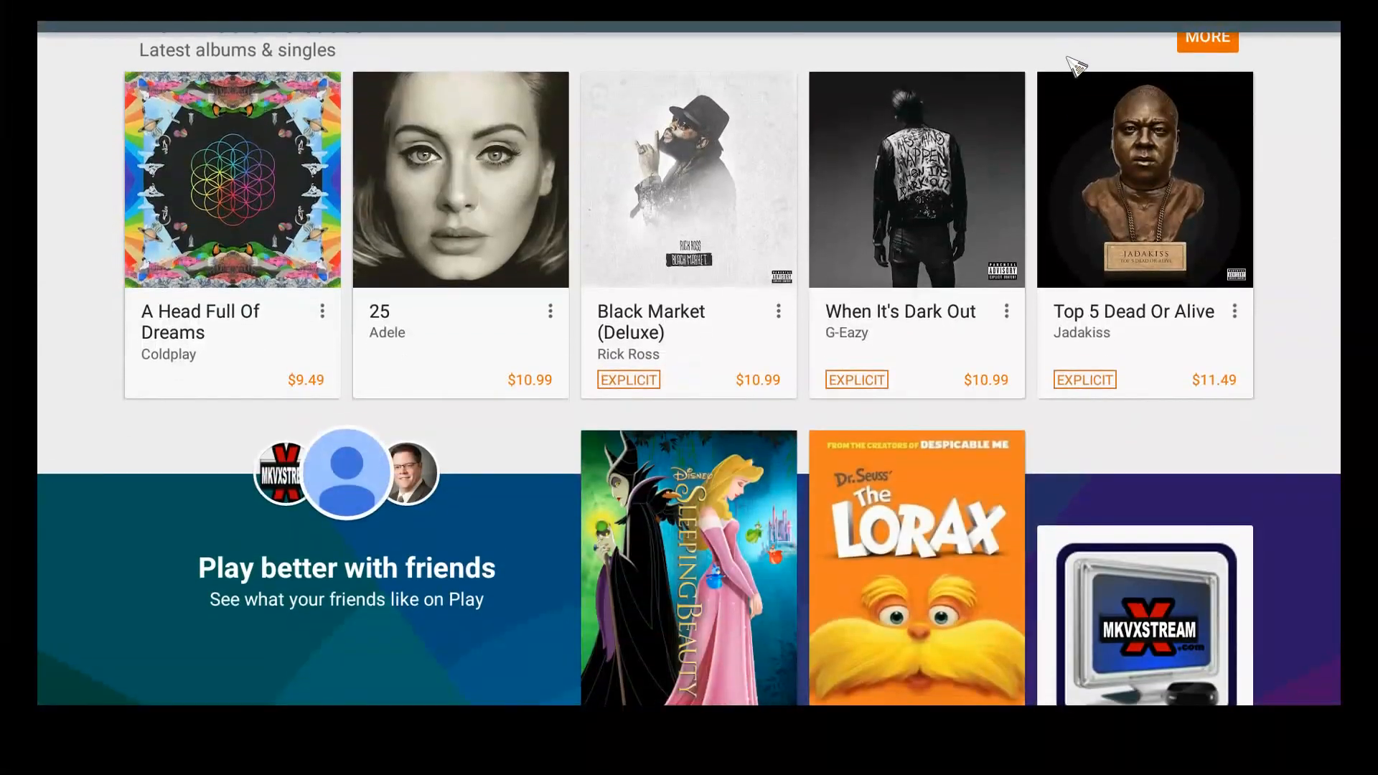
{"action": "scroll", "scroll_direction": "up", "scroll_amount": 3}
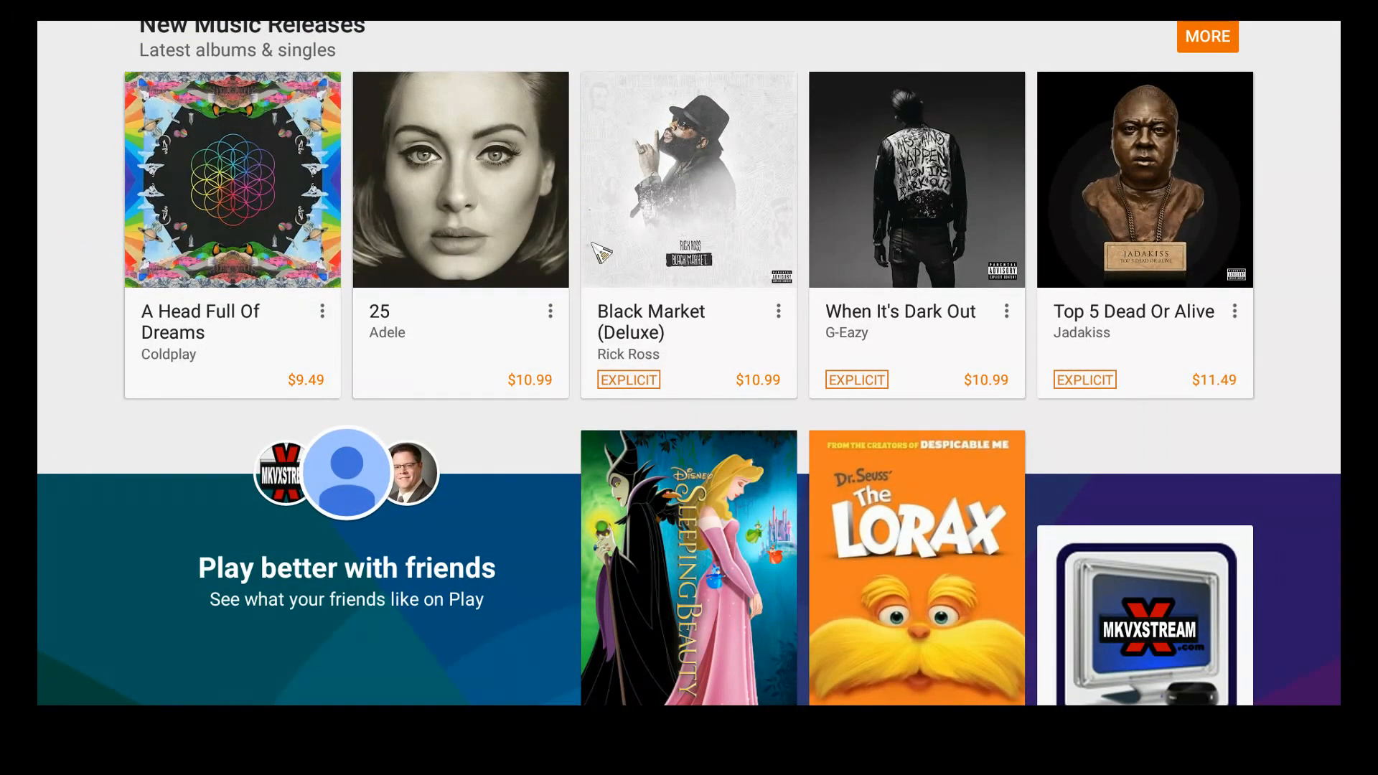
{"action": "mouse_move", "coordinate": [106, 242]}
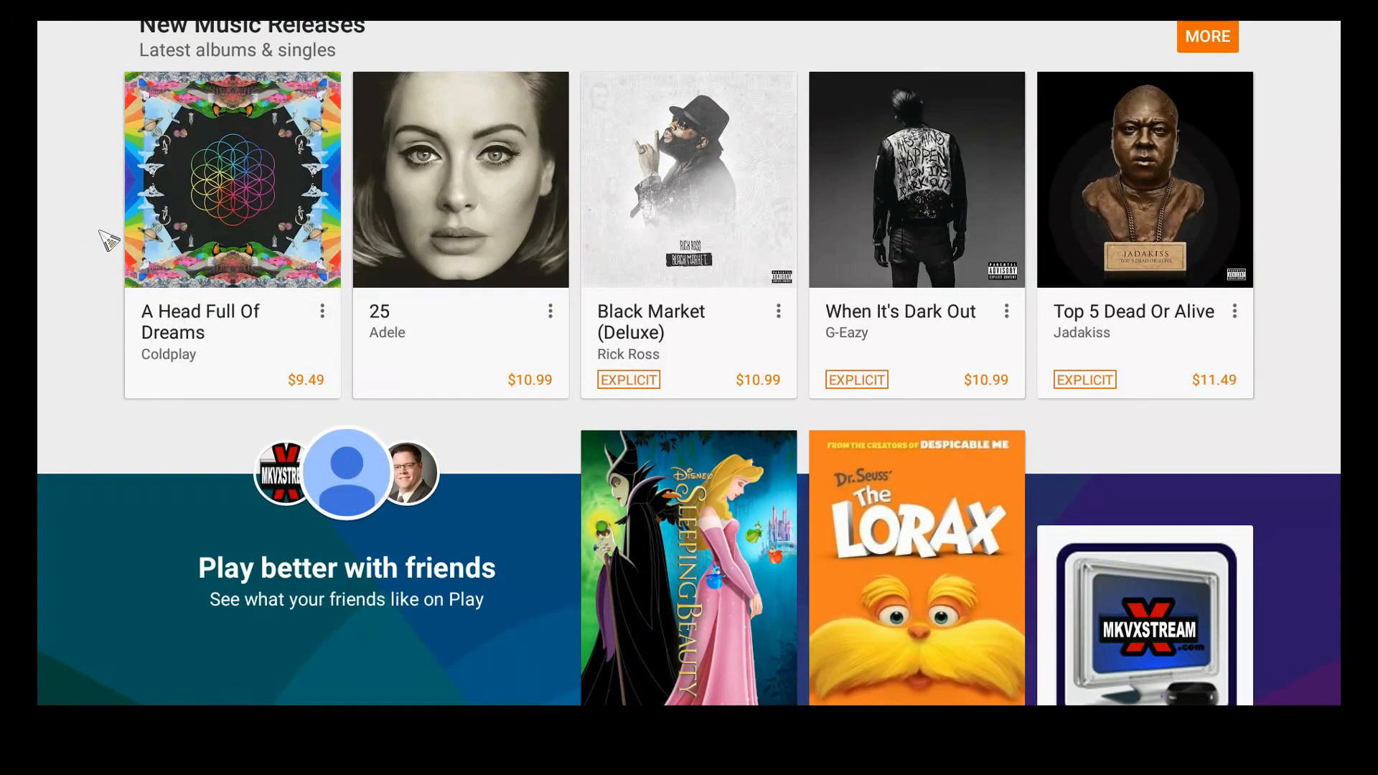
{"action": "scroll", "scroll_direction": "up", "scroll_amount": 3}
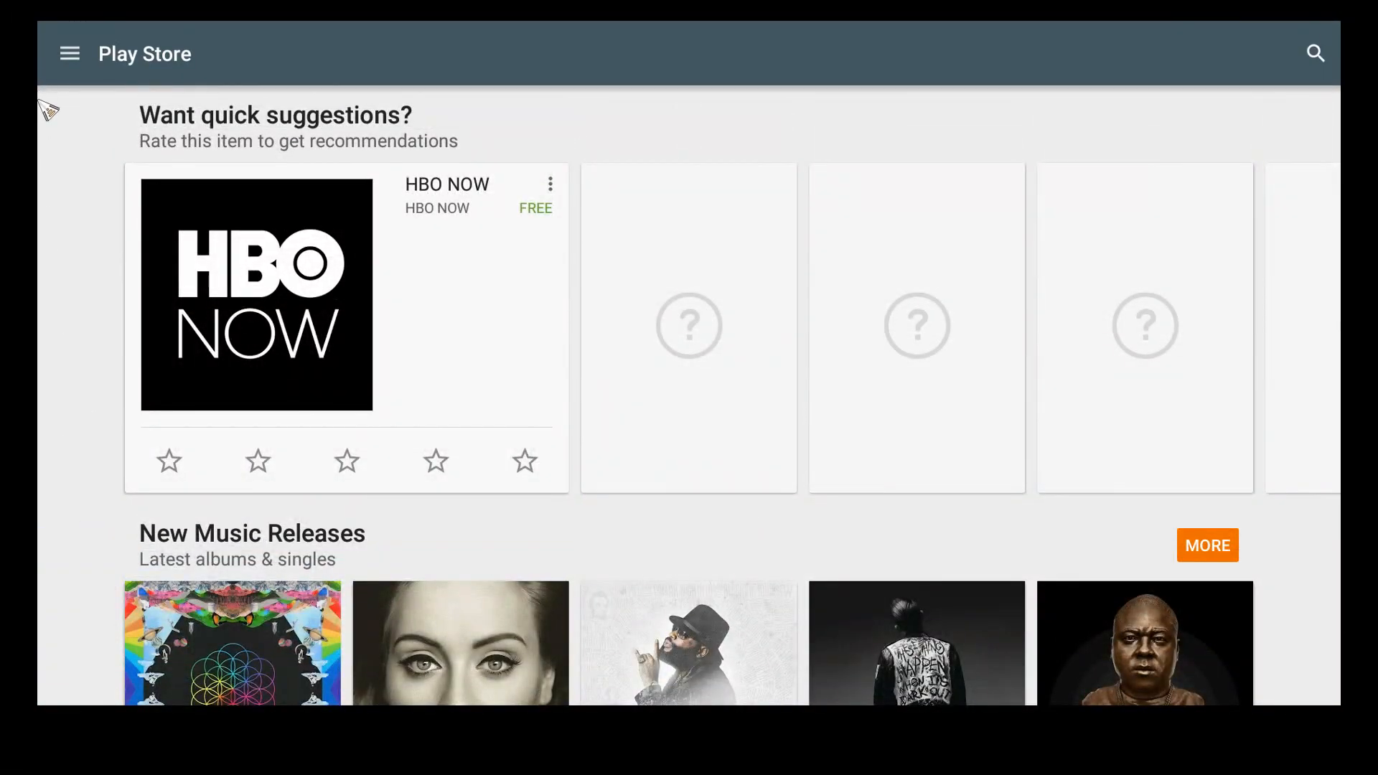
Leave Google Play for the launcher home and open the Settings gear tile.
{"action": "left_click", "coordinate": [70, 54]}
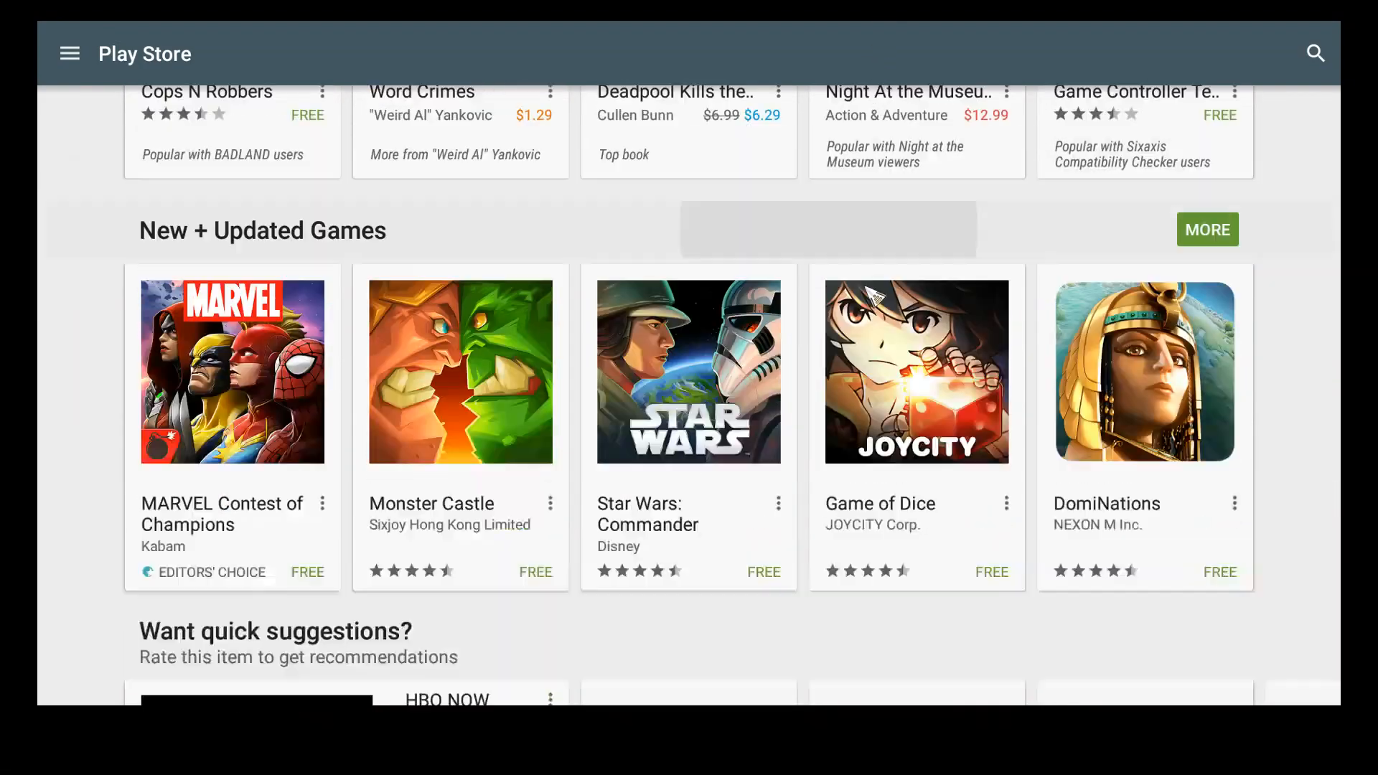
{"action": "scroll", "scroll_direction": "up", "scroll_amount": 3}
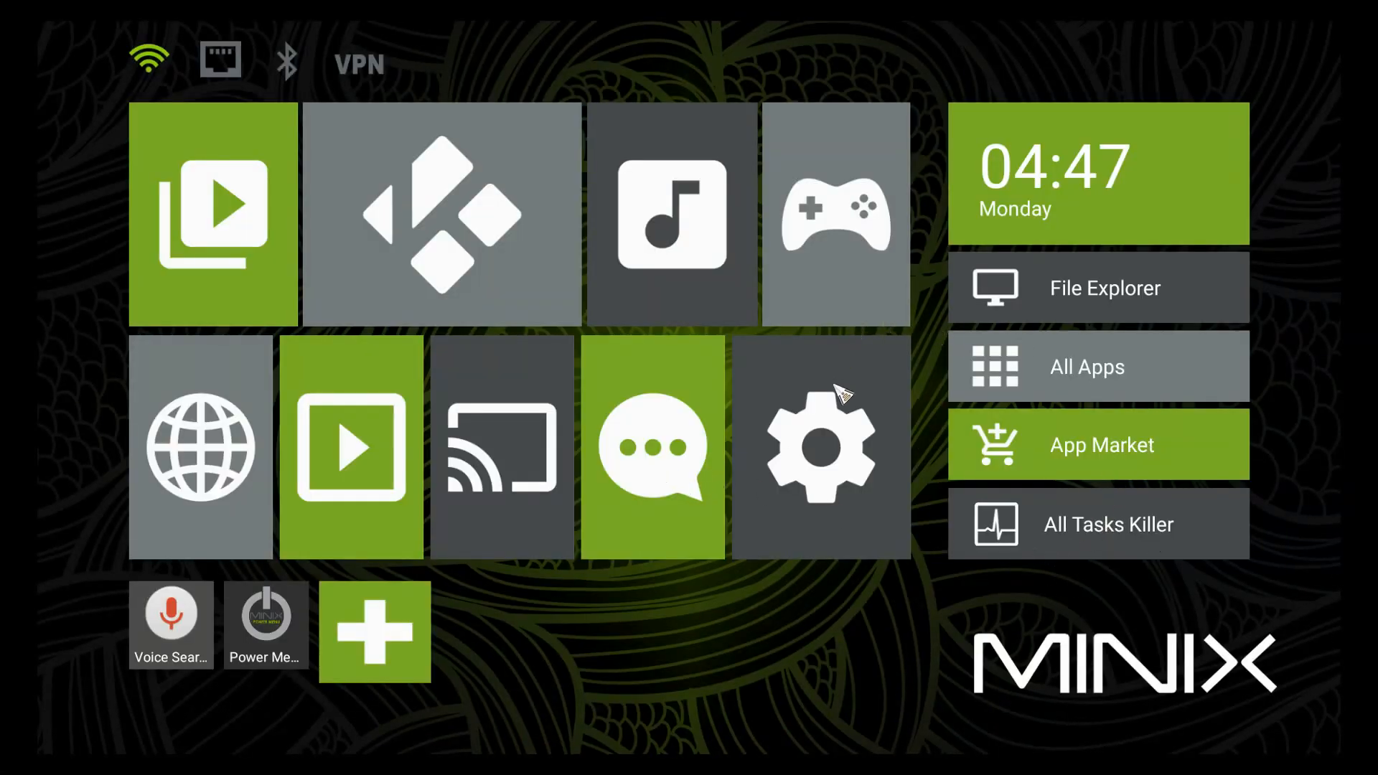
{"action": "left_click", "coordinate": [819, 447]}
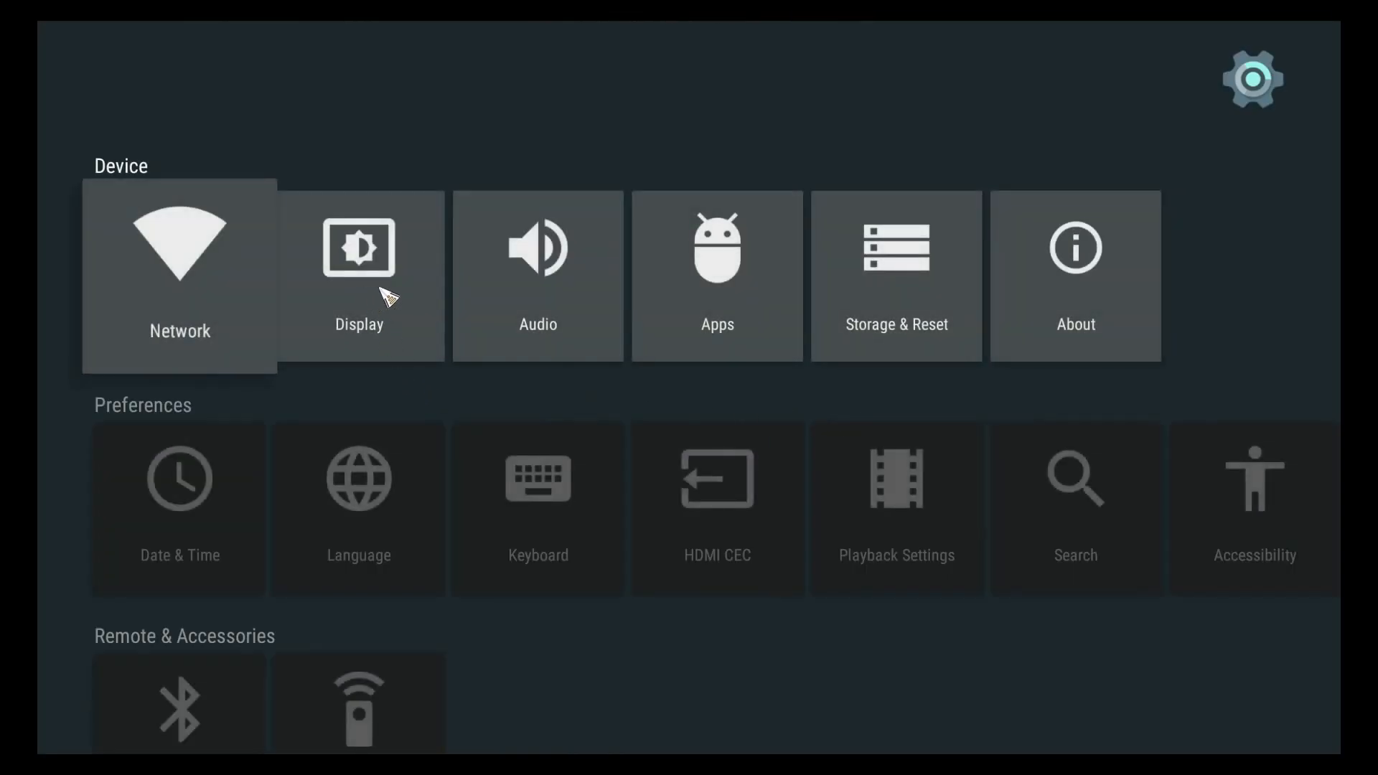
Scroll to the Personal section and choose Add Account.
{"action": "scroll", "scroll_direction": "down", "scroll_amount": 3}
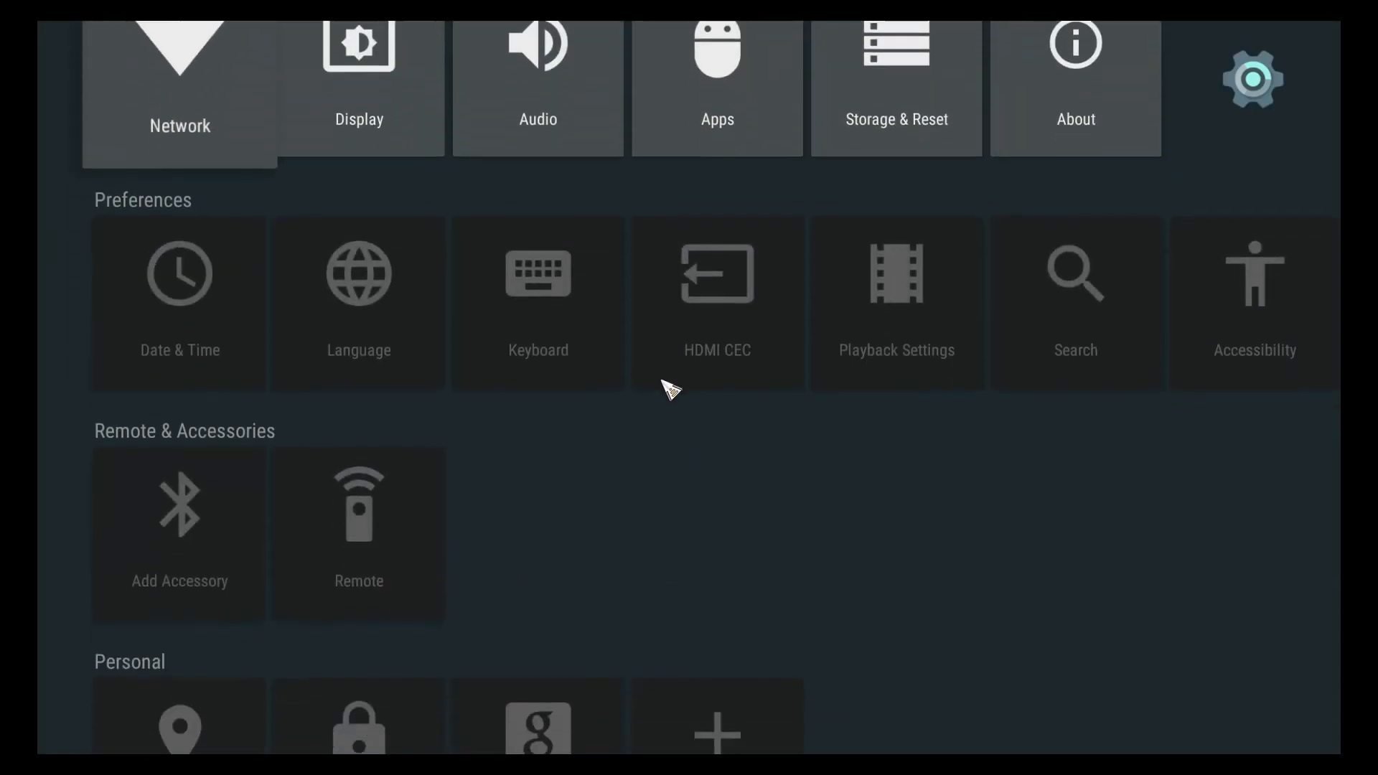
{"action": "scroll", "scroll_direction": "up", "scroll_amount": 3}
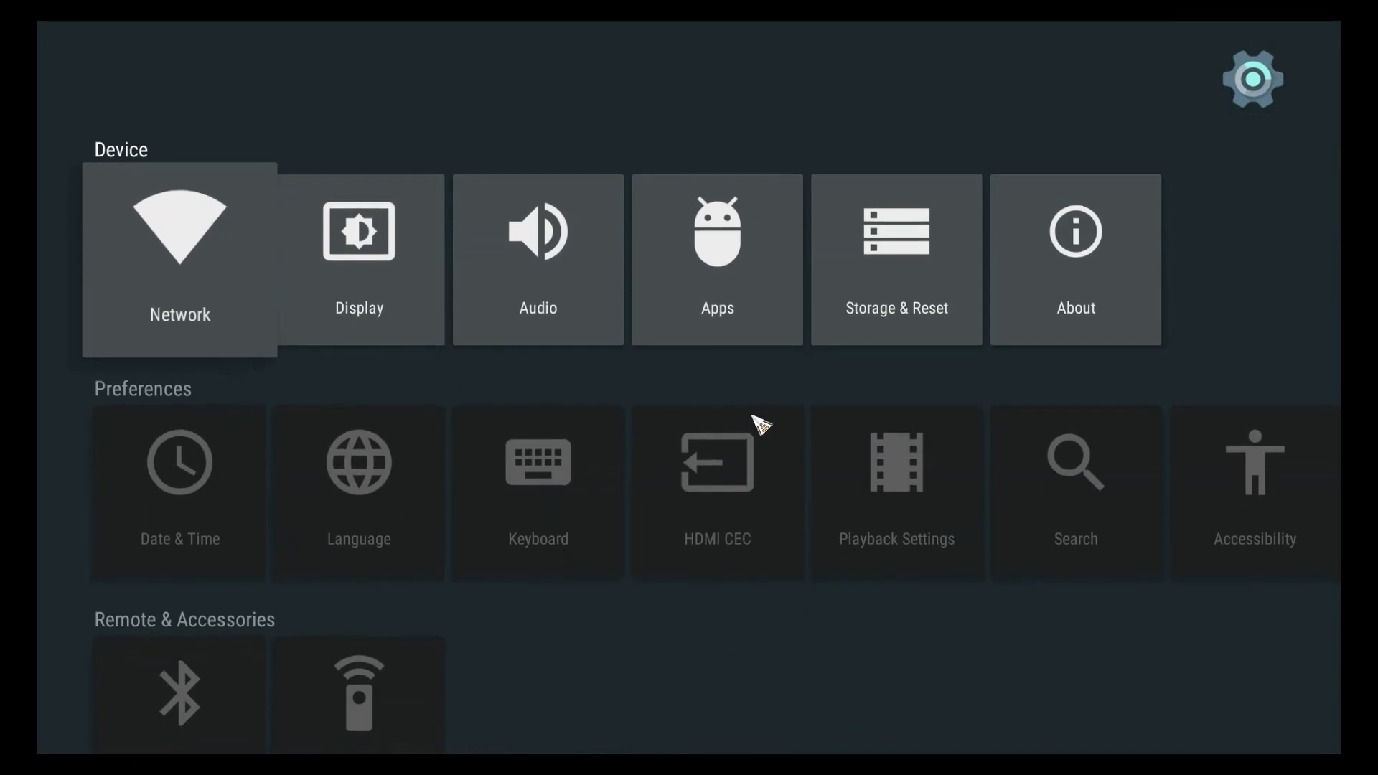
{"action": "mouse_move", "coordinate": [769, 641]}
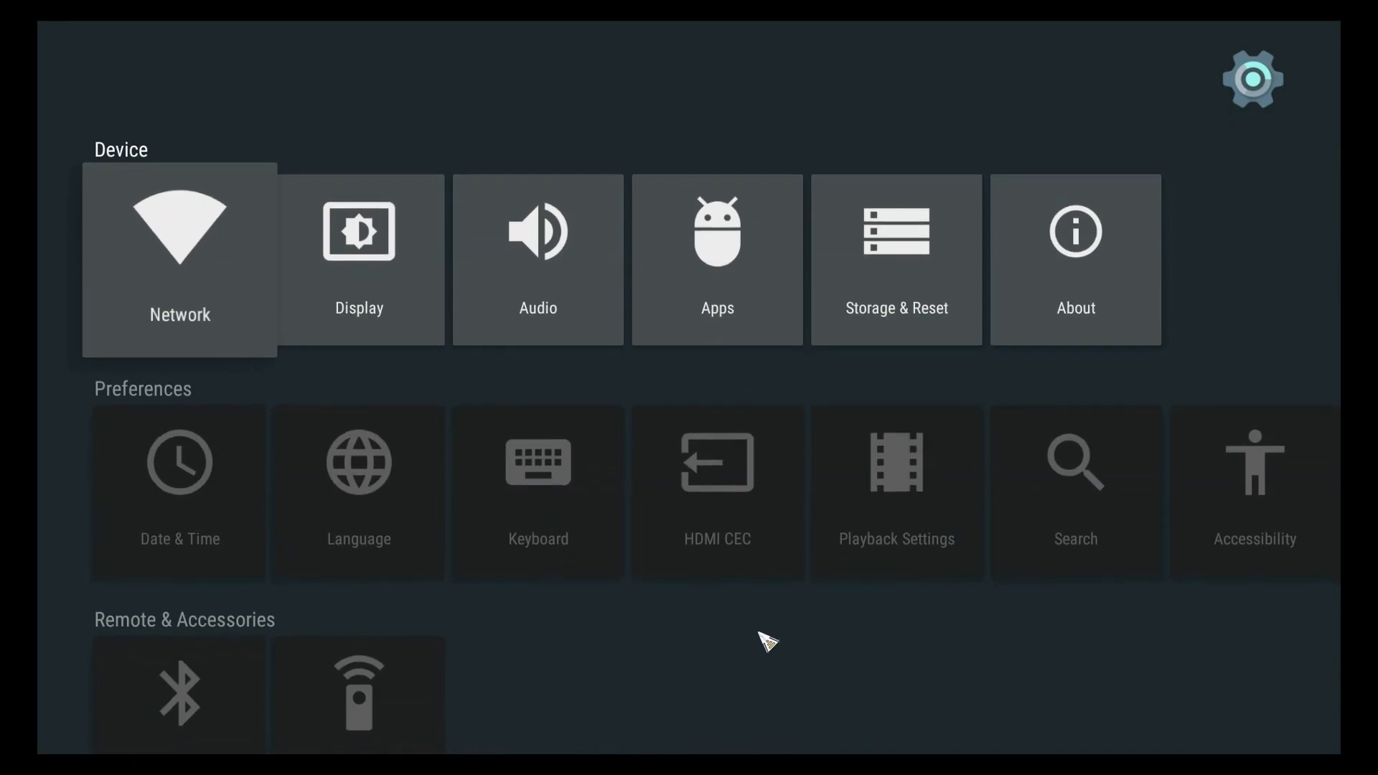
{"action": "scroll", "scroll_direction": "down", "scroll_amount": 3}
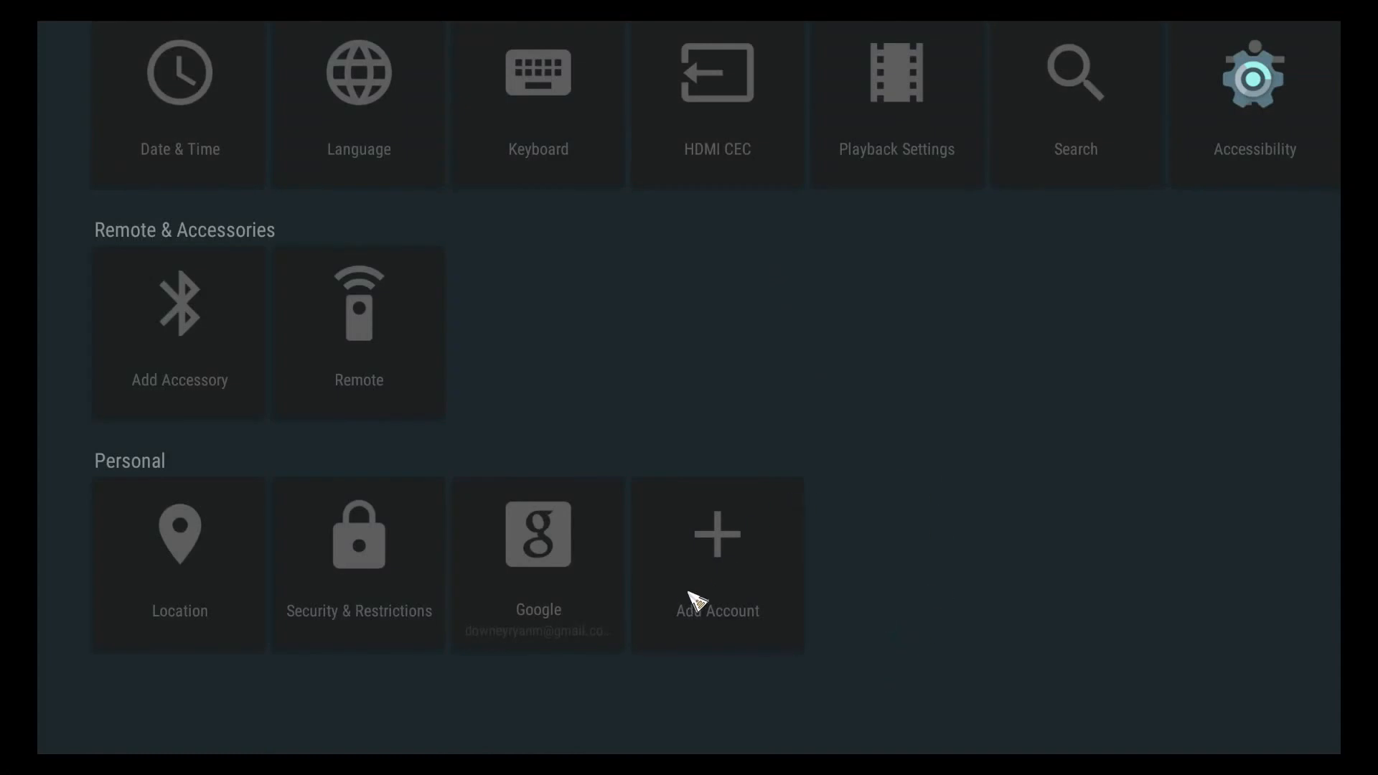
{"action": "scroll", "scroll_direction": "down", "scroll_amount": 3}
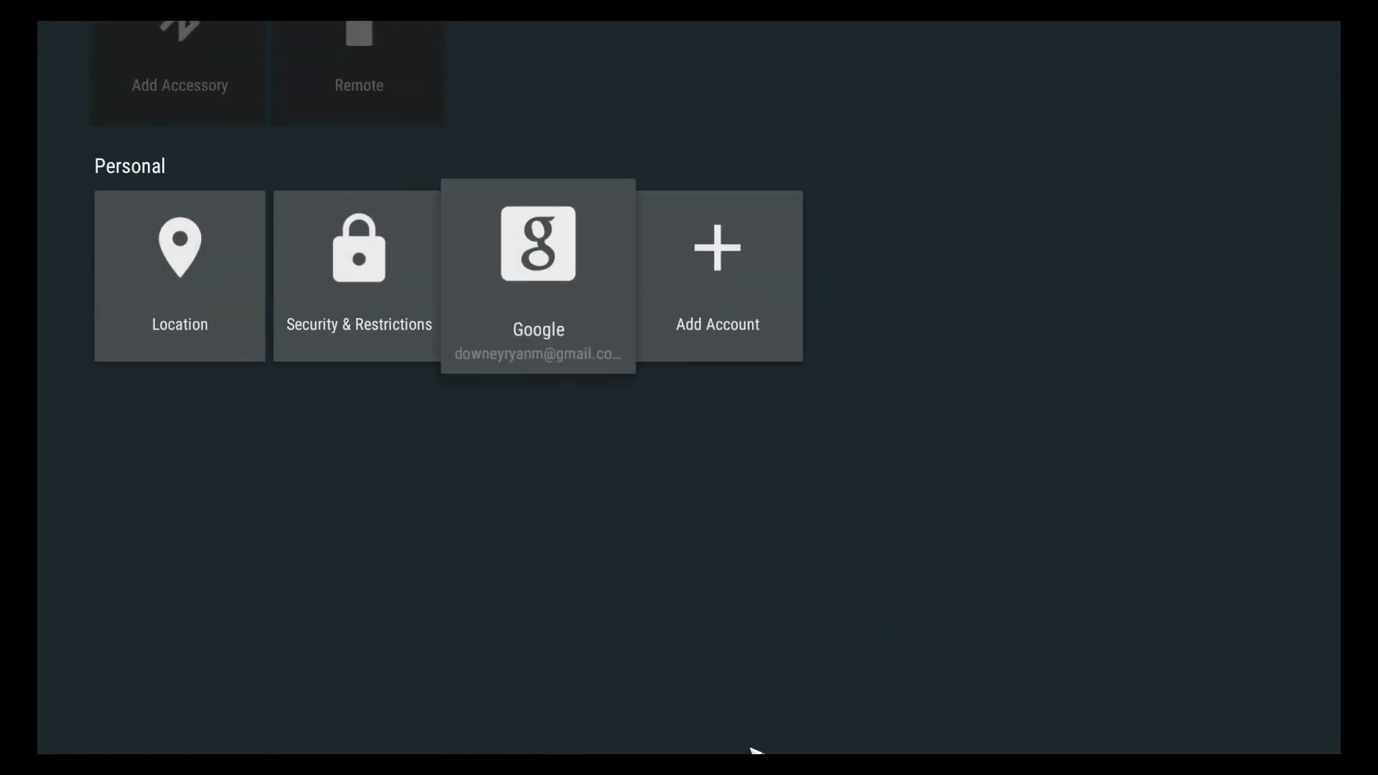
{"action": "mouse_move", "coordinate": [717, 181]}
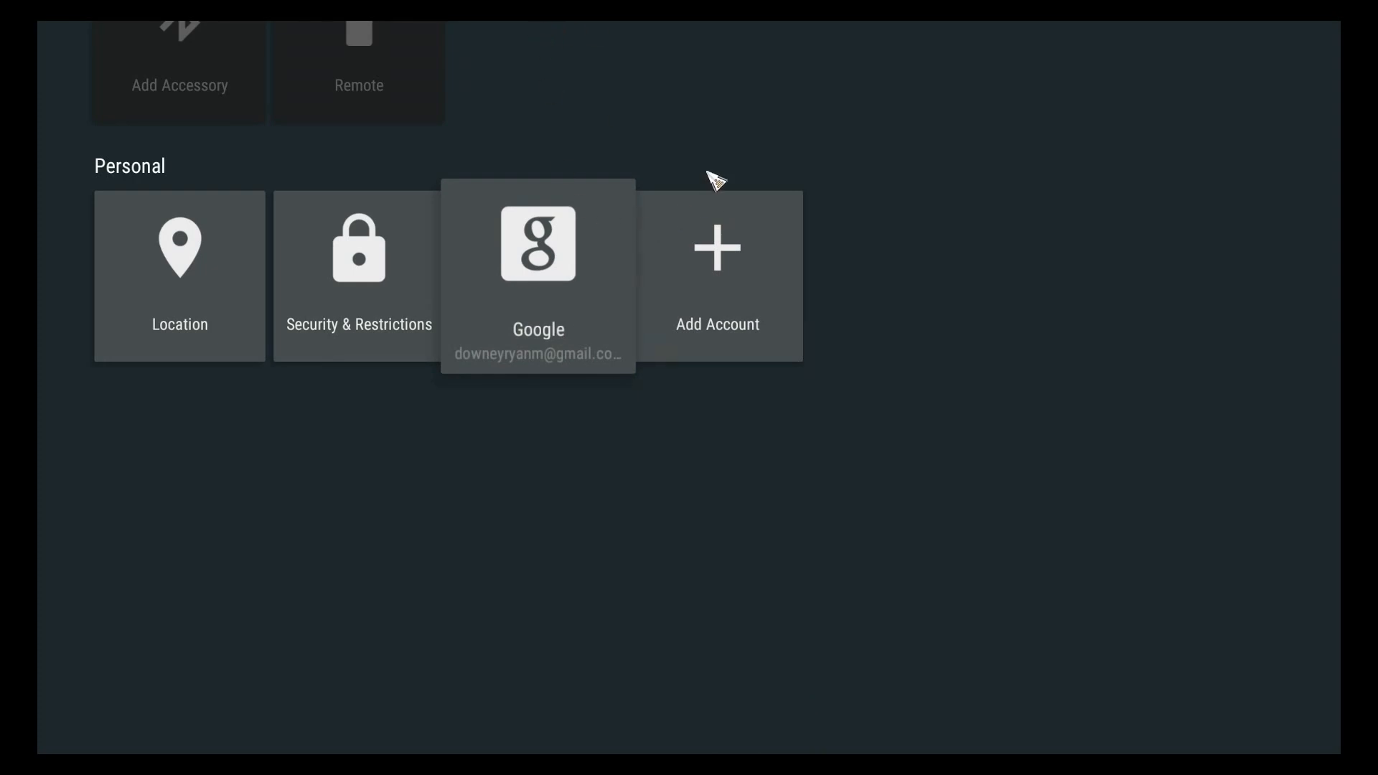
{"action": "left_click", "coordinate": [716, 273]}
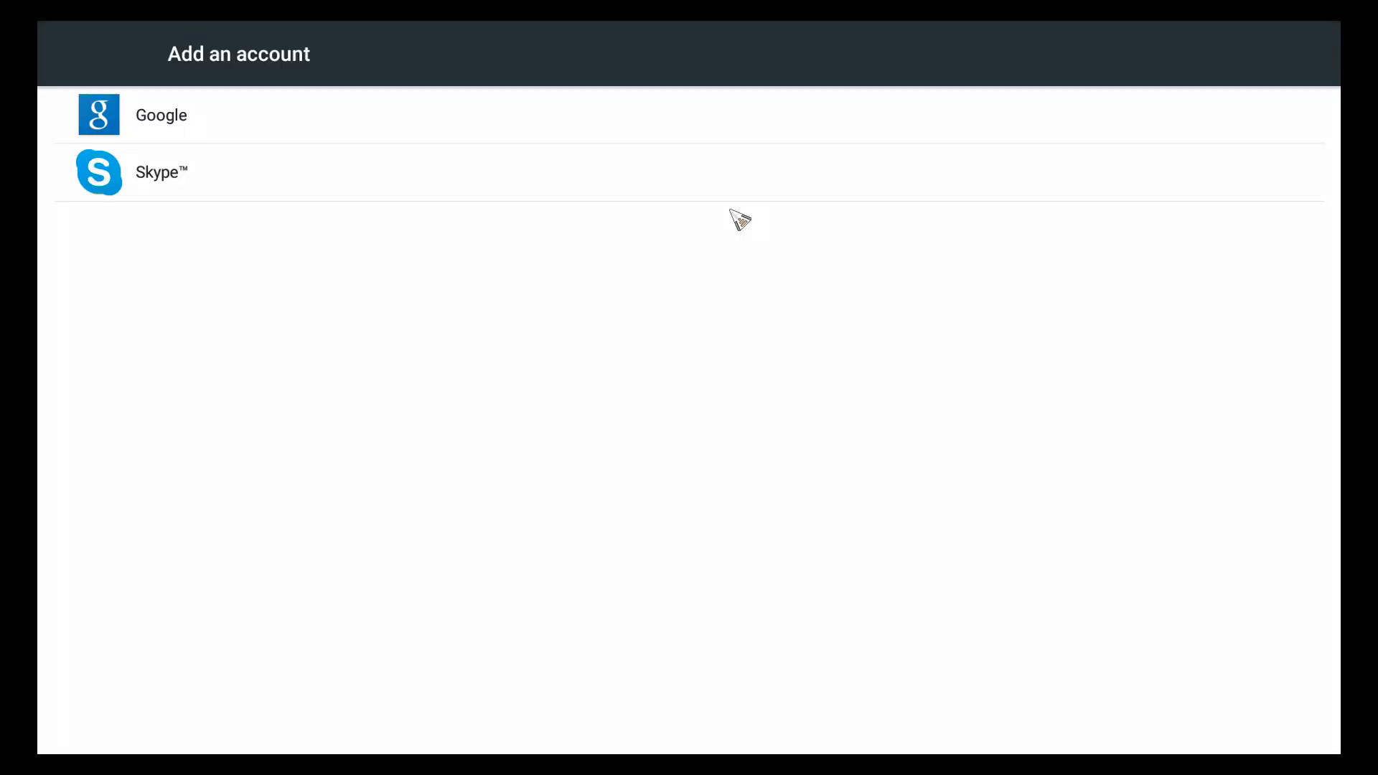
{"action": "mouse_move", "coordinate": [372, 32]}
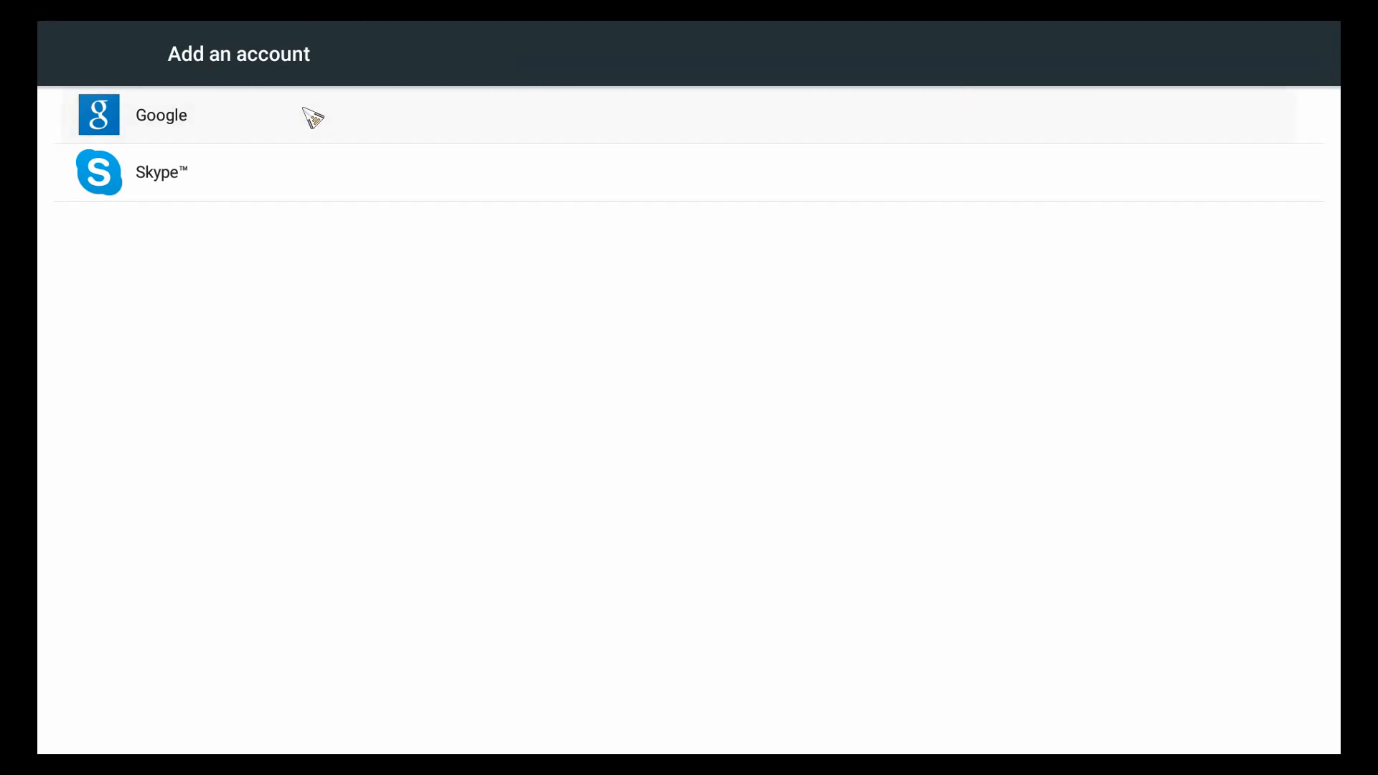
Choose Google and select the email field on the sign-in page.
{"action": "left_click", "coordinate": [160, 114]}
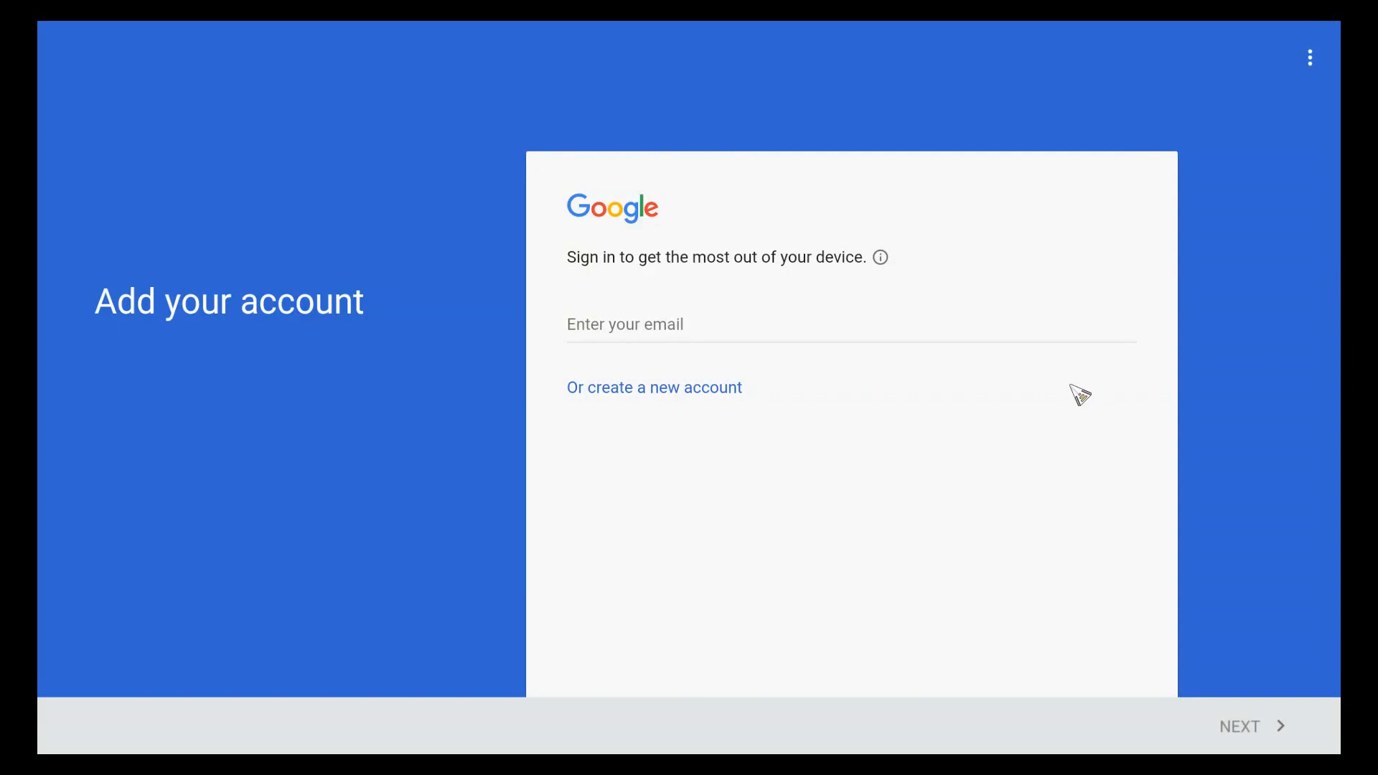
{"action": "mouse_move", "coordinate": [661, 147]}
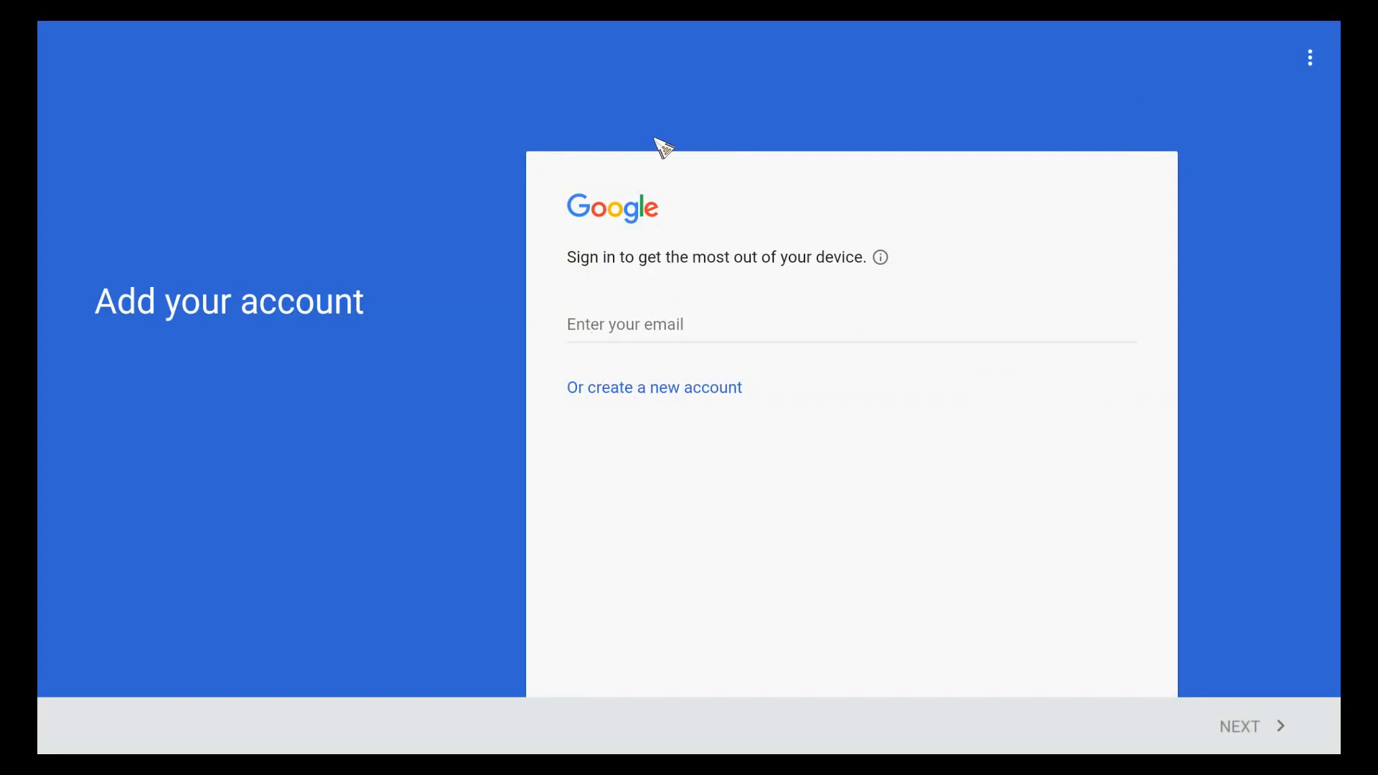
{"action": "mouse_move", "coordinate": [454, 746]}
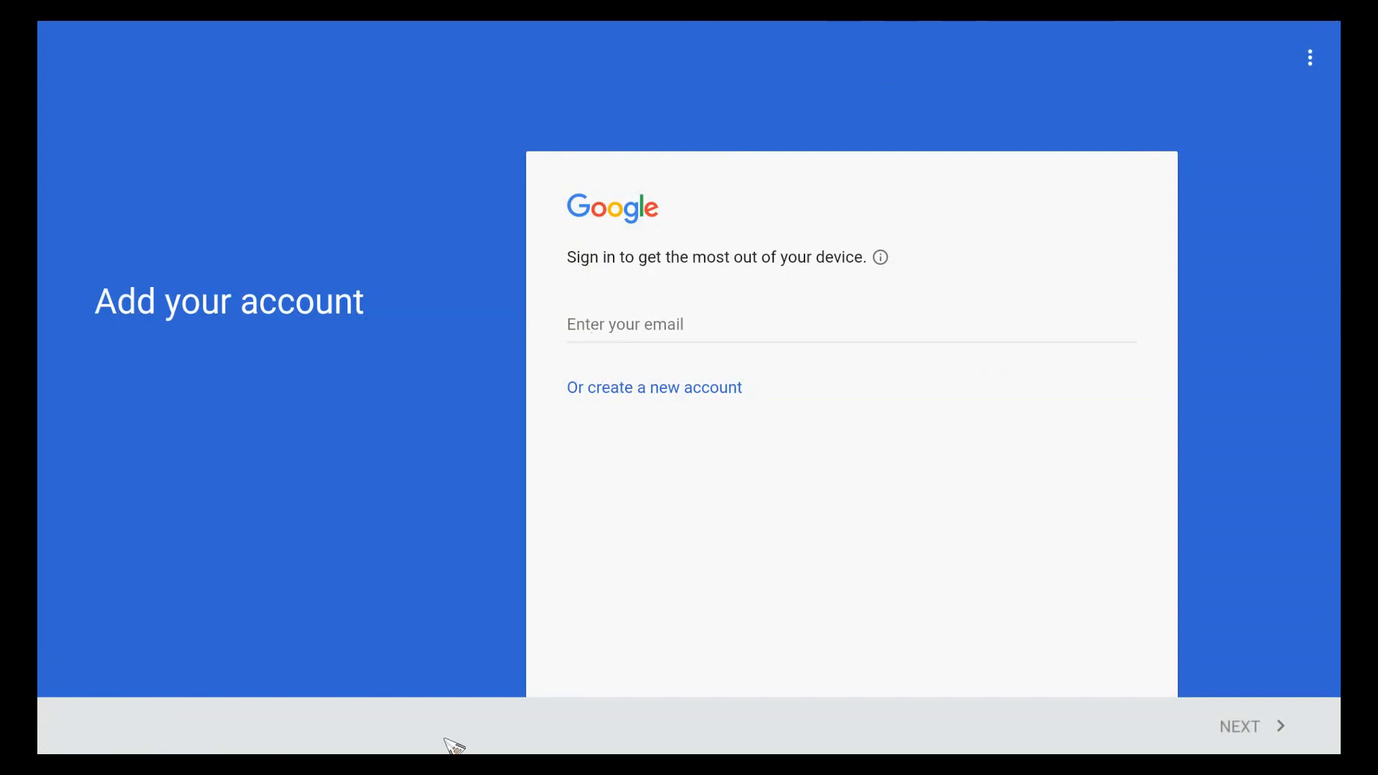
{"action": "mouse_move", "coordinate": [381, 423]}
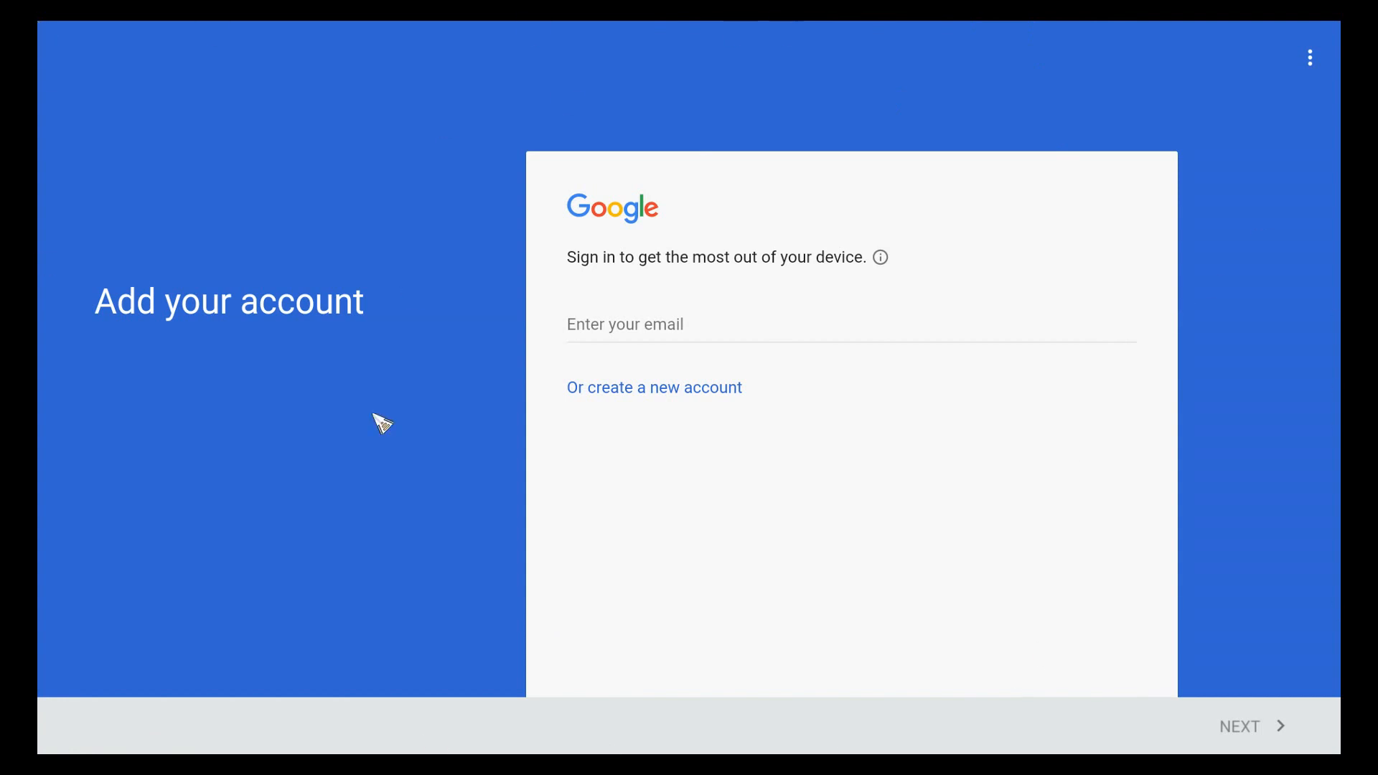
{"action": "left_click", "coordinate": [791, 325]}
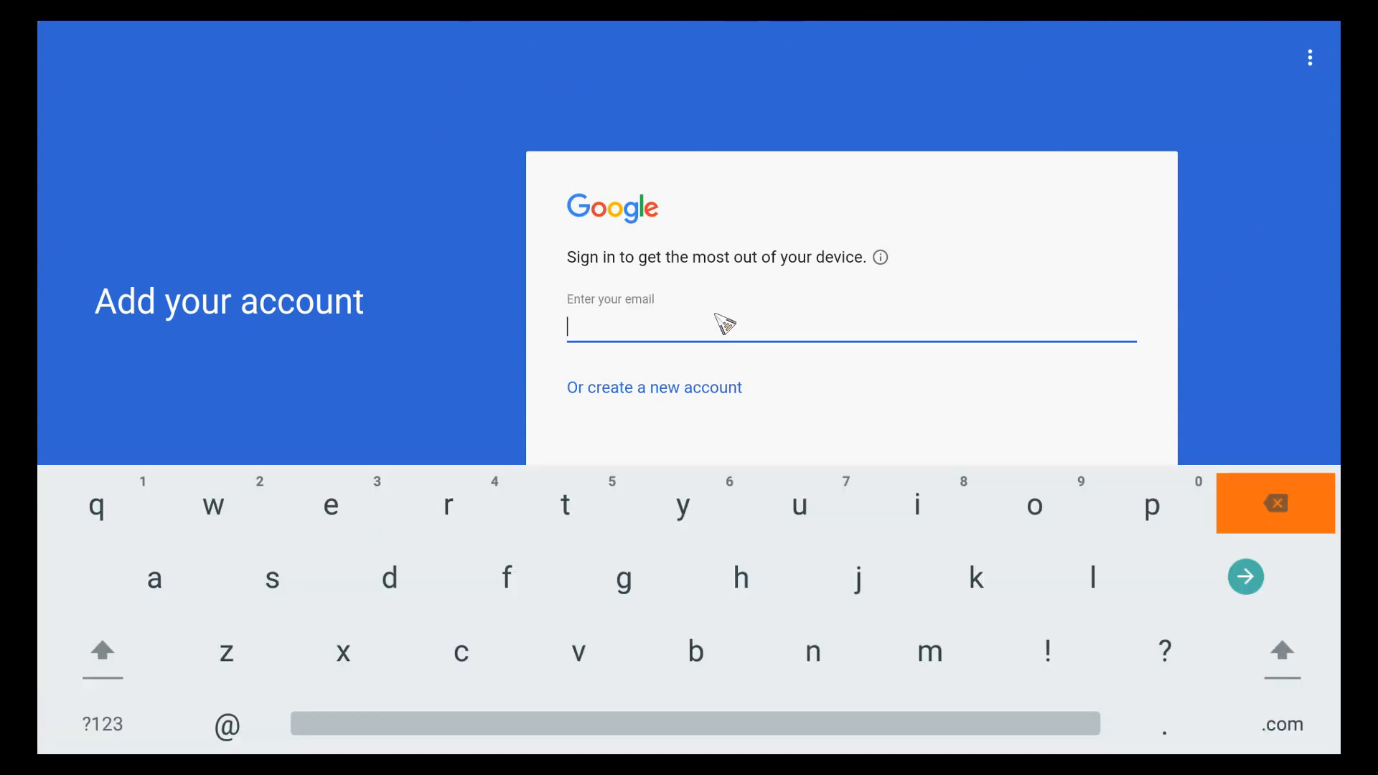
{"action": "mouse_move", "coordinate": [1318, 602]}
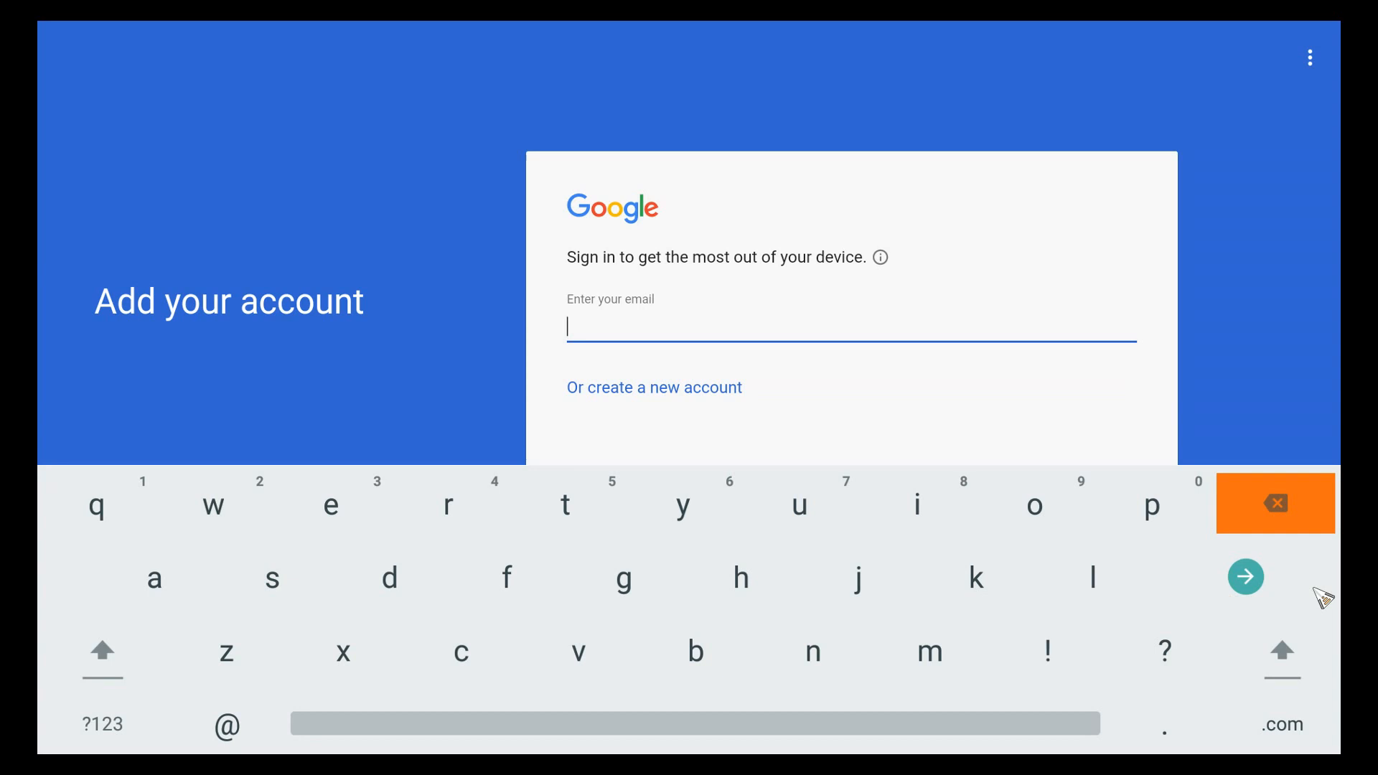
{"action": "mouse_move", "coordinate": [743, 37]}
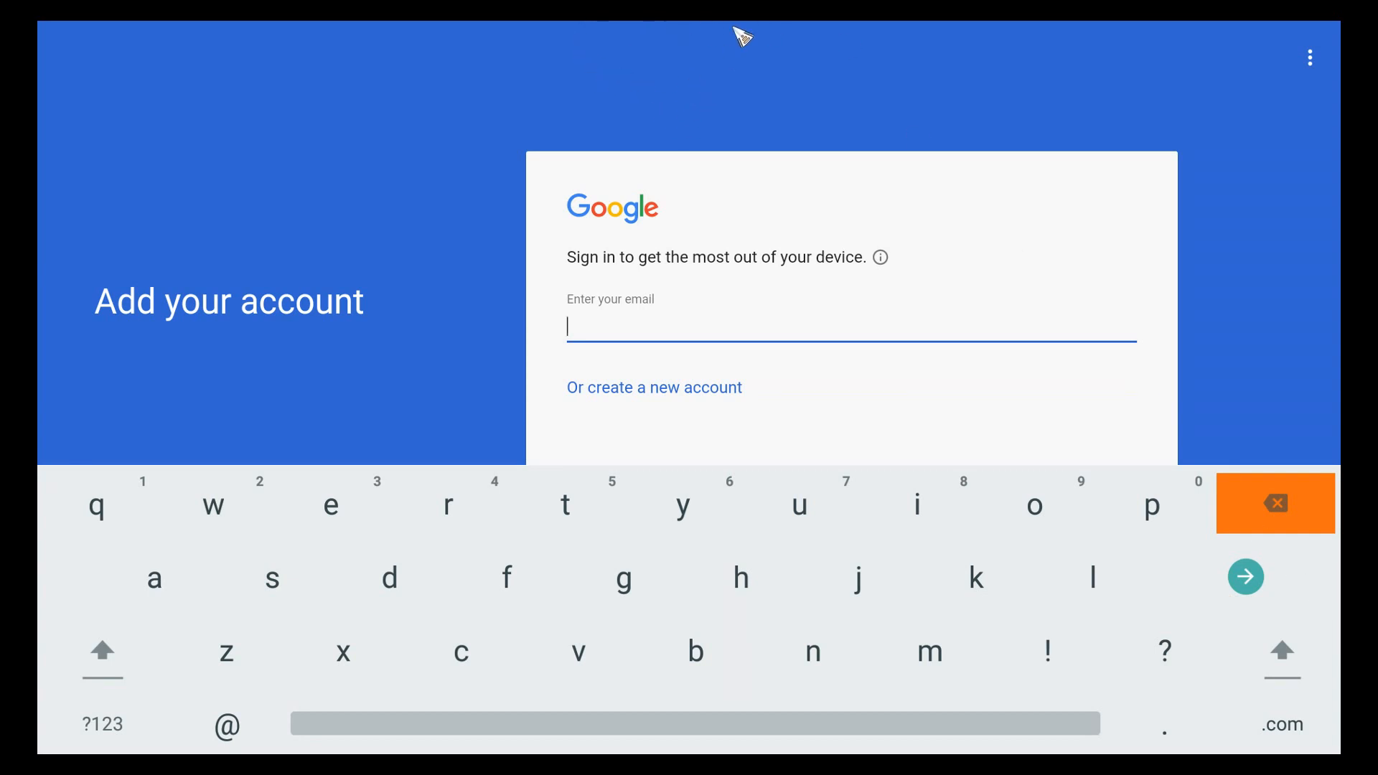
{"action": "mouse_move", "coordinate": [337, 212]}
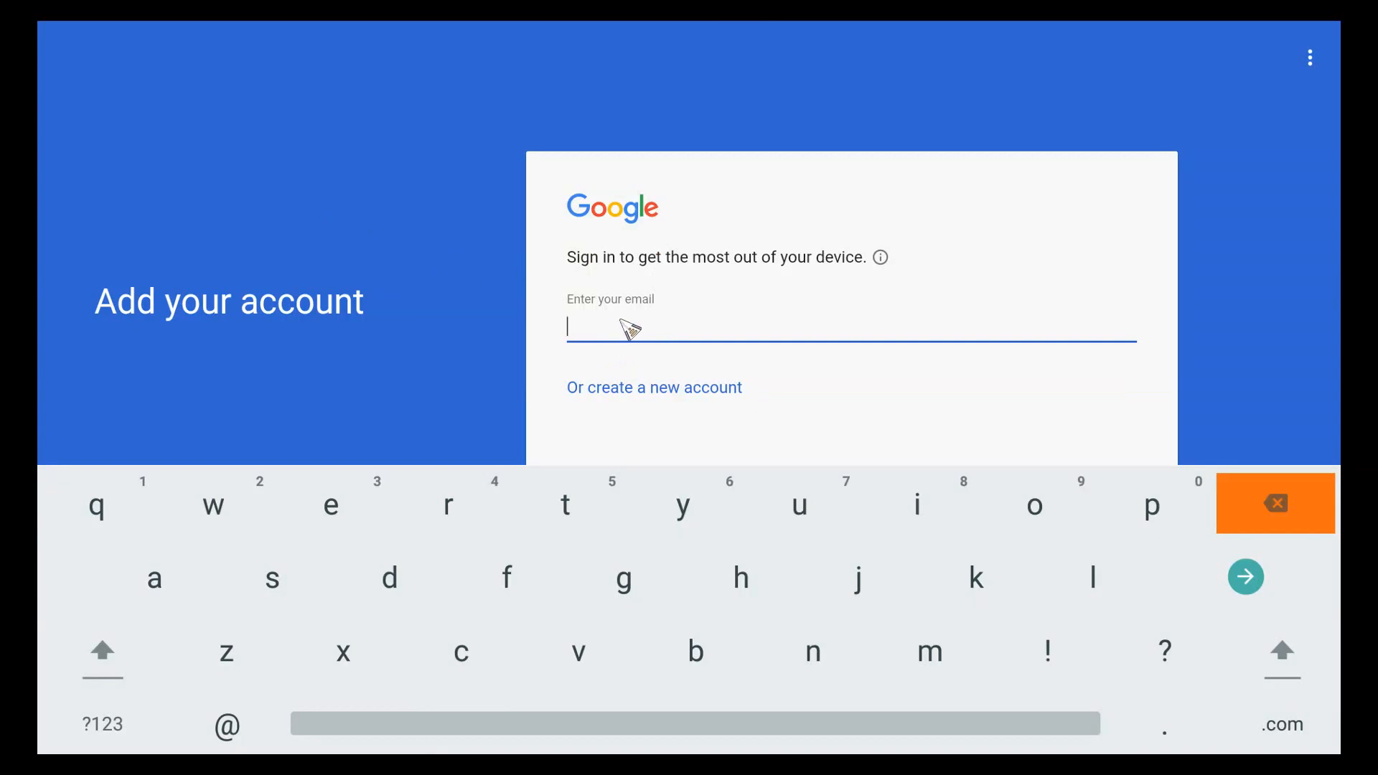
{"action": "mouse_move", "coordinate": [688, 430]}
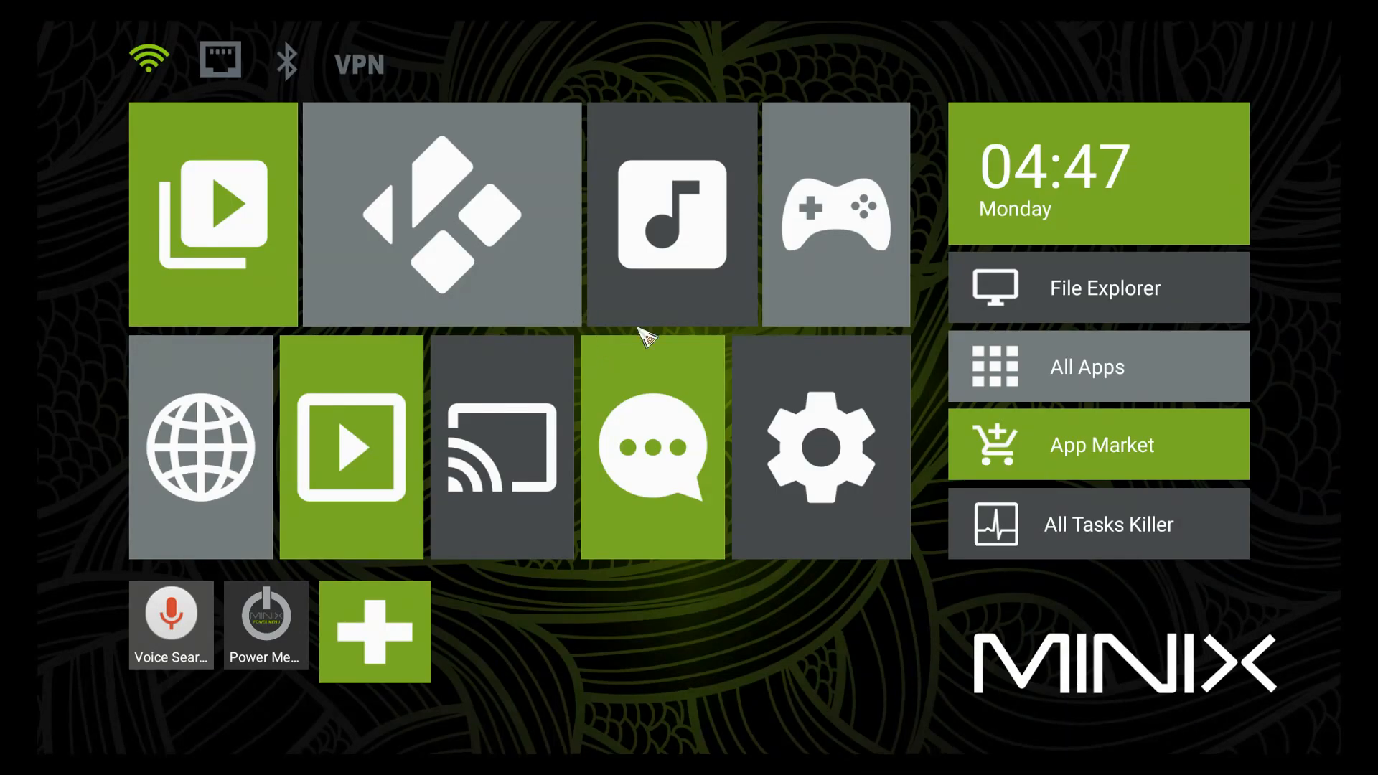
Peek into the Screencasting folder, then launch Kodi from the KODI folder.
{"action": "left_click", "coordinate": [501, 446]}
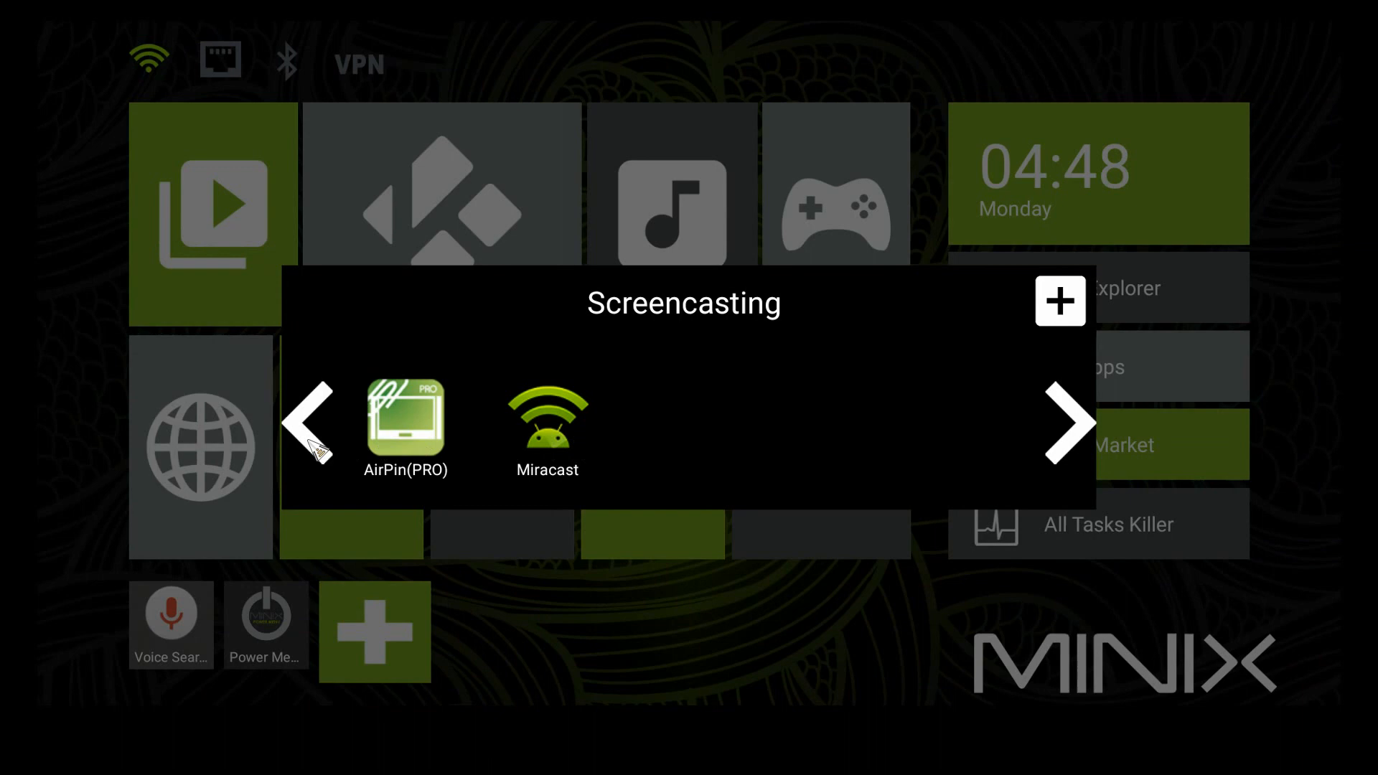
{"action": "mouse_move", "coordinate": [333, 450]}
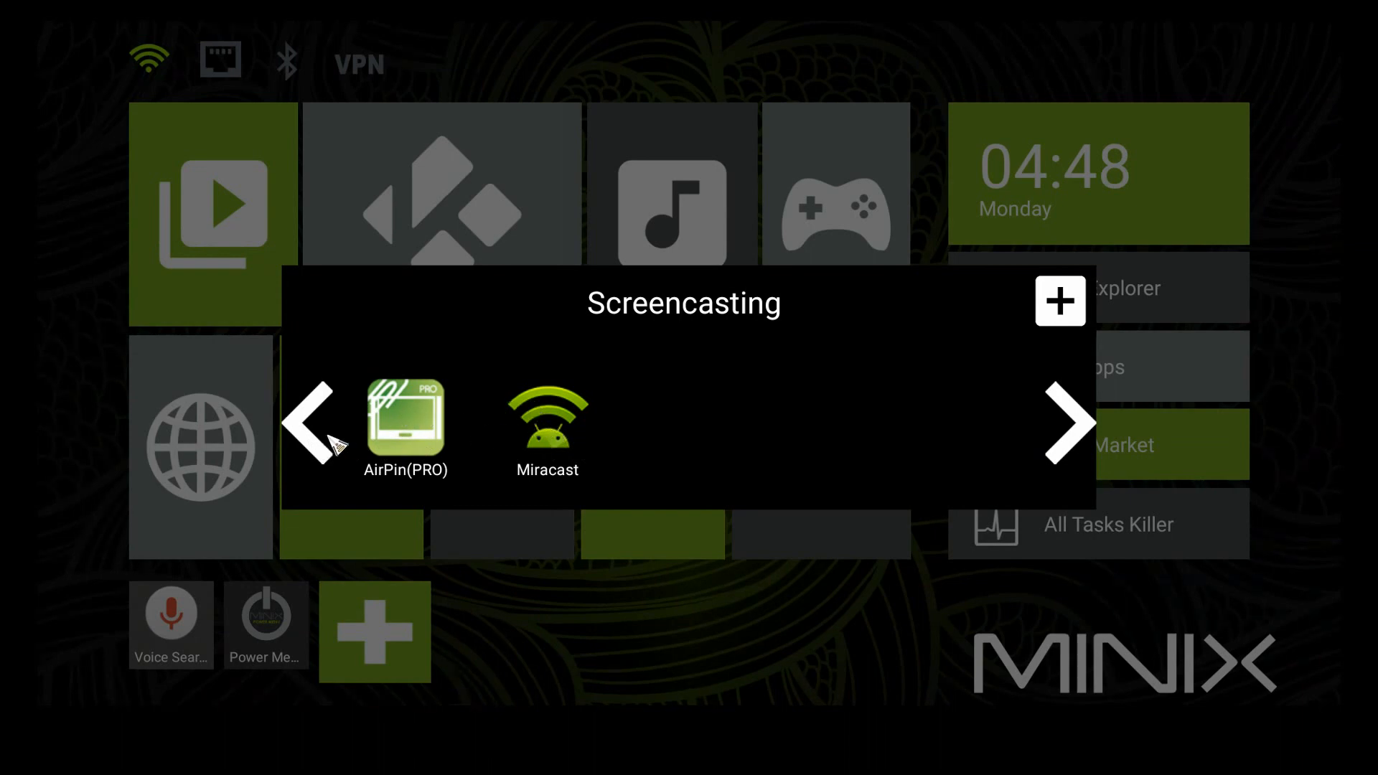
{"action": "mouse_move", "coordinate": [211, 457]}
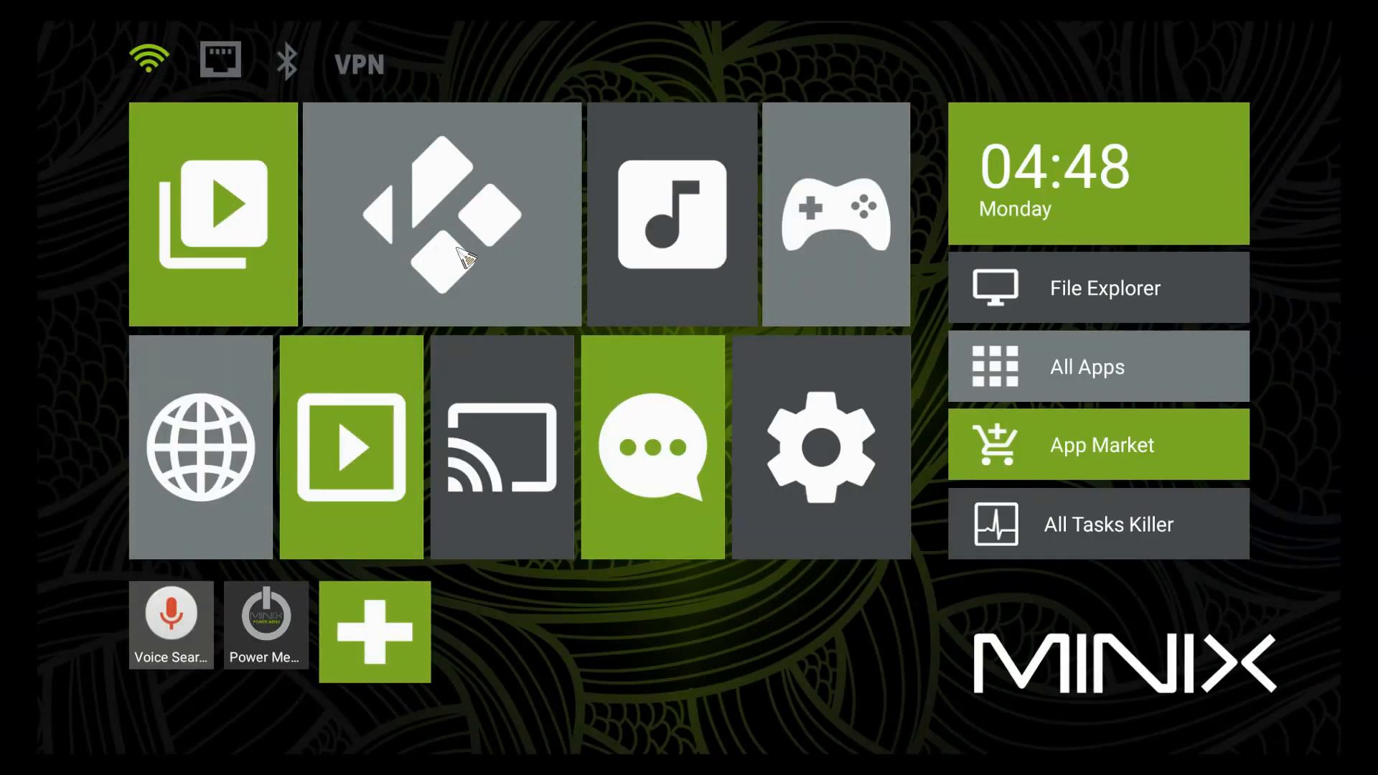
{"action": "left_click", "coordinate": [212, 215]}
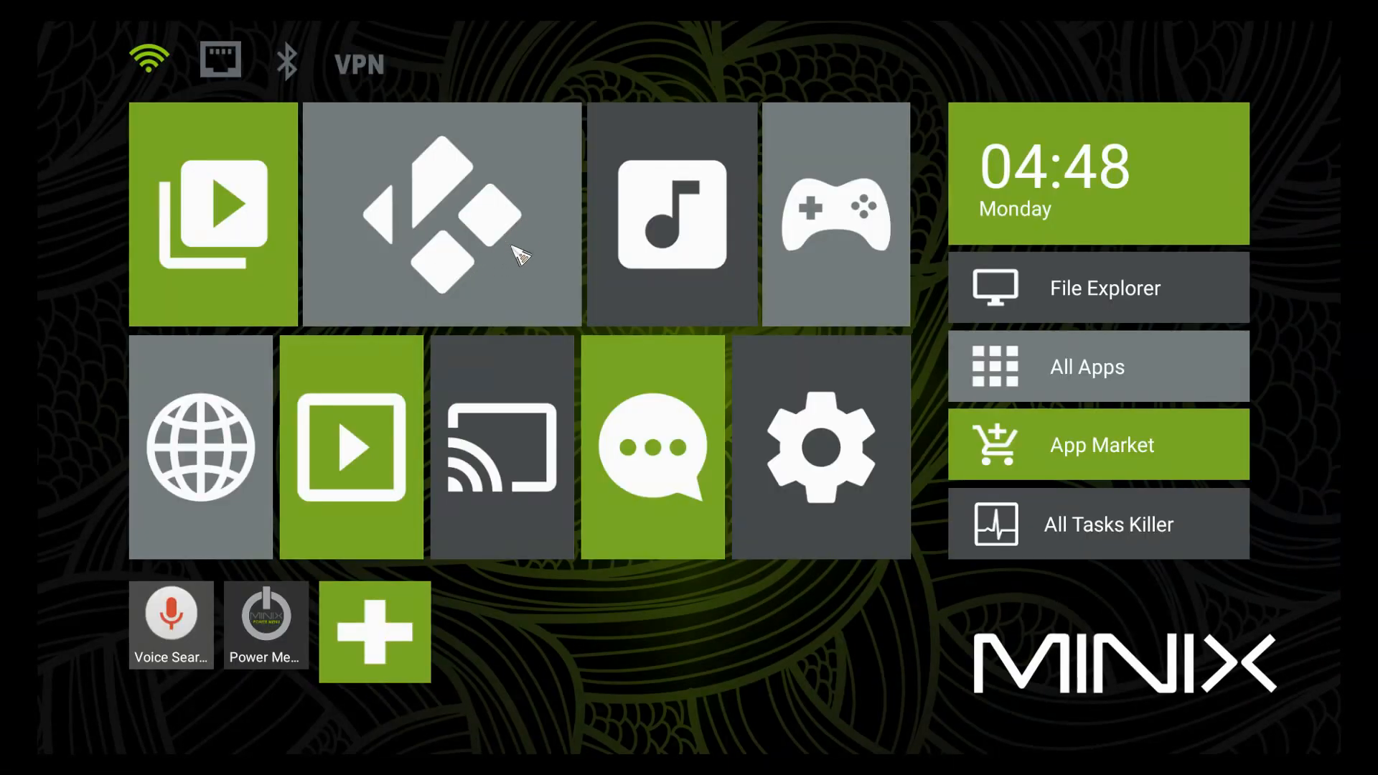
{"action": "left_click", "coordinate": [442, 215]}
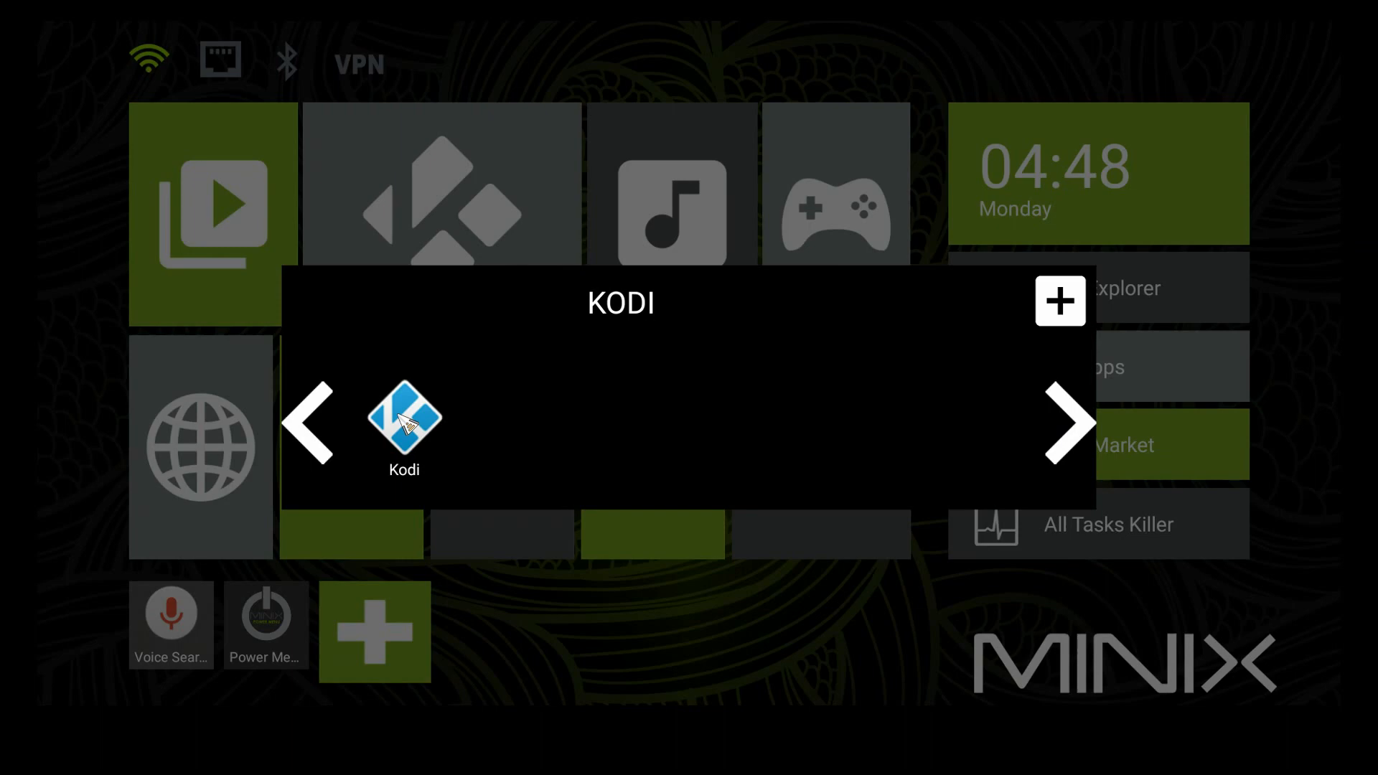
{"action": "left_click", "coordinate": [404, 427]}
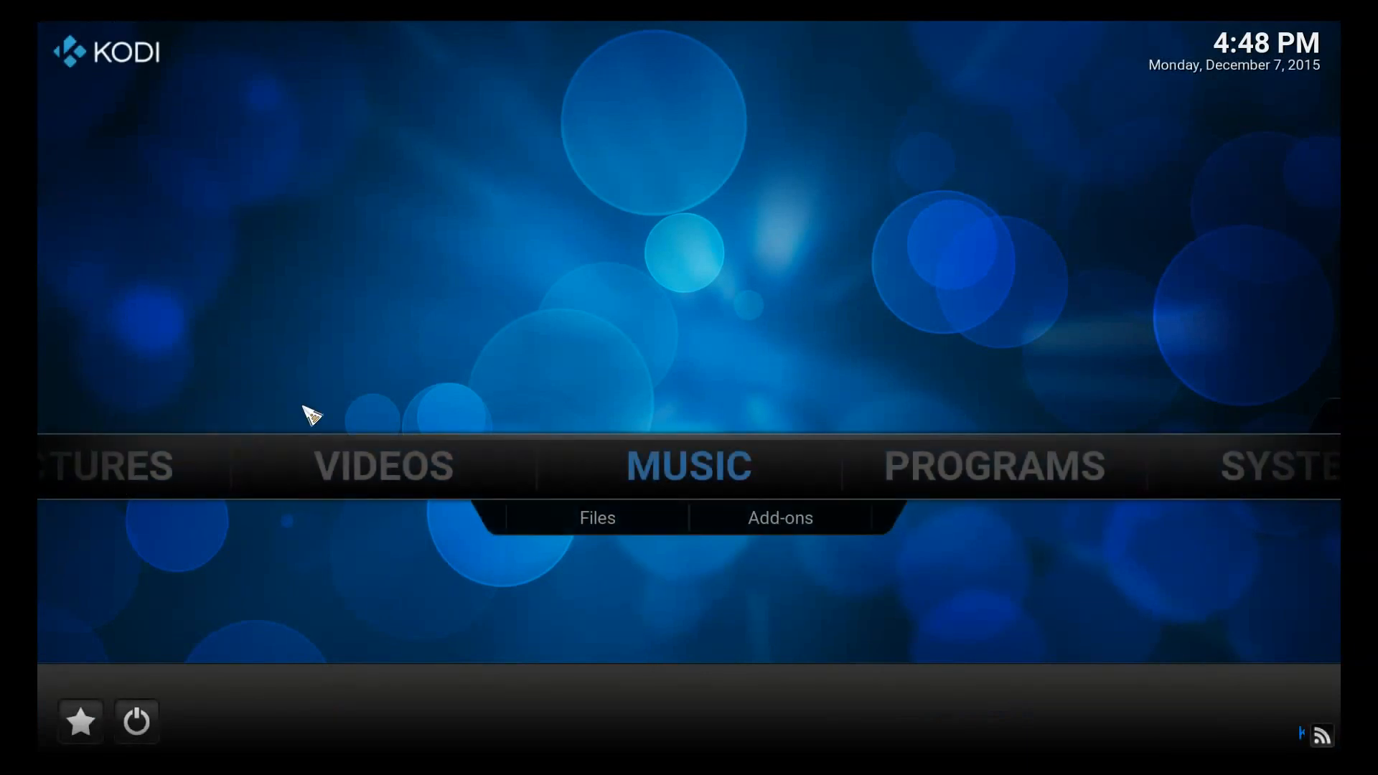
{"action": "mouse_move", "coordinate": [265, 132]}
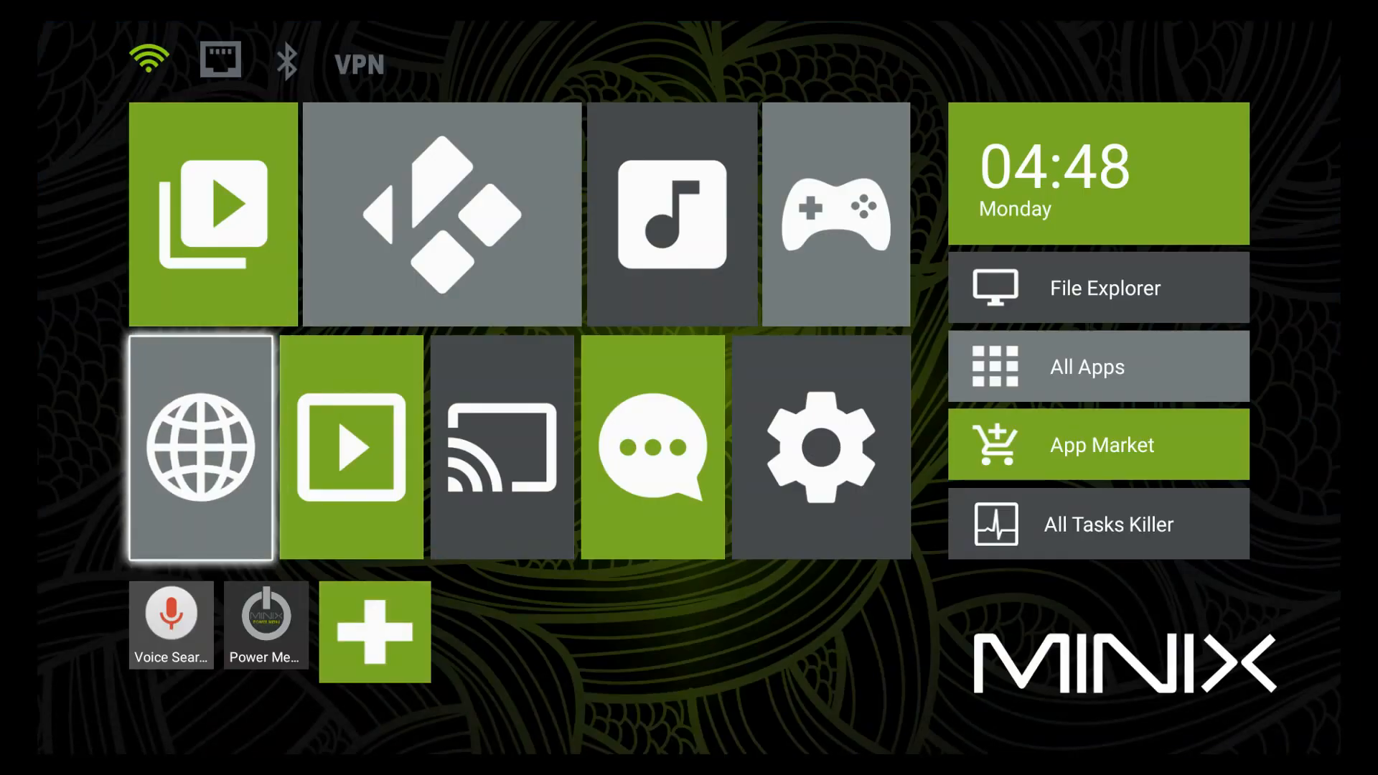
Launch Browser from the Internet folder and dismiss the Google access request.
{"action": "left_click", "coordinate": [200, 446]}
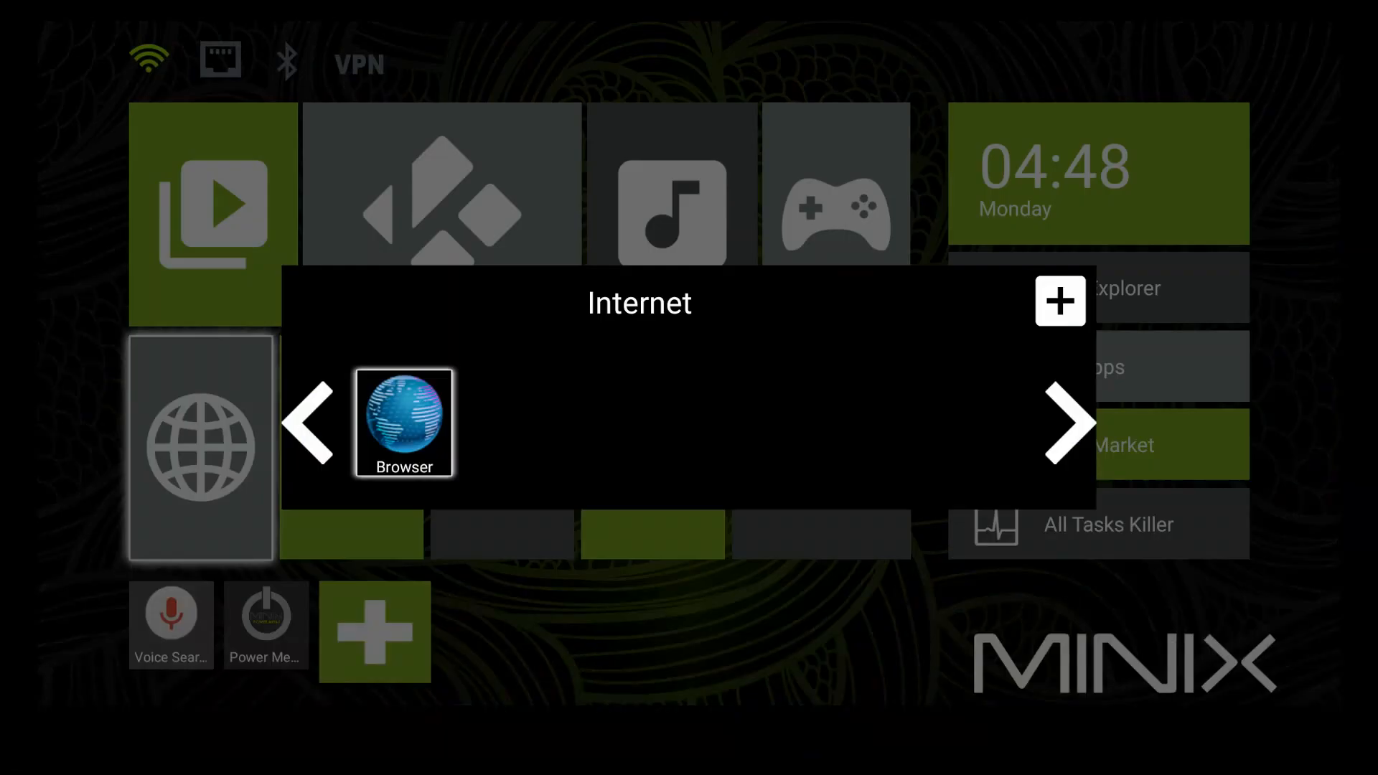
{"action": "left_click", "coordinate": [404, 423]}
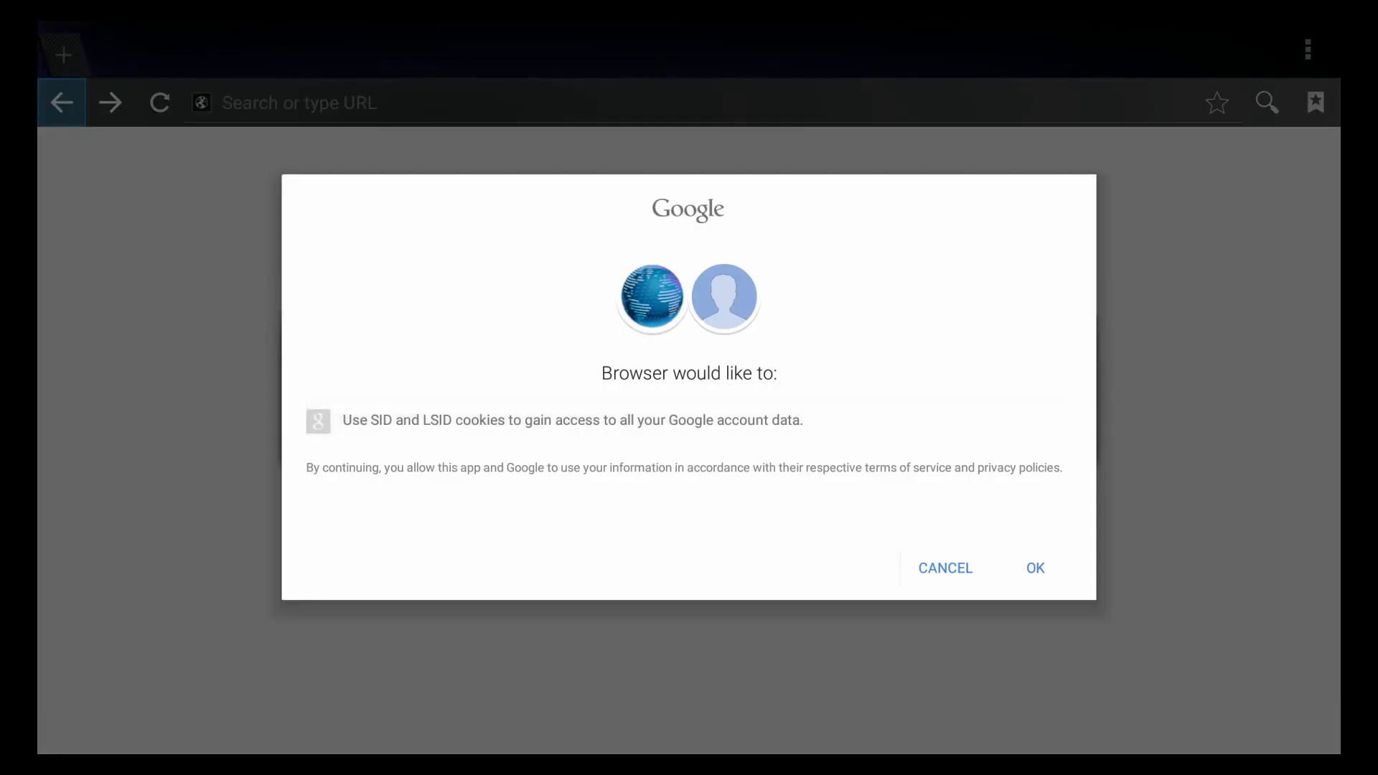
{"action": "mouse_move", "coordinate": [333, 121]}
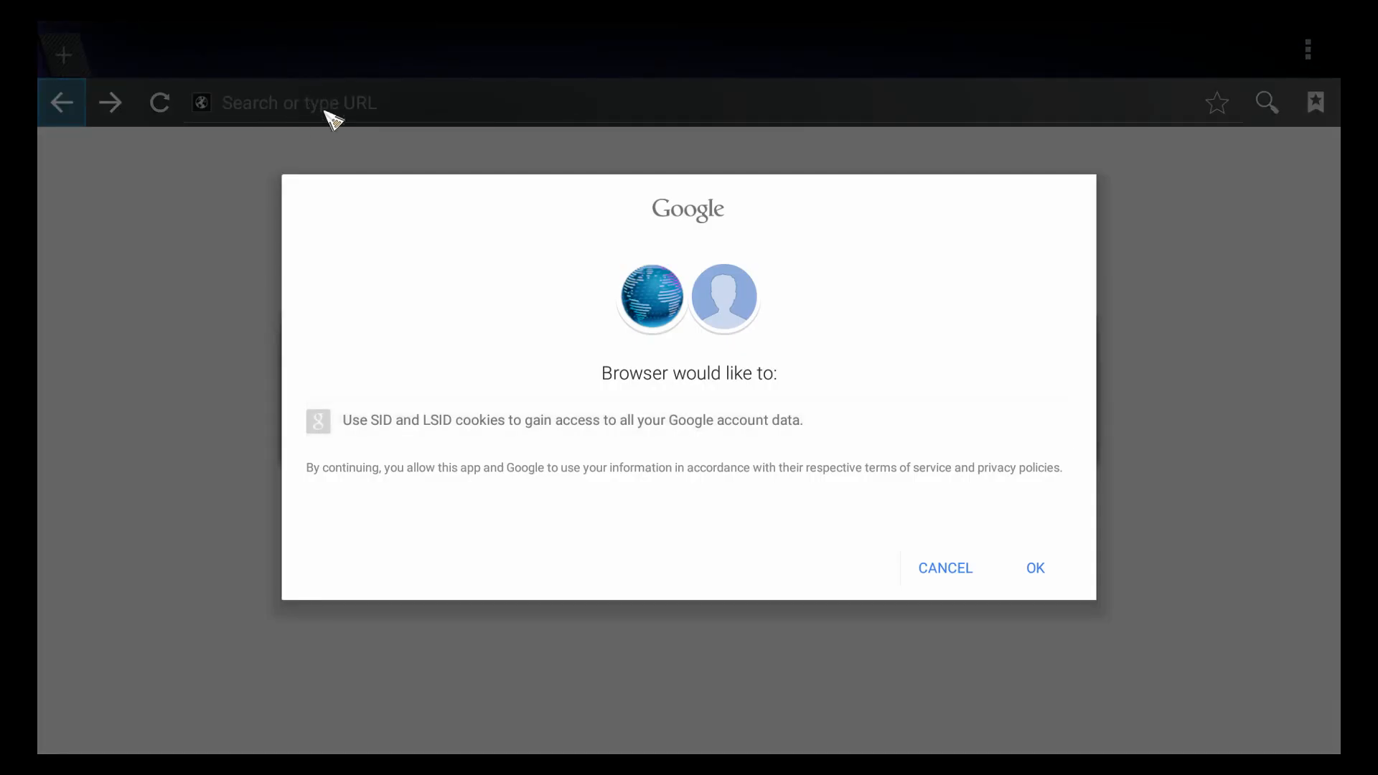
{"action": "left_click", "coordinate": [1034, 568]}
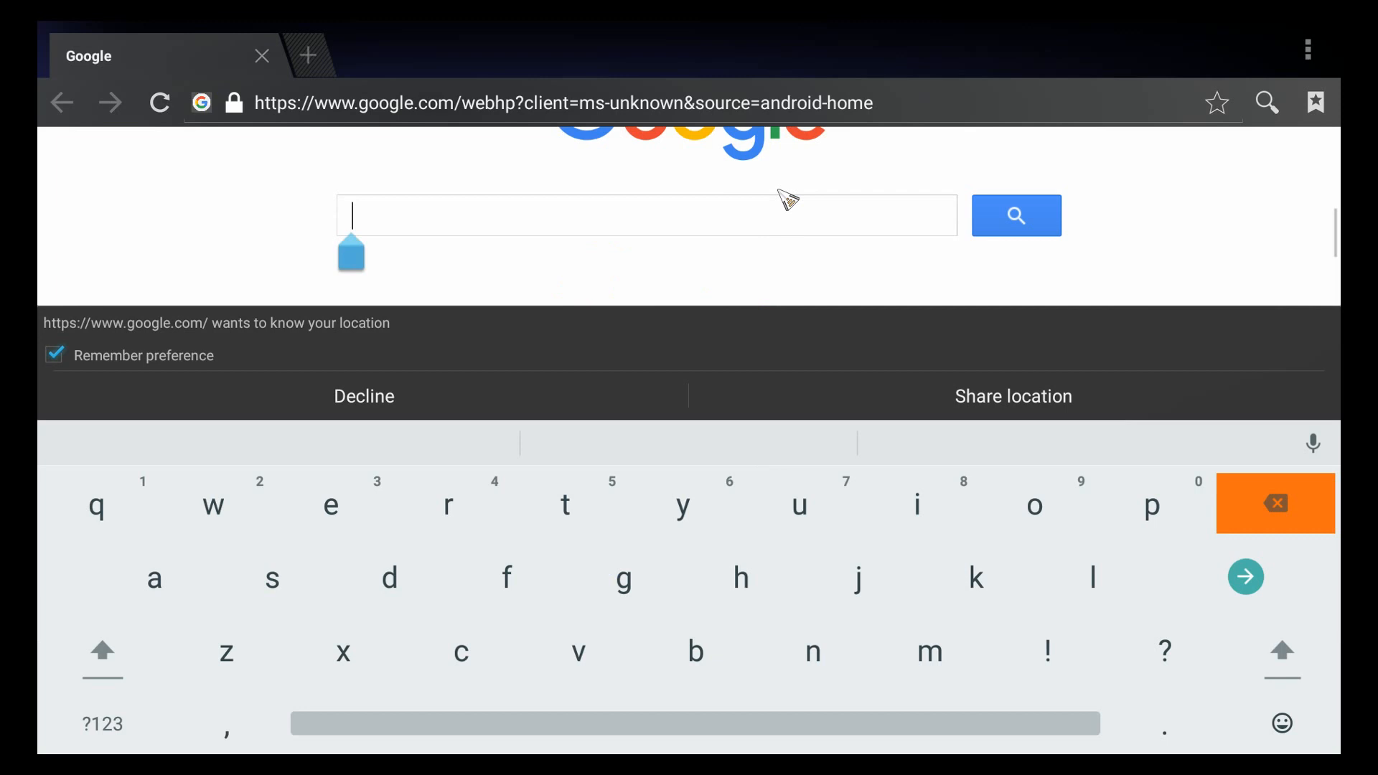
{"action": "mouse_move", "coordinate": [48, 733]}
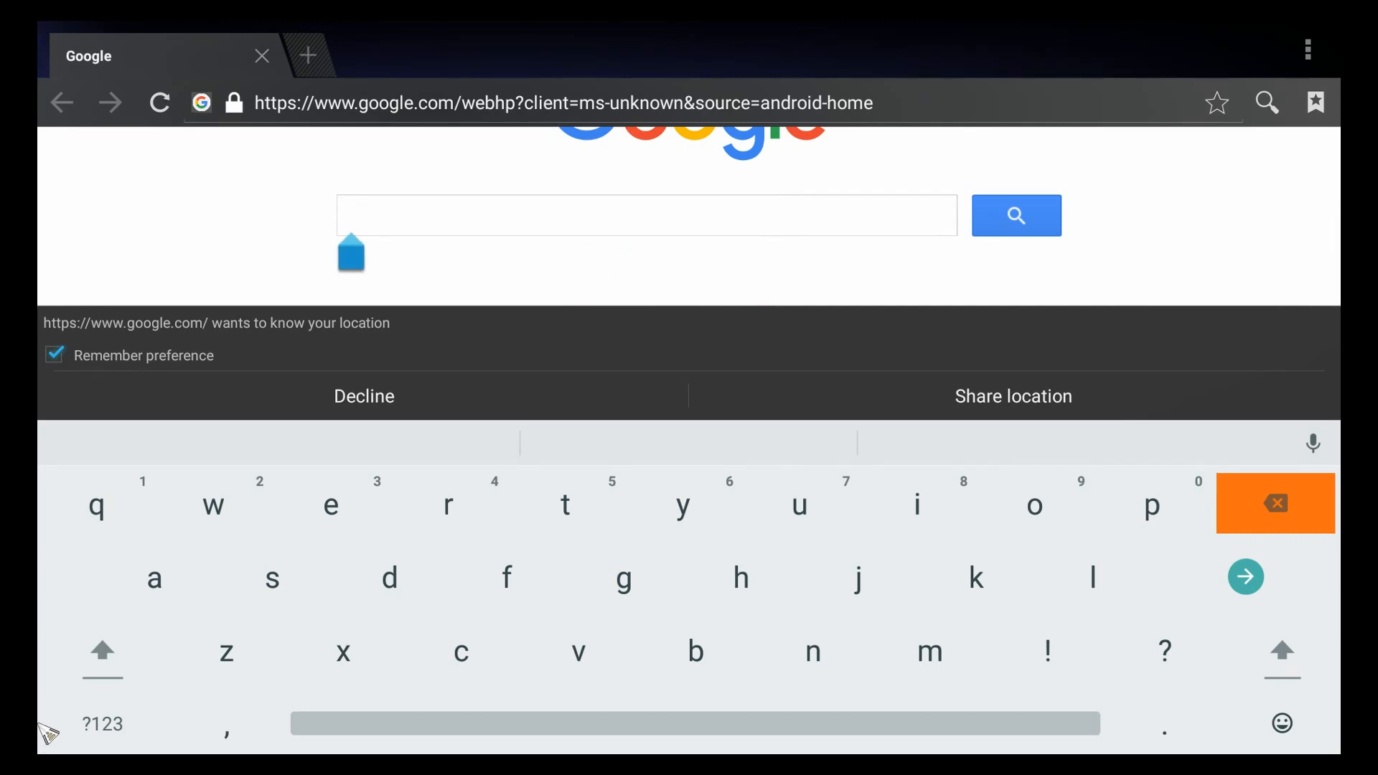
Search Google for 'kodi' and open the Kodi Open Source Home Theatre result.
{"action": "type", "text": "(9#8"}
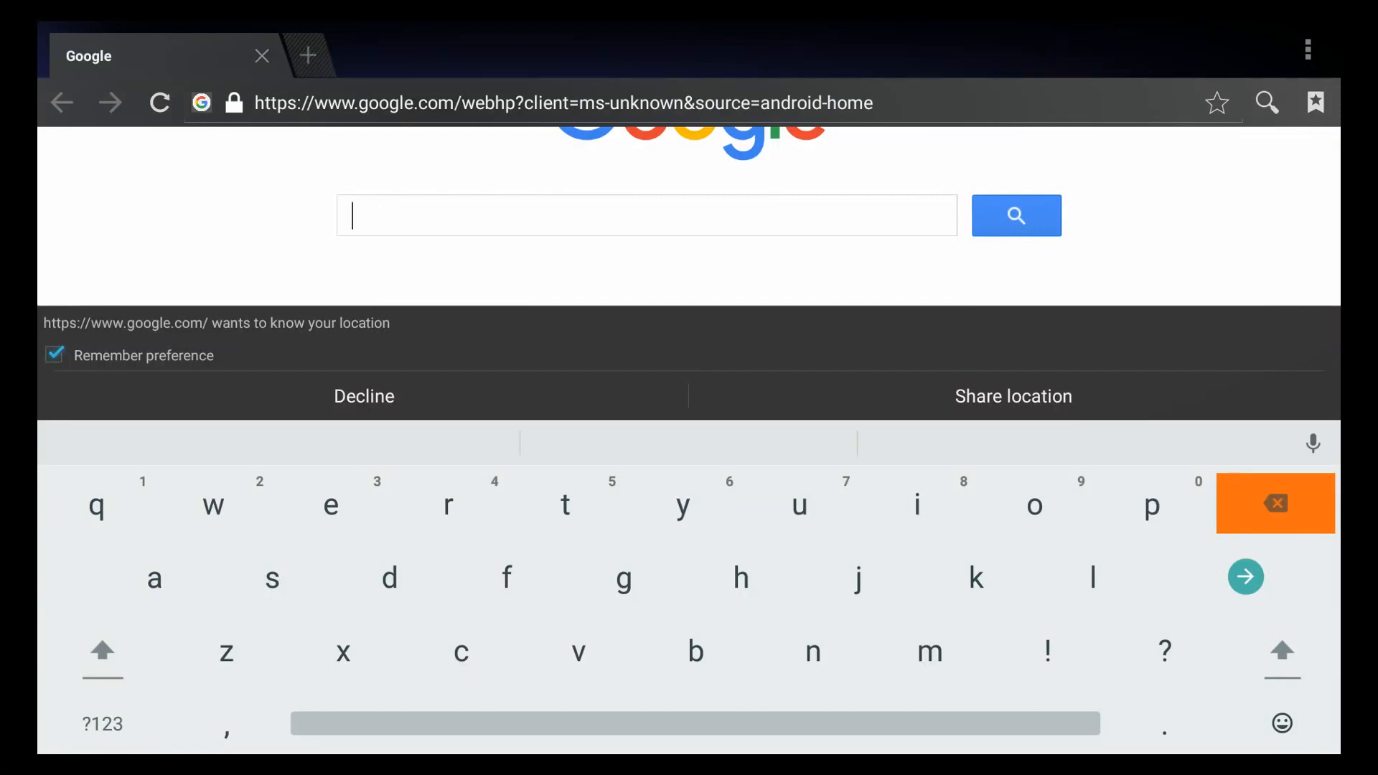
{"action": "type", "text": "kodi"}
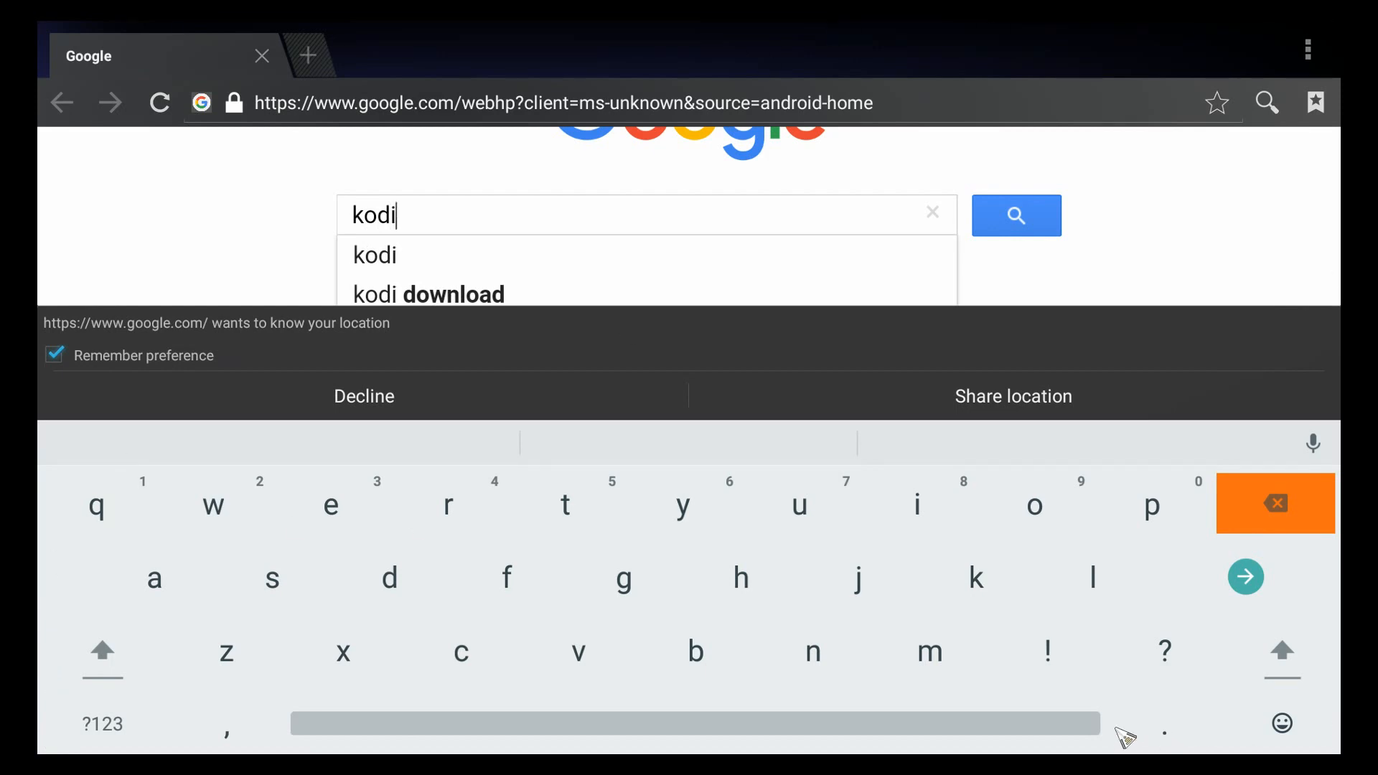
{"action": "mouse_move", "coordinate": [1008, 227]}
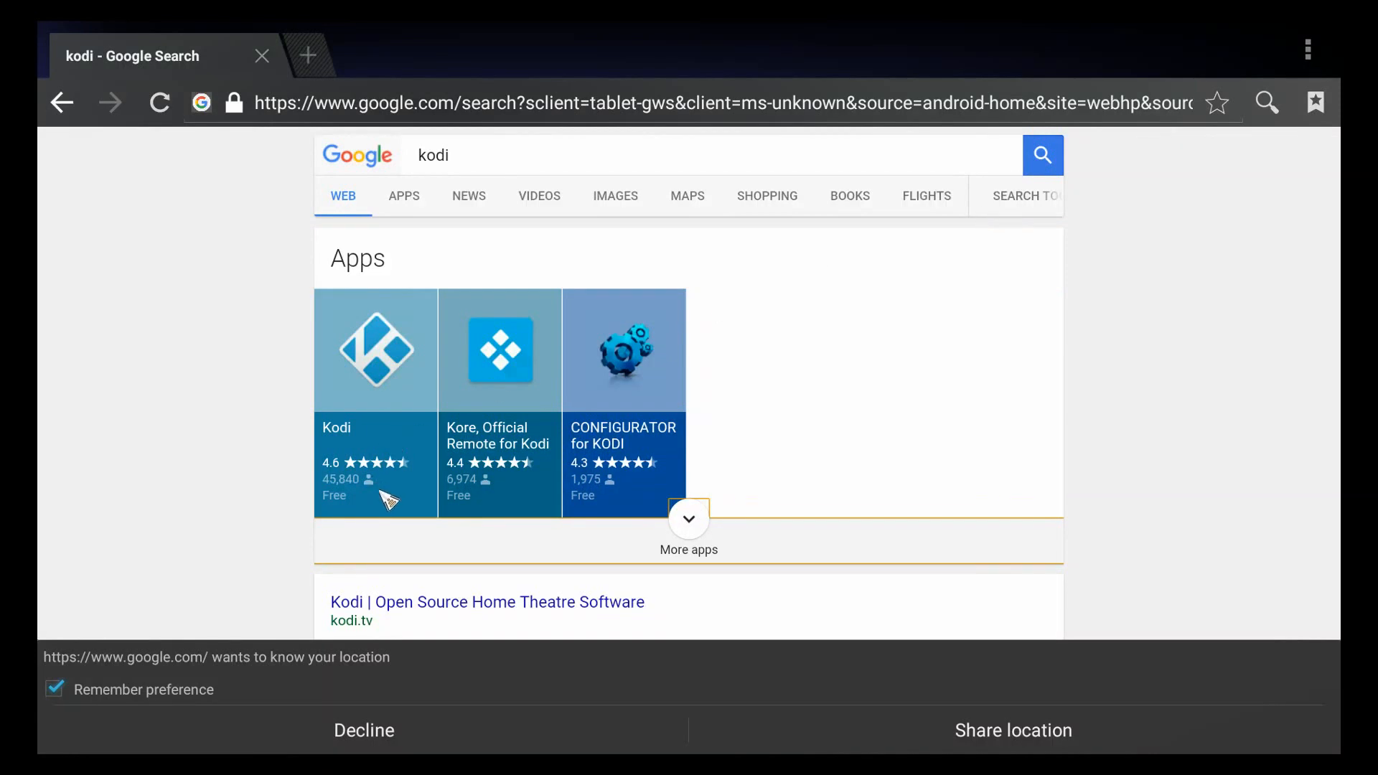
{"action": "left_click", "coordinate": [486, 602]}
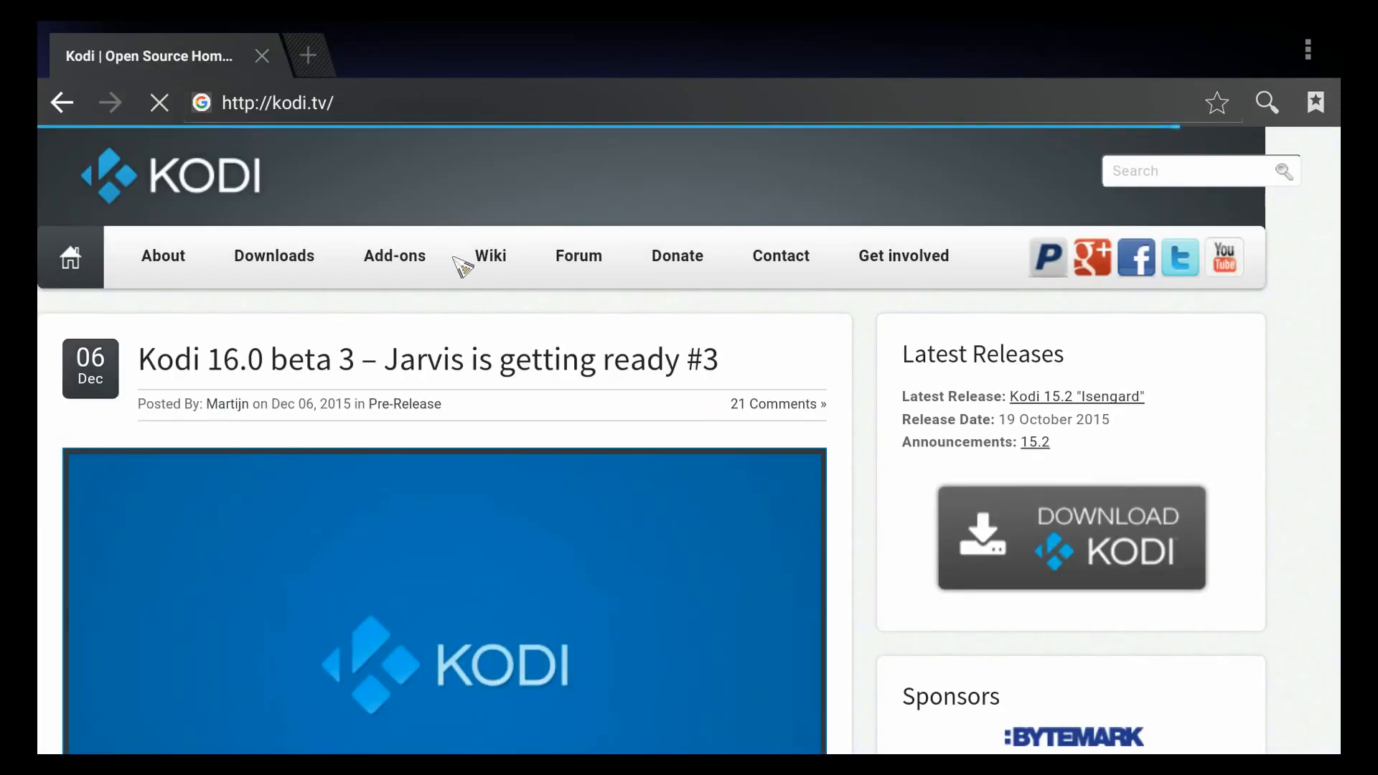
{"action": "left_click", "coordinate": [273, 256]}
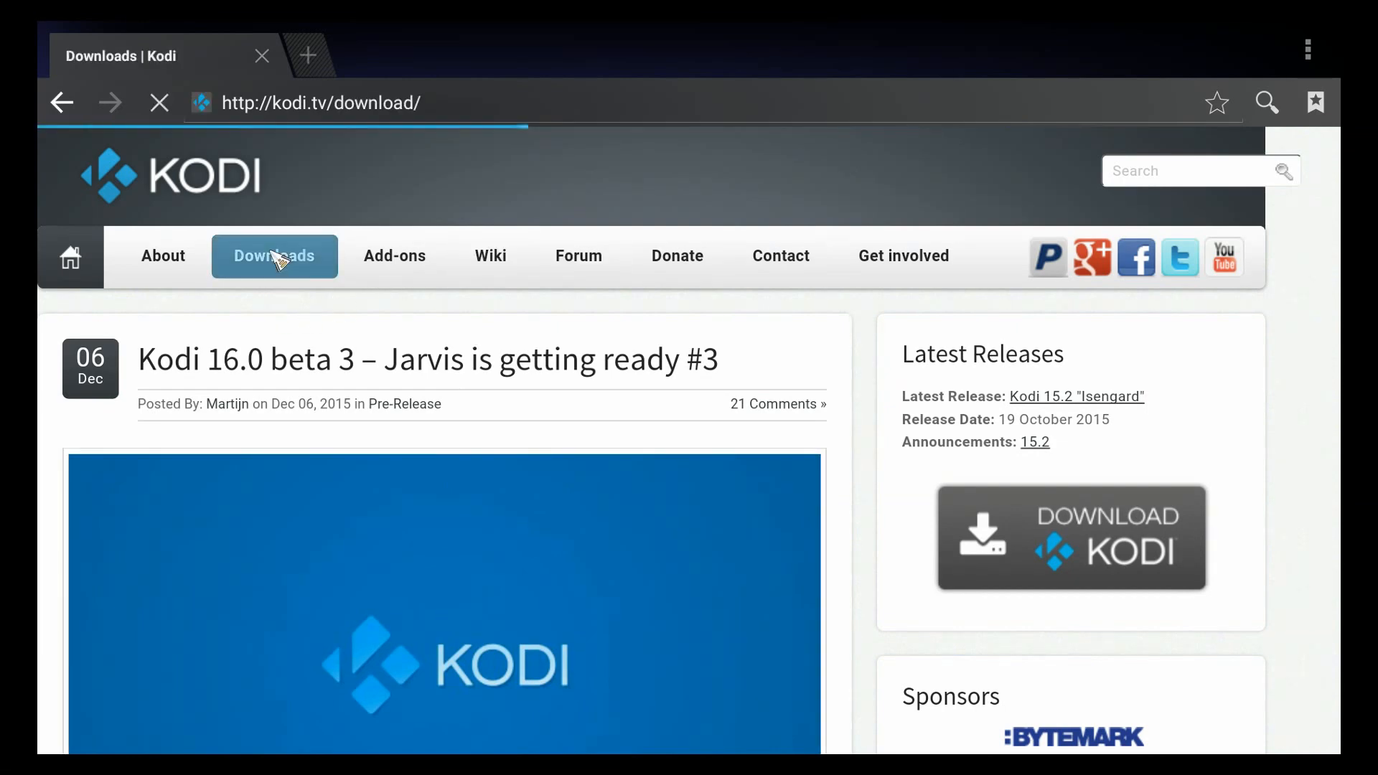
{"action": "left_click", "coordinate": [274, 255]}
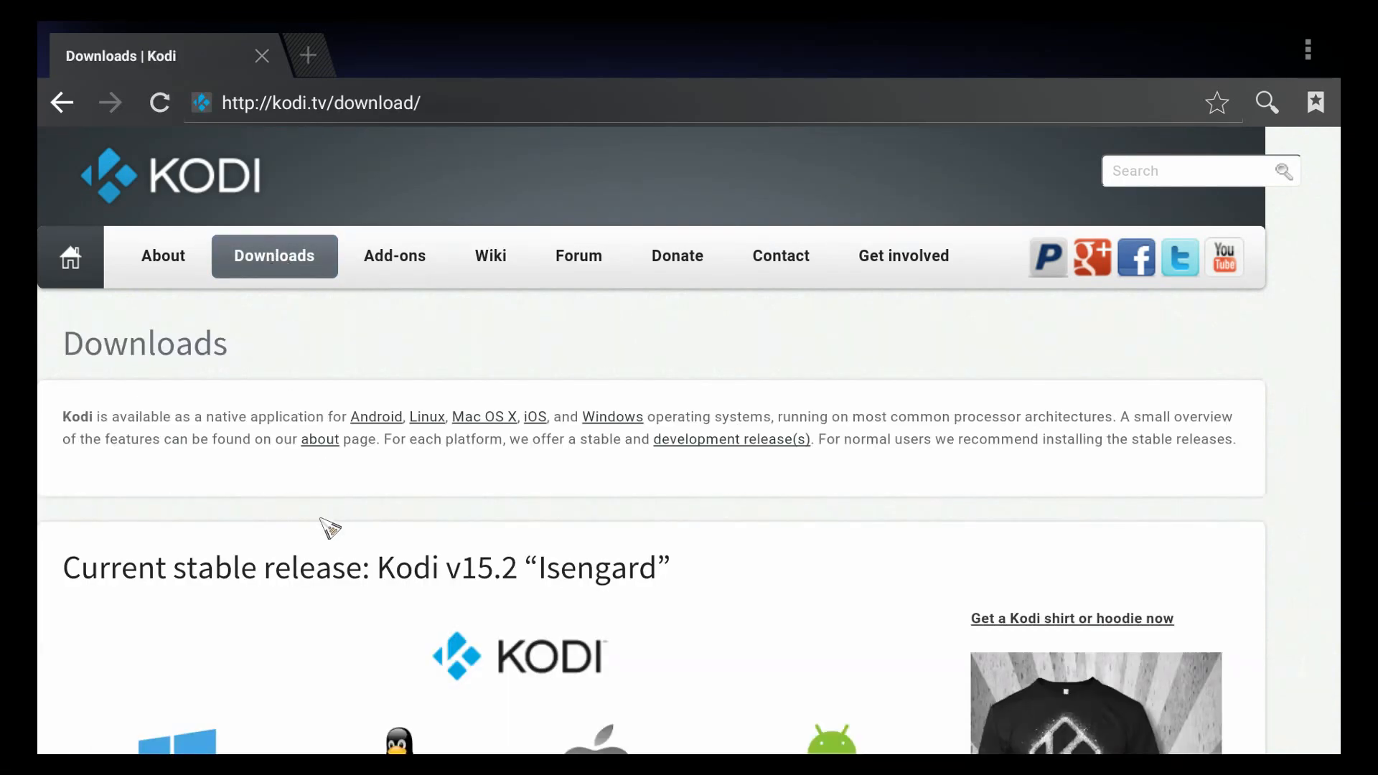
{"action": "scroll", "scroll_direction": "down", "scroll_amount": 3}
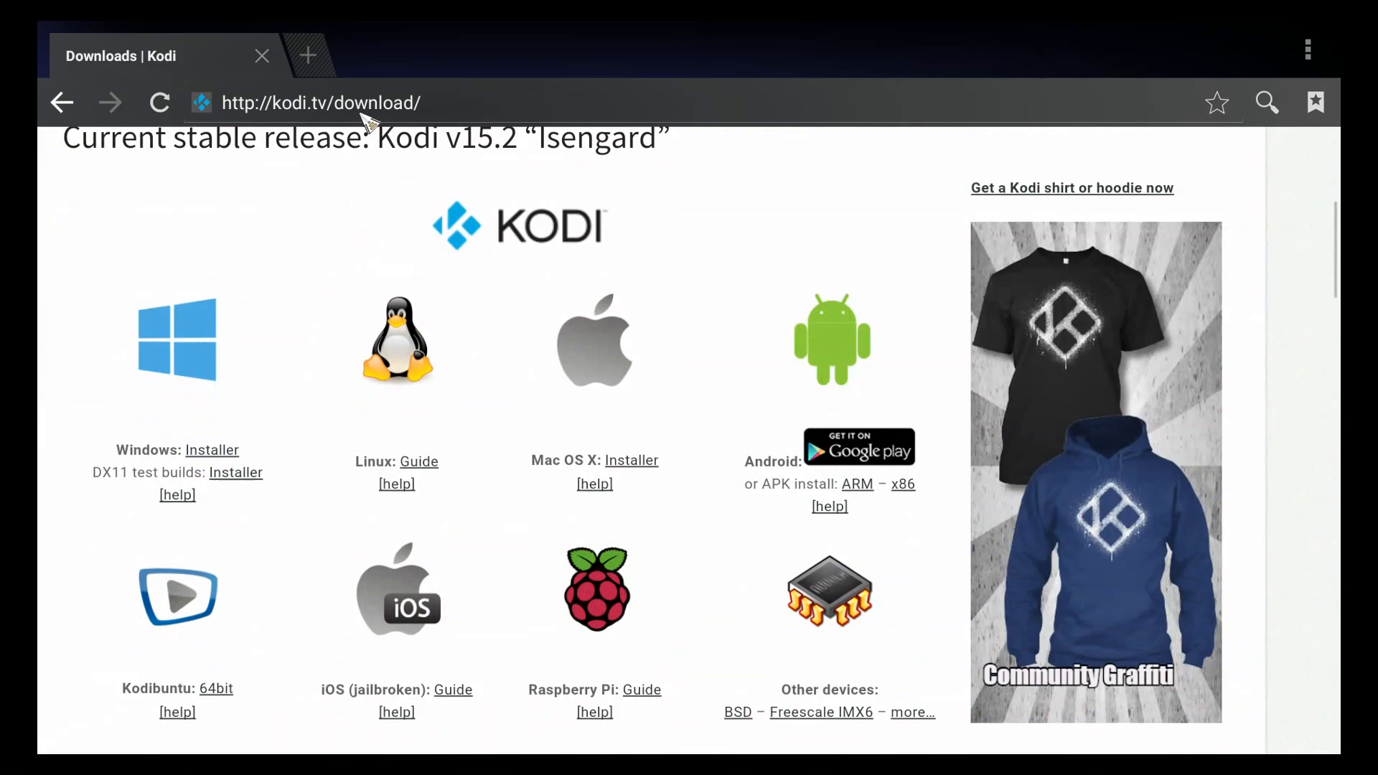
{"action": "scroll", "scroll_direction": "down", "scroll_amount": 3}
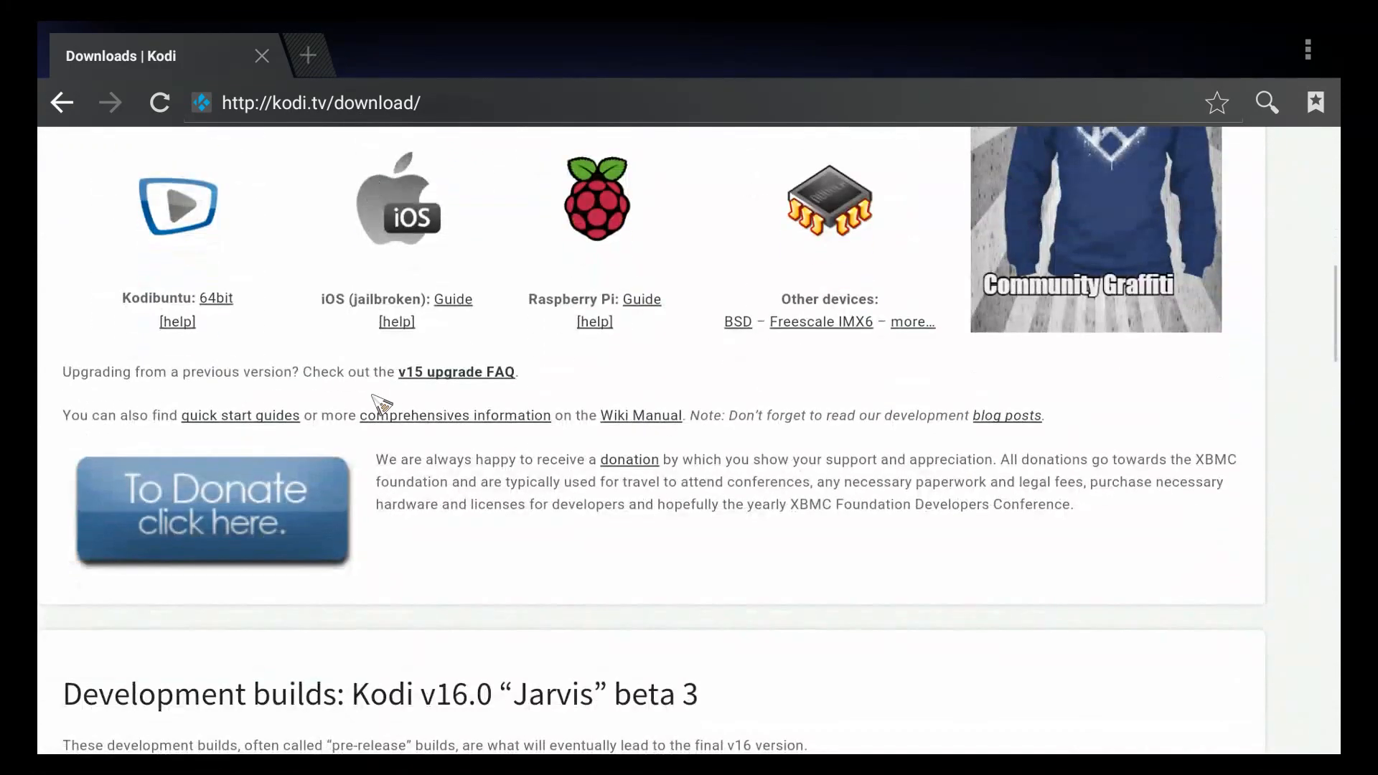
{"action": "scroll", "scroll_direction": "down", "scroll_amount": 3}
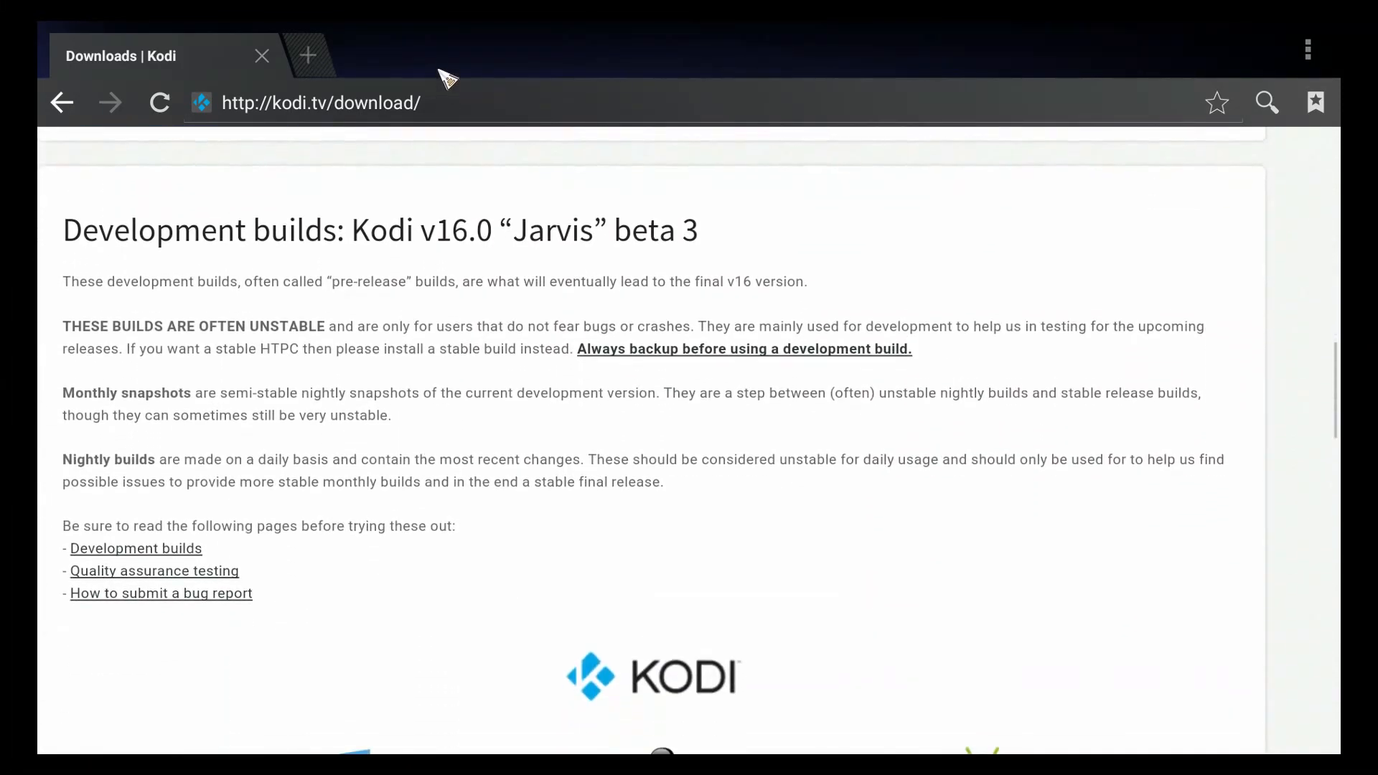
{"action": "double_click", "coordinate": [424, 328]}
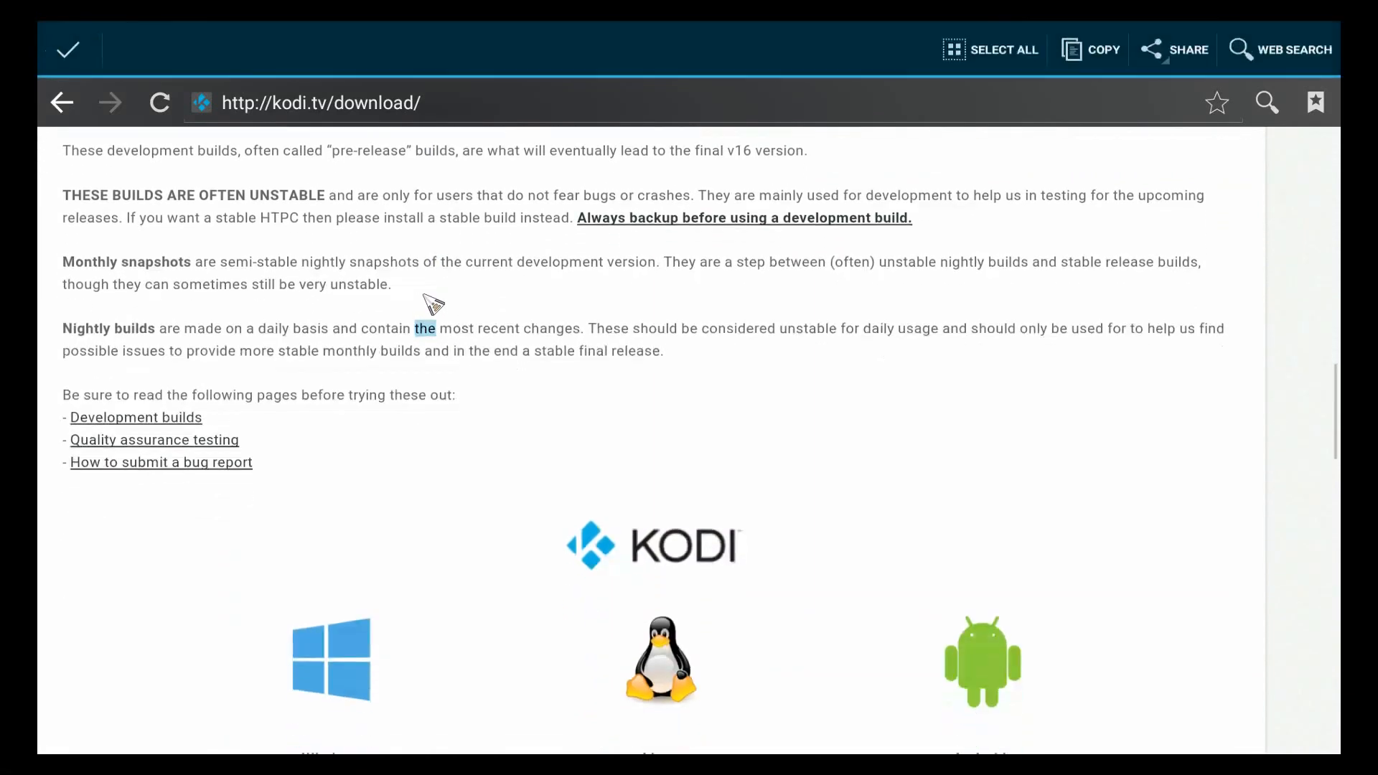
{"action": "scroll", "scroll_direction": "down", "scroll_amount": 3}
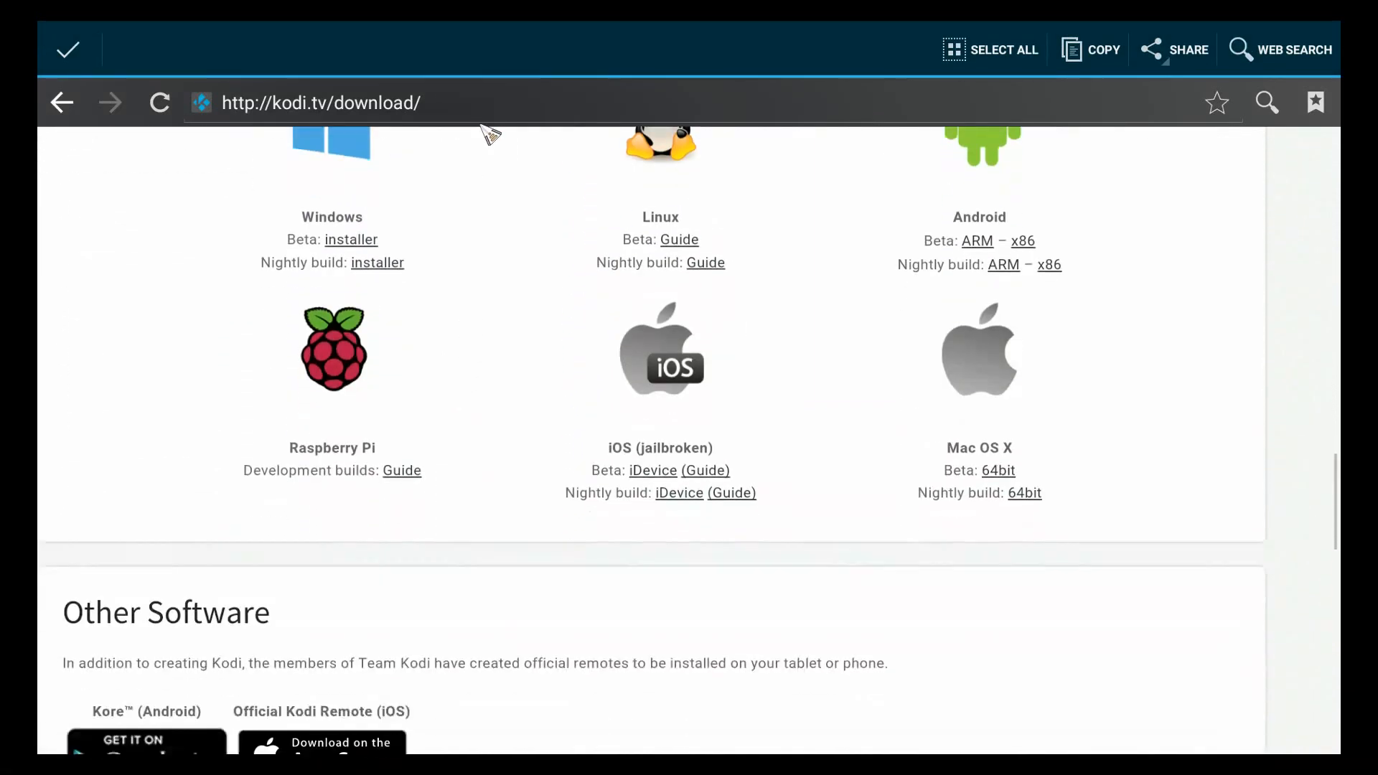
{"action": "scroll", "scroll_direction": "up", "scroll_amount": 3}
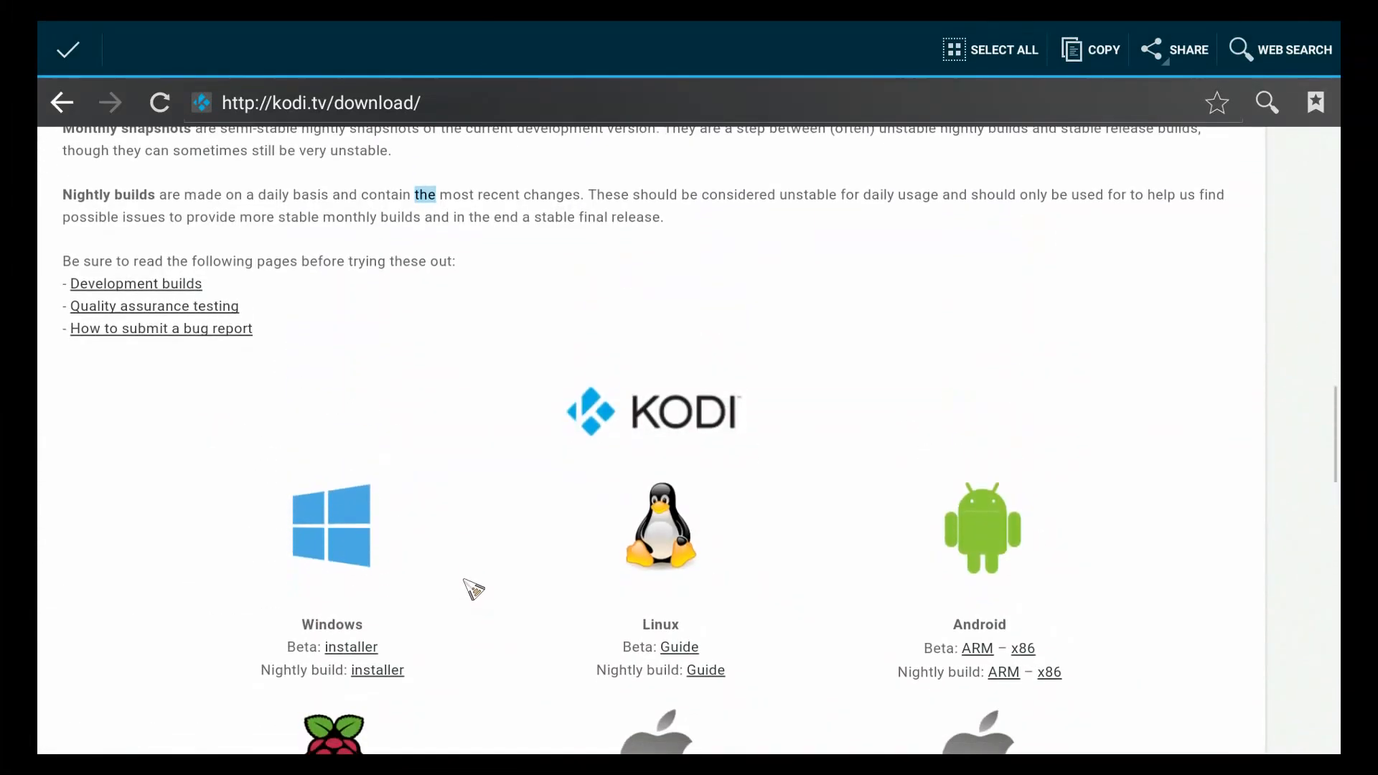
{"action": "scroll", "scroll_direction": "down", "scroll_amount": 3}
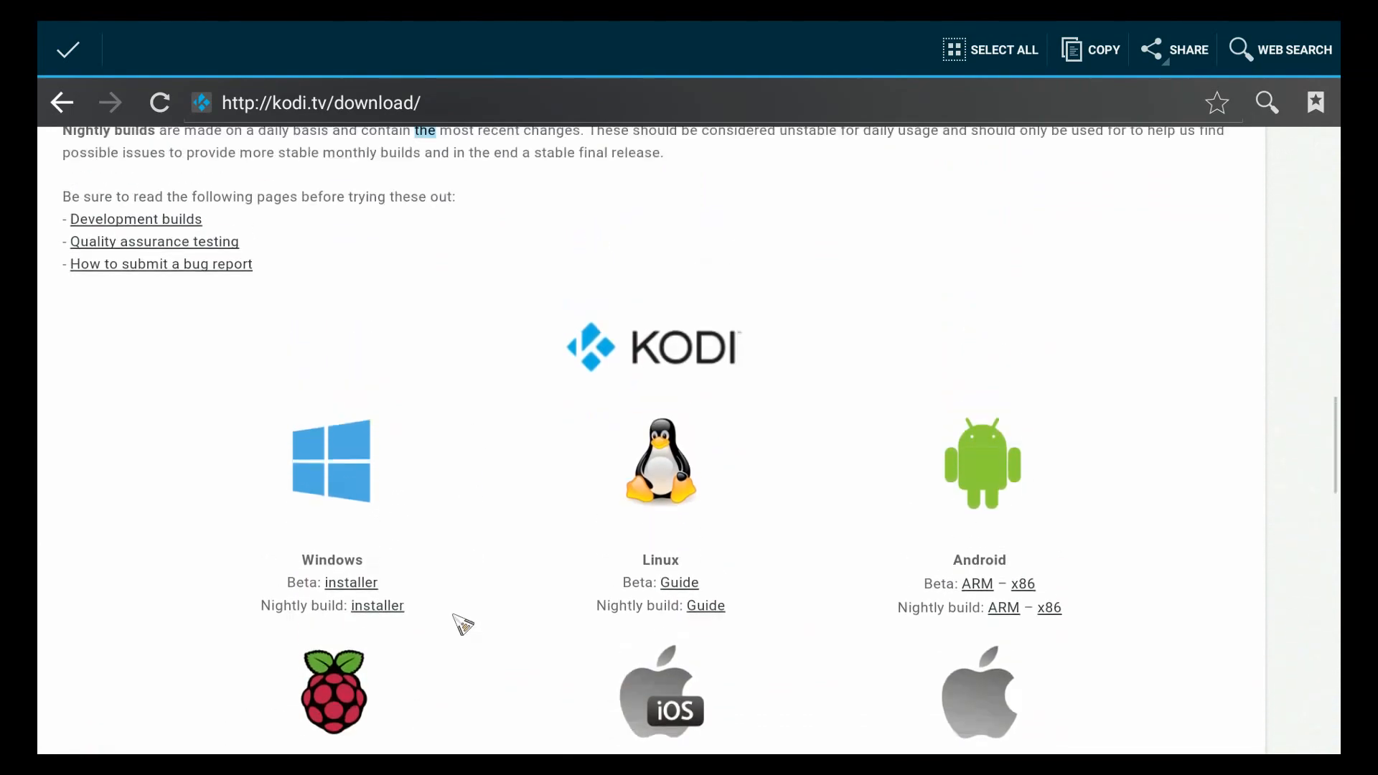
{"action": "scroll", "scroll_direction": "down", "scroll_amount": 3}
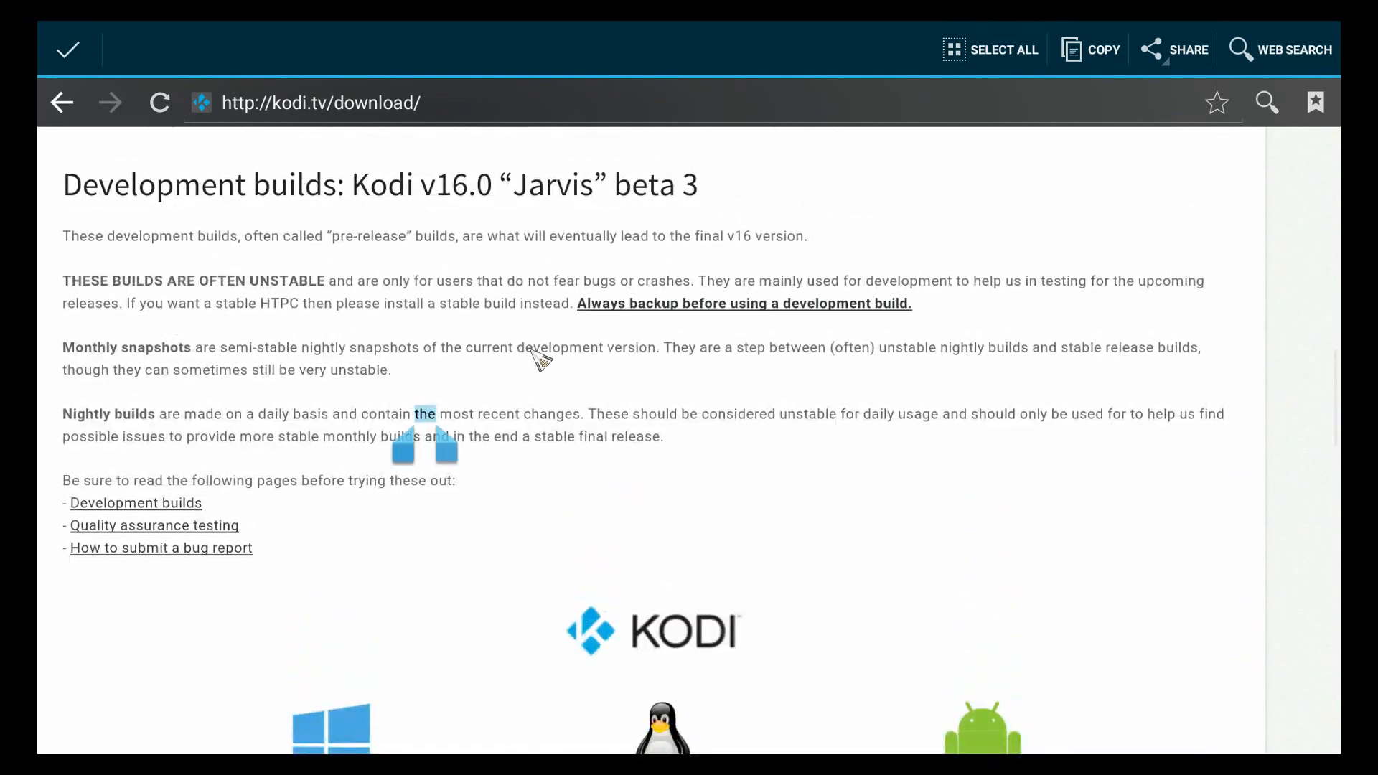
{"action": "scroll", "scroll_direction": "down", "scroll_amount": 3}
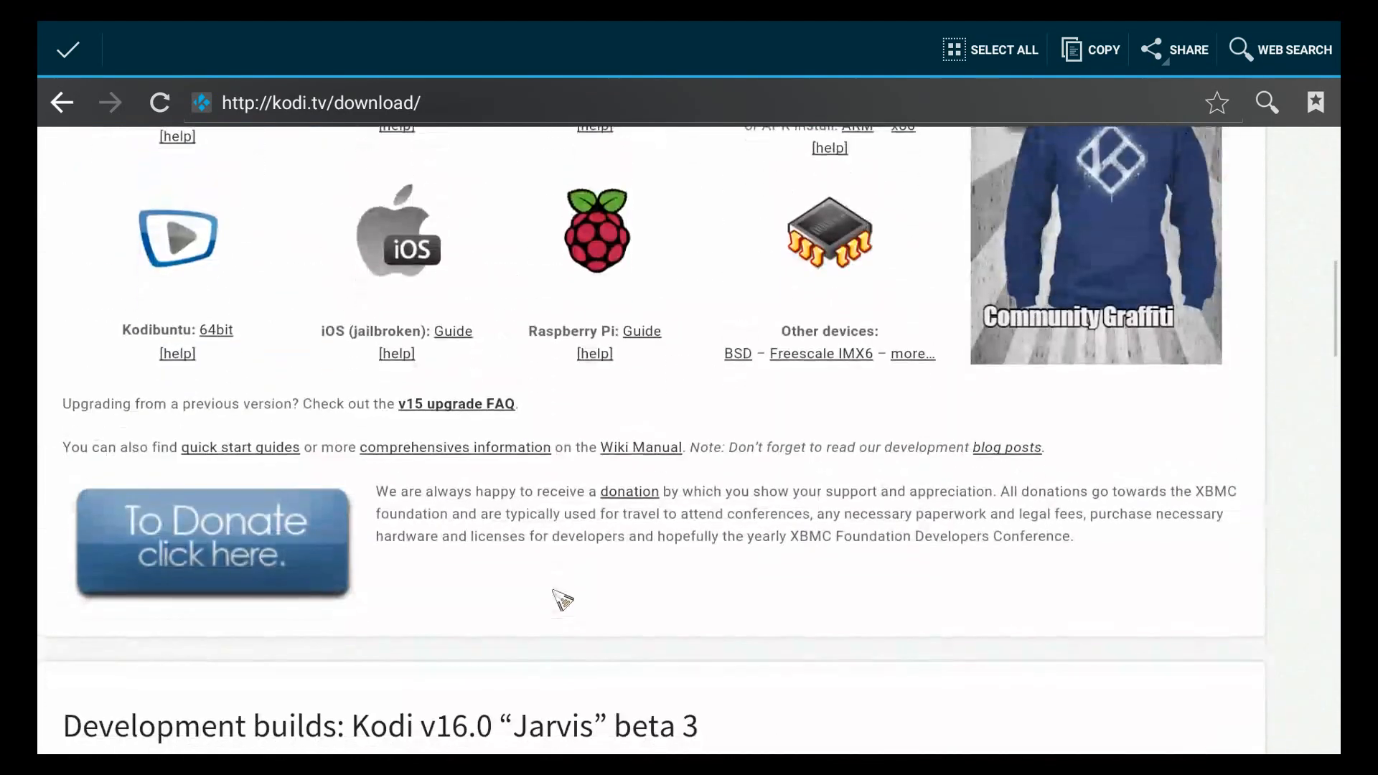
{"action": "scroll", "scroll_direction": "up", "scroll_amount": 3}
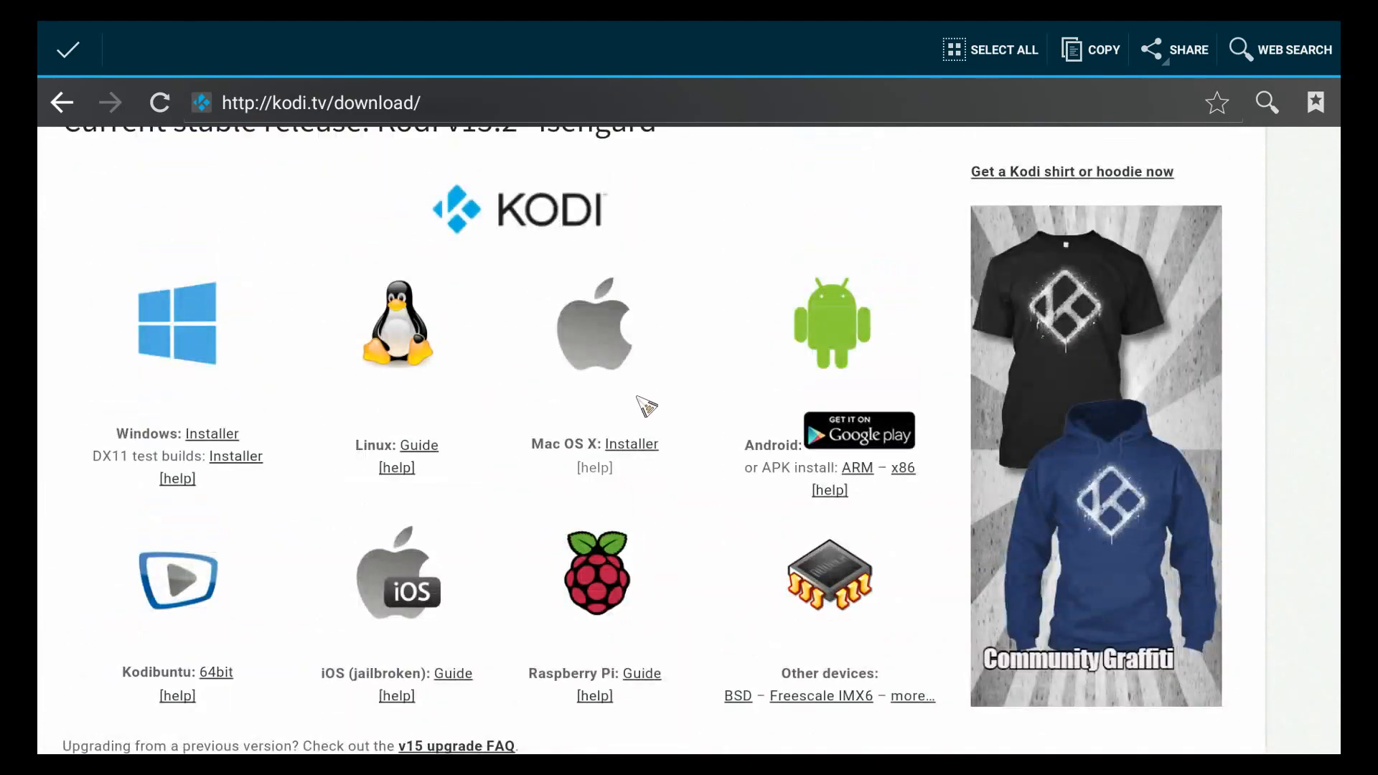
{"action": "scroll", "scroll_direction": "up", "scroll_amount": 3}
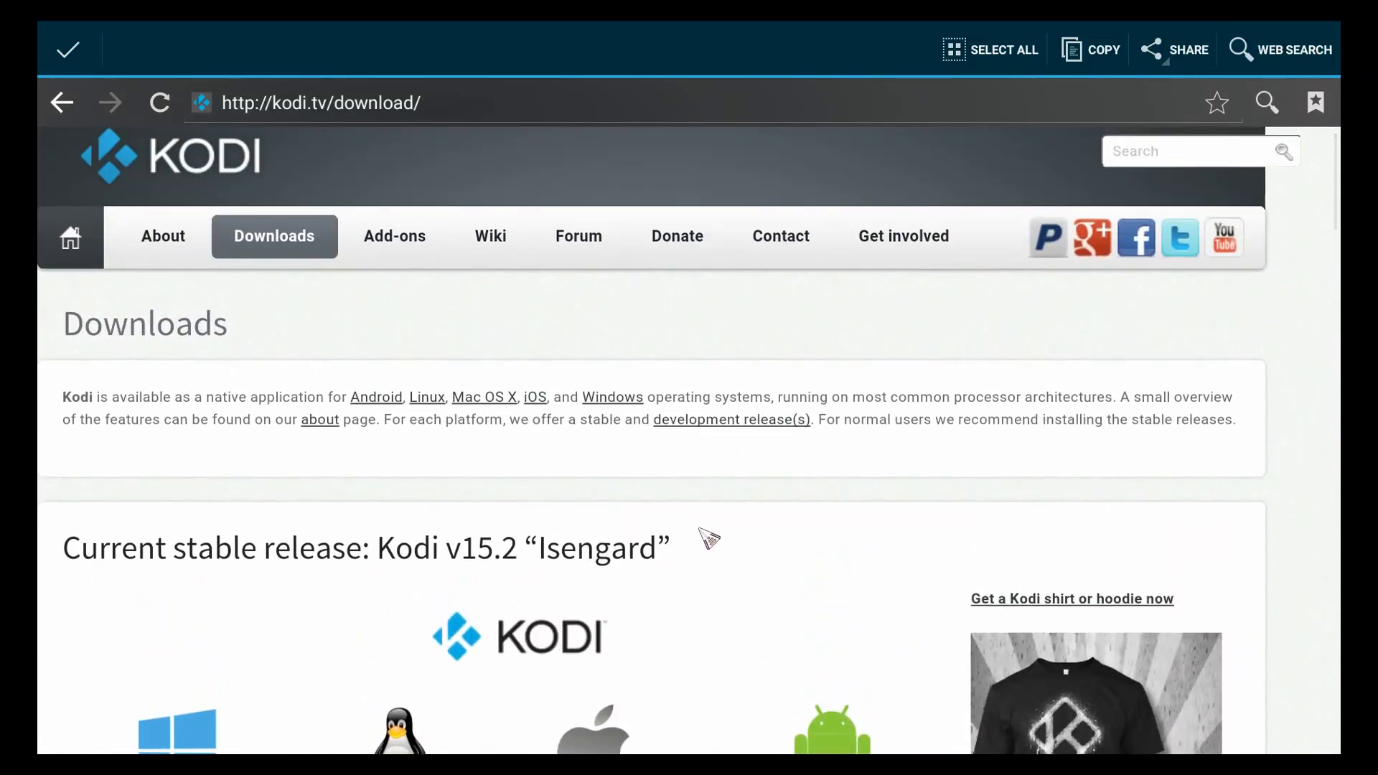
{"action": "mouse_move", "coordinate": [537, 110]}
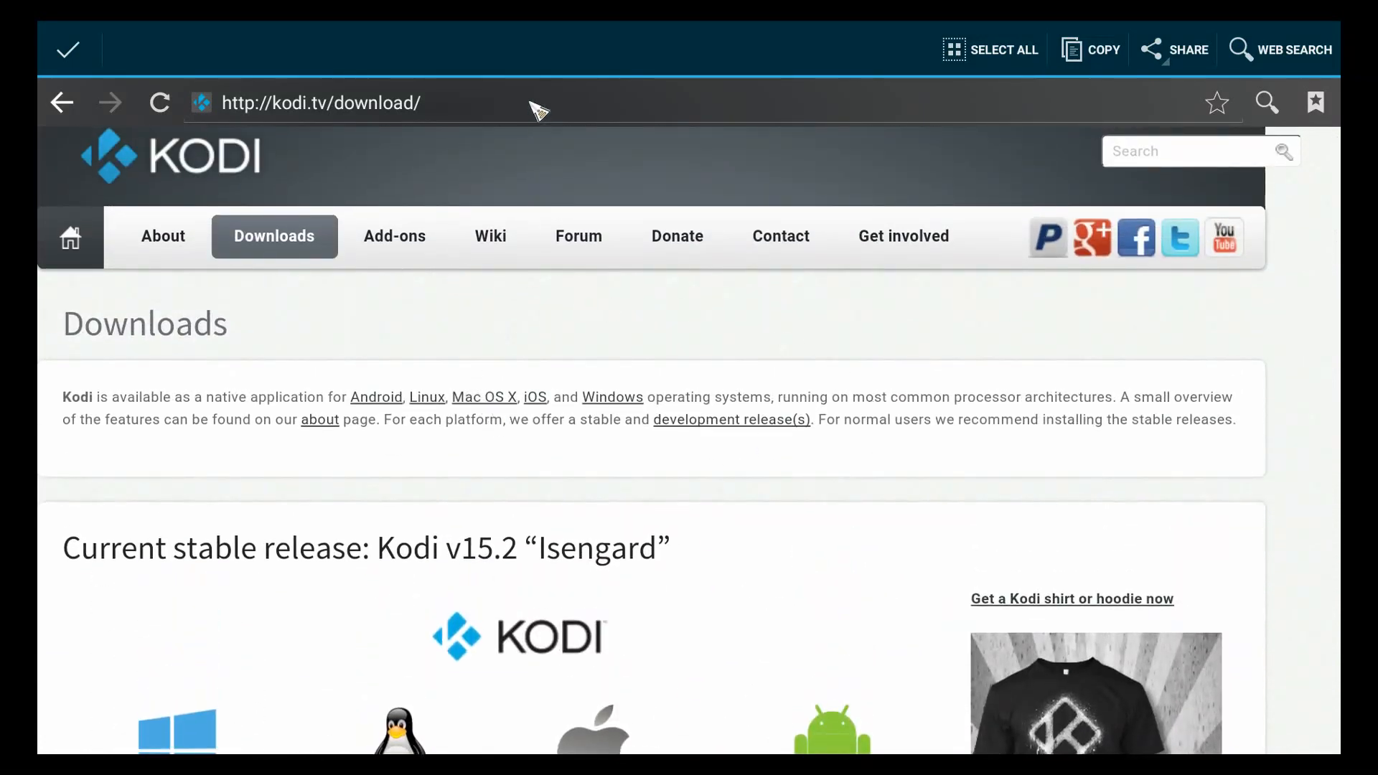
Search the web for 'aptoide' using the address bar suggestion.
{"action": "left_click", "coordinate": [321, 103]}
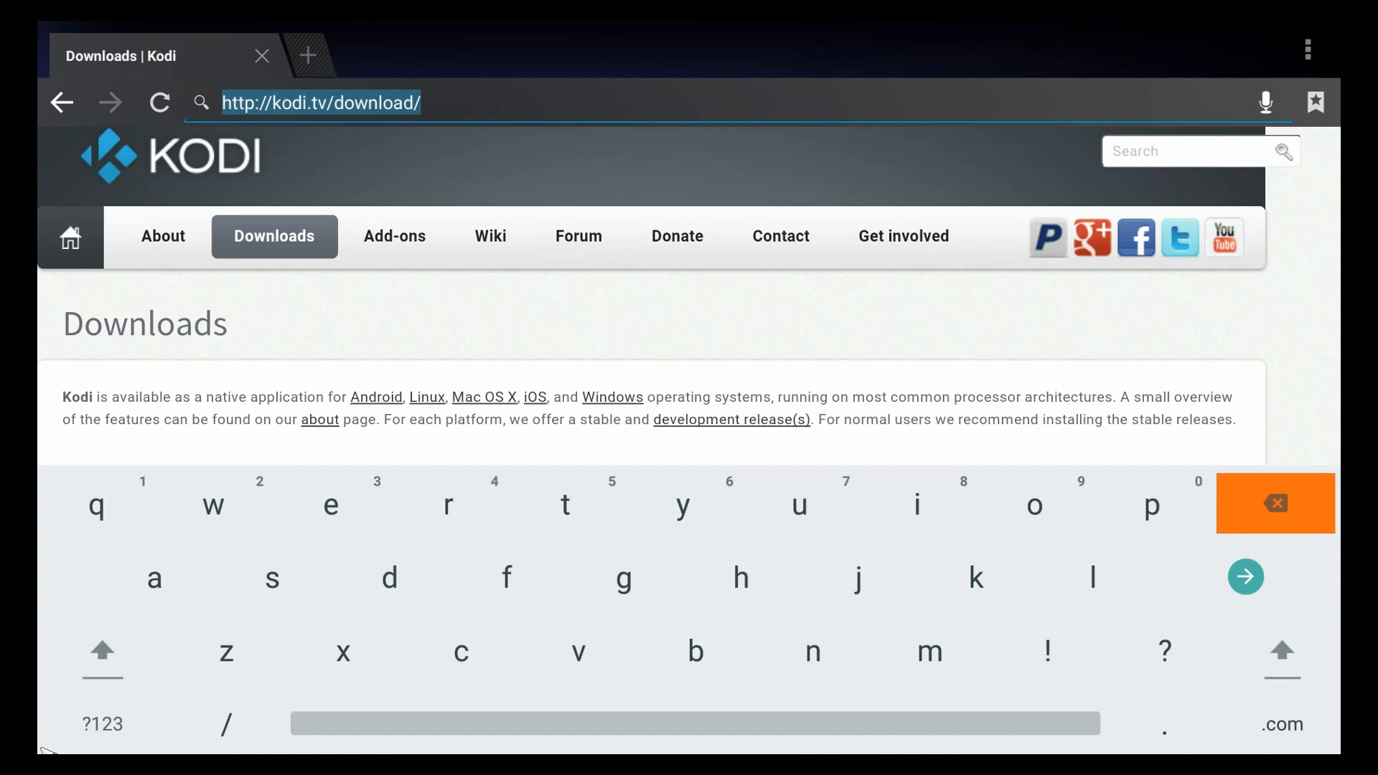
{"action": "type", "text": "aptoid.com"}
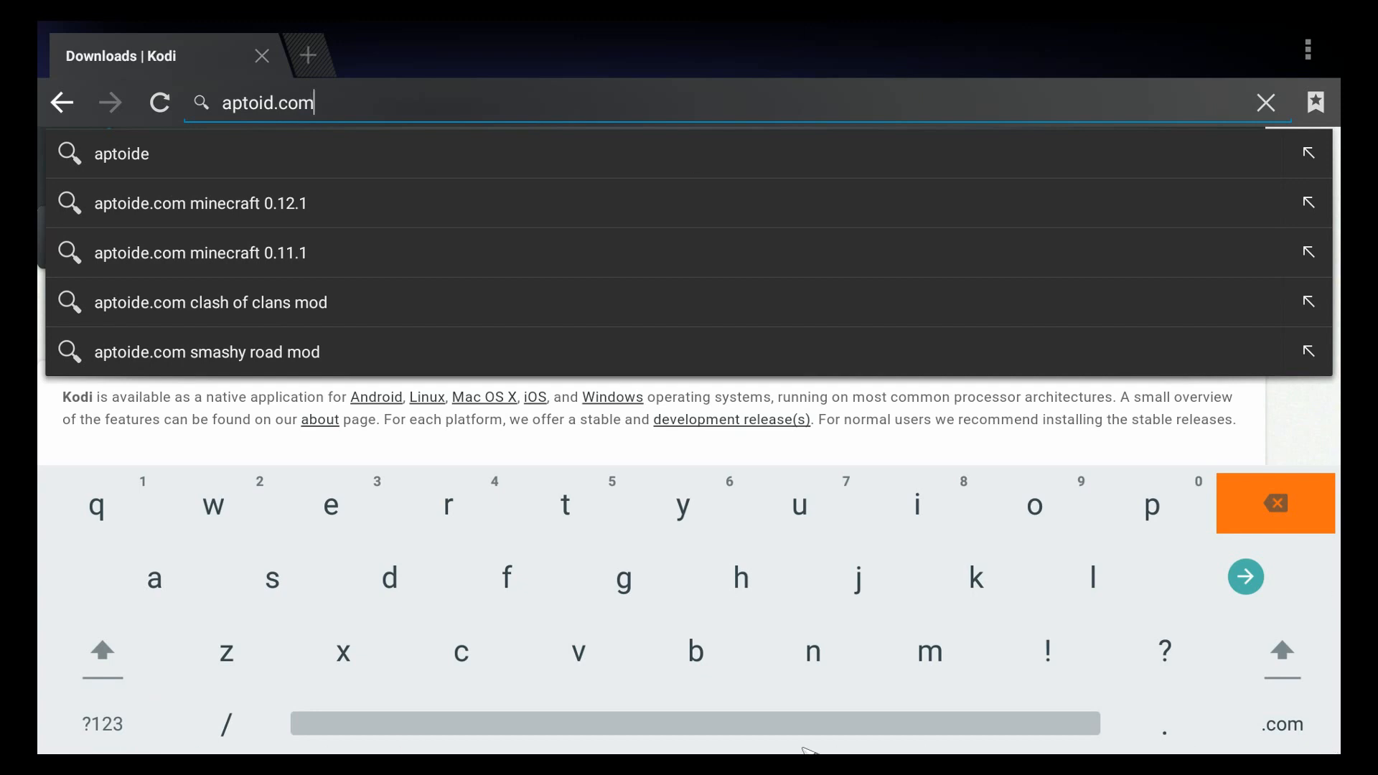
{"action": "mouse_move", "coordinate": [121, 154]}
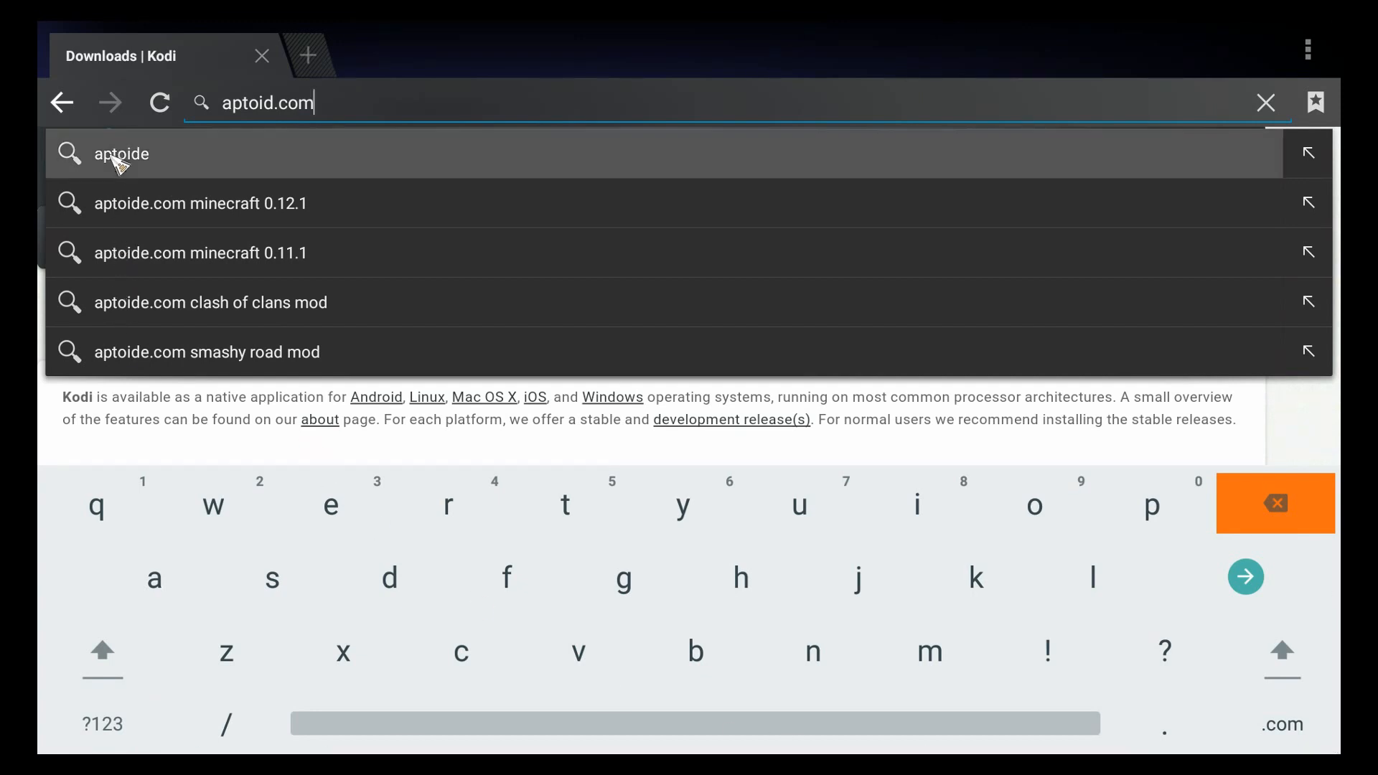
{"action": "left_click", "coordinate": [121, 153]}
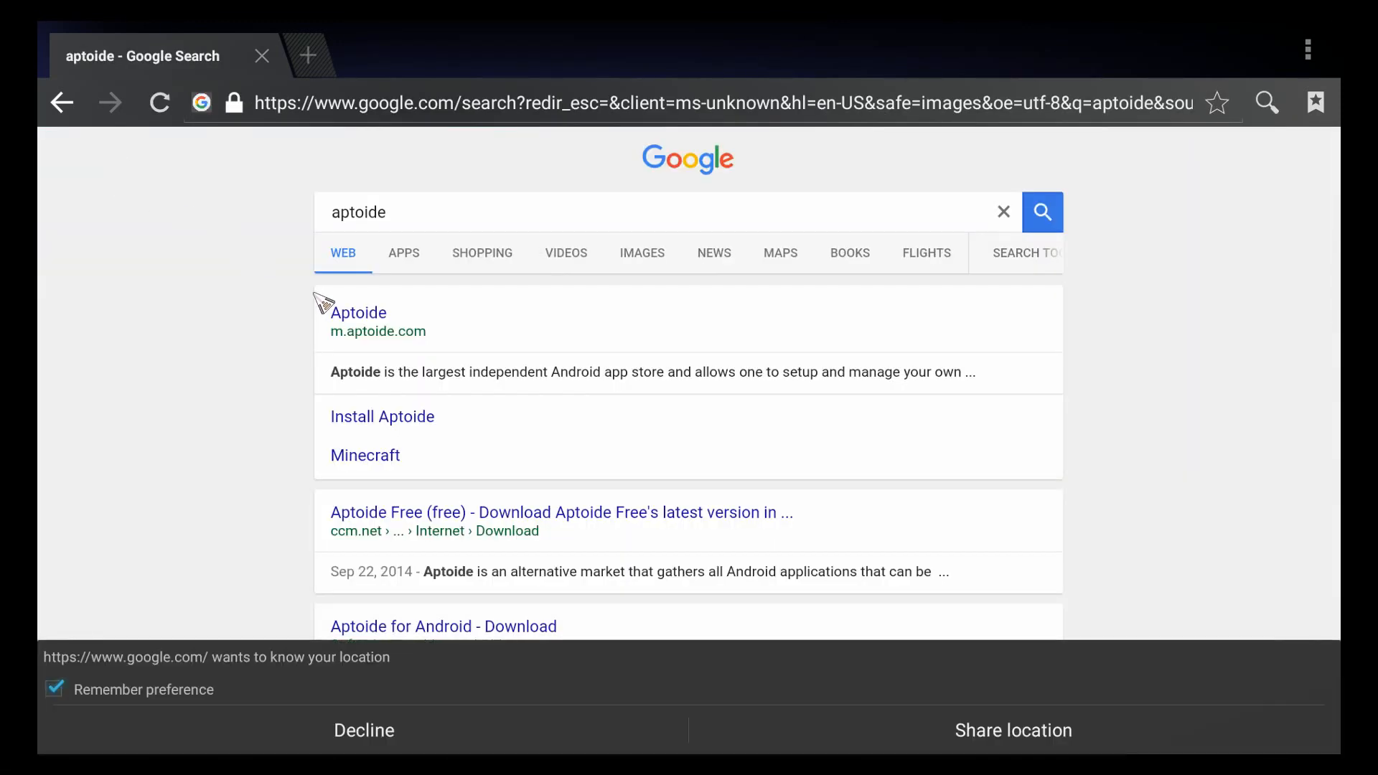
{"action": "mouse_move", "coordinate": [482, 529]}
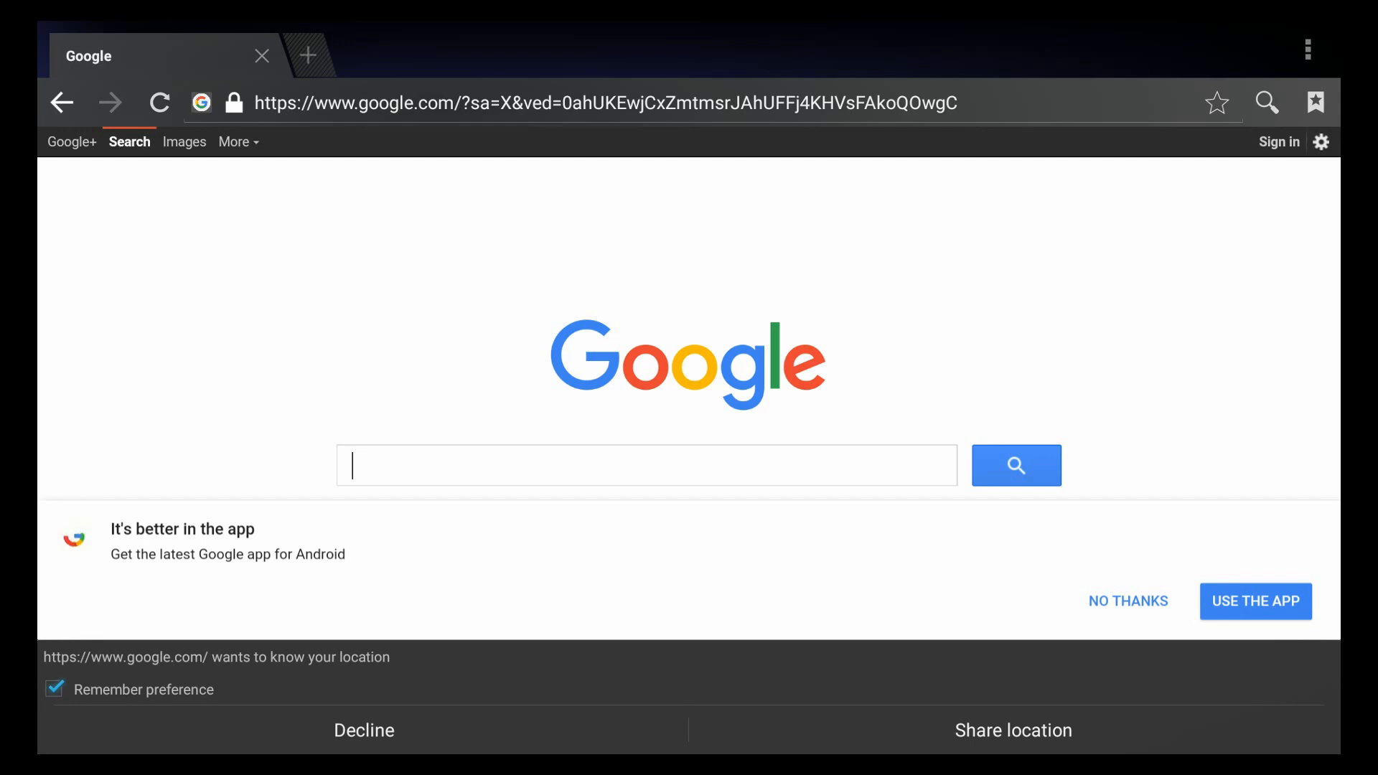
Enter aptoide.com into the Google home page search box.
{"action": "type", "text": "aptoid"}
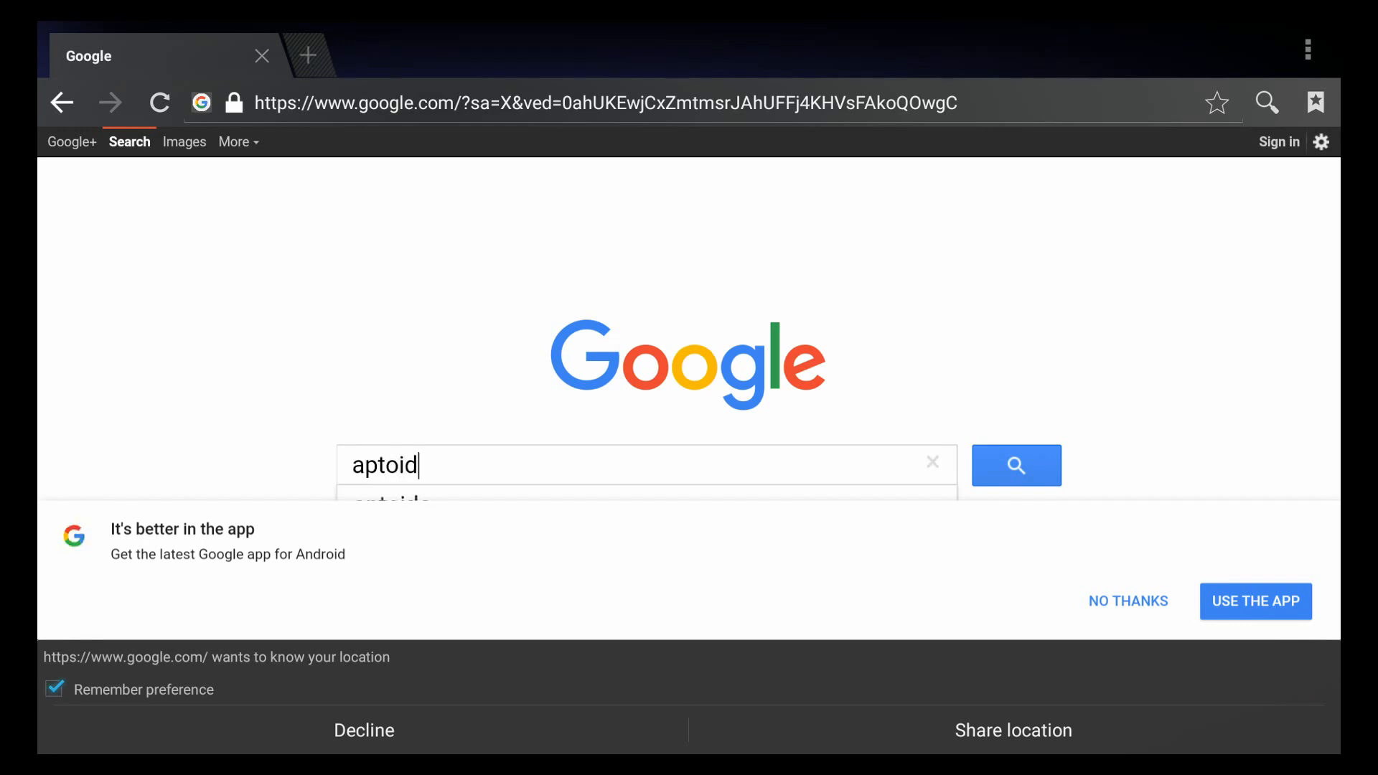
{"action": "type", "text": "e.co"}
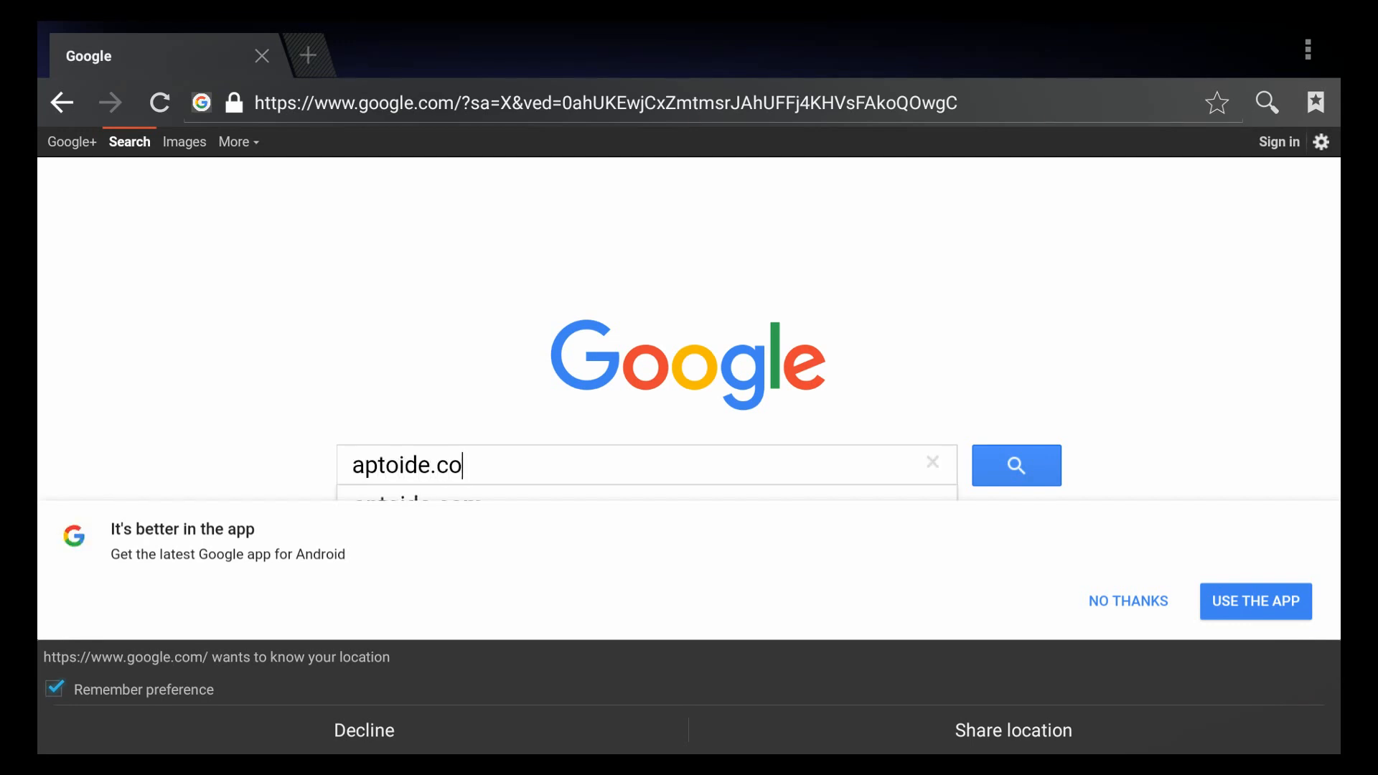
{"action": "type", "text": "m"}
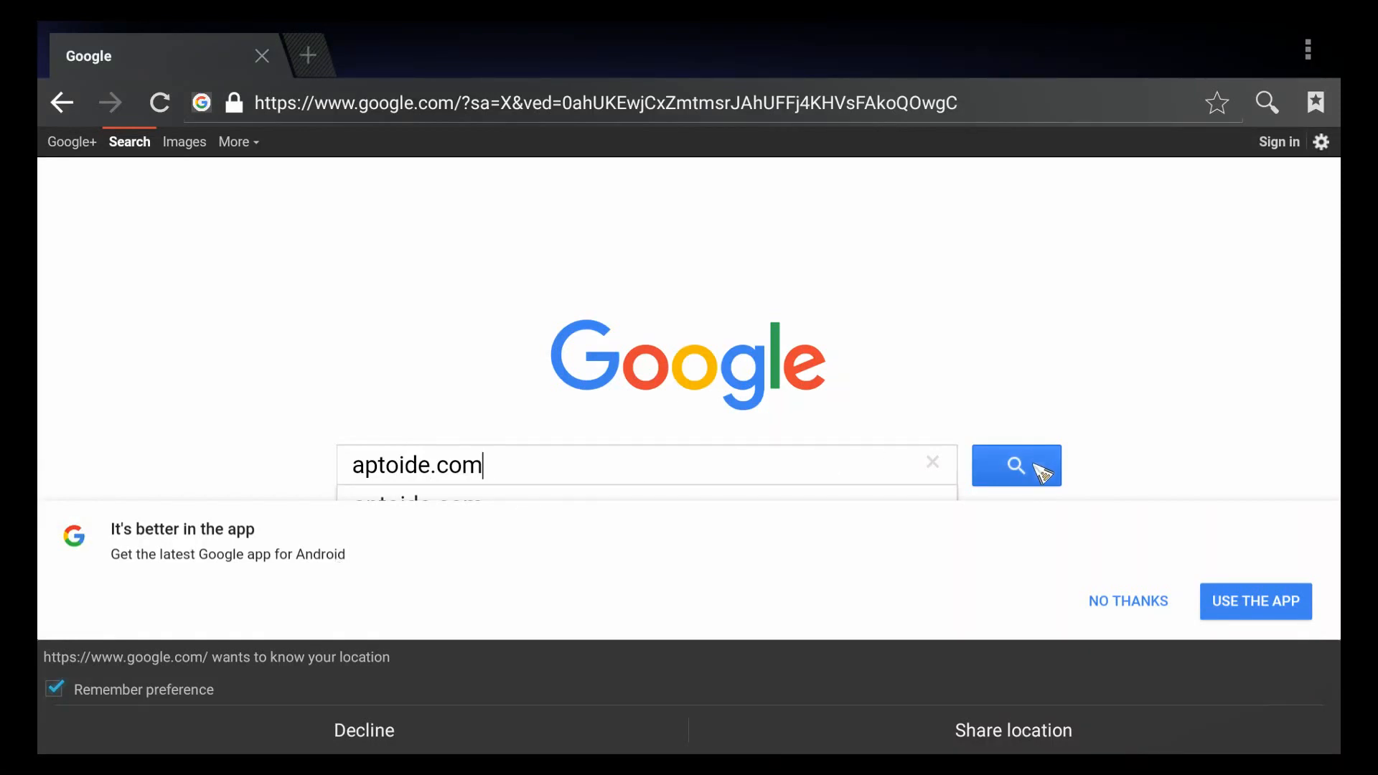
{"action": "left_click", "coordinate": [1017, 466]}
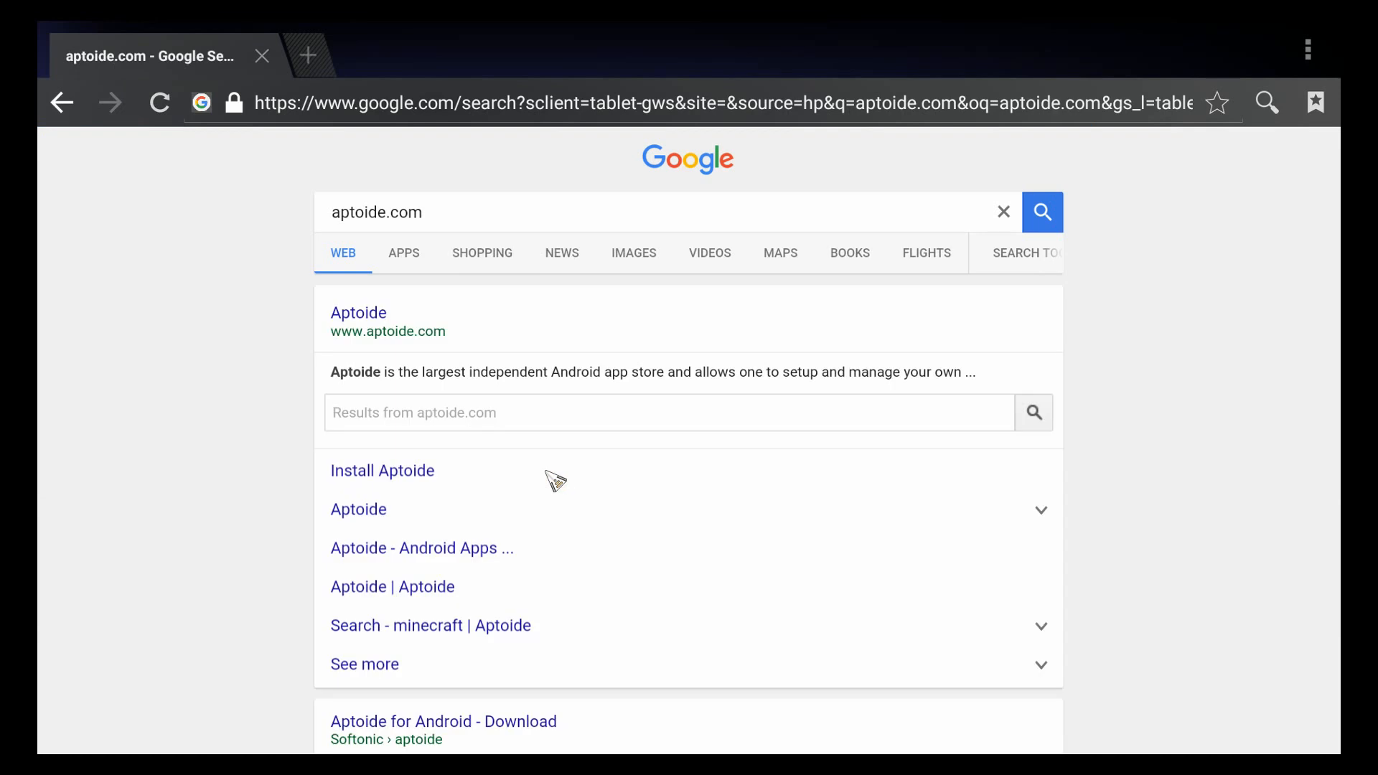
{"action": "left_click", "coordinate": [358, 313]}
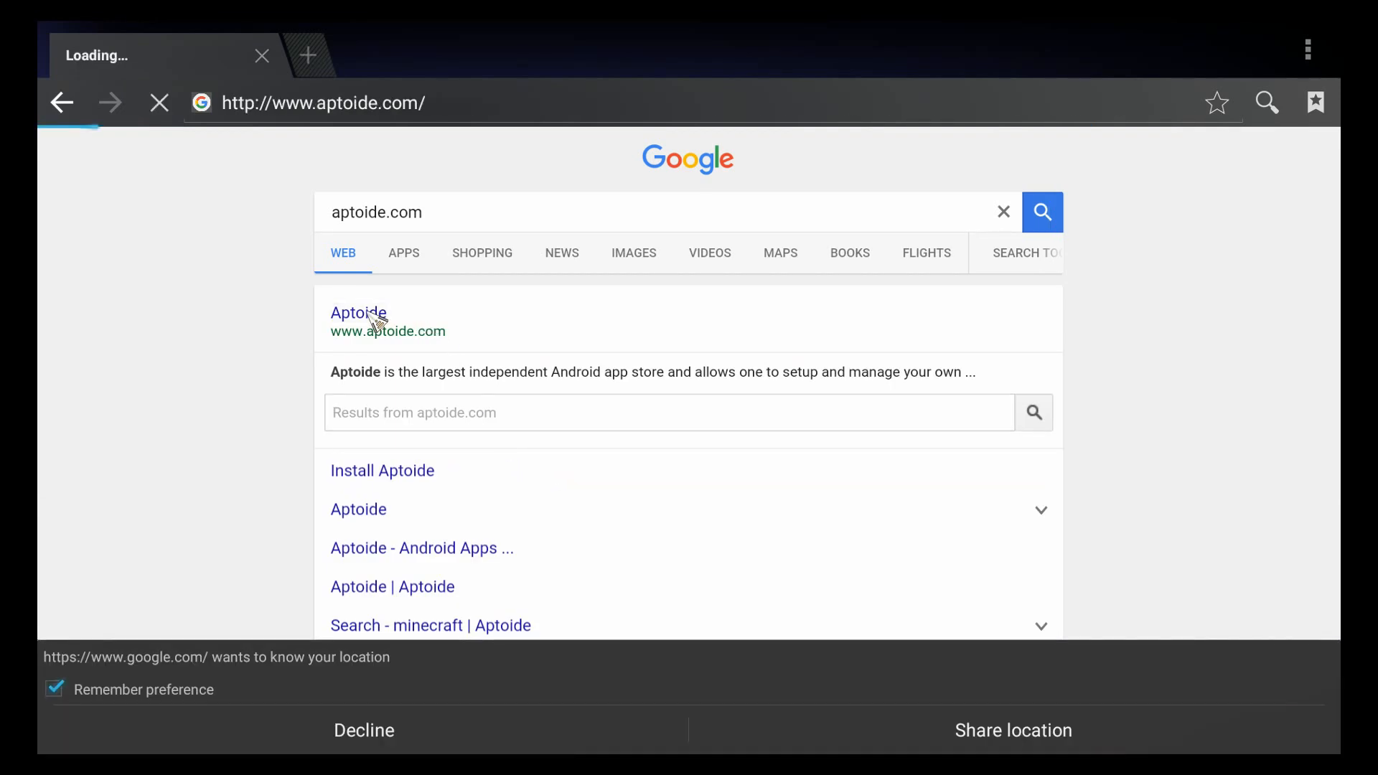
{"action": "left_click", "coordinate": [358, 313]}
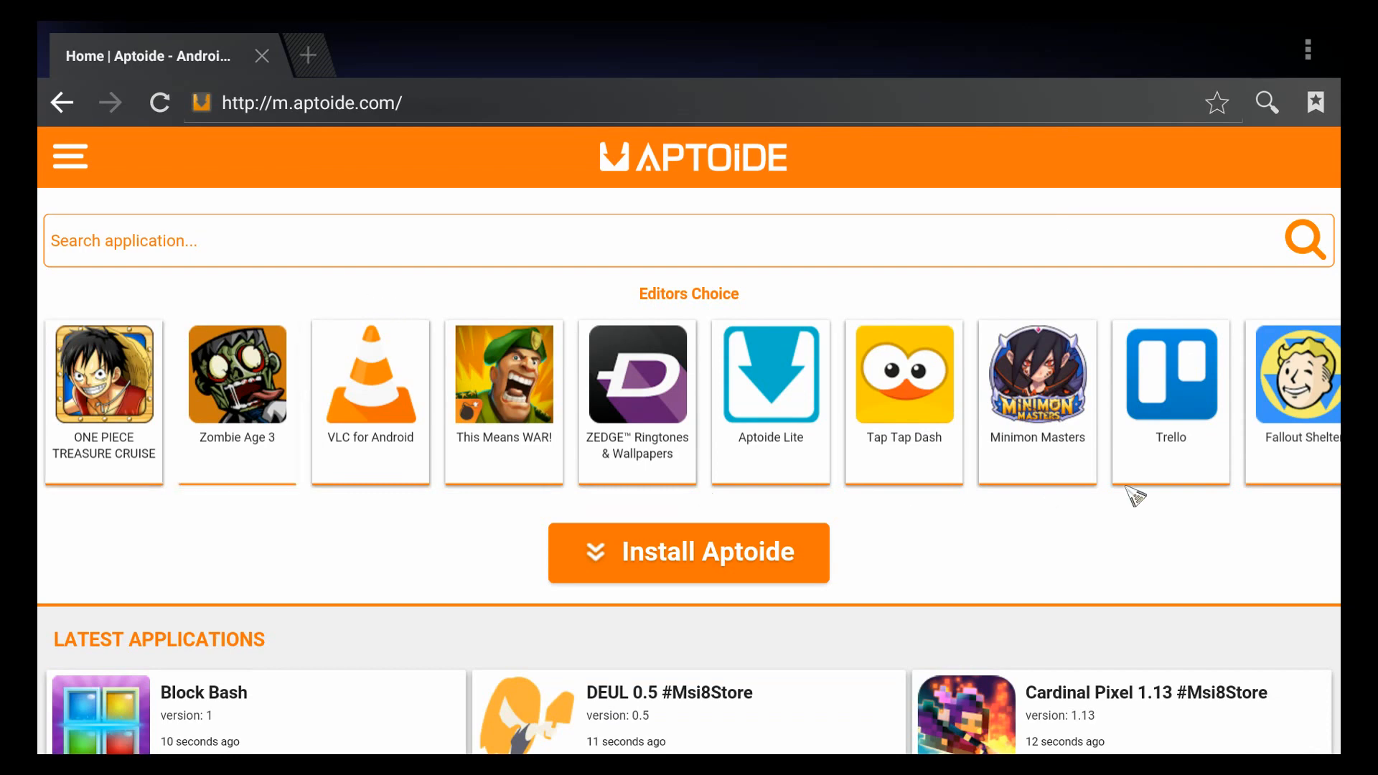
Scroll the m.aptoide.com page through top apps, Top Stores and Reviews.
{"action": "scroll", "scroll_direction": "down", "scroll_amount": 3}
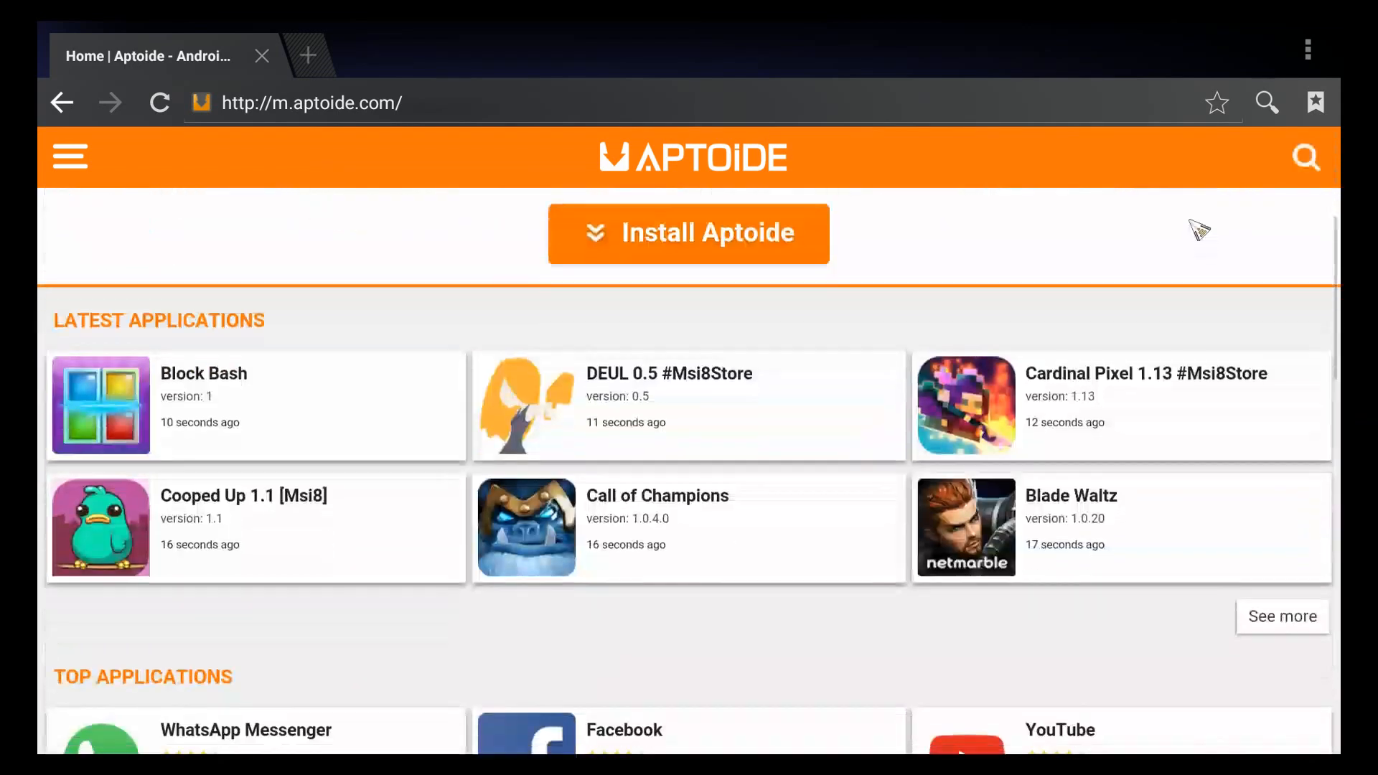
{"action": "scroll", "scroll_direction": "down", "scroll_amount": 3}
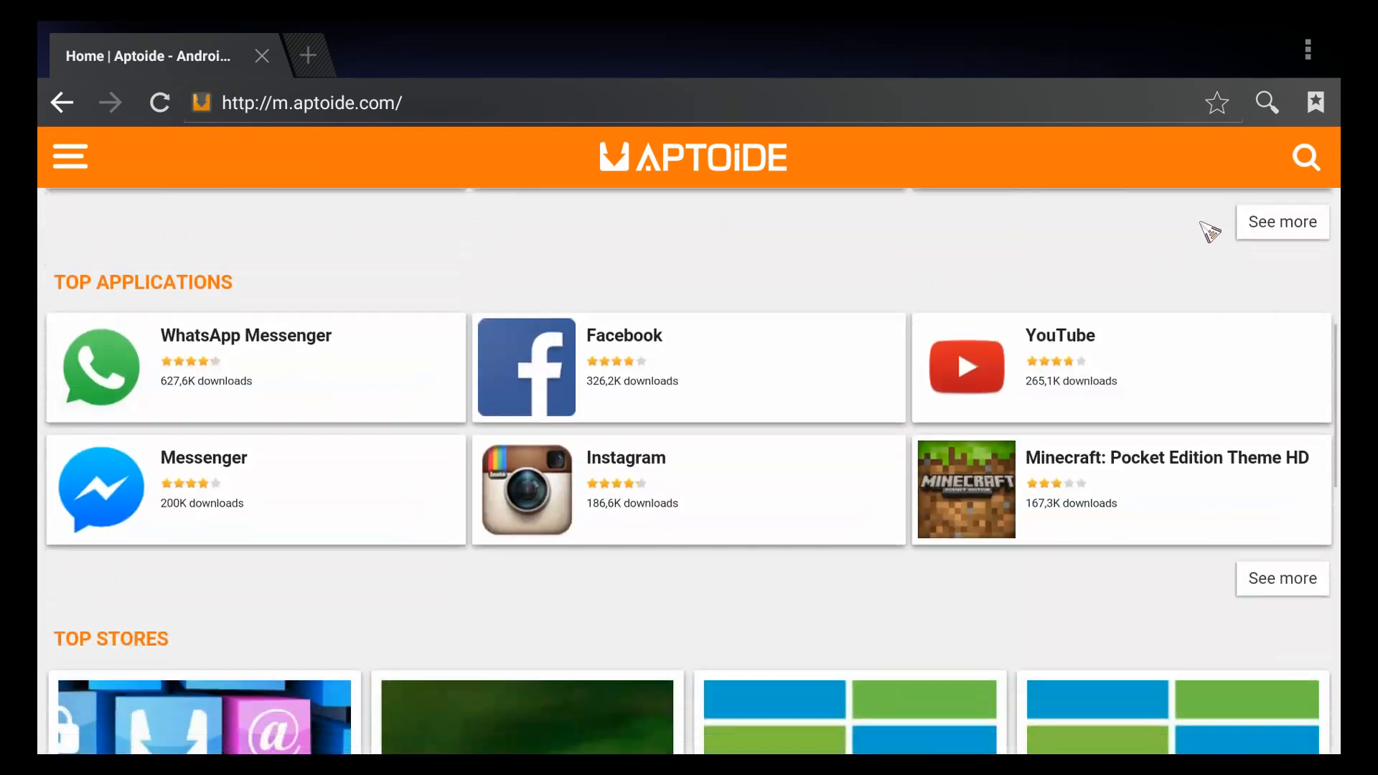
{"action": "scroll", "scroll_direction": "down", "scroll_amount": 3}
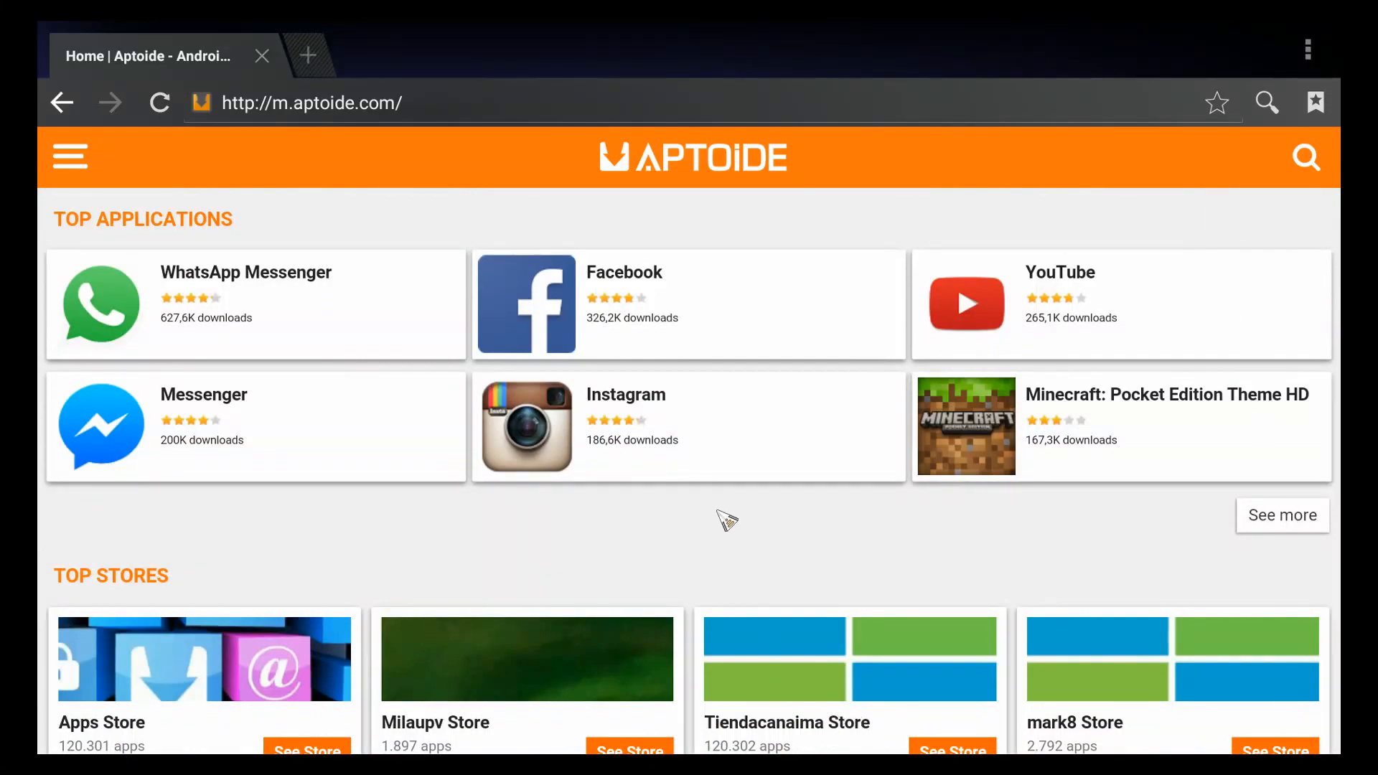
{"action": "scroll", "scroll_direction": "down", "scroll_amount": 3}
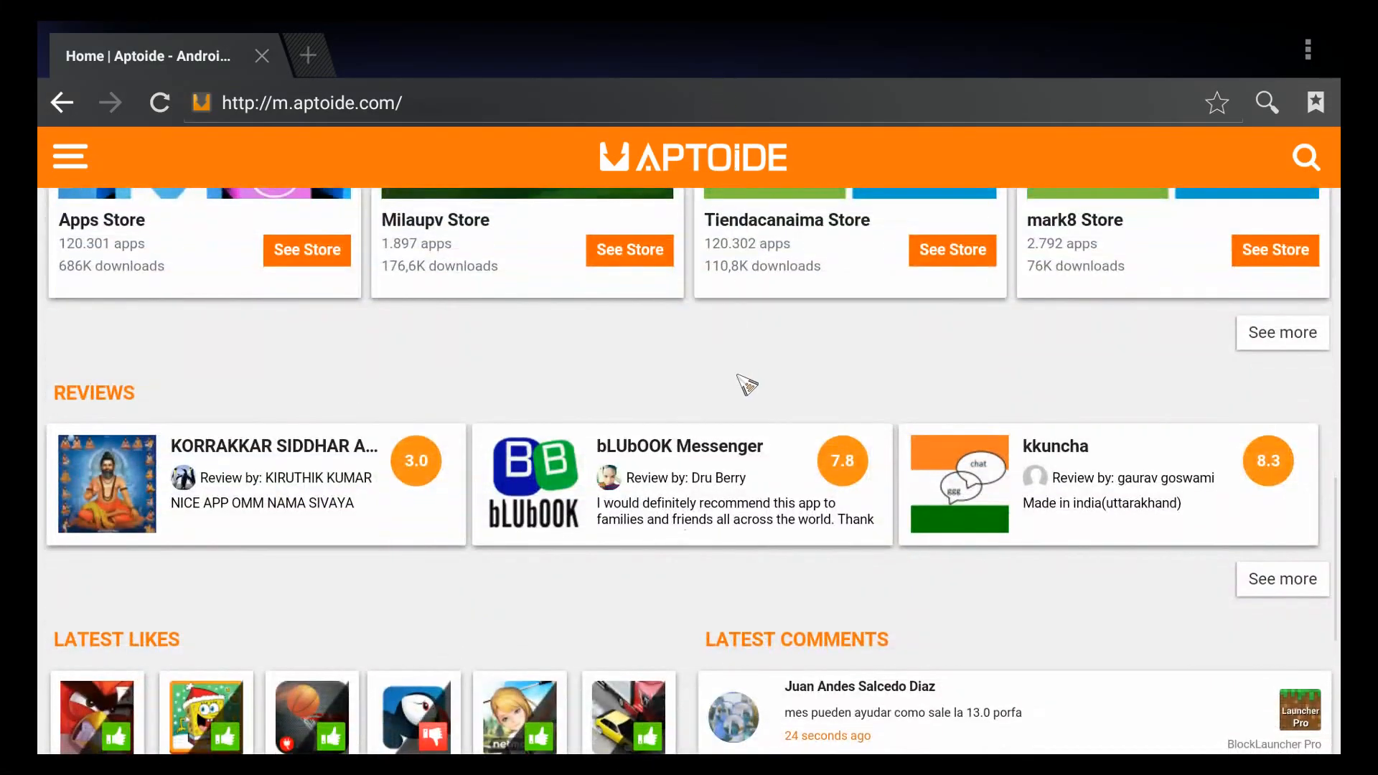
{"action": "scroll", "scroll_direction": "down", "scroll_amount": 3}
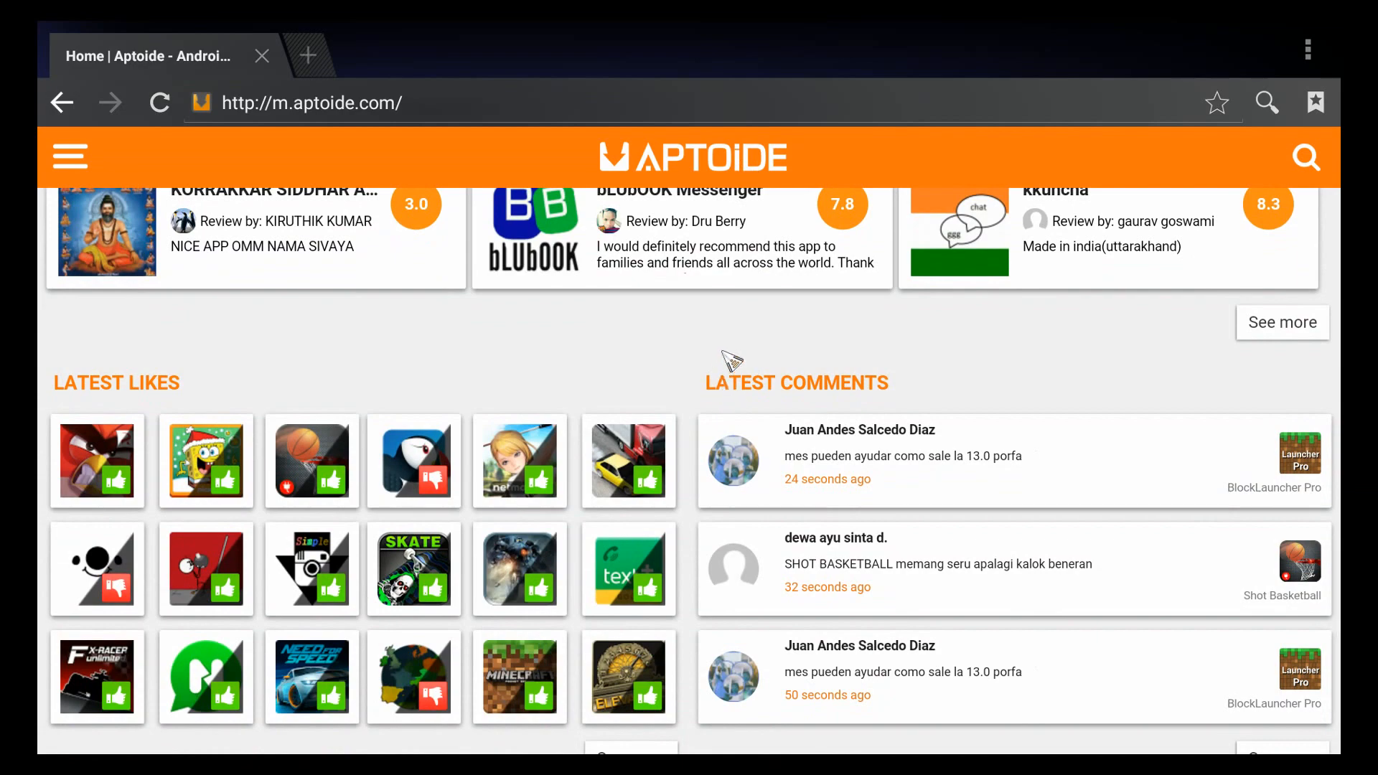
{"action": "scroll", "scroll_direction": "down", "scroll_amount": 3}
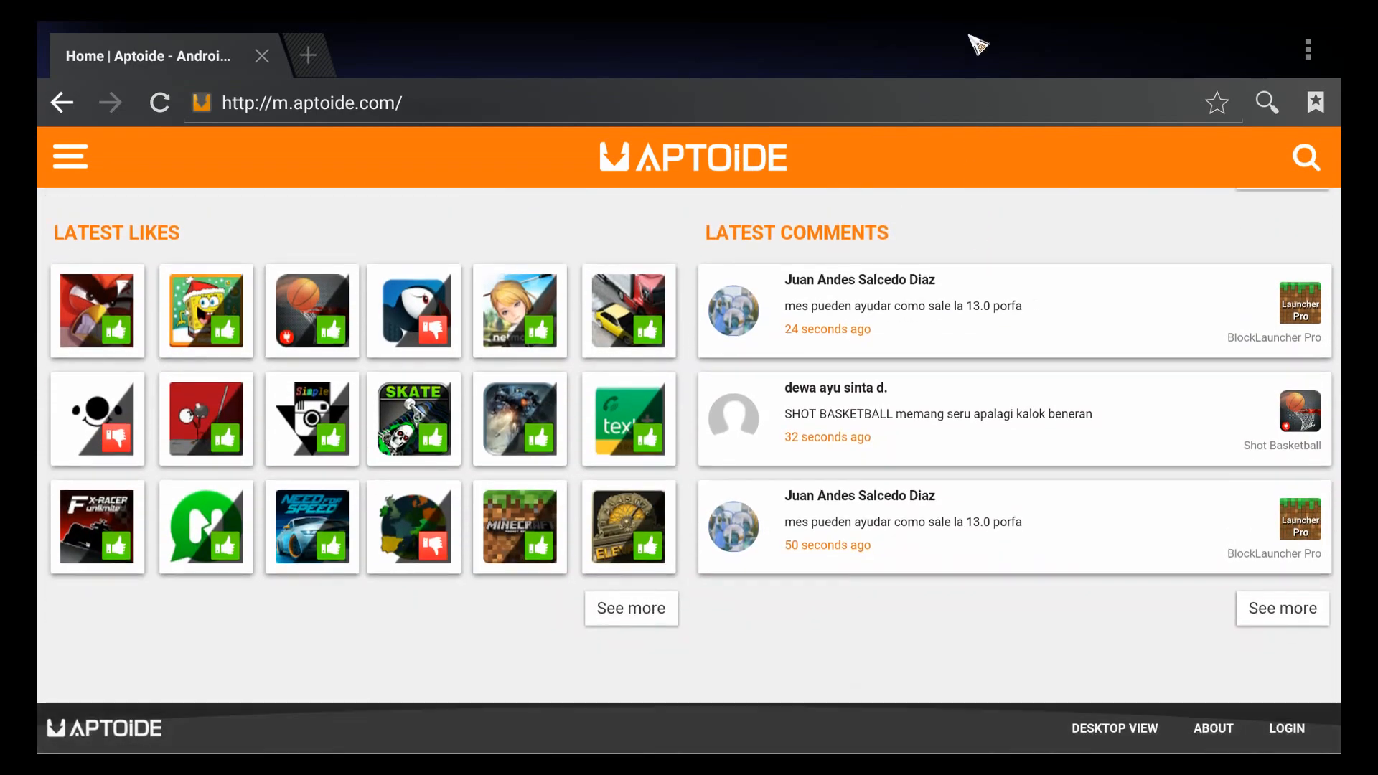
{"action": "scroll", "scroll_direction": "down", "scroll_amount": 3}
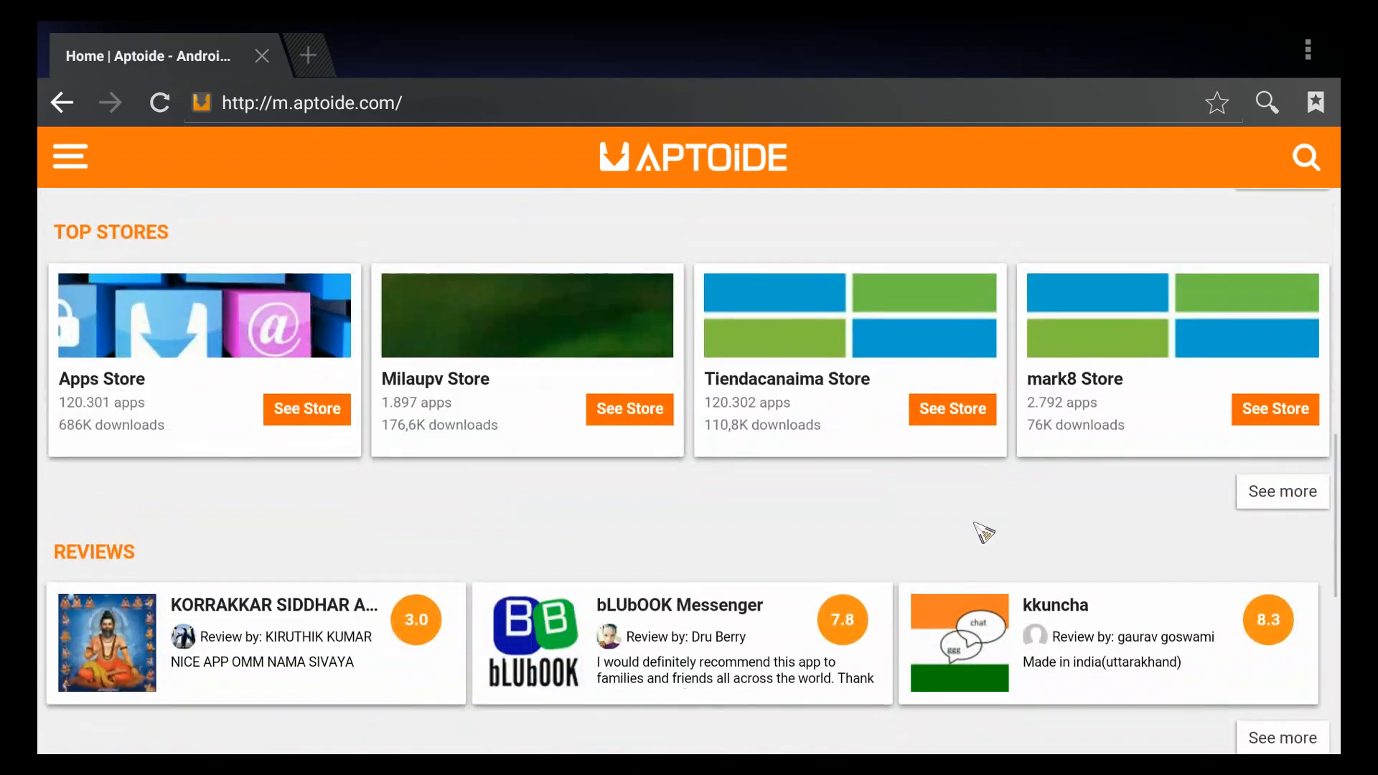
{"action": "scroll", "scroll_direction": "up", "scroll_amount": 3}
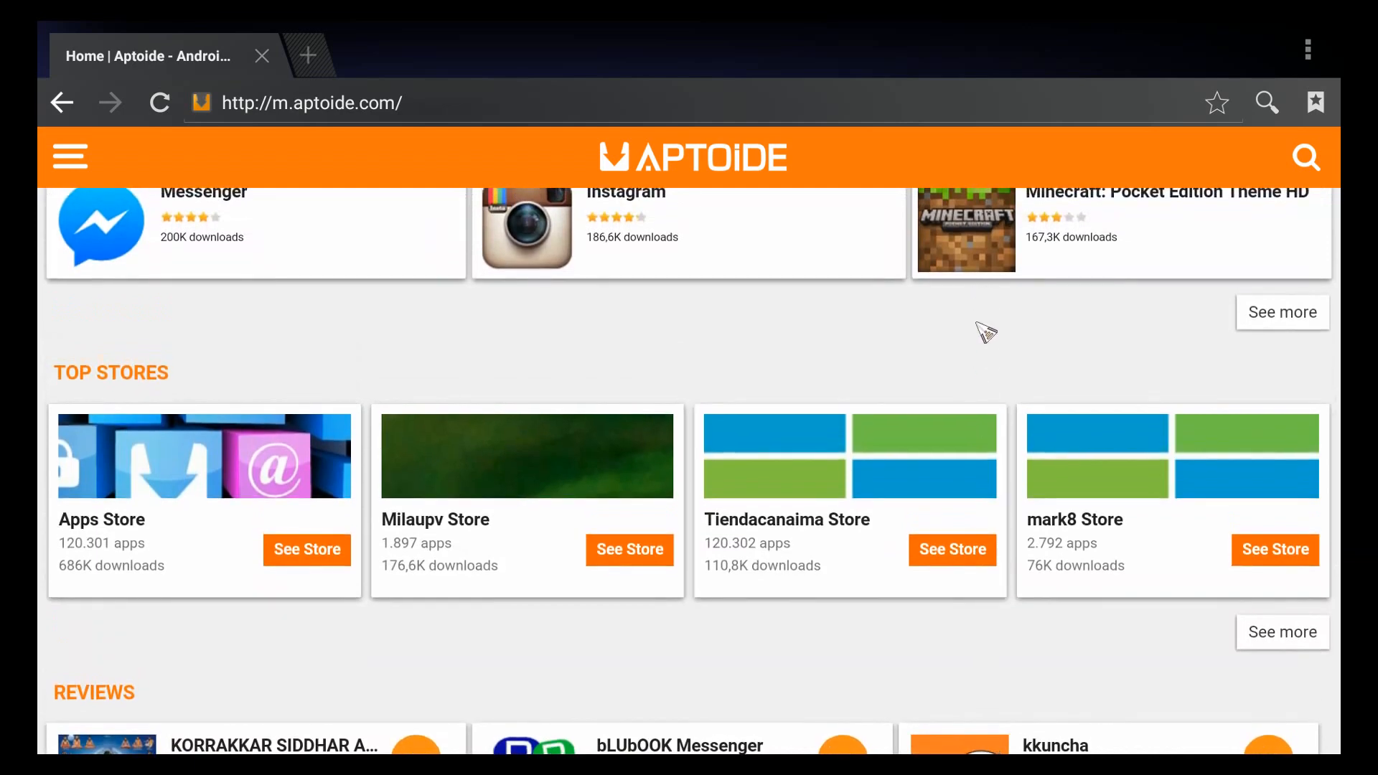
{"action": "scroll", "scroll_direction": "up", "scroll_amount": 3}
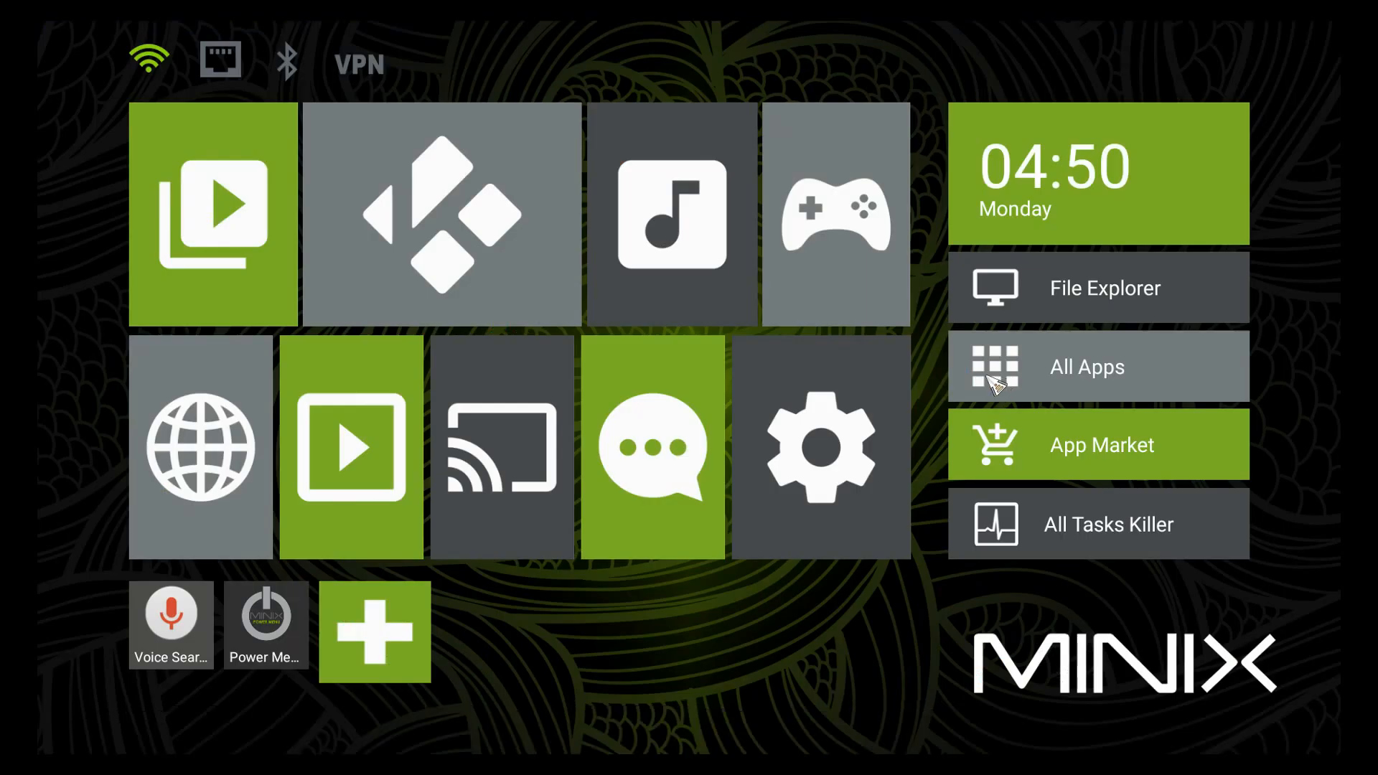
{"action": "mouse_move", "coordinate": [213, 215]}
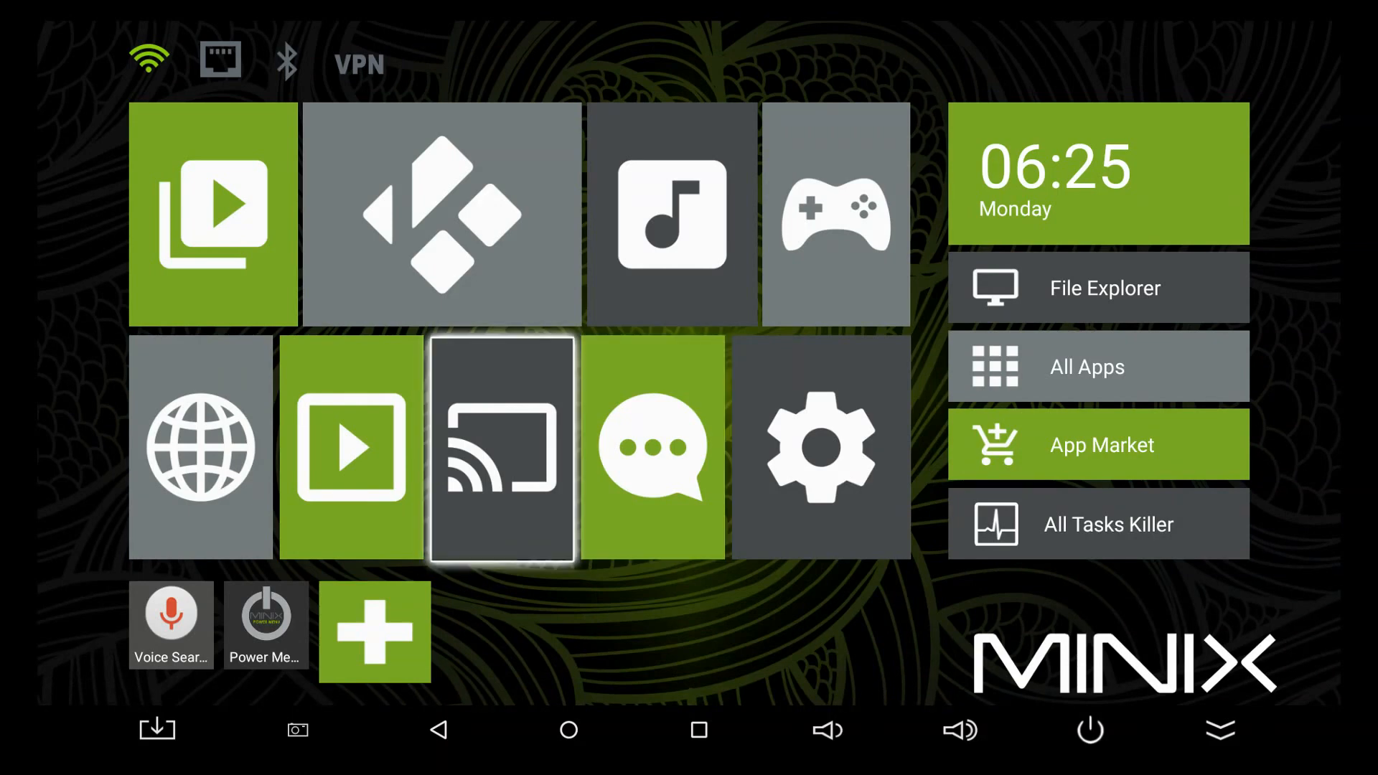
{"action": "mouse_move", "coordinate": [214, 216]}
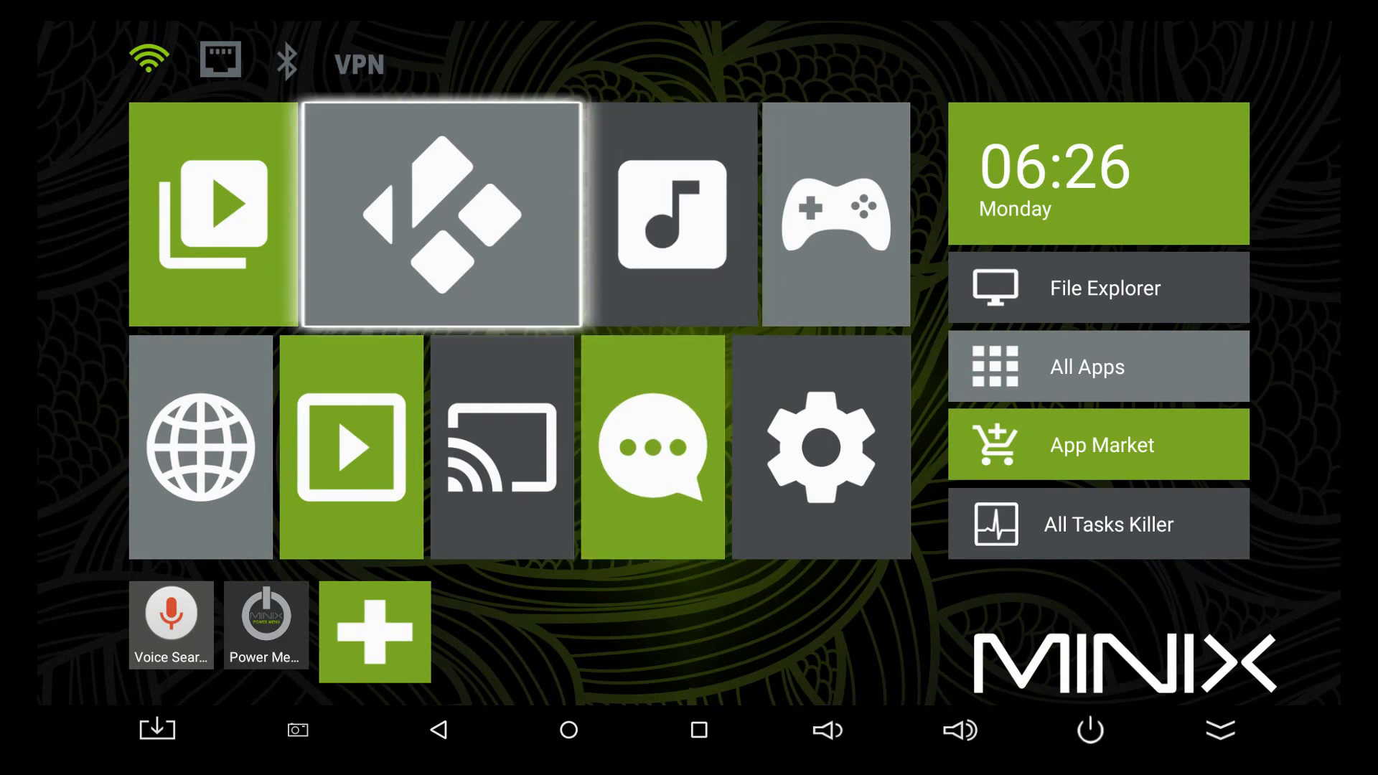
{"action": "mouse_move", "coordinate": [671, 216]}
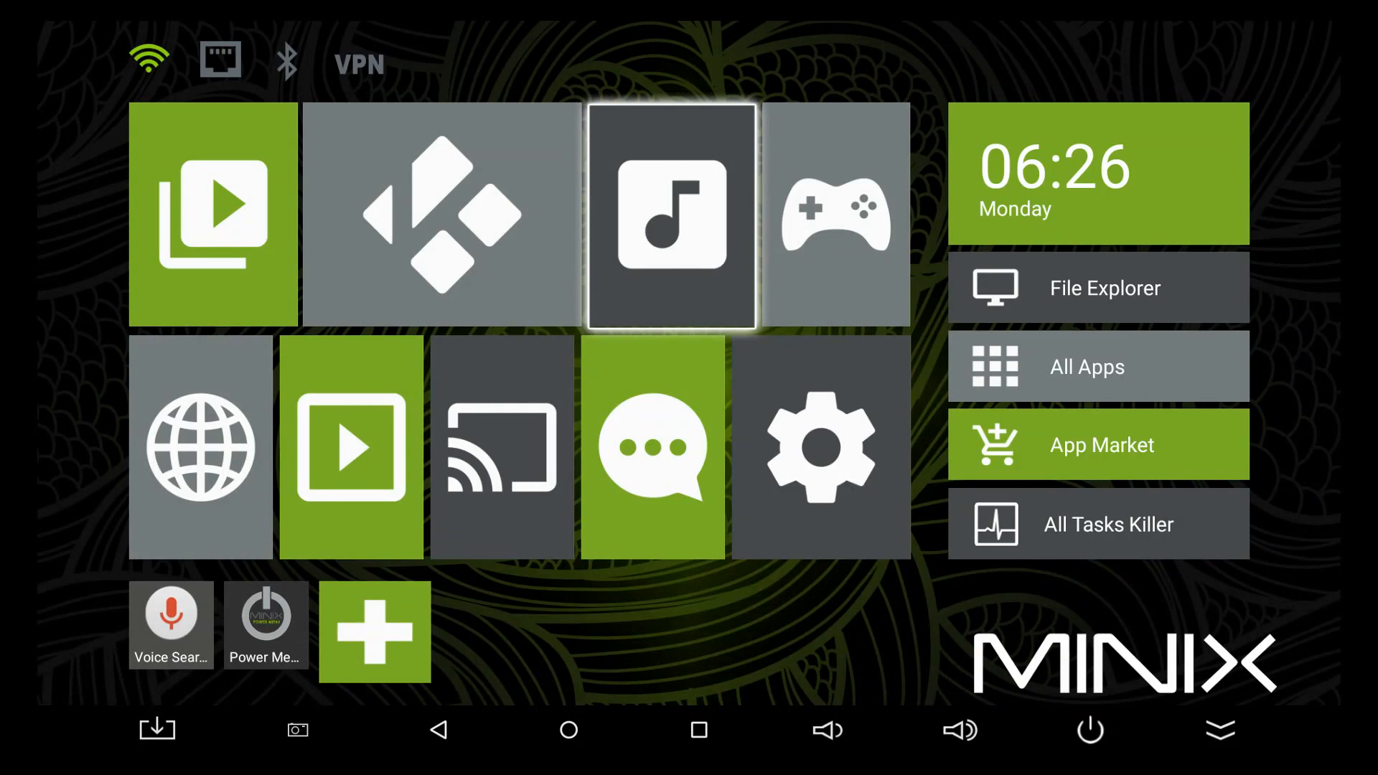
{"action": "mouse_move", "coordinate": [837, 216]}
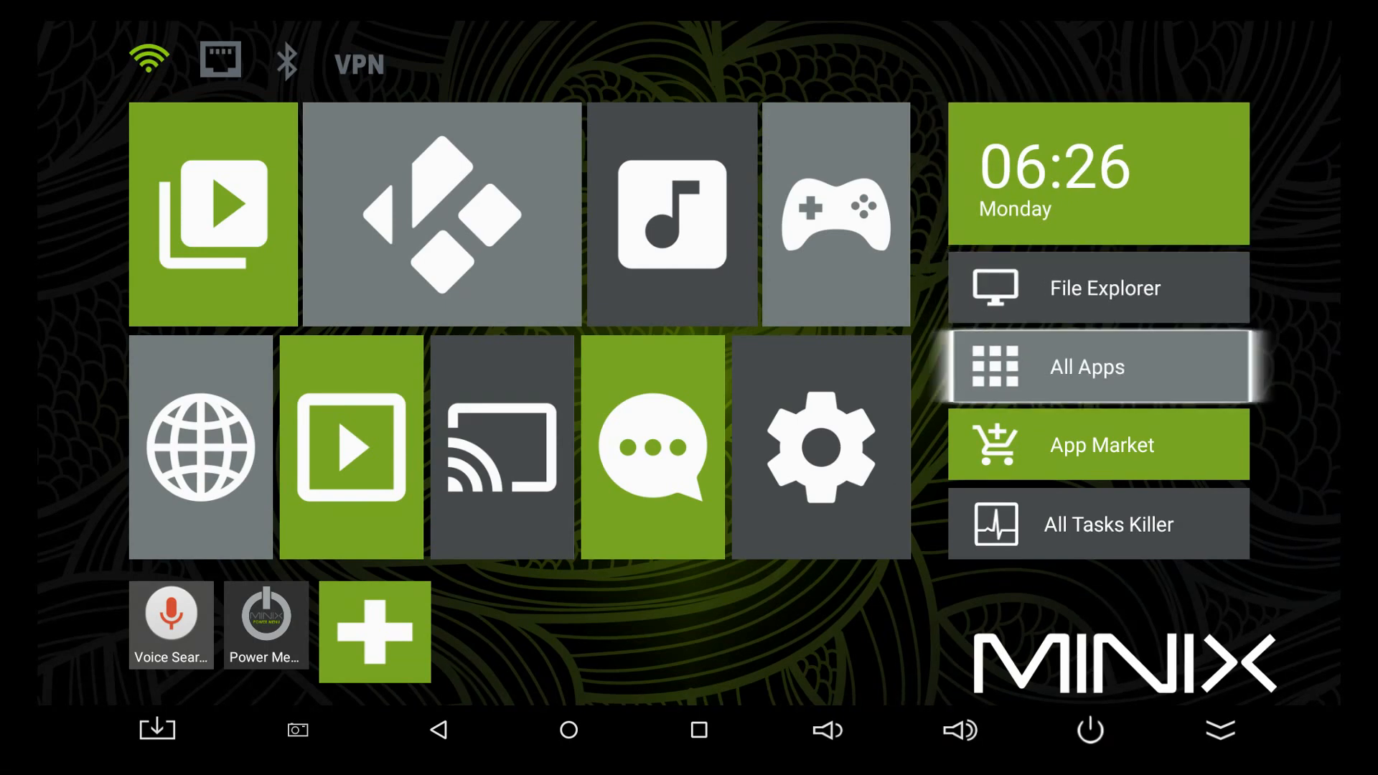
{"action": "mouse_move", "coordinate": [1097, 445]}
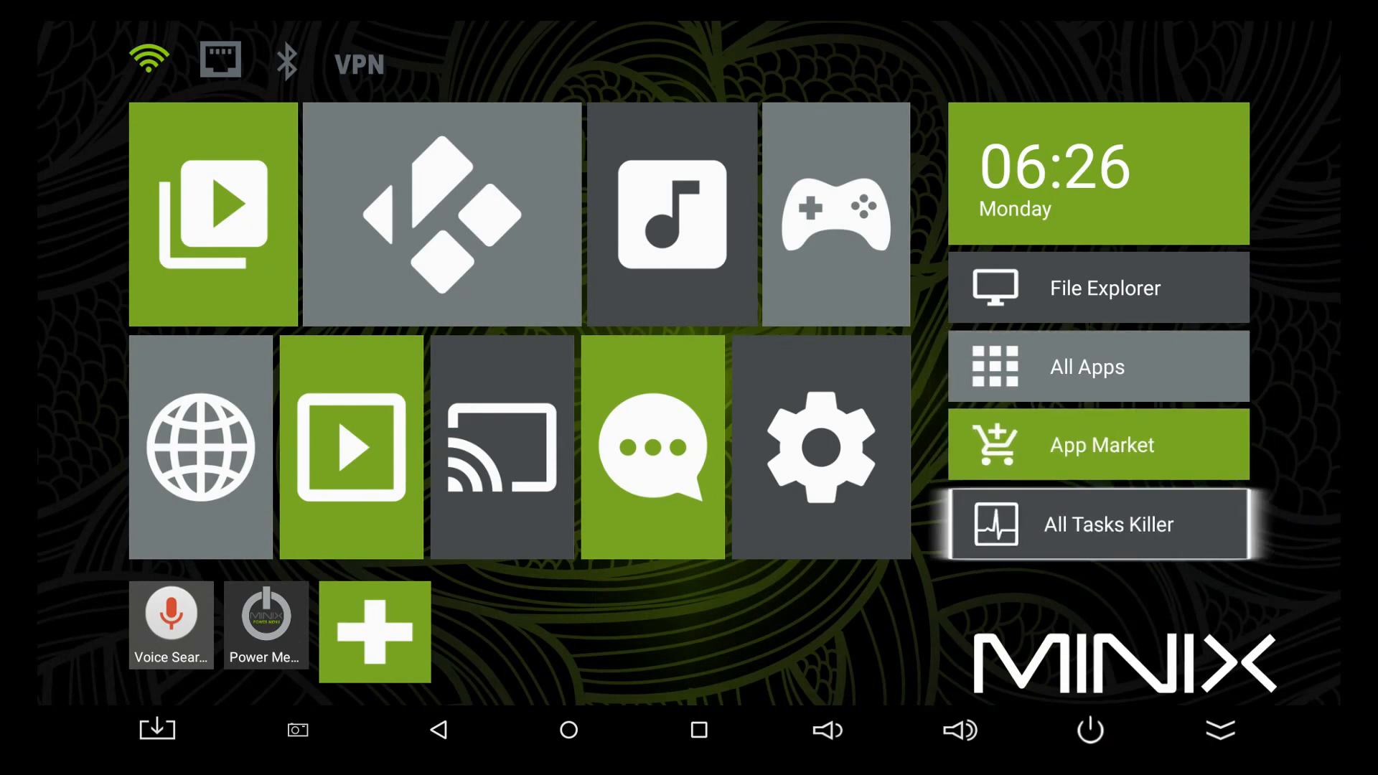
{"action": "mouse_move", "coordinate": [819, 448]}
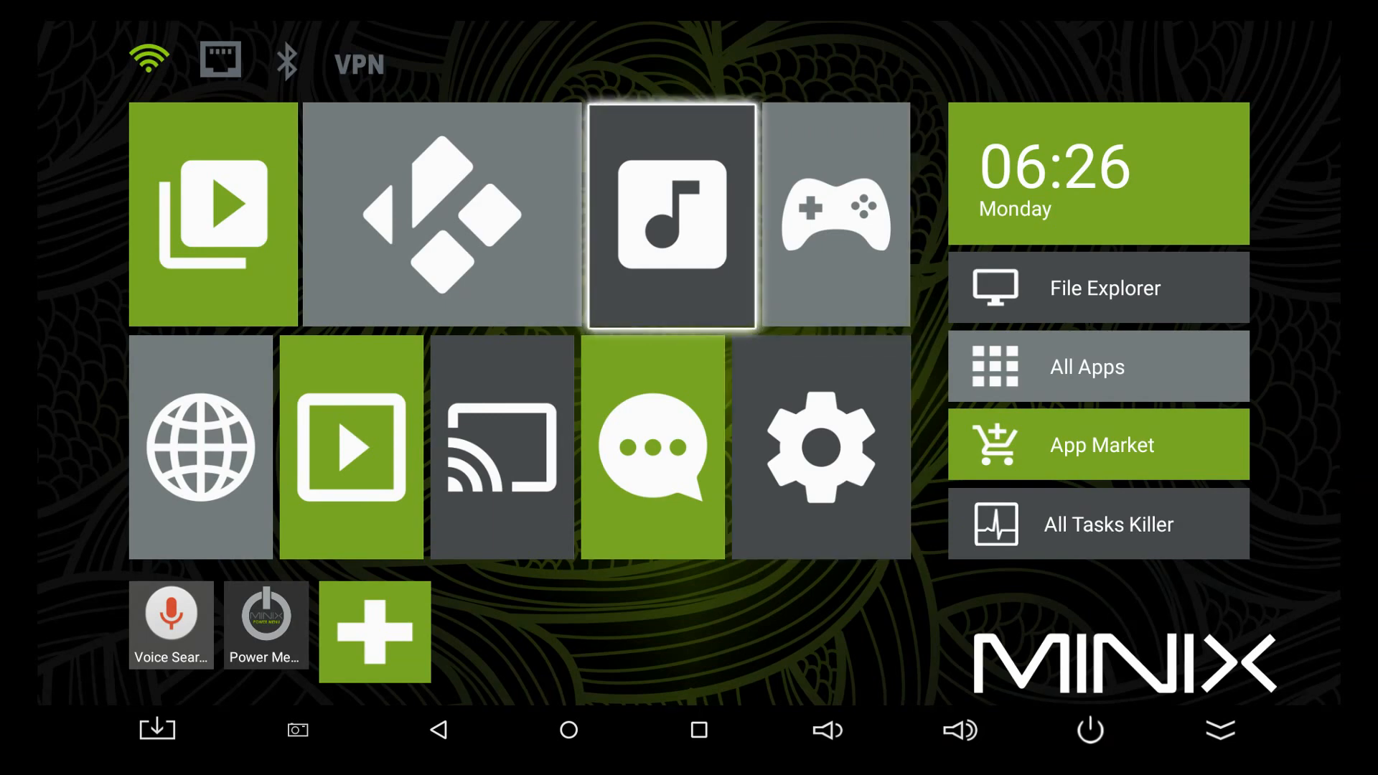
{"action": "mouse_move", "coordinate": [441, 216]}
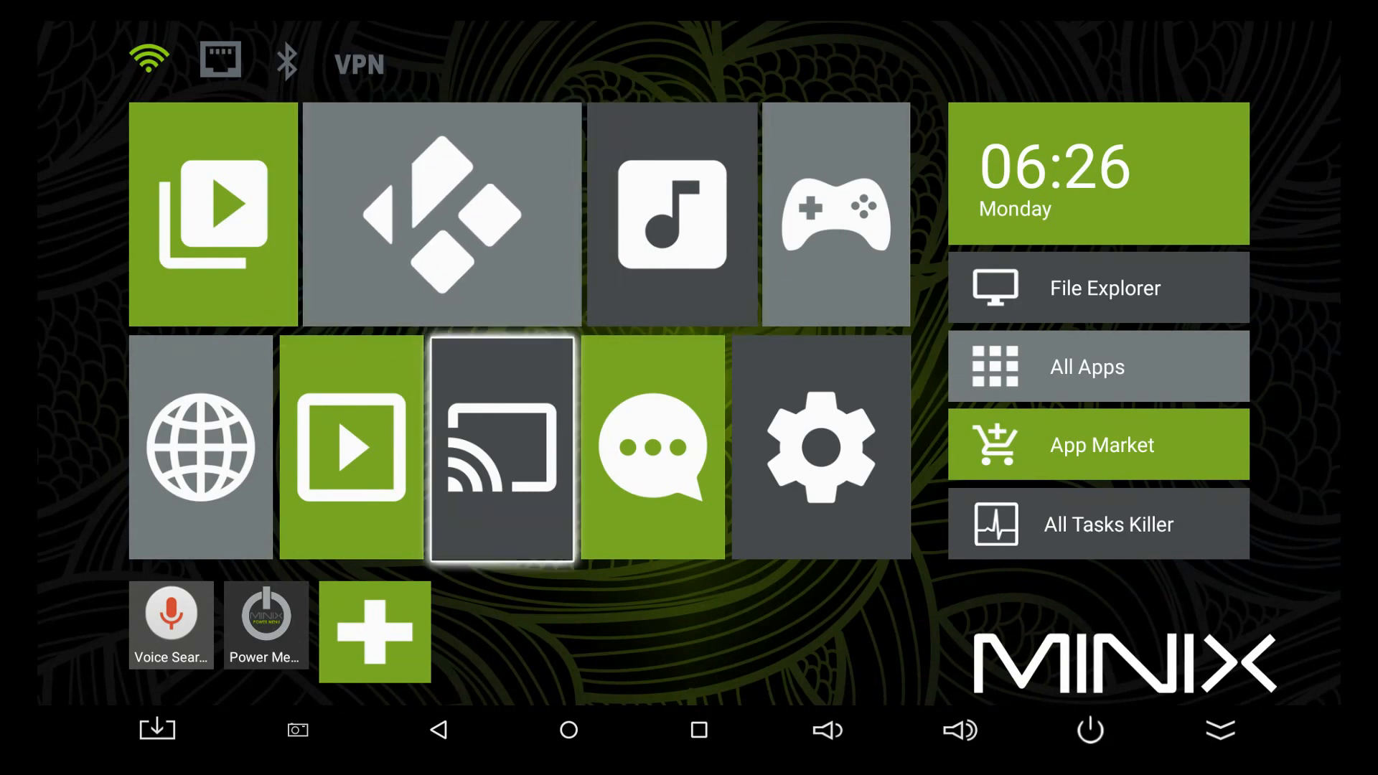
Tick Kodi in the KODI folder's app grid, confirm, and launch Kodi from the folder.
{"action": "left_click", "coordinate": [441, 215]}
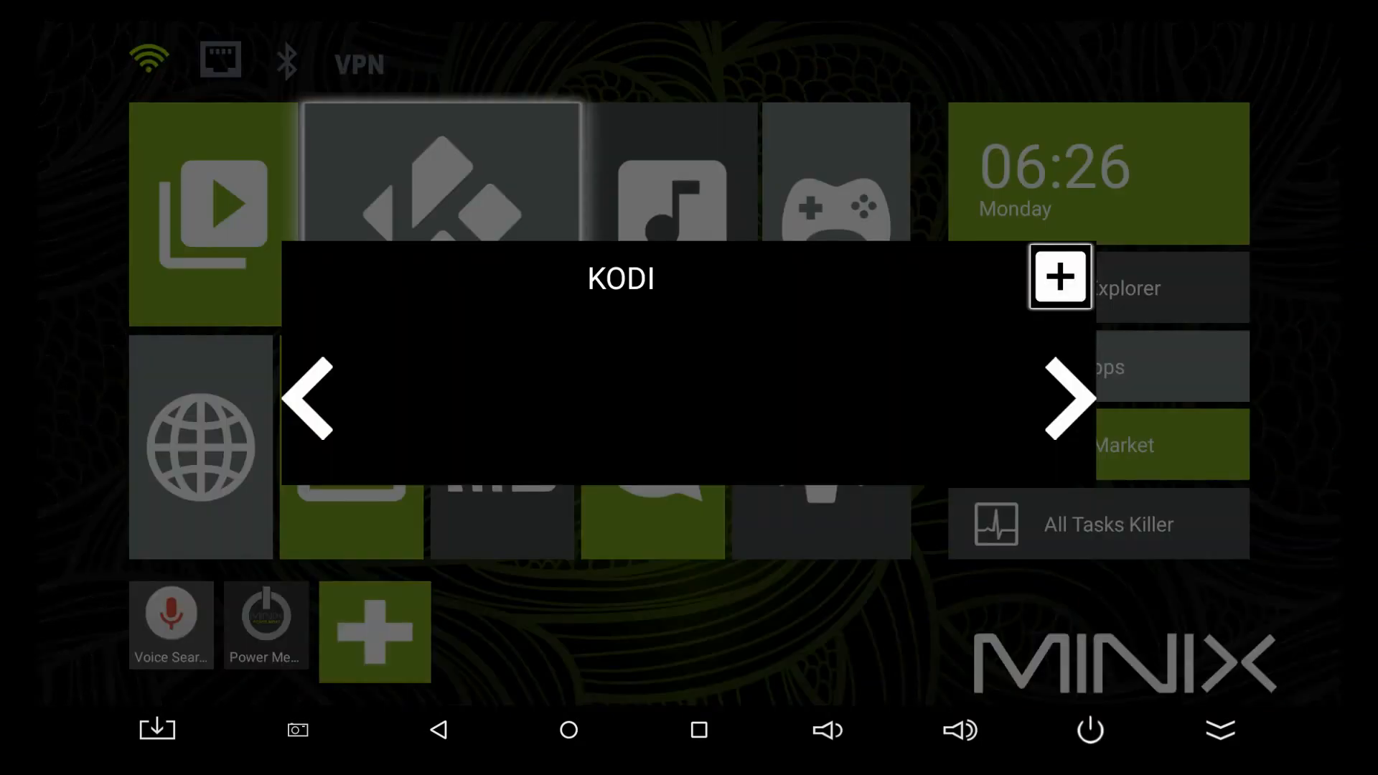
{"action": "left_click", "coordinate": [1060, 277]}
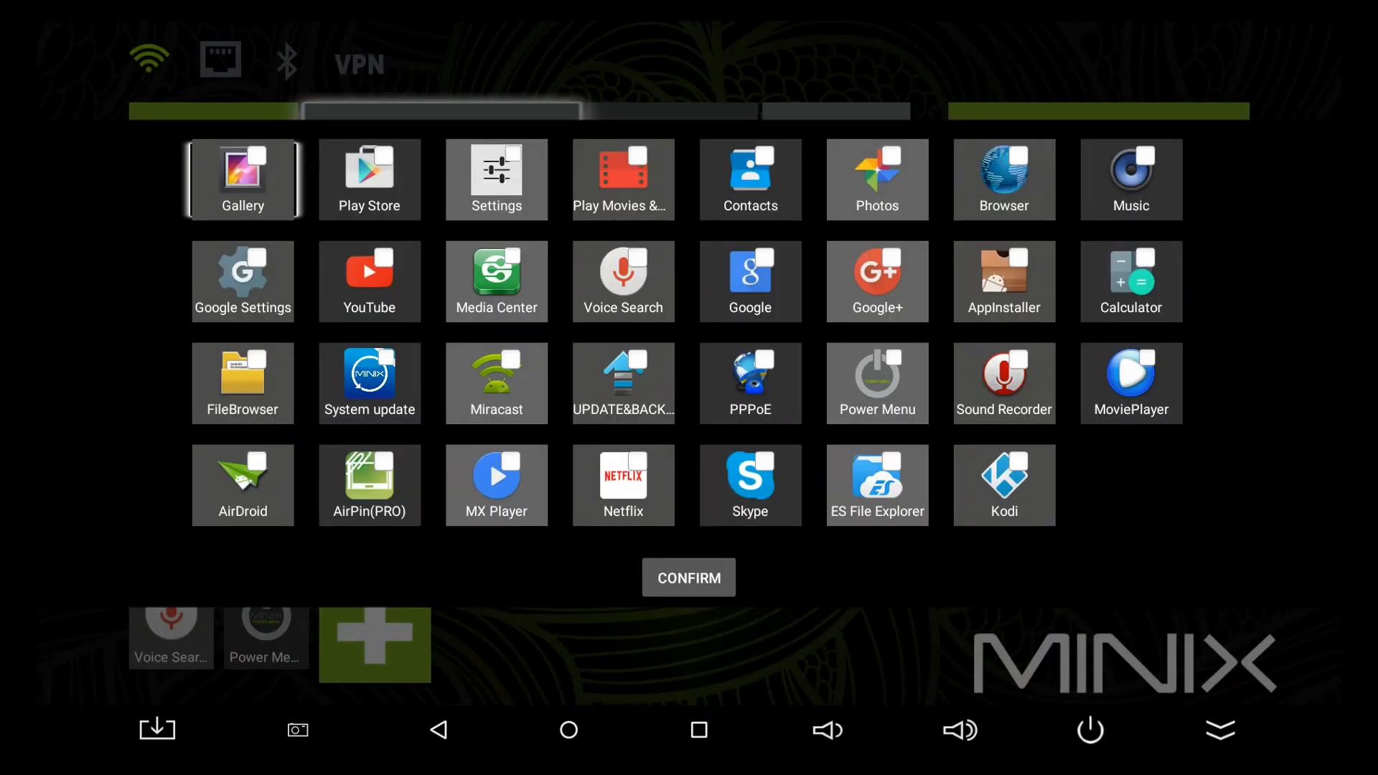
{"action": "left_click", "coordinate": [624, 383]}
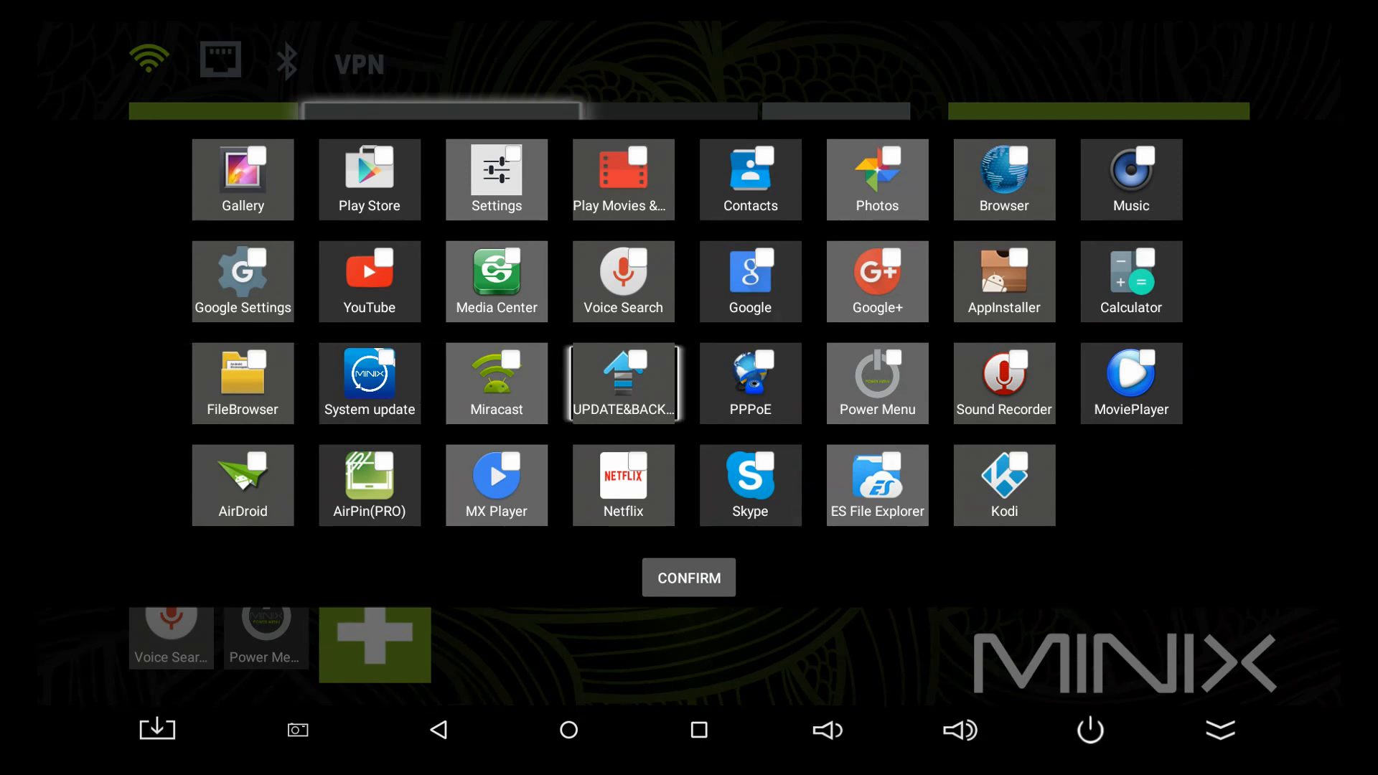
{"action": "left_click", "coordinate": [750, 280]}
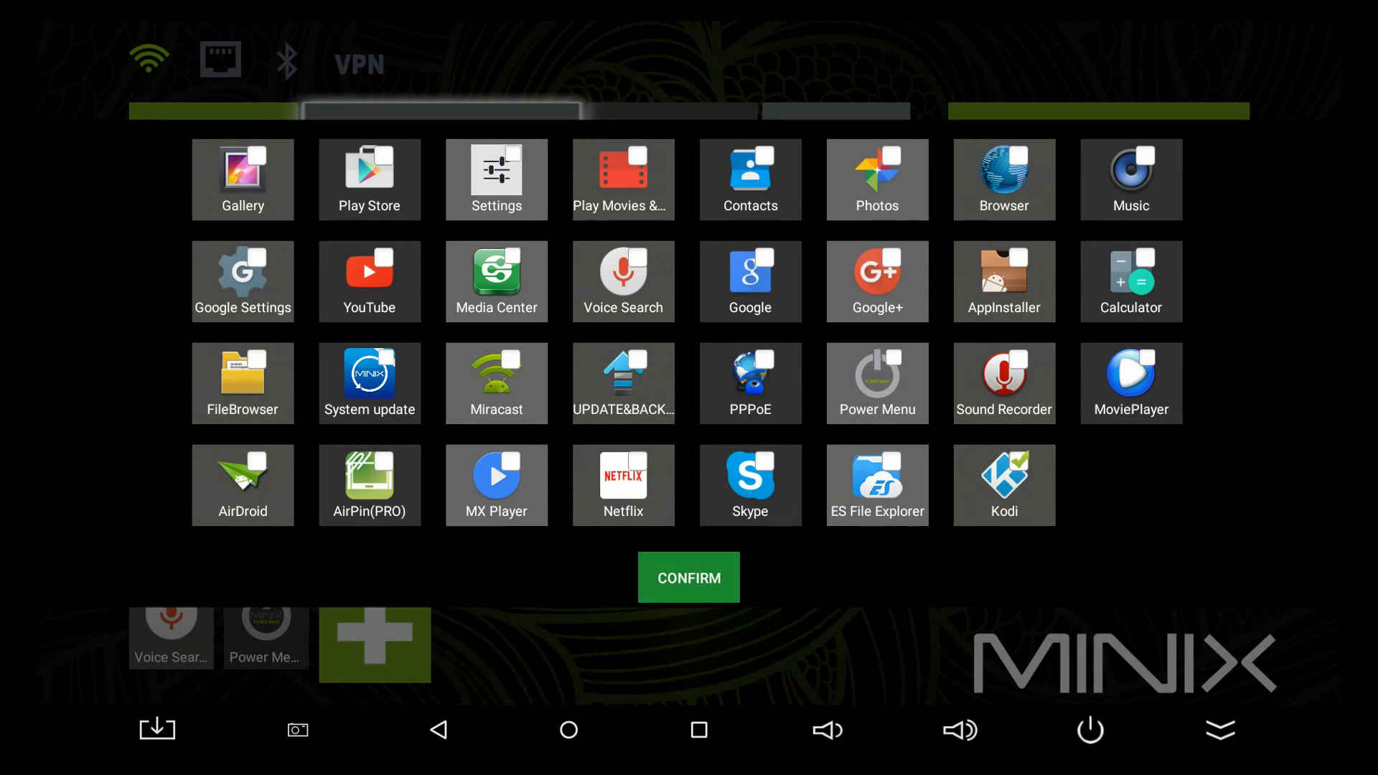
{"action": "left_click", "coordinate": [1004, 485]}
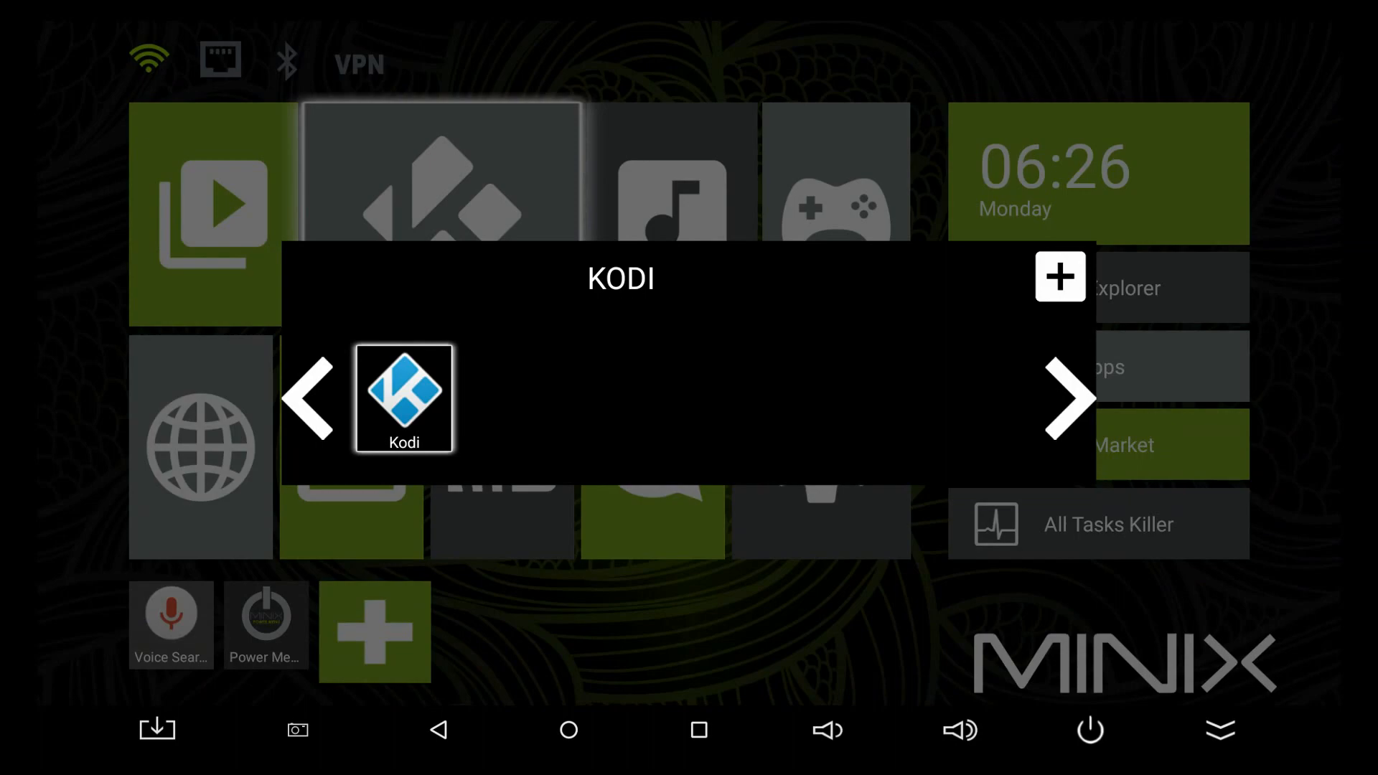
{"action": "left_click", "coordinate": [403, 399]}
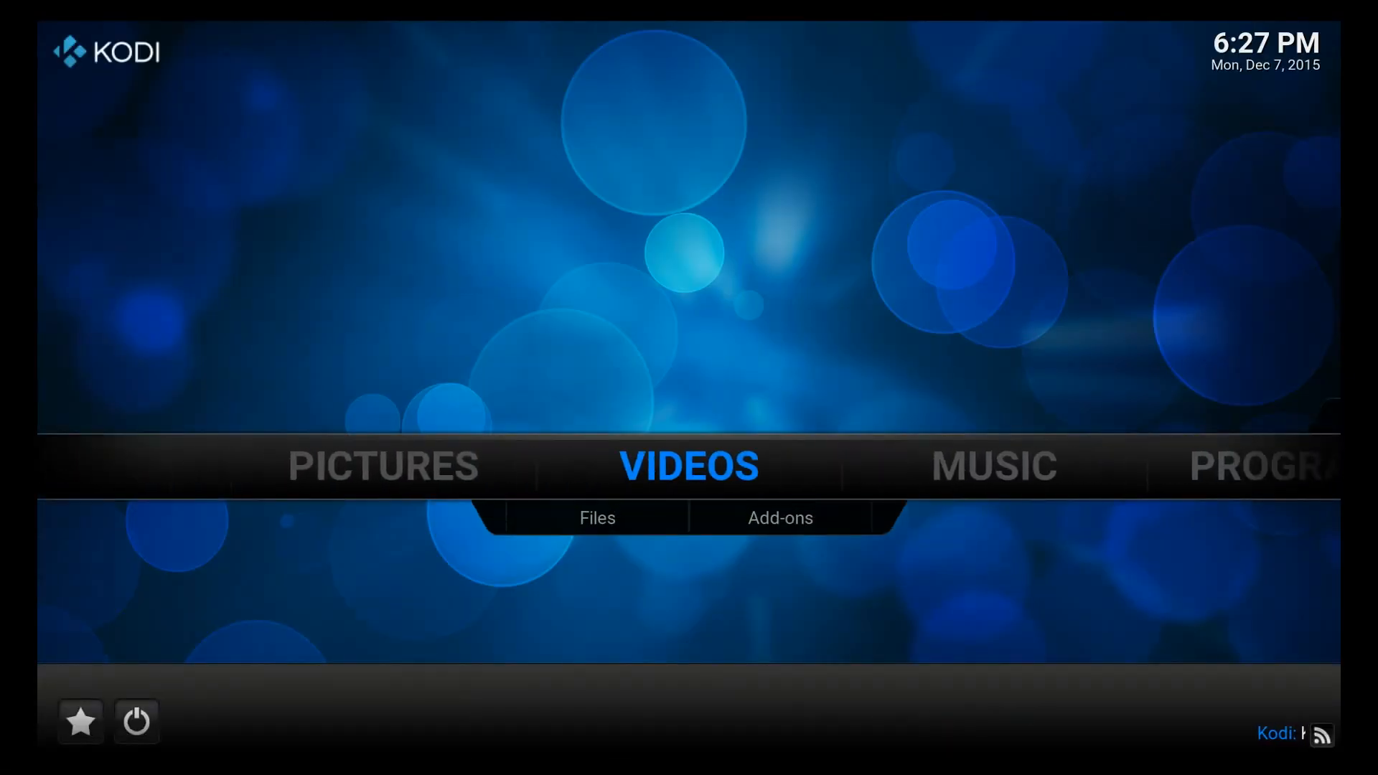
Go to Videos > Video add-ons > CBSnews.com to list shows like 48 Hours and 60 Minutes.
{"action": "left_click", "coordinate": [689, 466]}
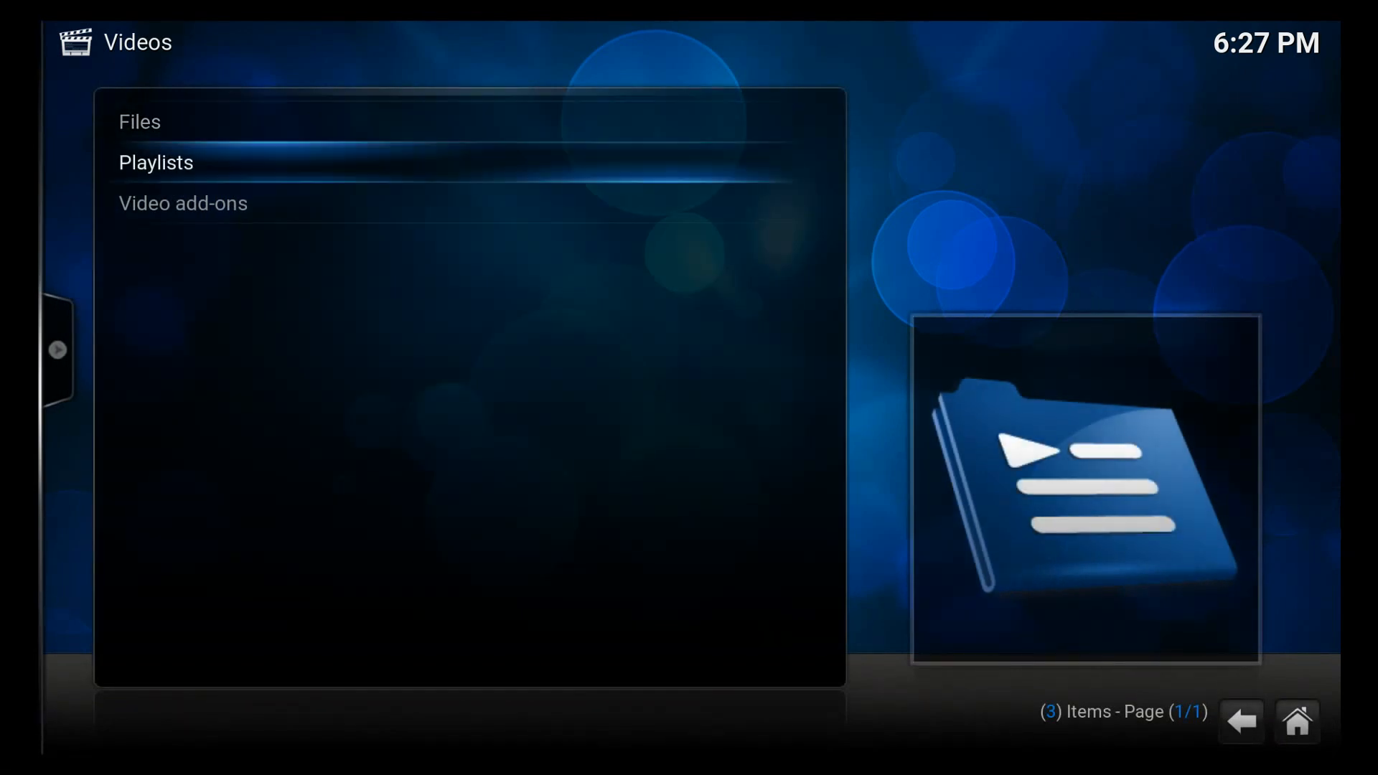
{"action": "left_click", "coordinate": [181, 203]}
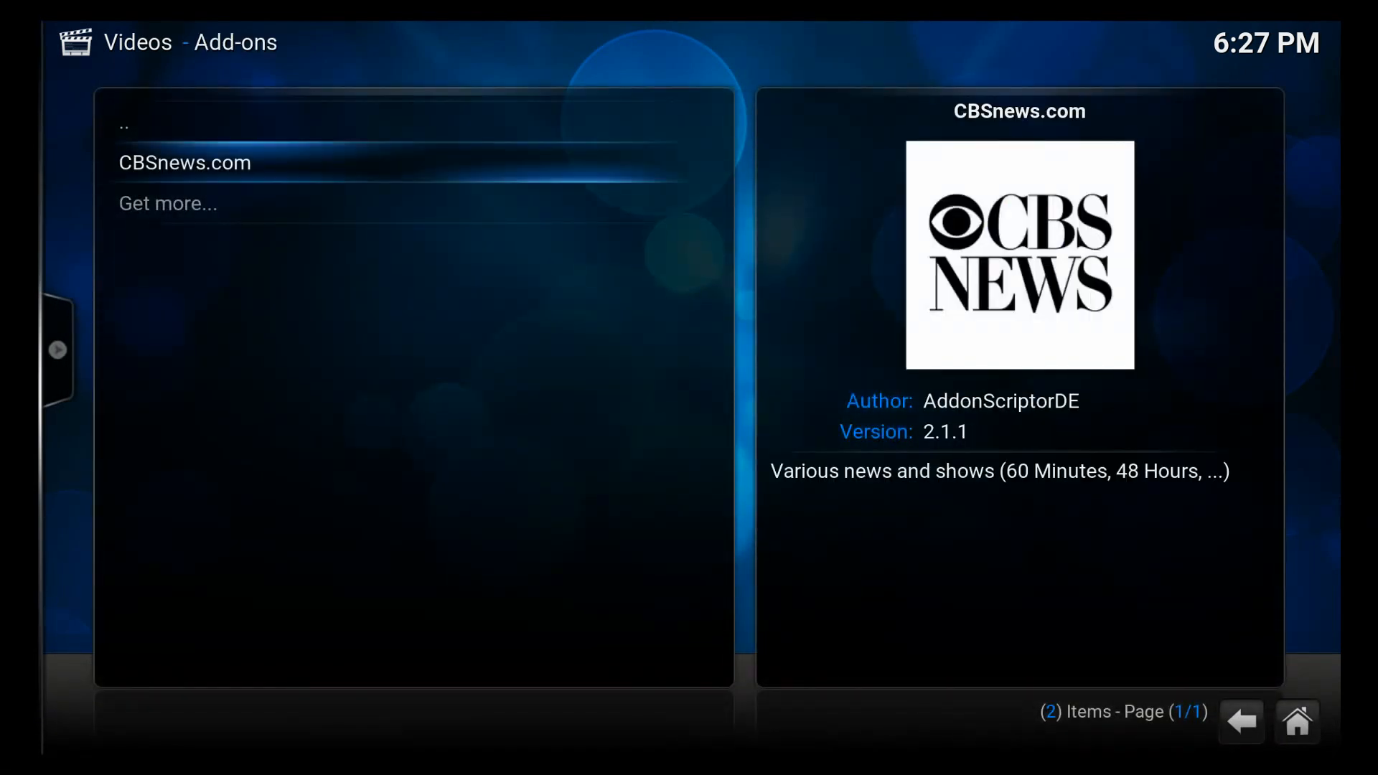
{"action": "left_click", "coordinate": [184, 162]}
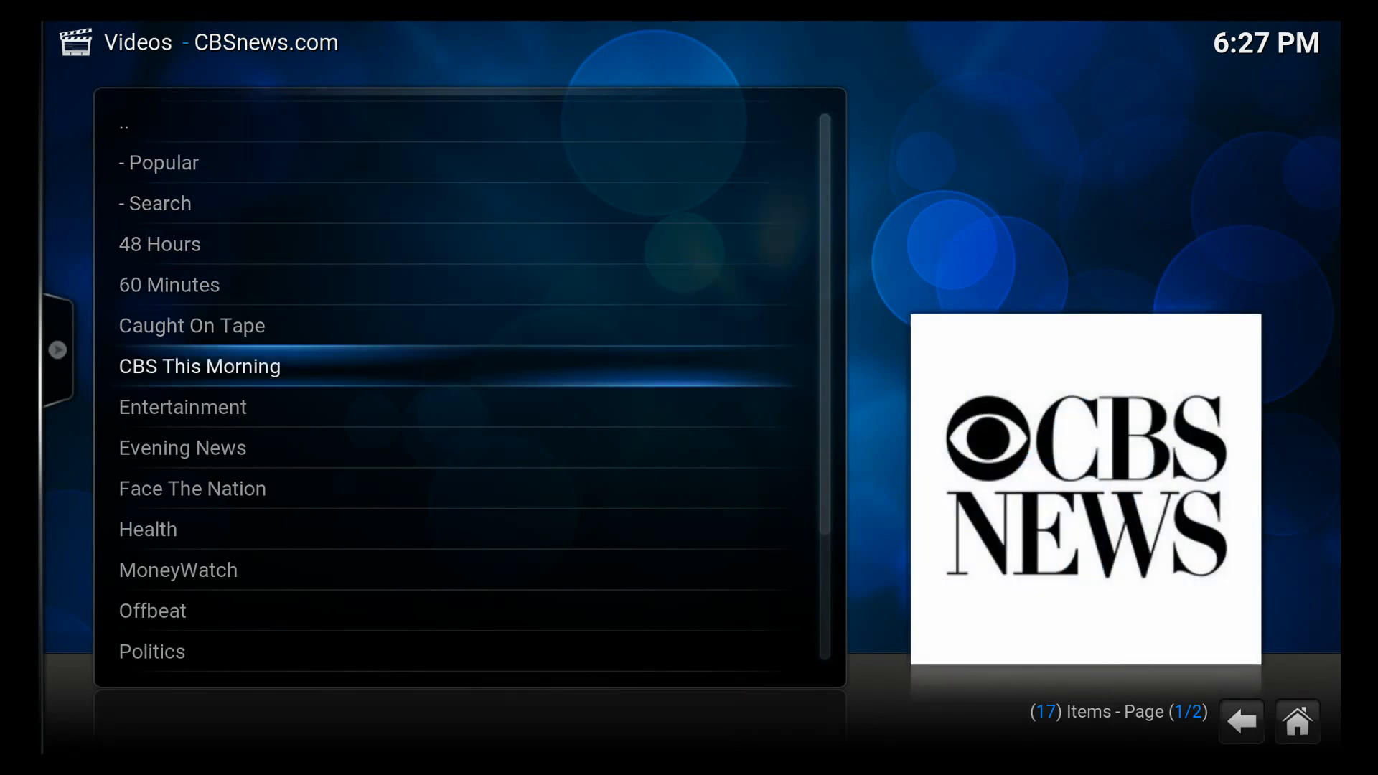
{"action": "left_click", "coordinate": [199, 367]}
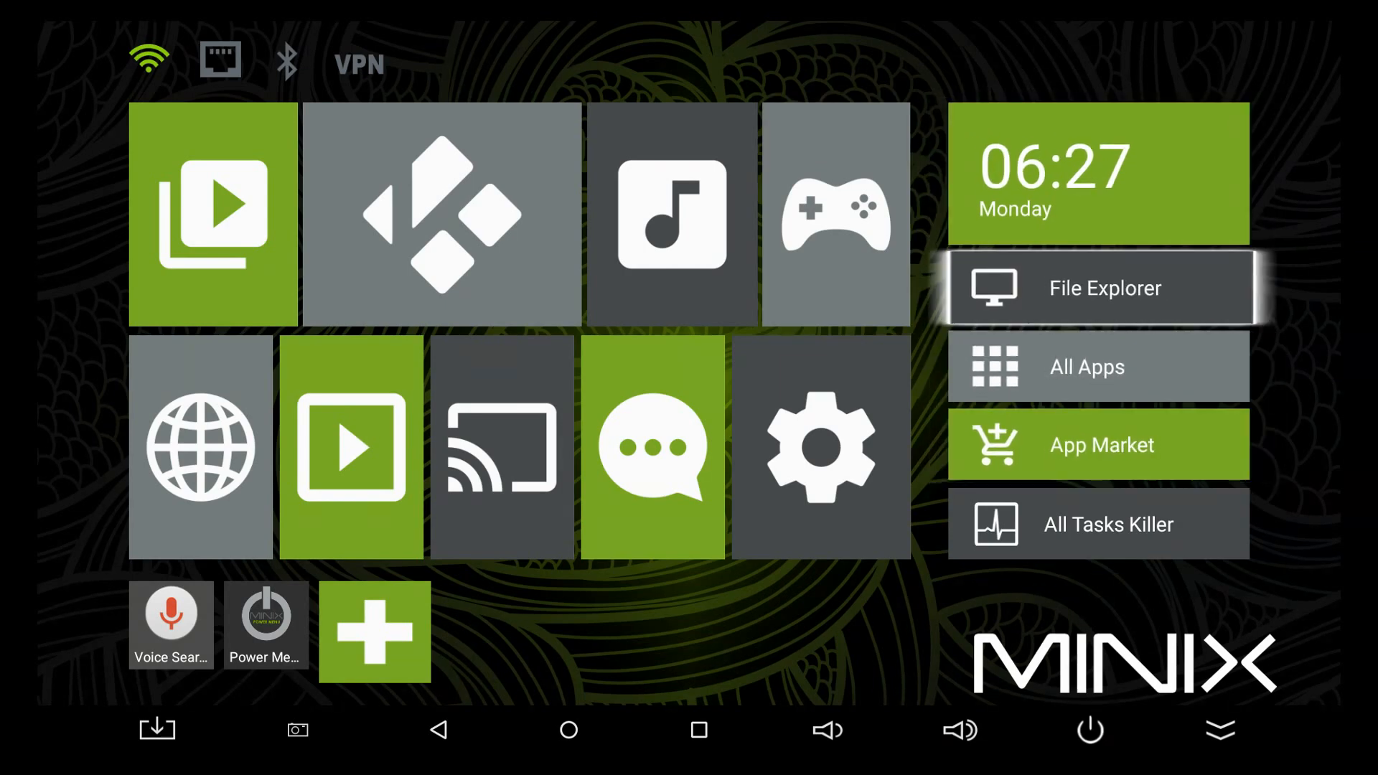
Run the All Tasks Killer shortcut, which reports 0 apps closed.
{"action": "left_click", "coordinate": [1098, 524]}
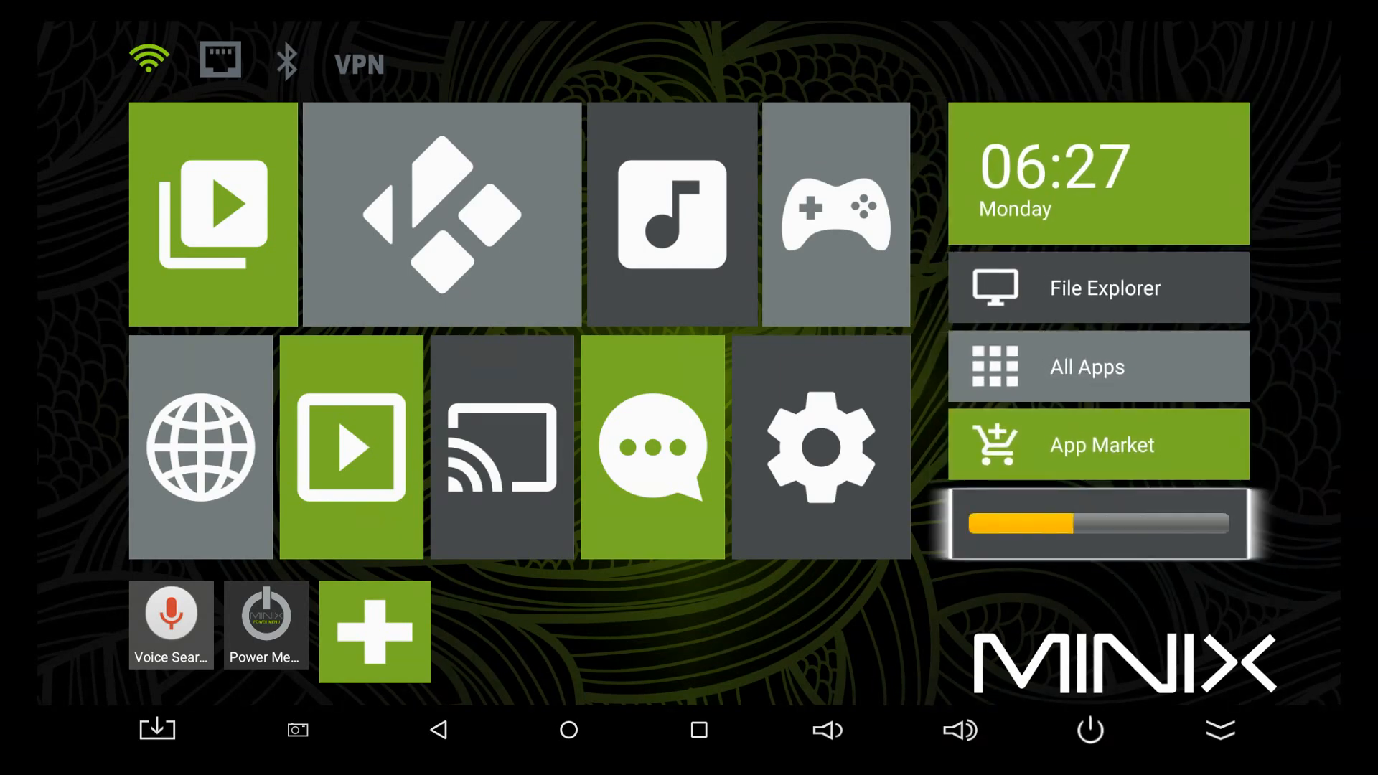
{"action": "left_click", "coordinate": [1097, 524]}
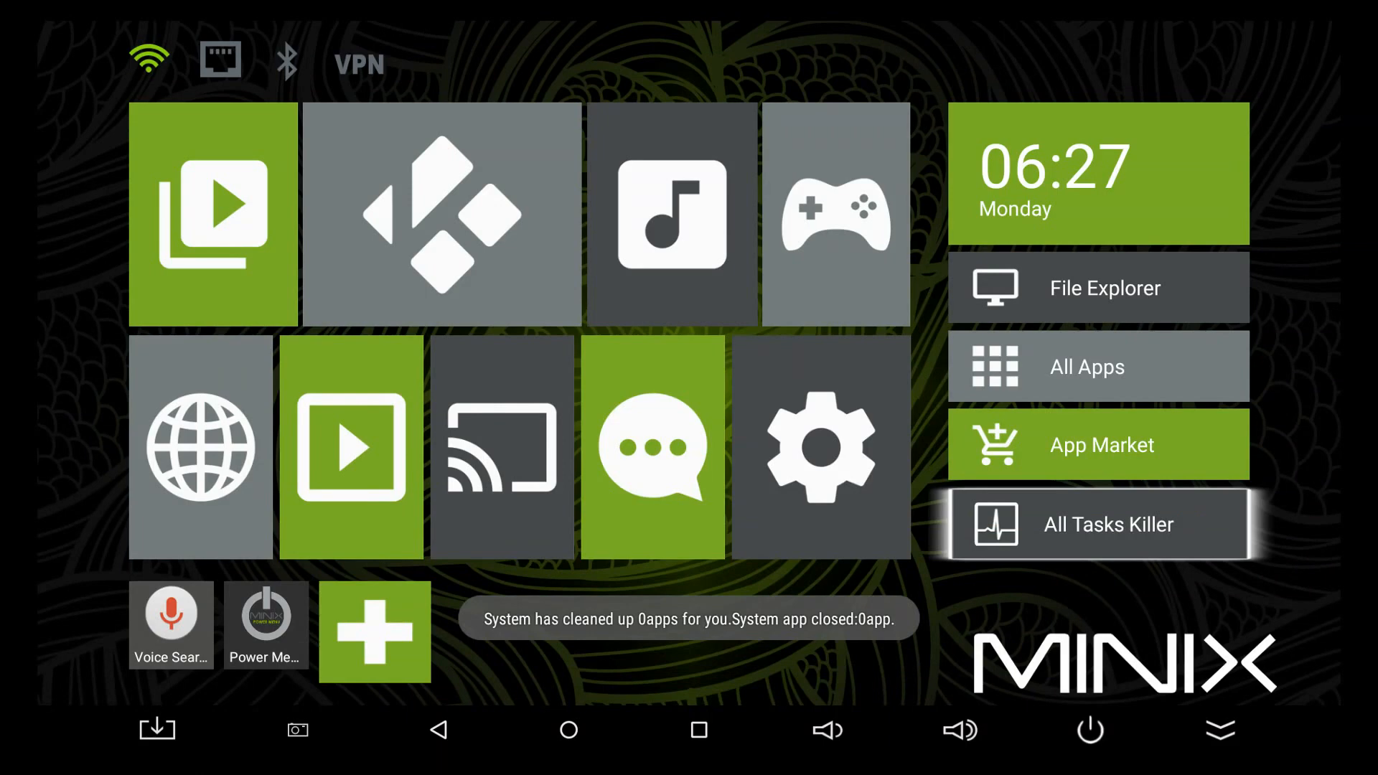
{"action": "mouse_move", "coordinate": [1098, 445]}
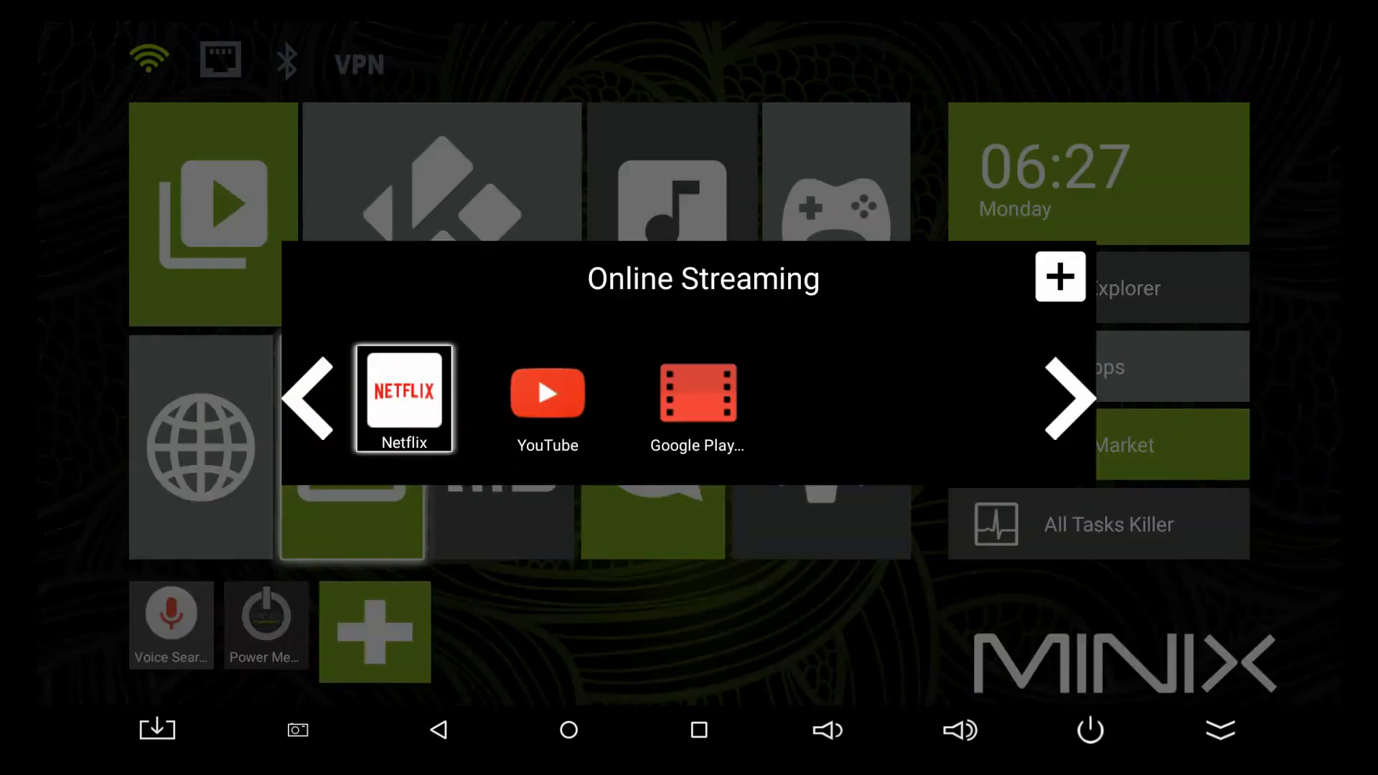
Launch Netflix, play The 100 S2:E1 from Continue Watching, then return home.
{"action": "left_click", "coordinate": [403, 397]}
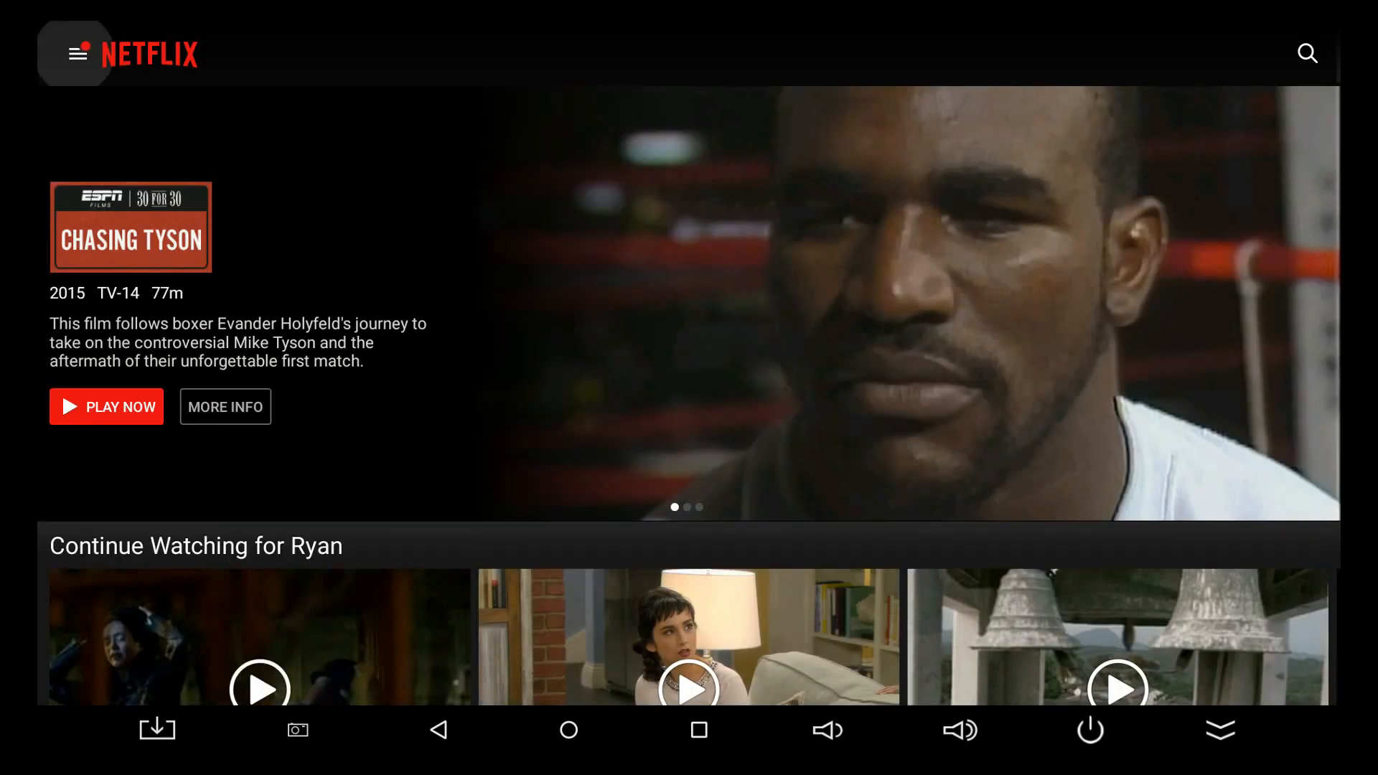
{"action": "left_click", "coordinate": [77, 52]}
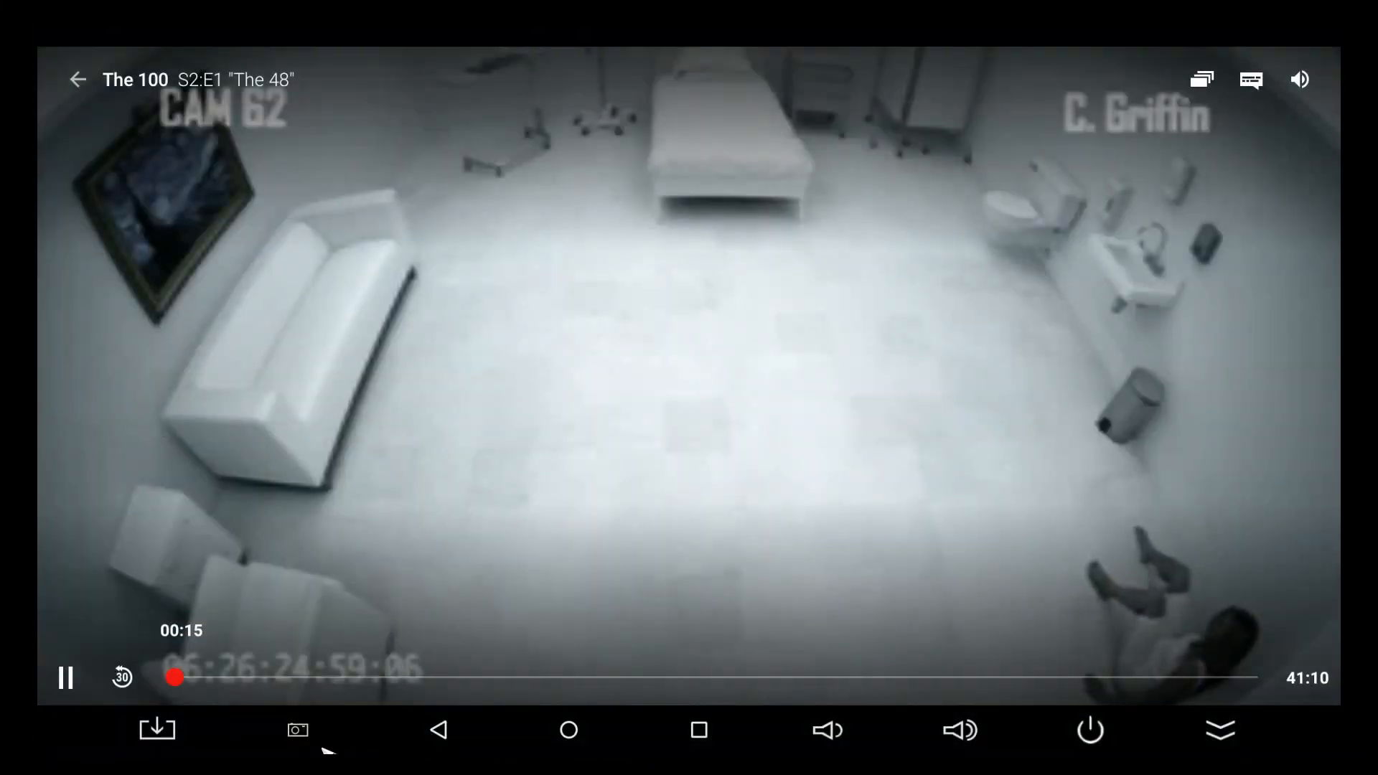
{"action": "left_click", "coordinate": [65, 678]}
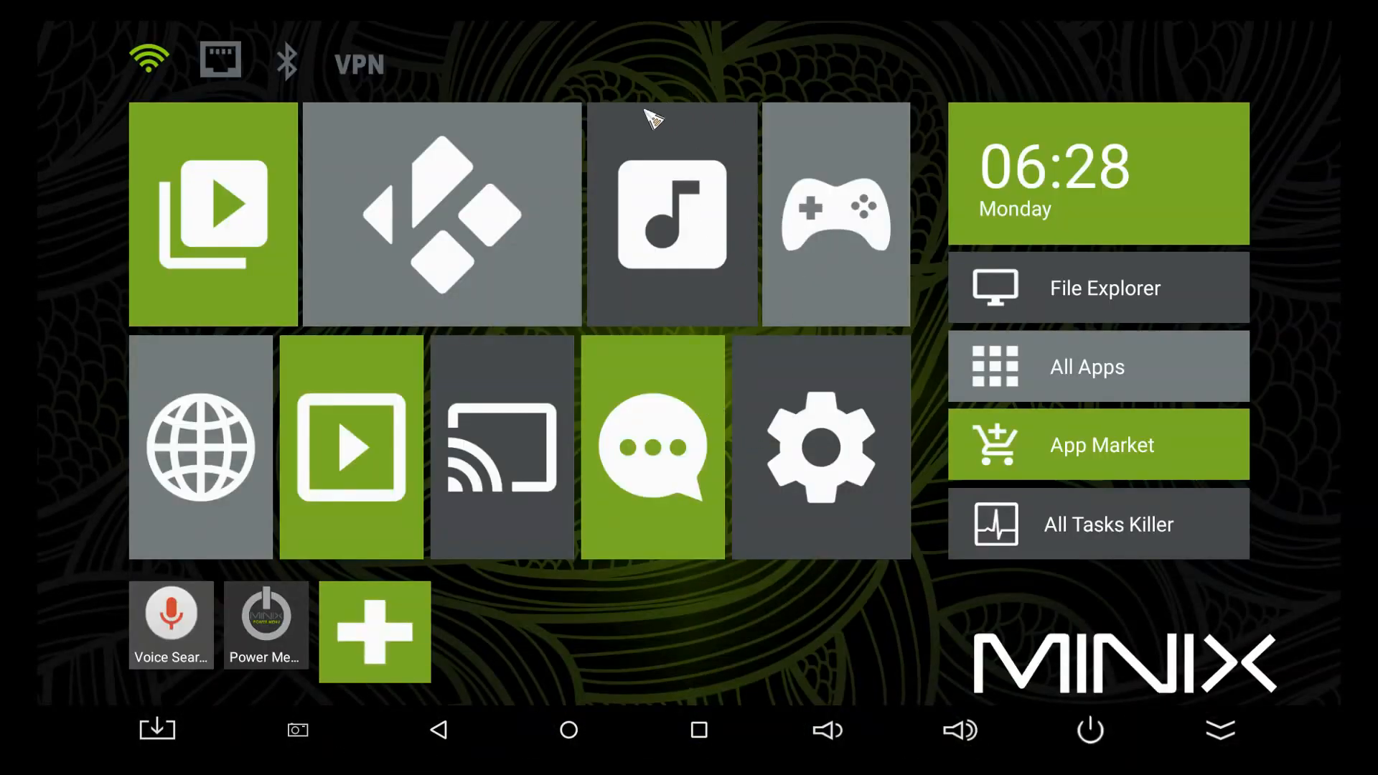
{"action": "mouse_move", "coordinate": [780, 743]}
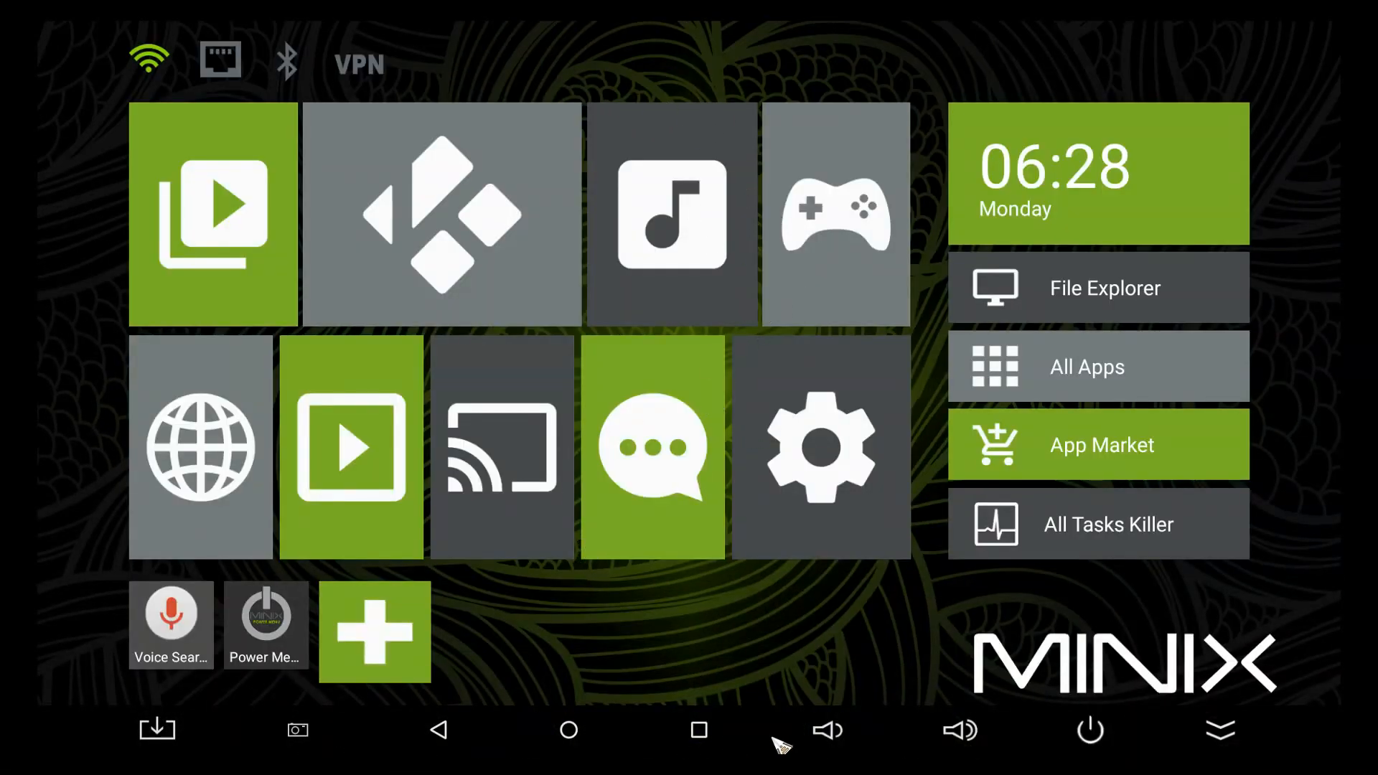